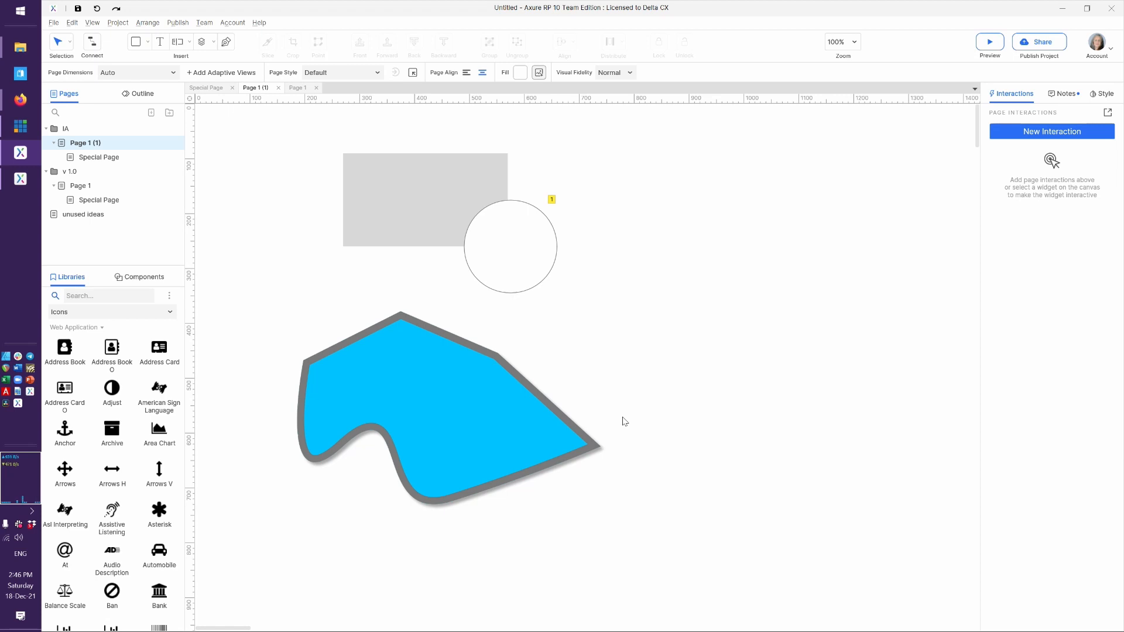
mouse_move(766, 232)
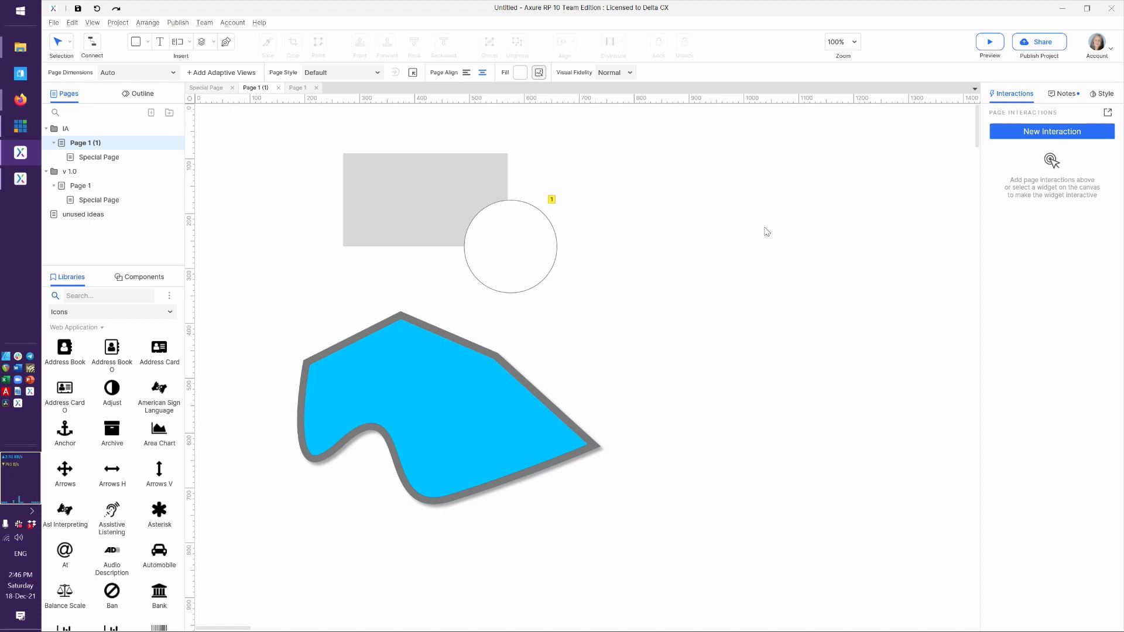
mouse_move(918, 146)
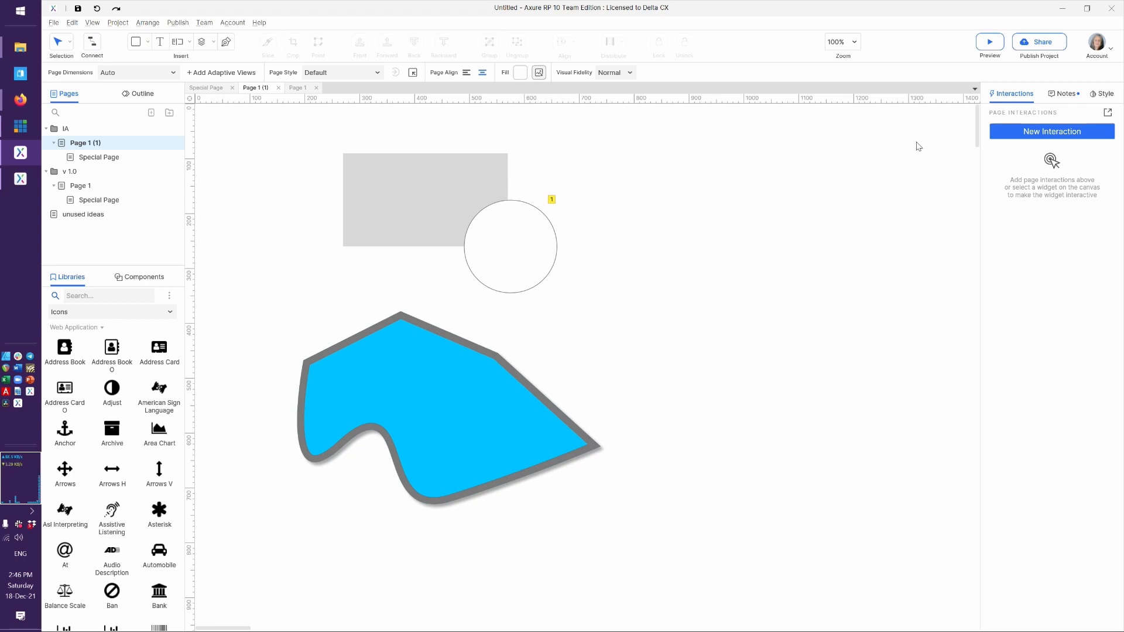
mouse_move(720, 138)
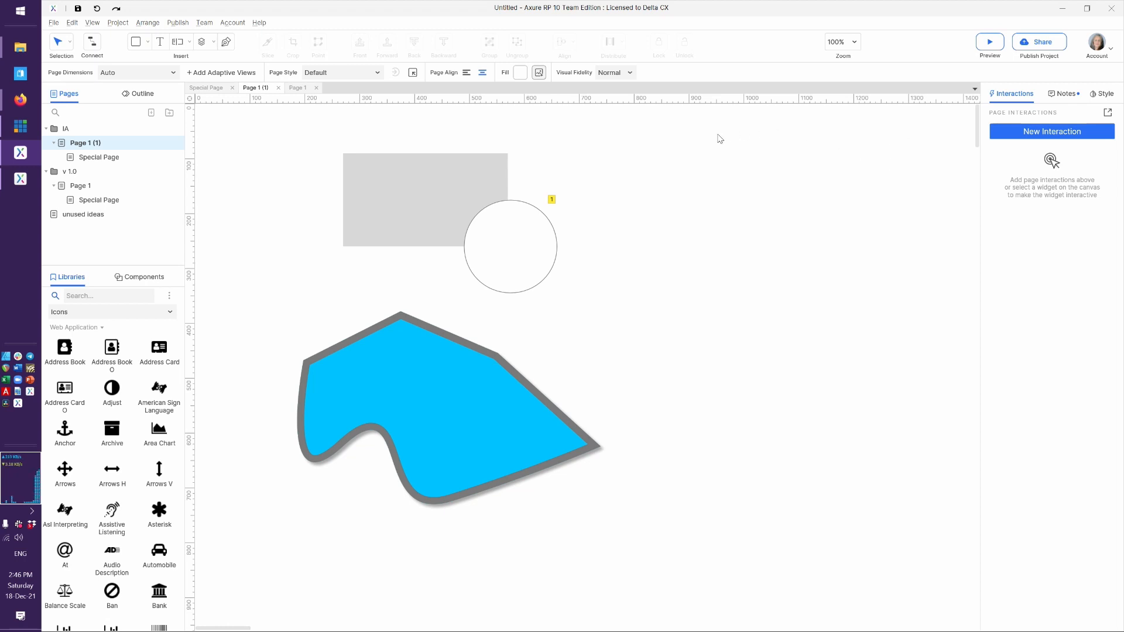
mouse_move(1046, 126)
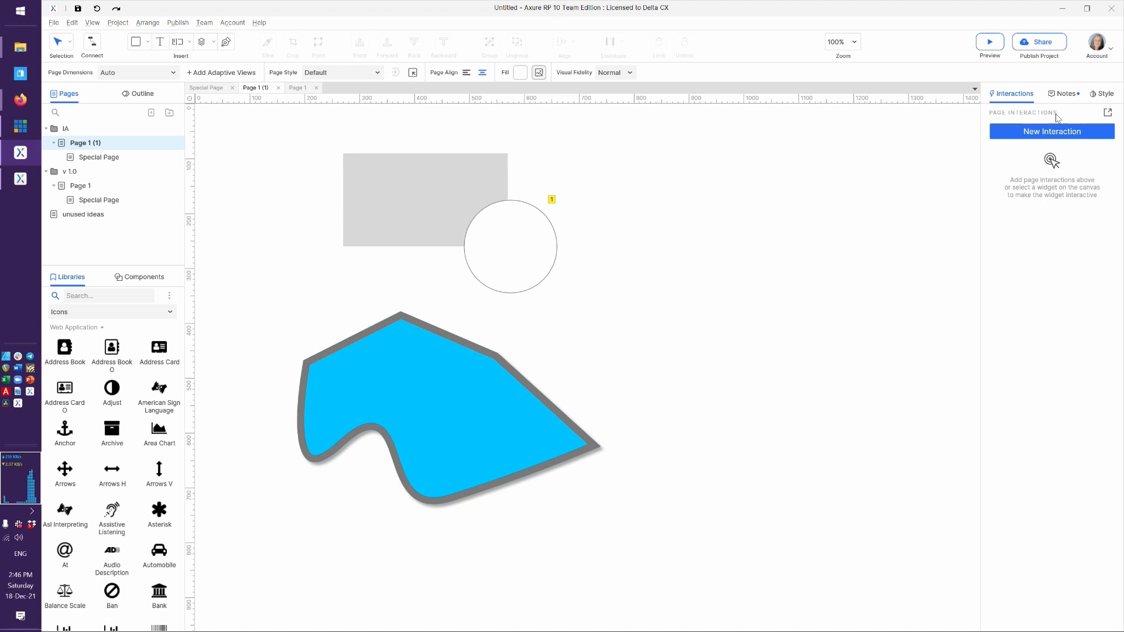
mouse_move(798, 203)
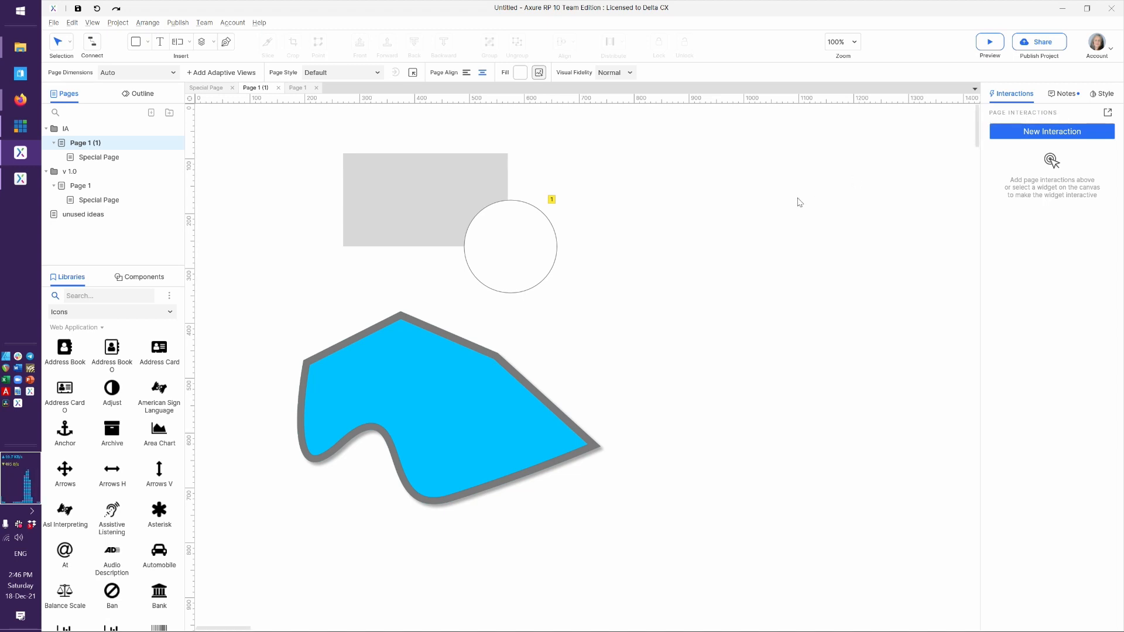
mouse_move(783, 191)
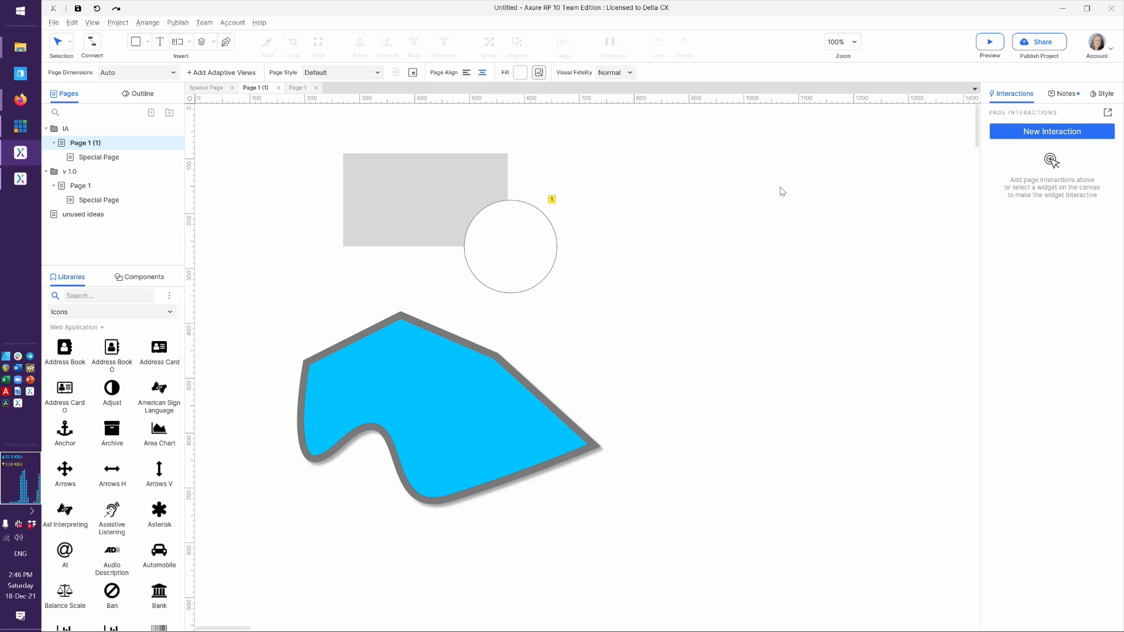
Show Page 1's style settings in the inspector after deselecting the circle.
left_click(510, 247)
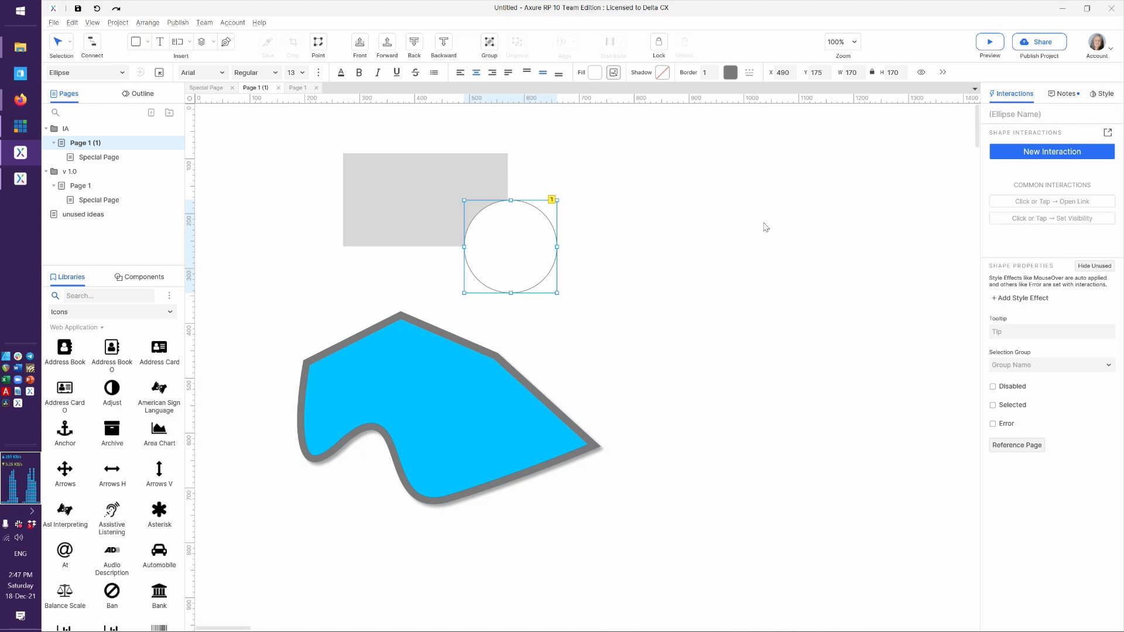
left_click(764, 227)
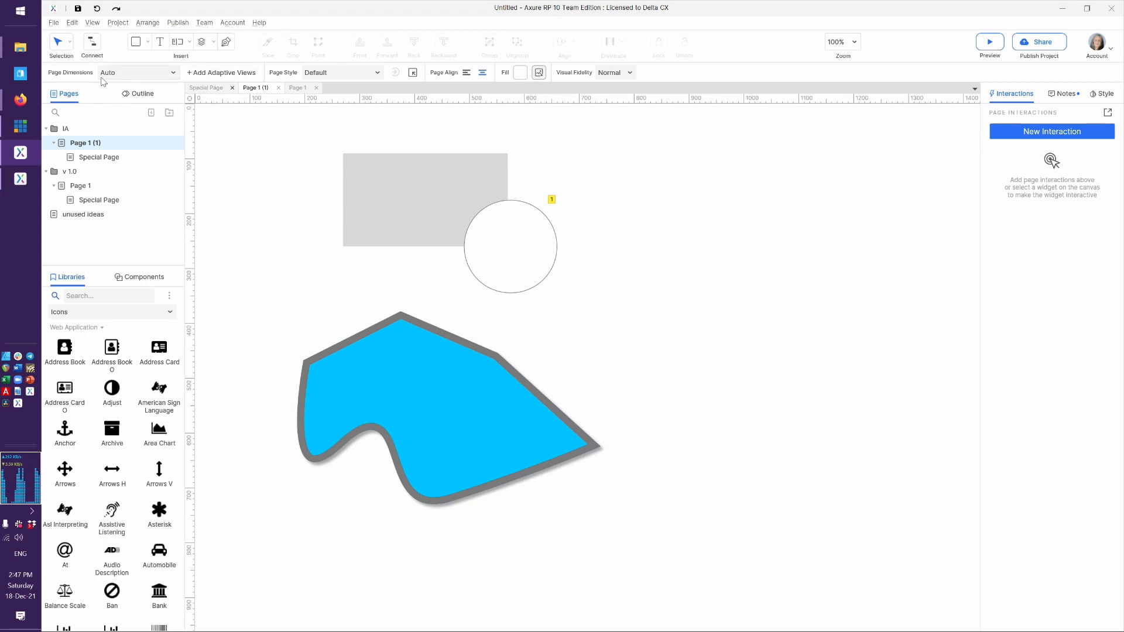
mouse_move(146, 77)
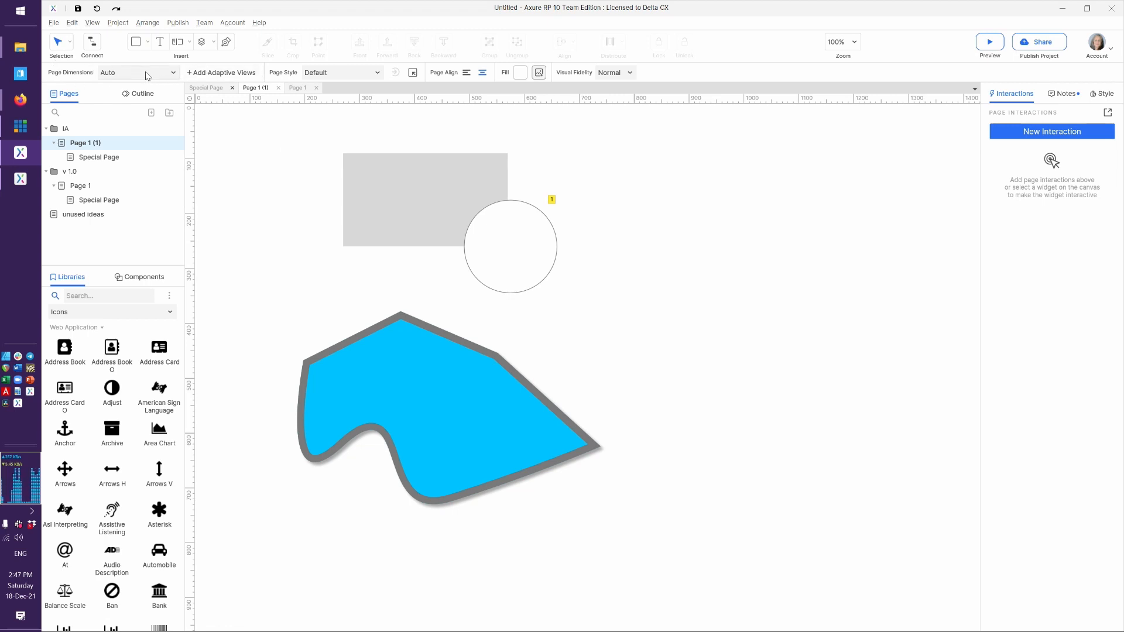
mouse_move(1025, 169)
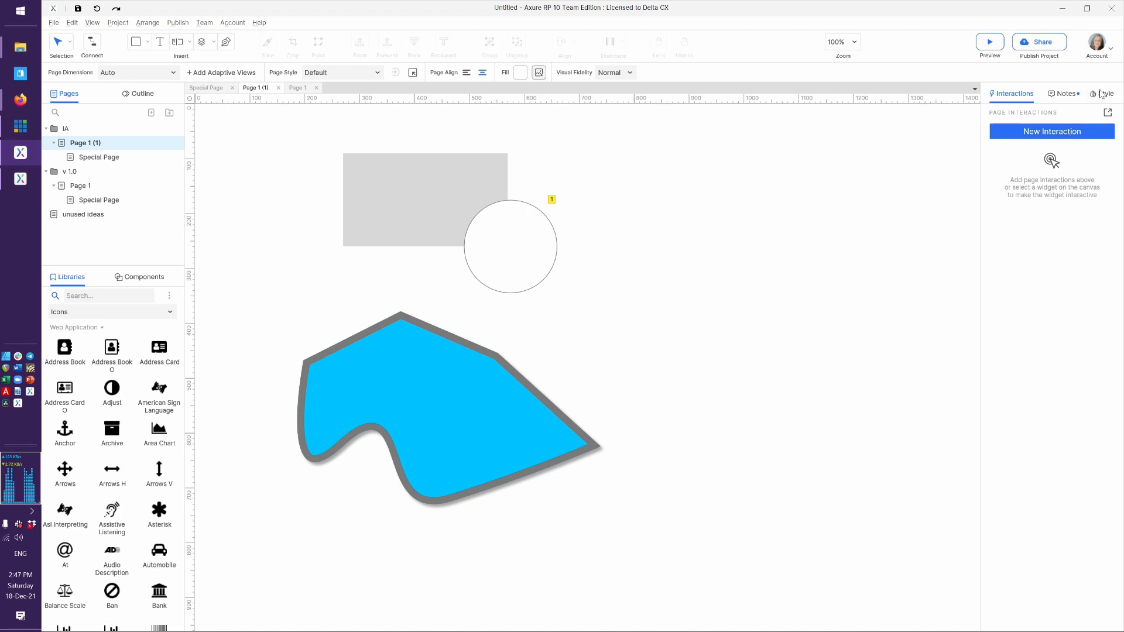
left_click(1103, 94)
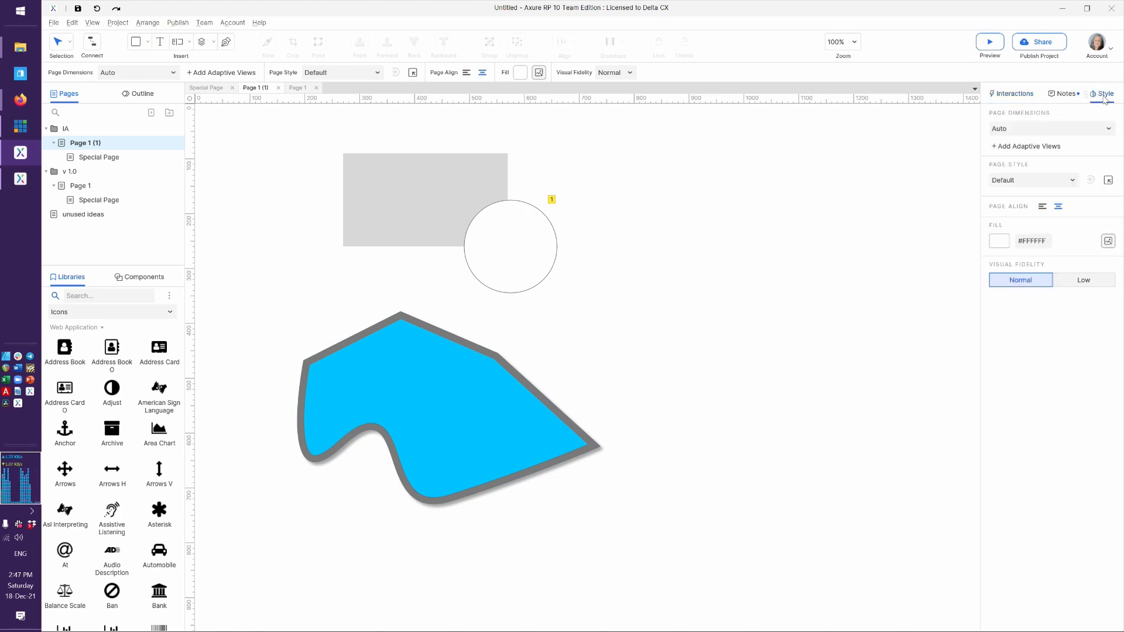
mouse_move(1080, 290)
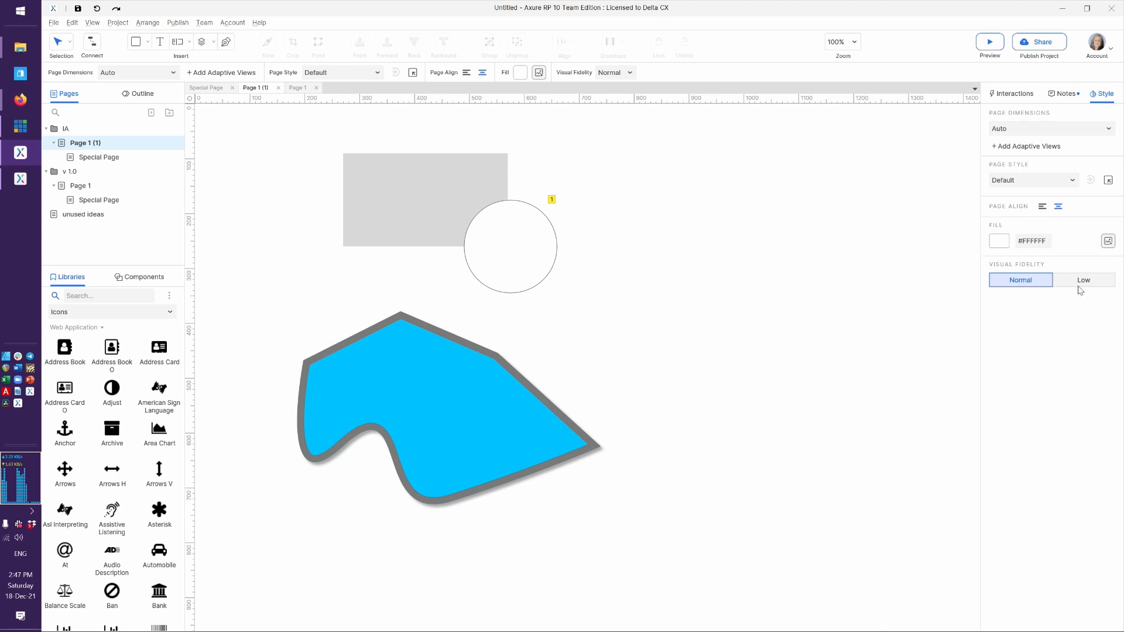
mouse_move(557, 110)
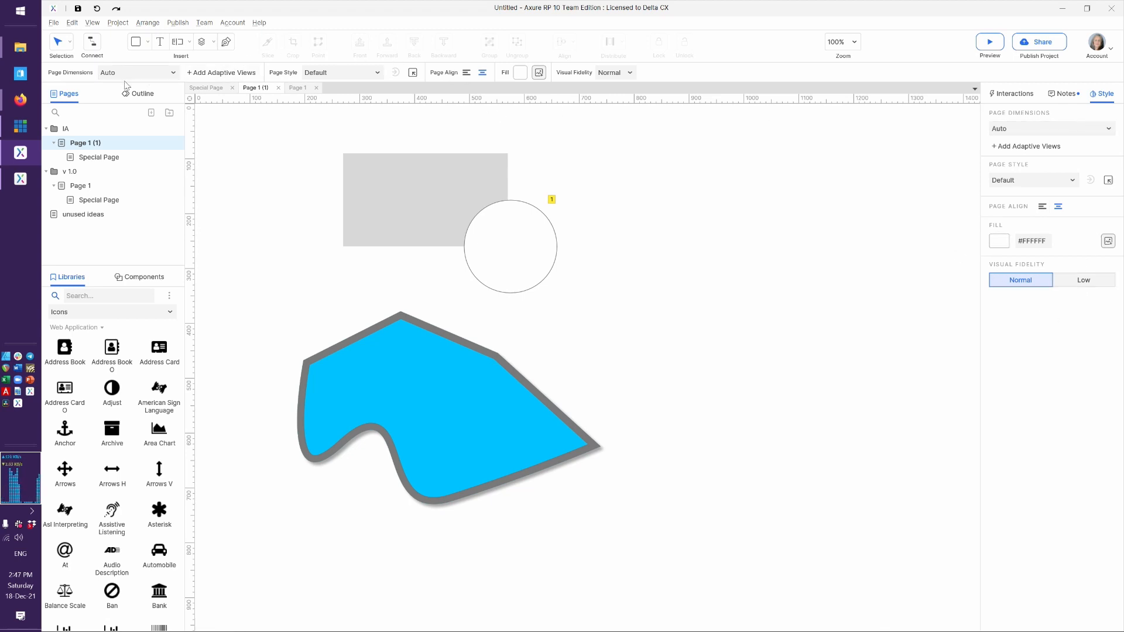
mouse_move(929, 289)
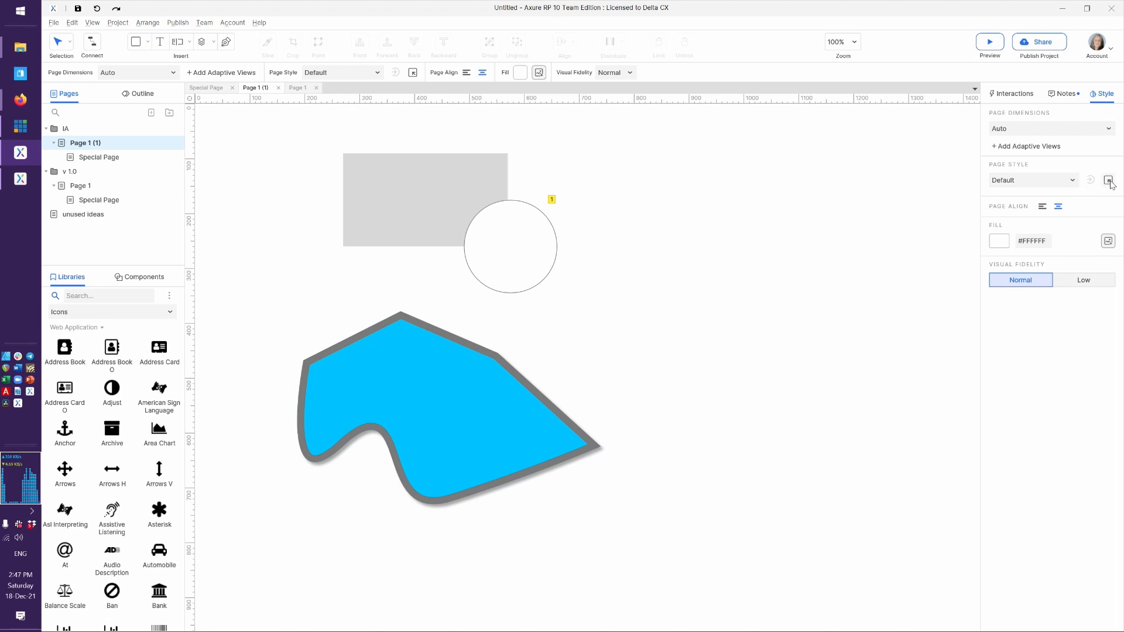
Review the Default page style in the manager, keeping background image on No Repeat.
left_click(1109, 180)
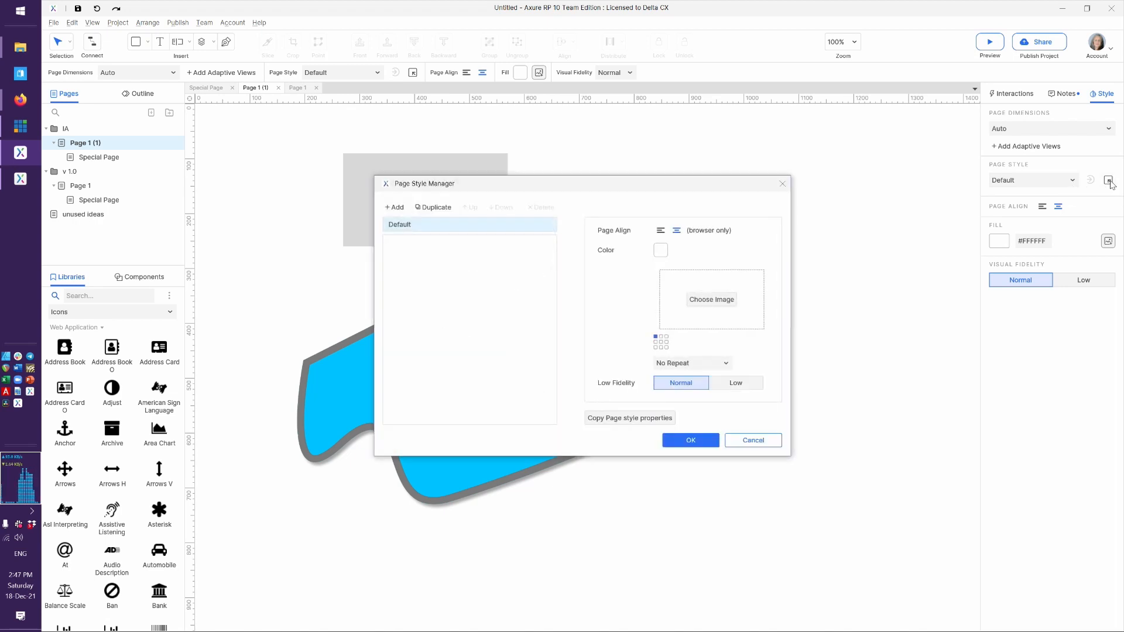
mouse_move(519, 292)
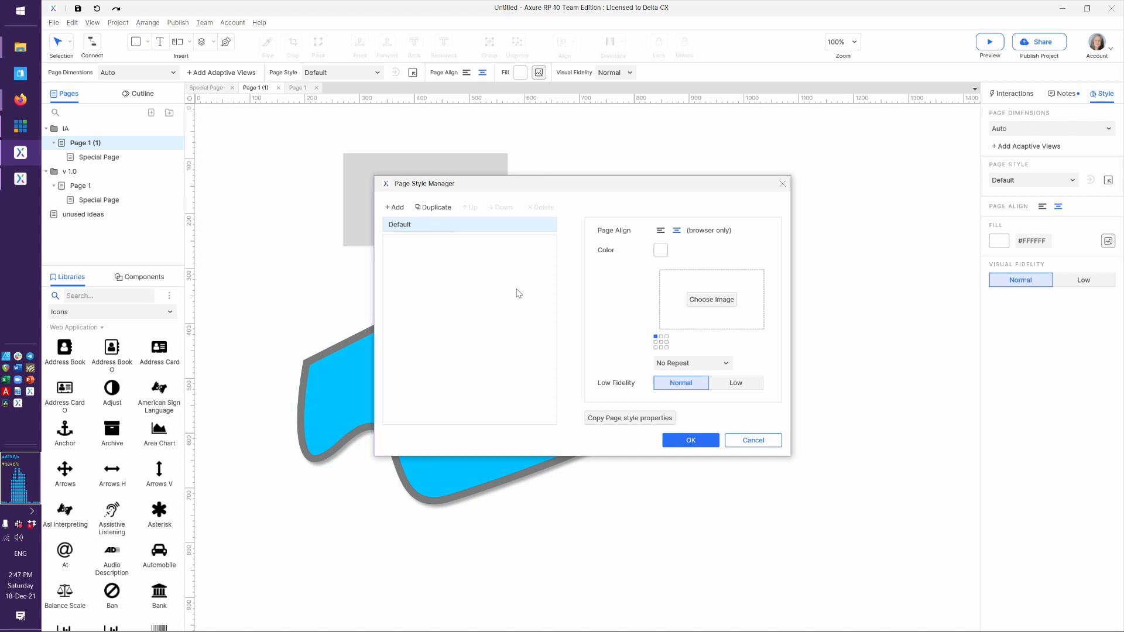
mouse_move(672, 228)
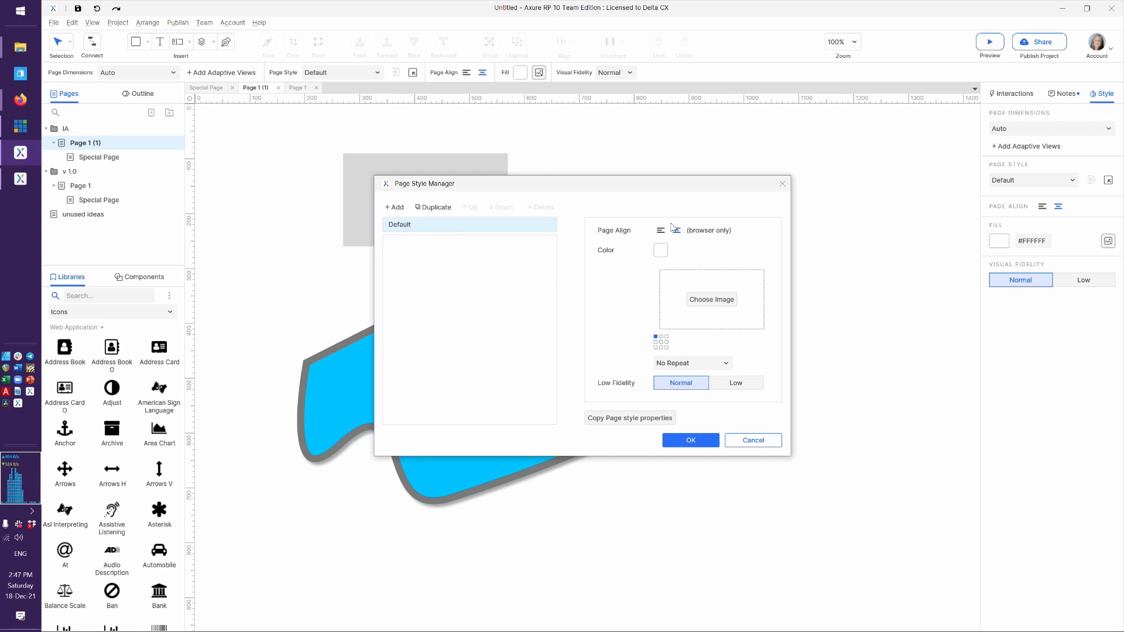
mouse_move(660, 230)
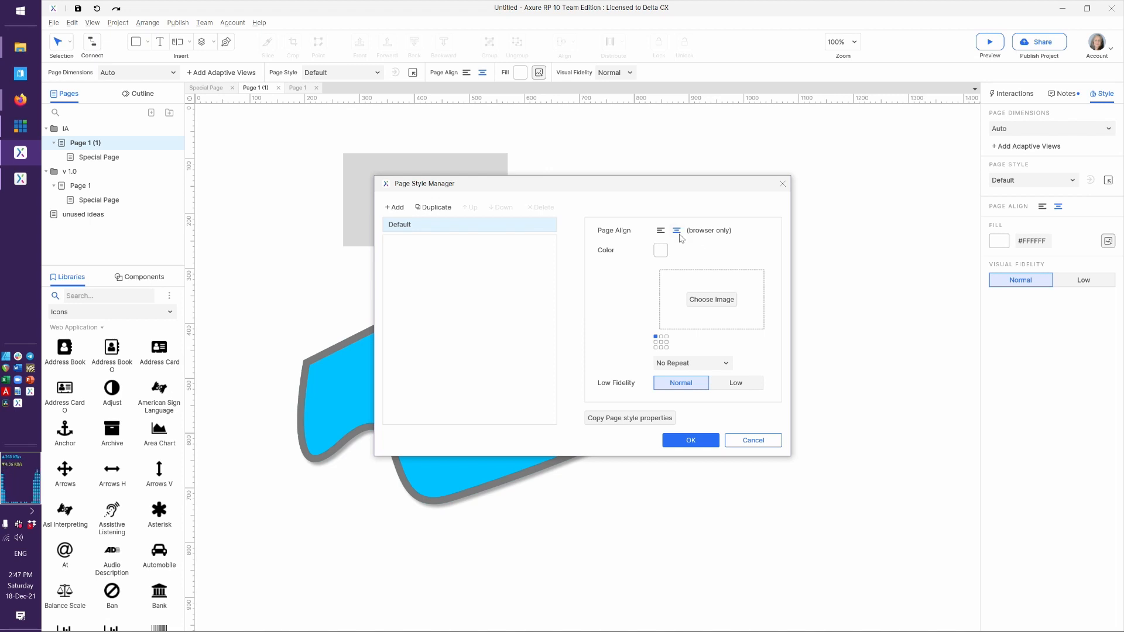
mouse_move(675, 231)
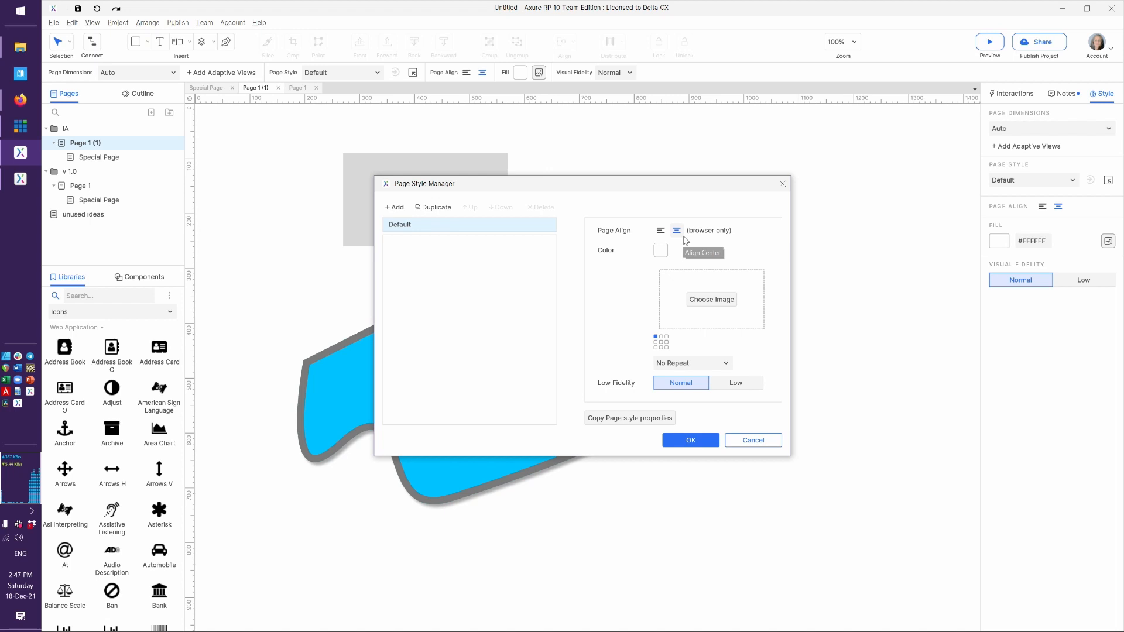
mouse_move(657, 249)
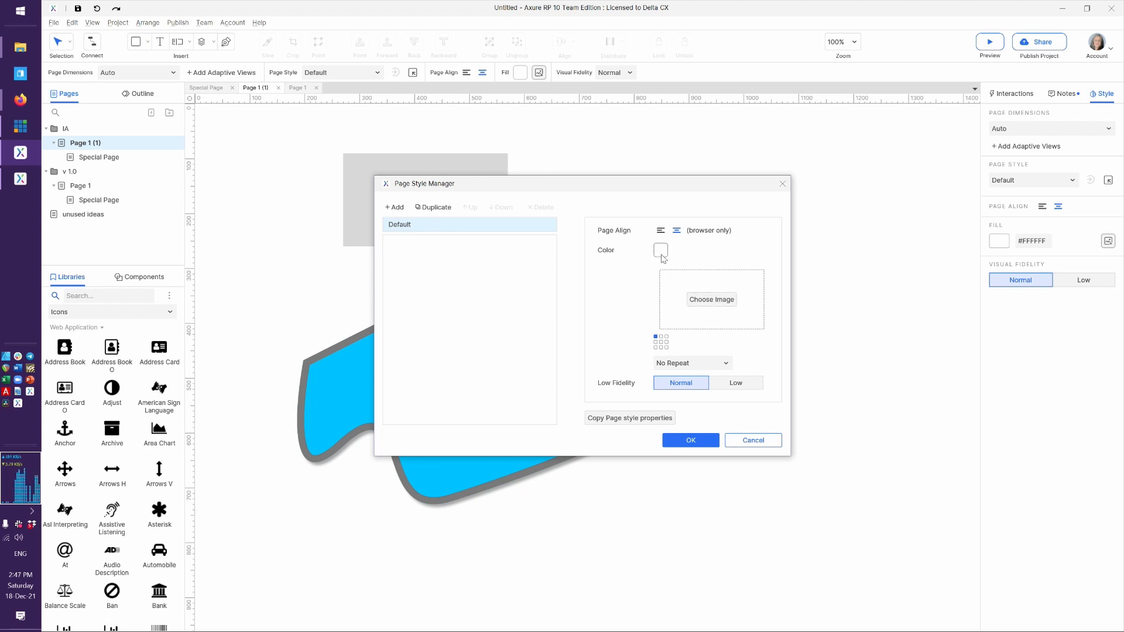
mouse_move(710, 299)
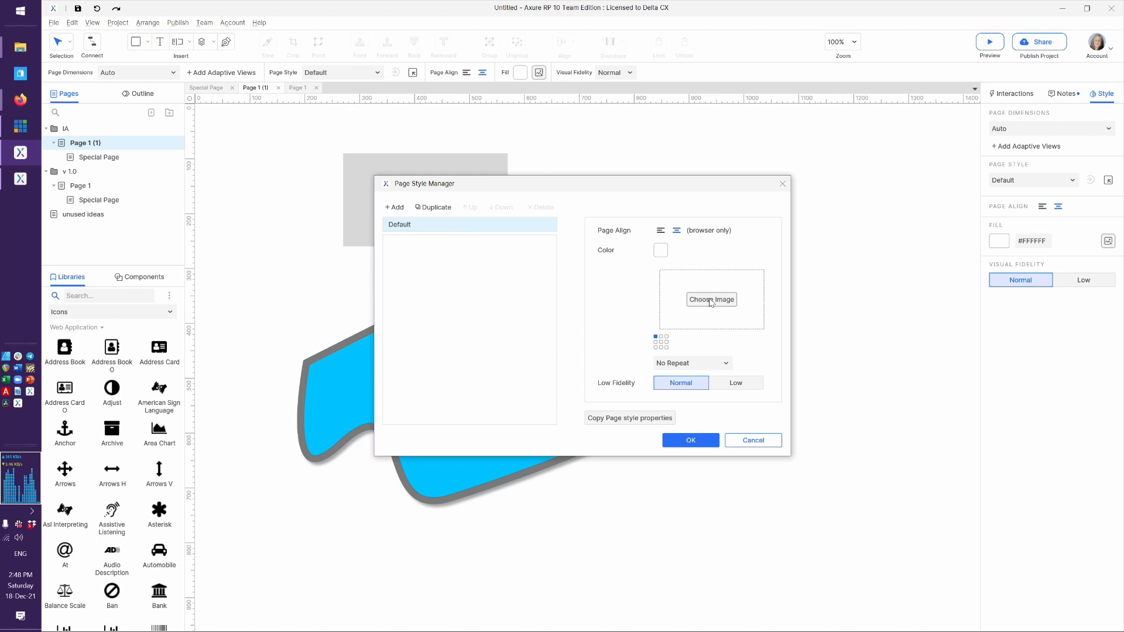
mouse_move(699, 312)
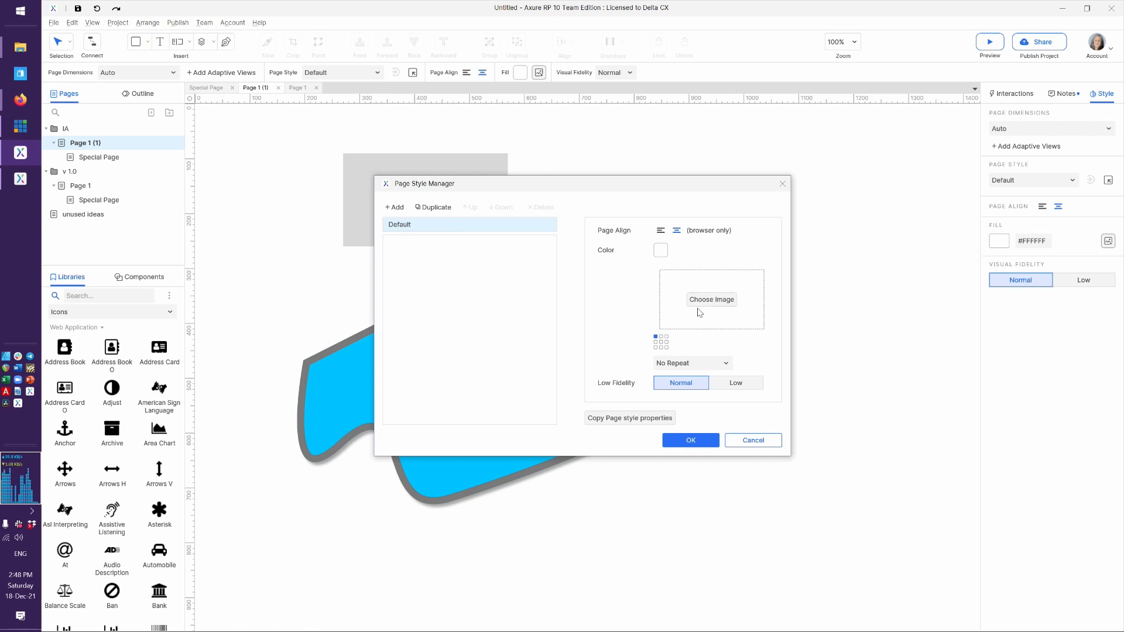
mouse_move(653, 350)
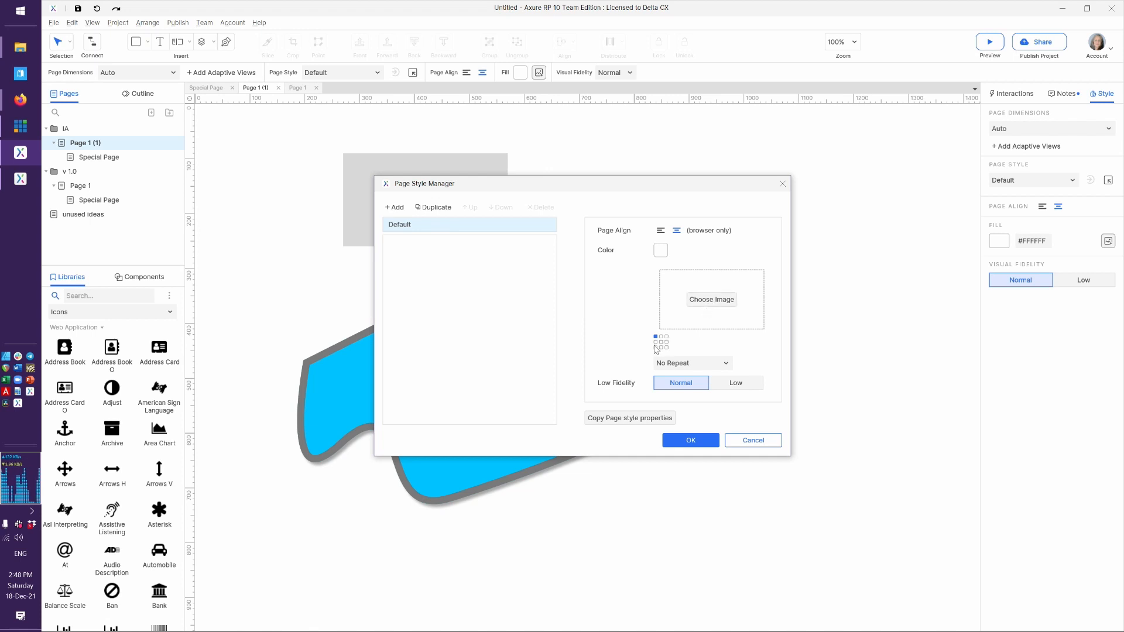
mouse_move(657, 351)
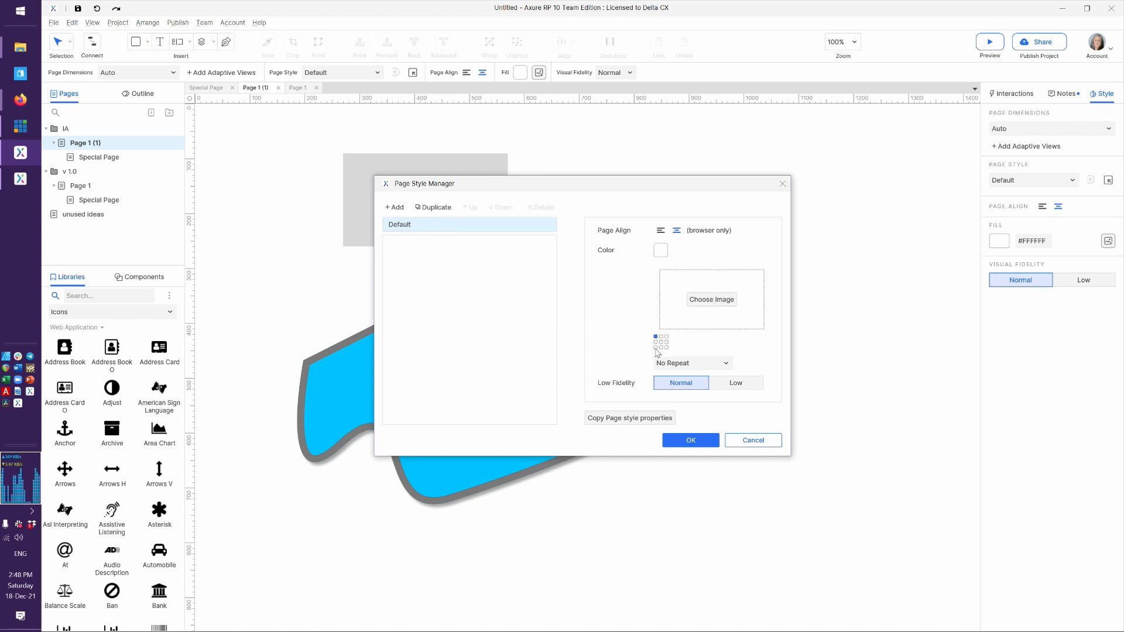
mouse_move(670, 347)
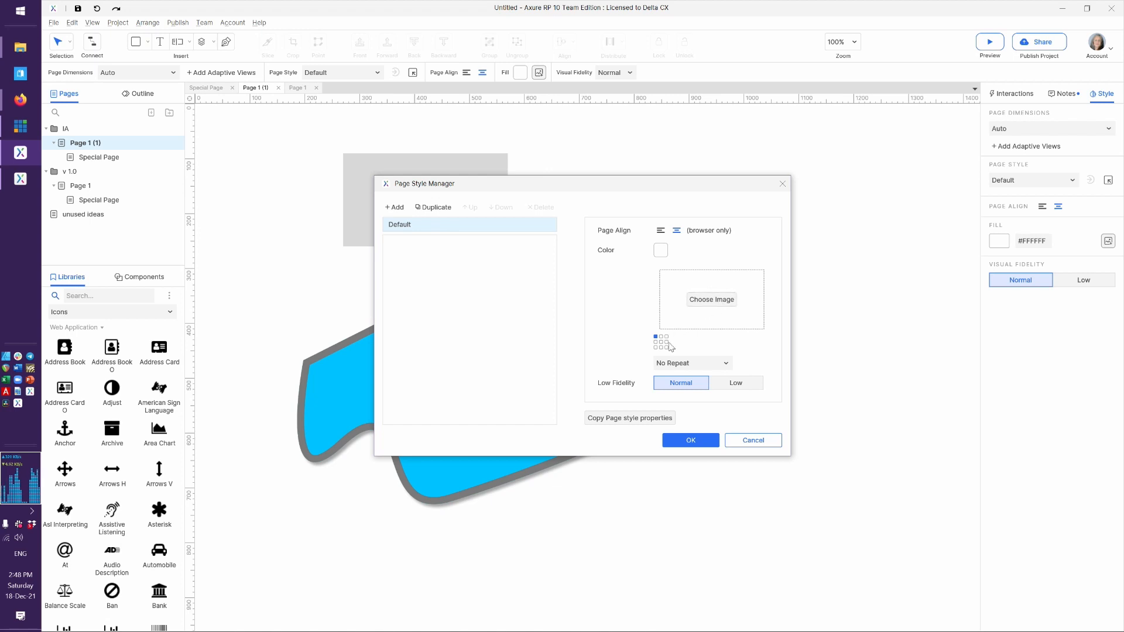
left_click(690, 363)
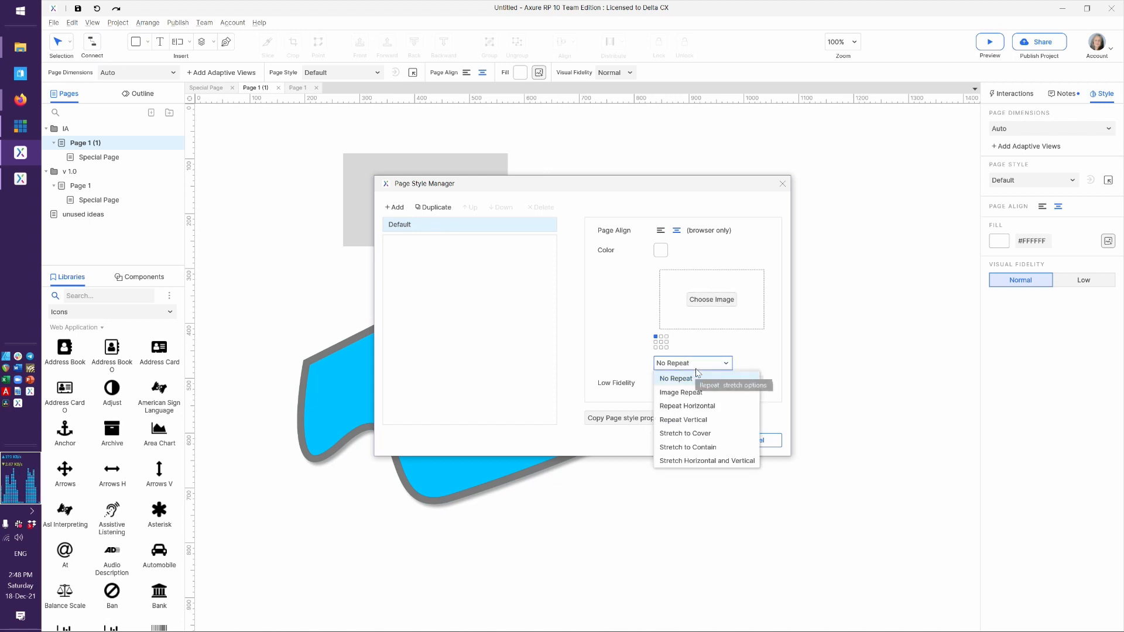
left_click(674, 378)
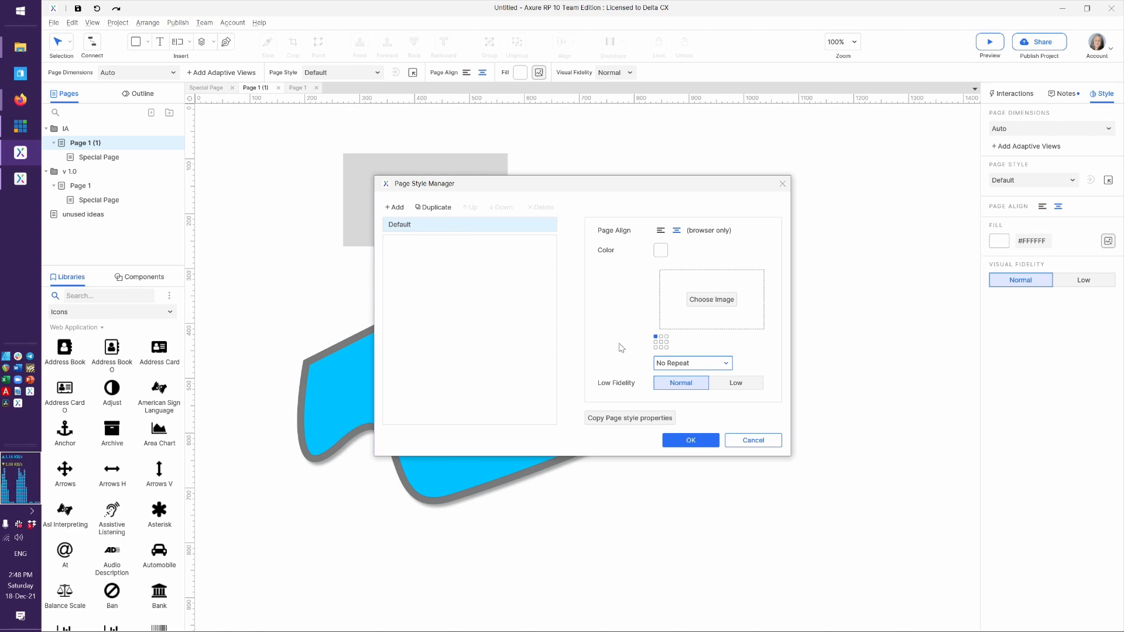
mouse_move(530, 278)
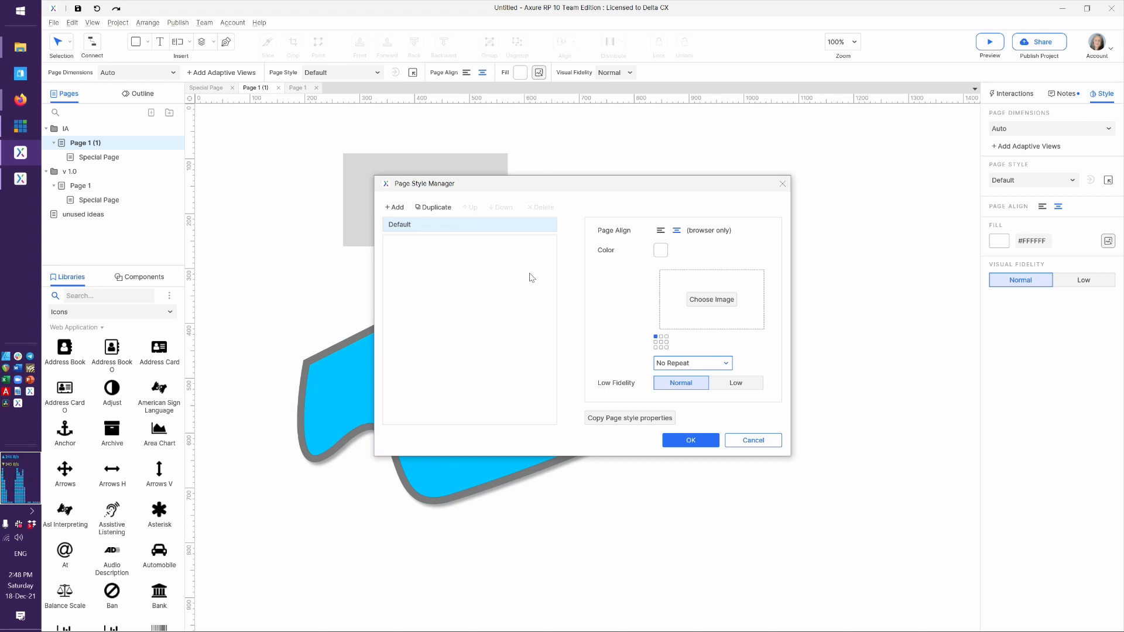
mouse_move(406, 230)
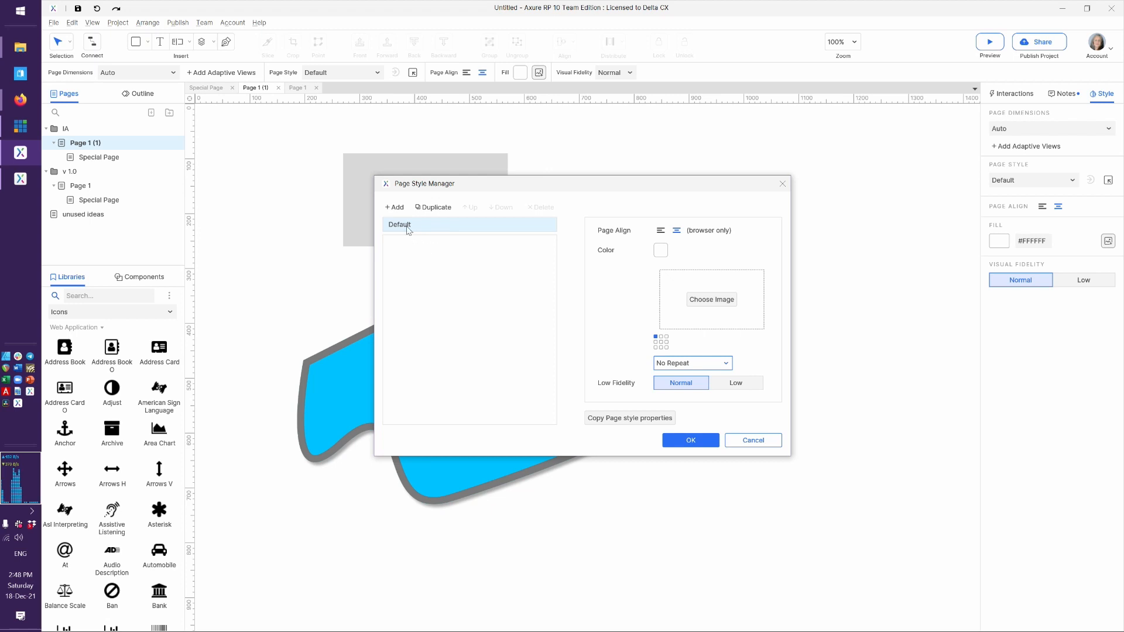
Create page style 'Style 2' overriding page alignment and a pale yellow background colour.
left_click(394, 207)
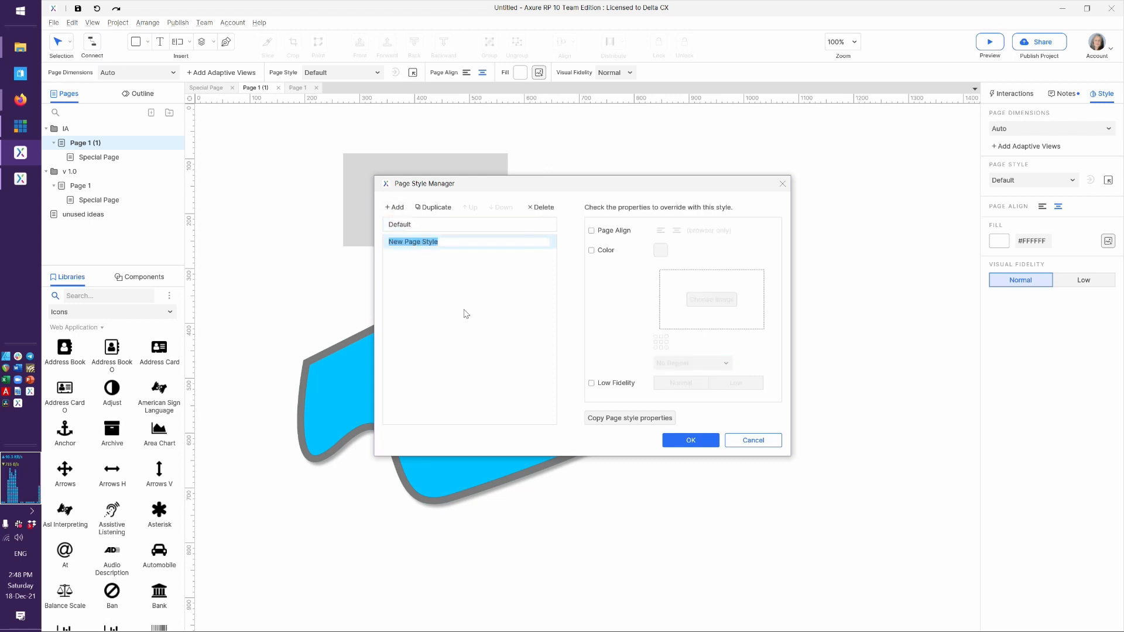
type("Style 2")
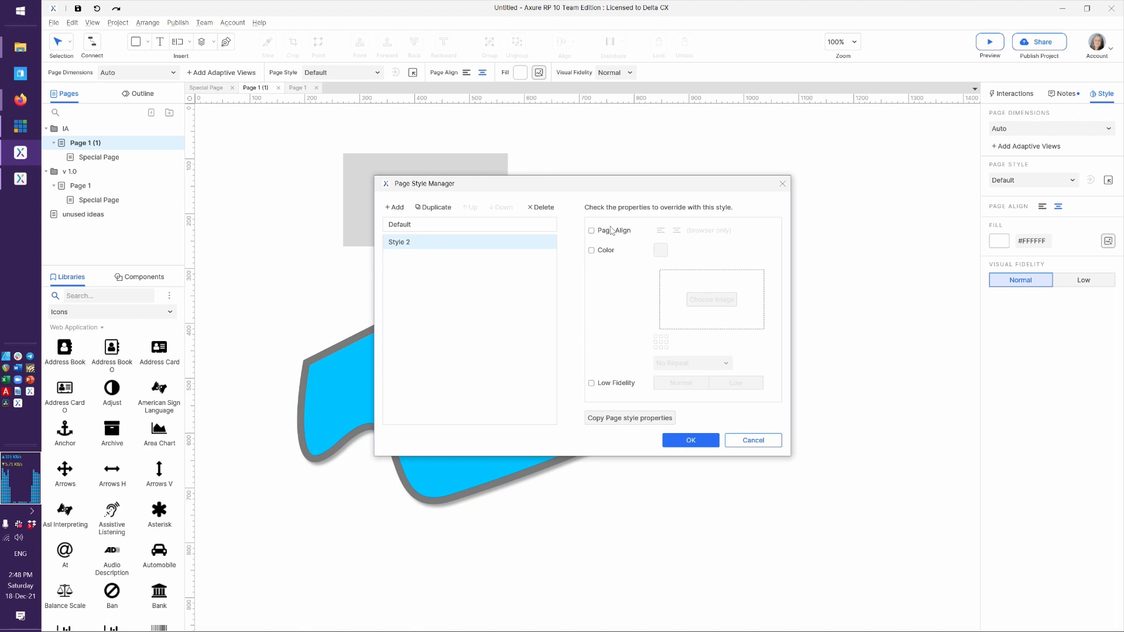
left_click(591, 231)
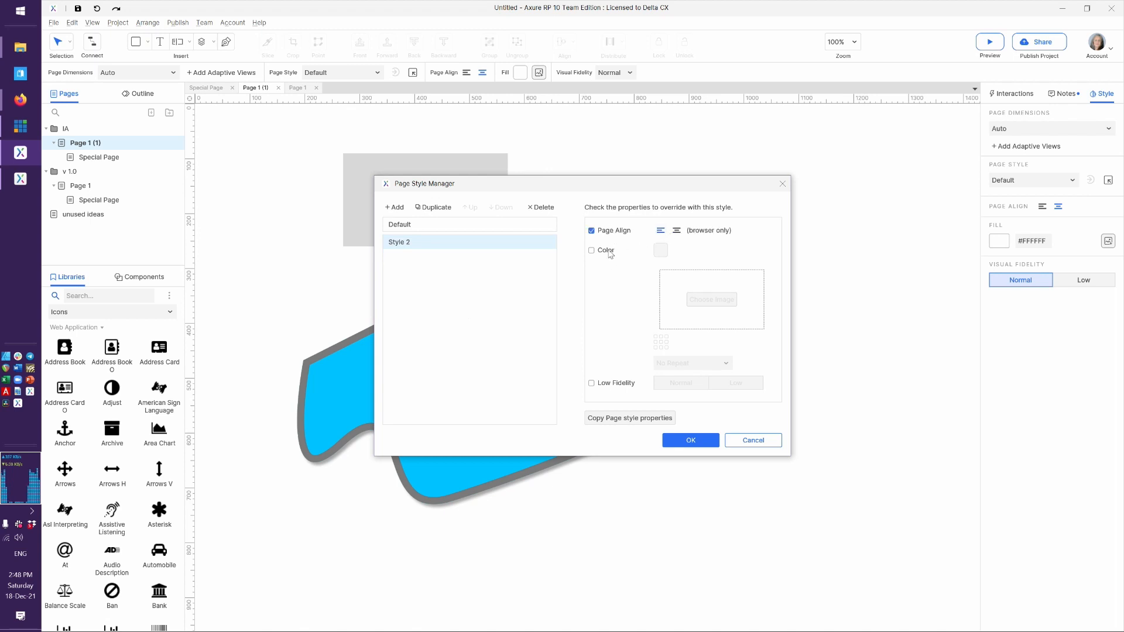
left_click(591, 249)
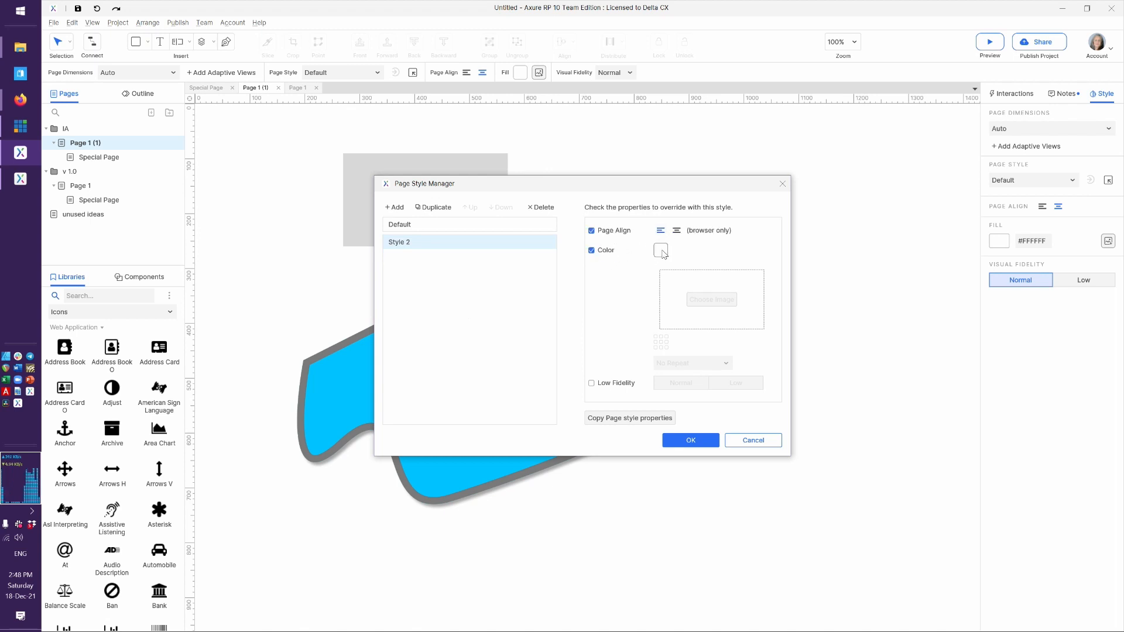
left_click(660, 250)
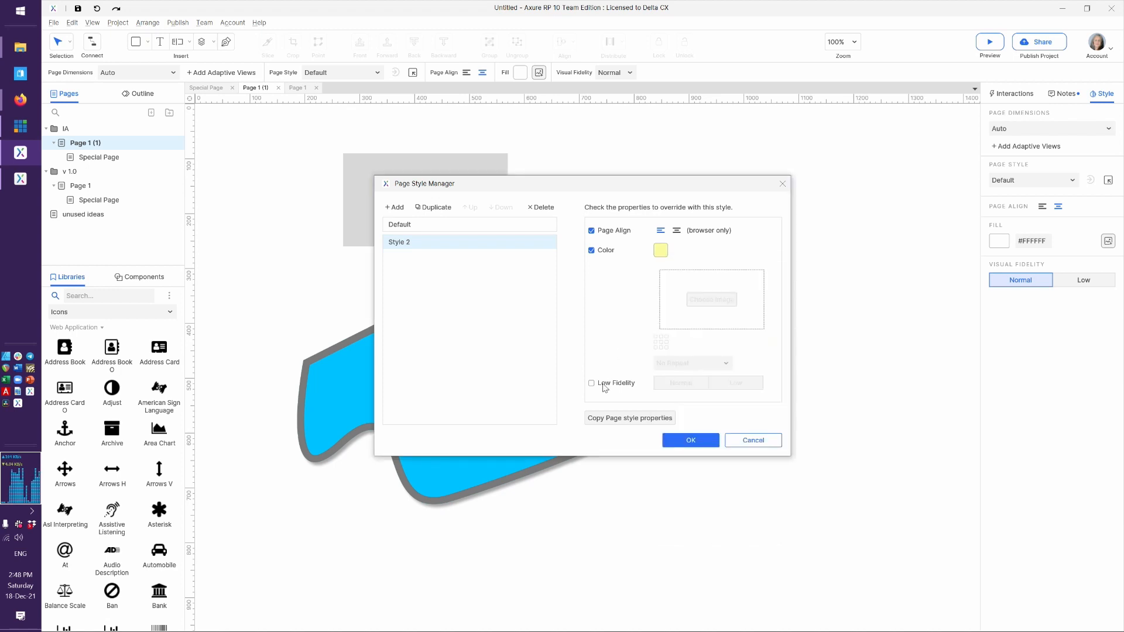
mouse_move(689, 440)
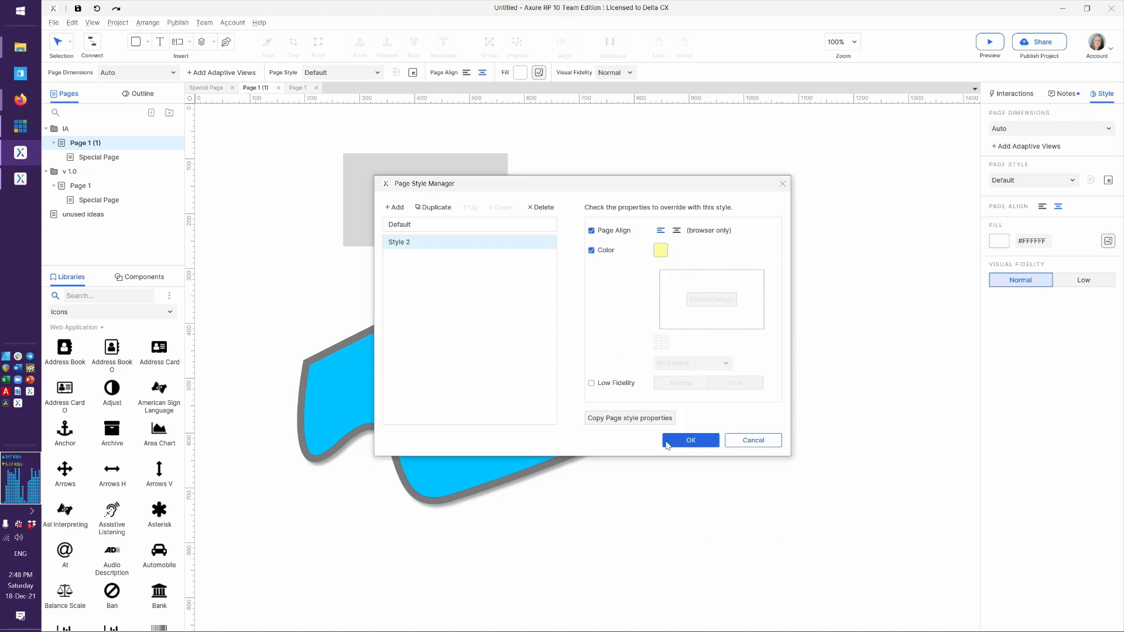
left_click(689, 440)
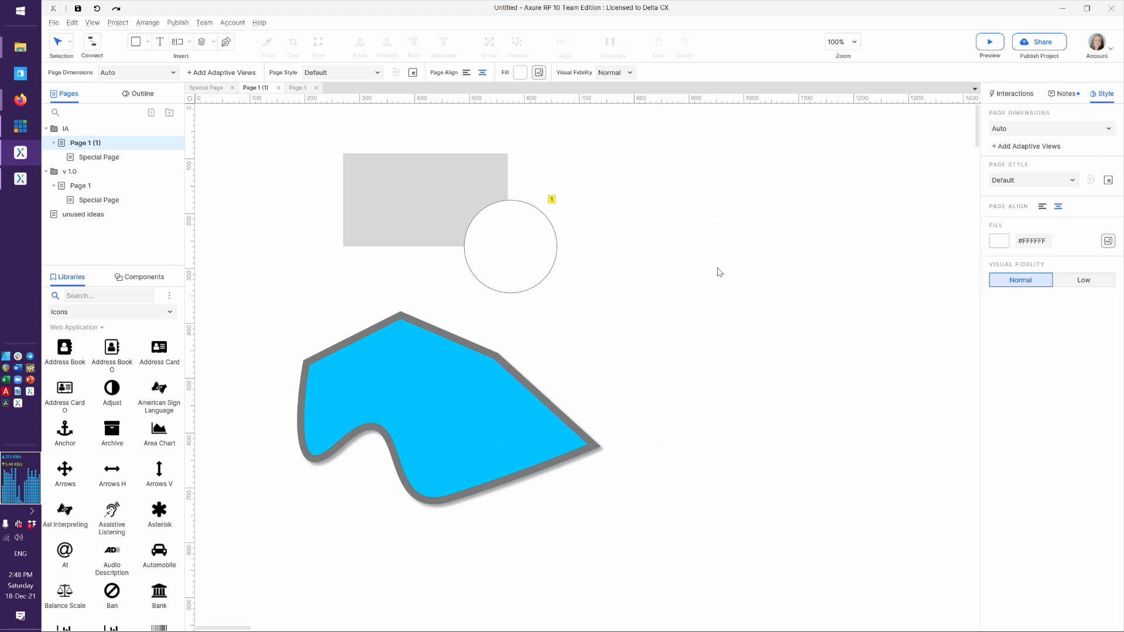
mouse_move(822, 180)
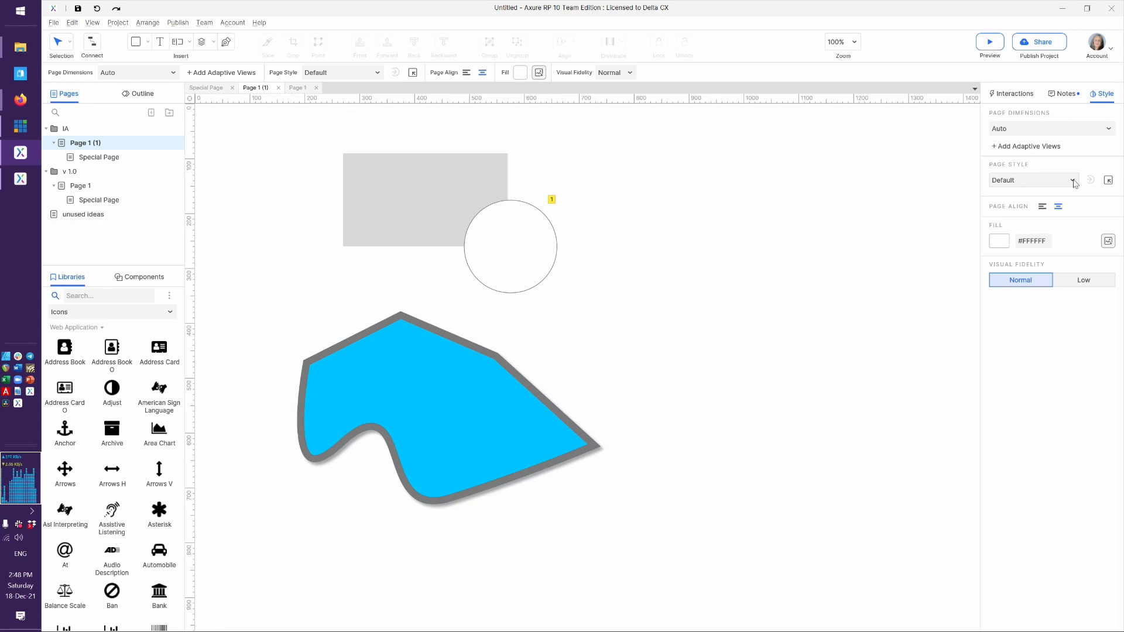
Bring up the window switcher to move to the browser preview.
key("alt+tab")
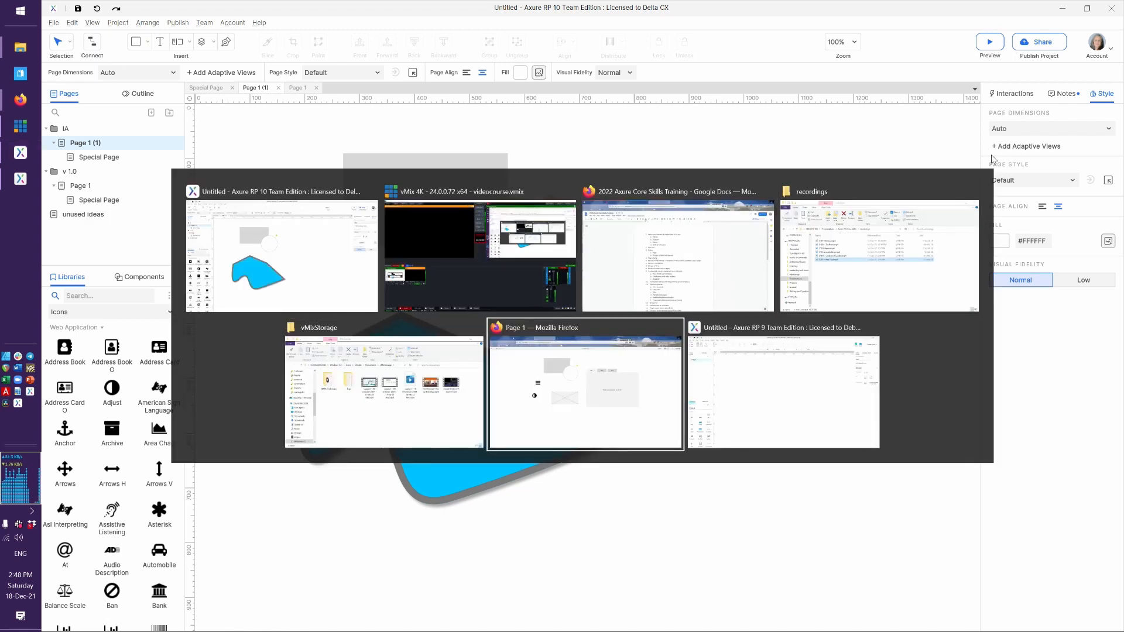
View the Page 1 (1) preview in Firefox from the prototype's page list.
left_click(584, 388)
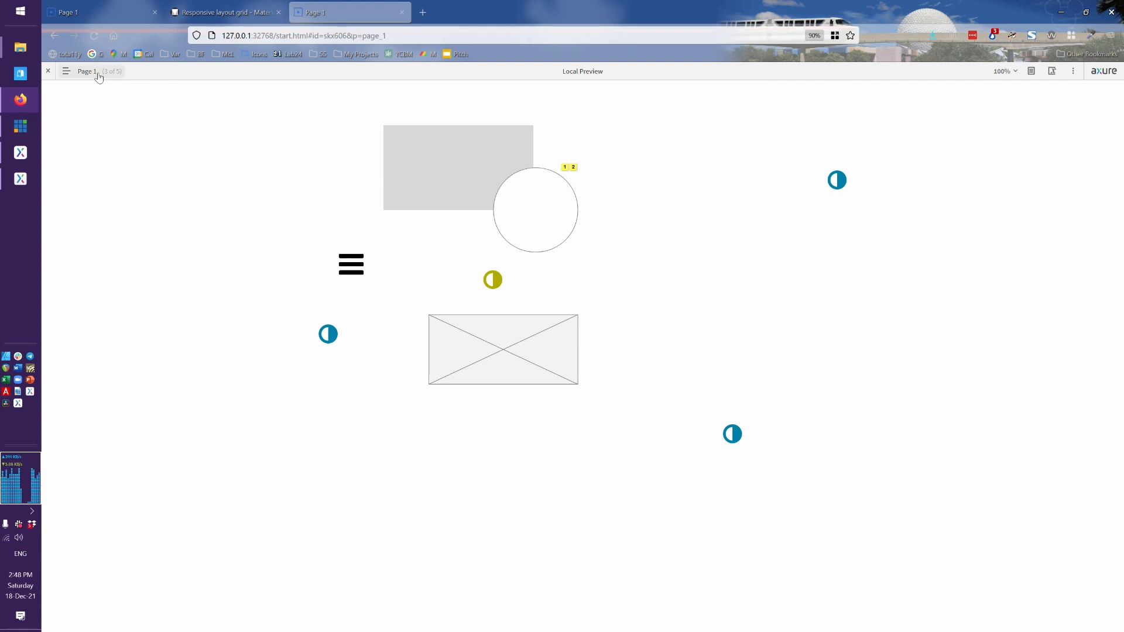
left_click(66, 72)
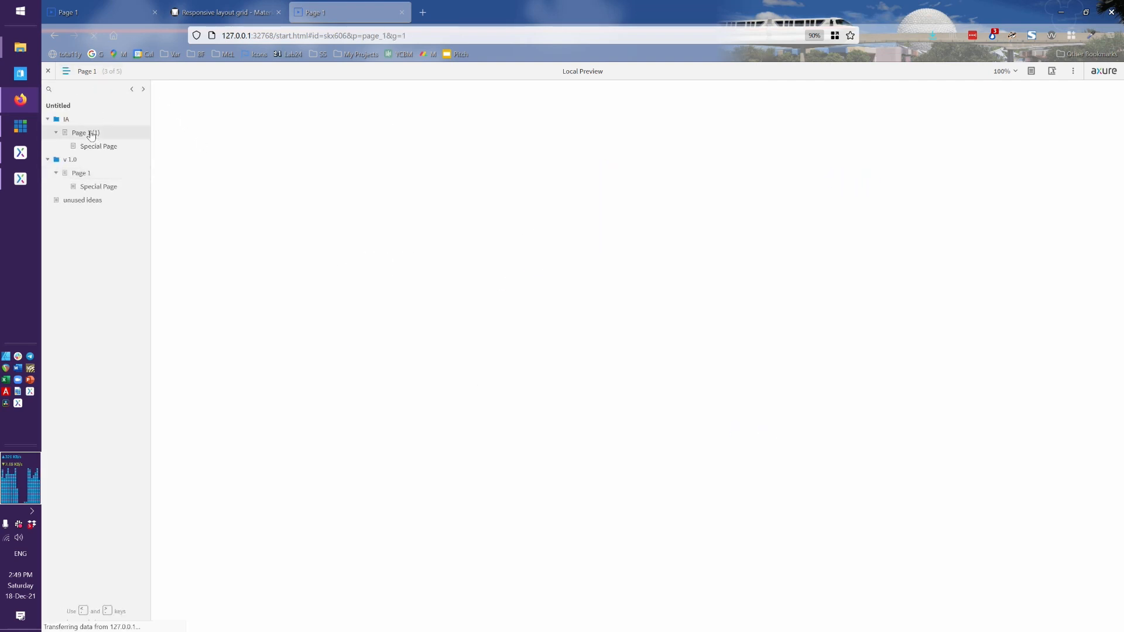
left_click(81, 132)
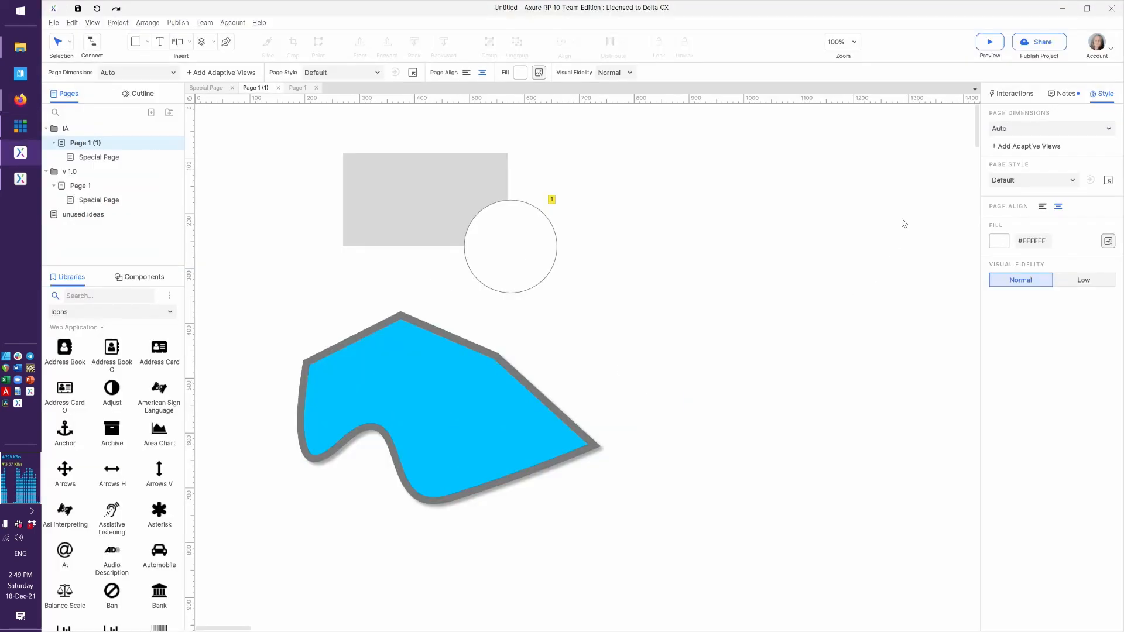
Apply Style 2 to the page, turning its background pale yellow.
left_click(1067, 180)
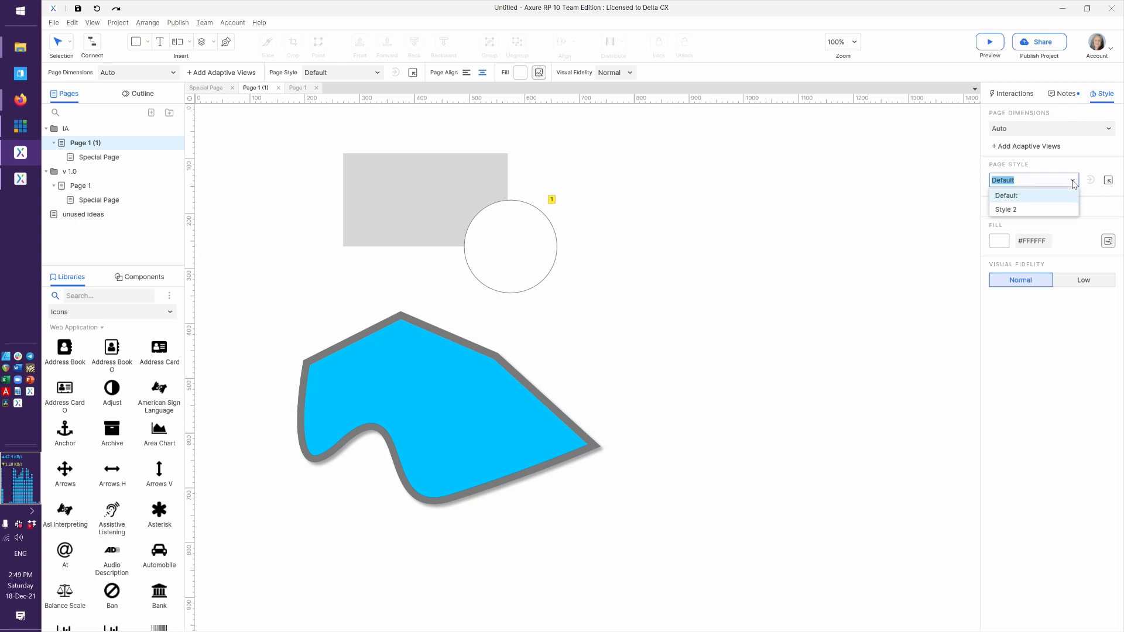
left_click(1007, 209)
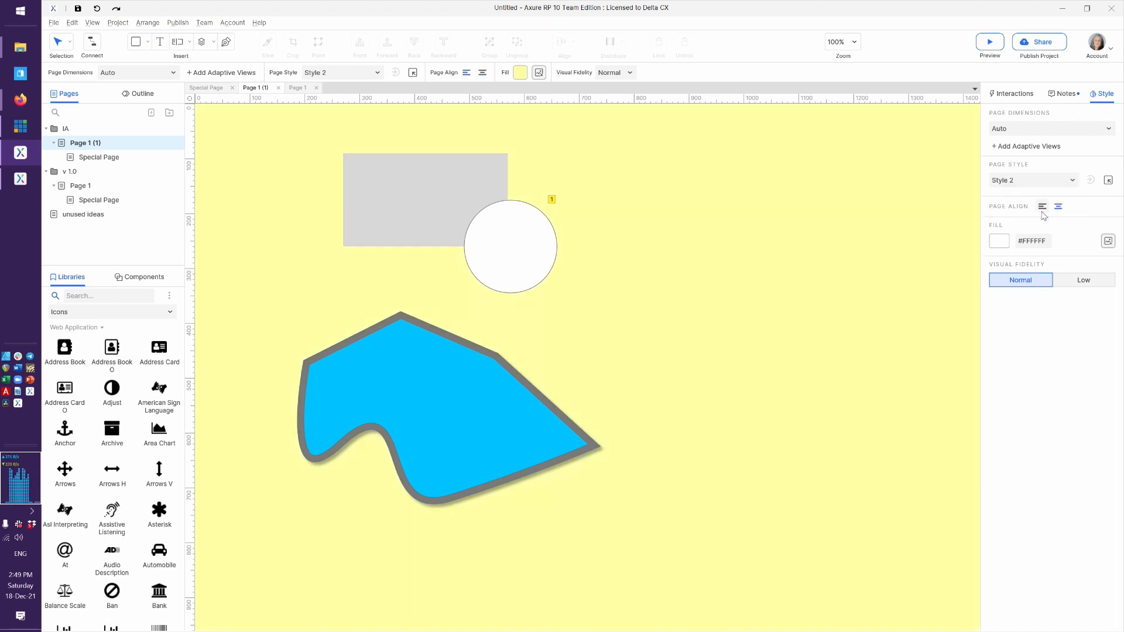
mouse_move(725, 315)
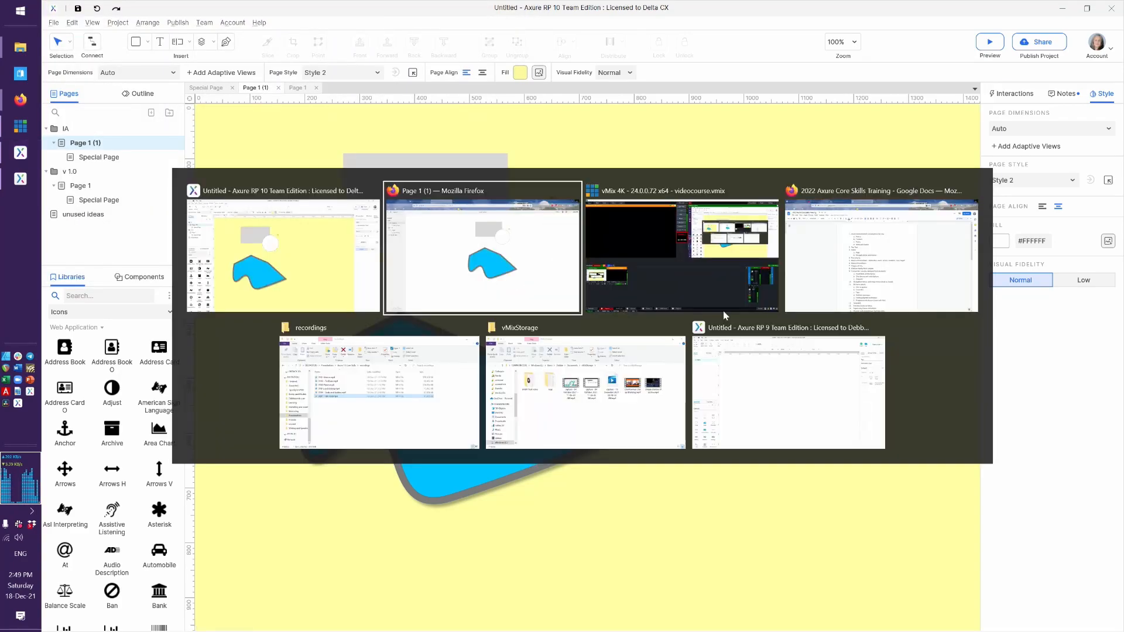
Check the yellow Page 1 (1) preview in Firefox, then bring up the window switcher.
left_click(481, 247)
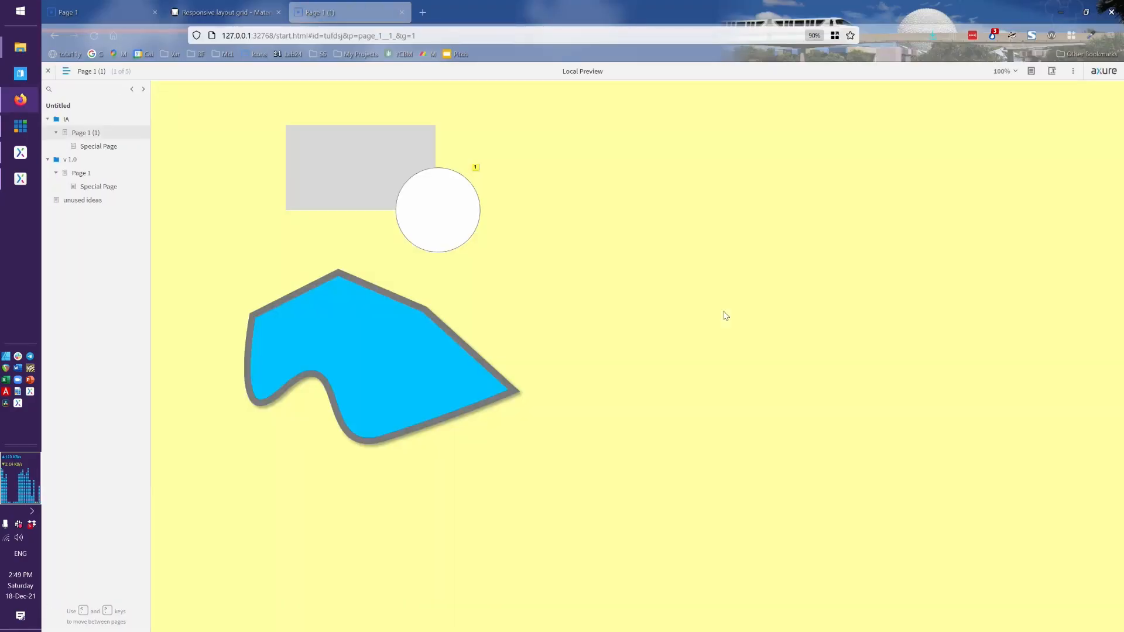
mouse_move(808, 264)
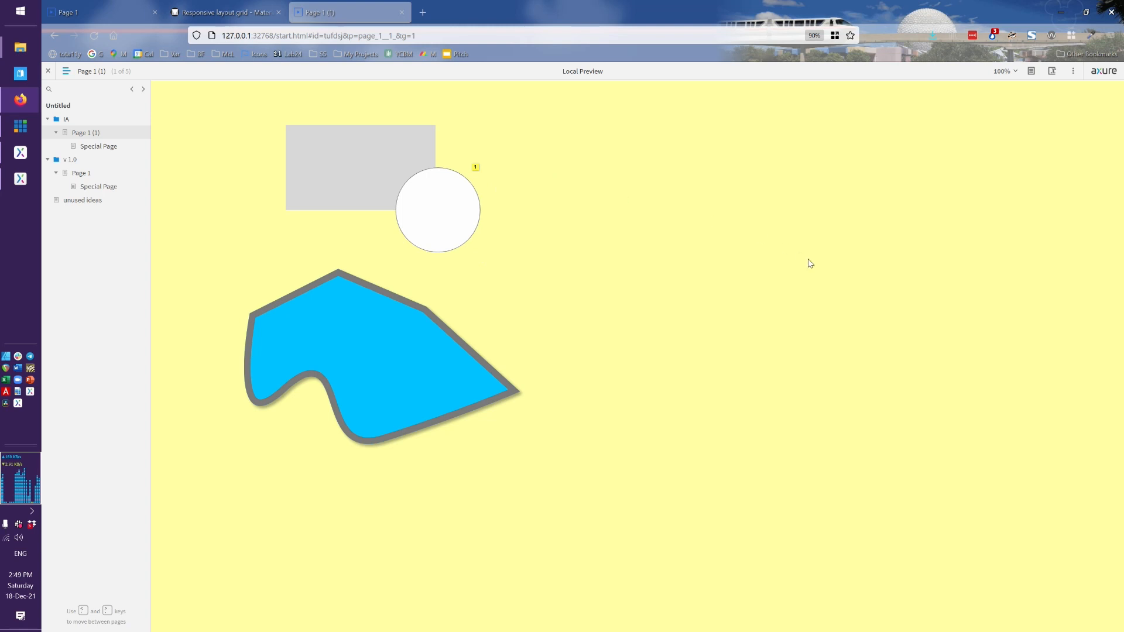
mouse_move(282, 261)
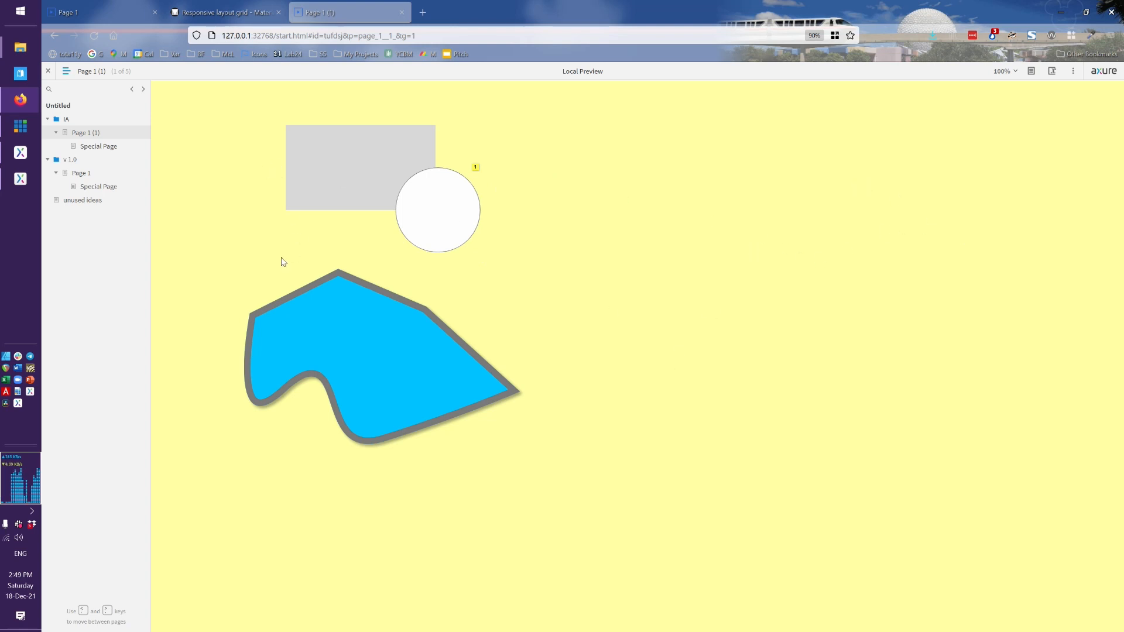
mouse_move(237, 357)
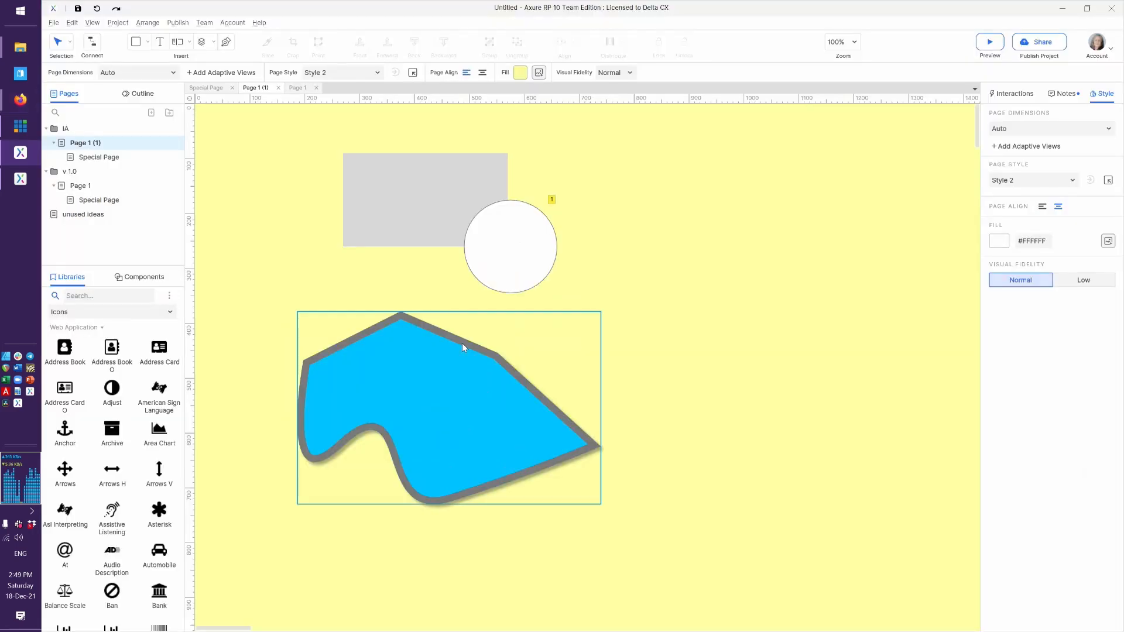
mouse_move(401, 397)
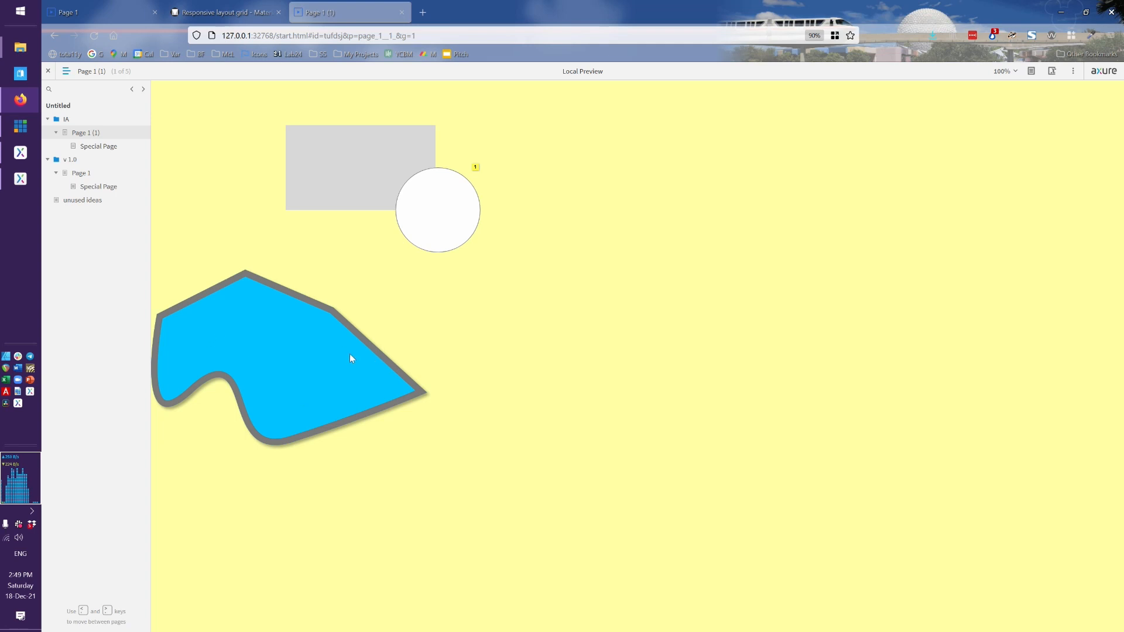
mouse_move(586, 361)
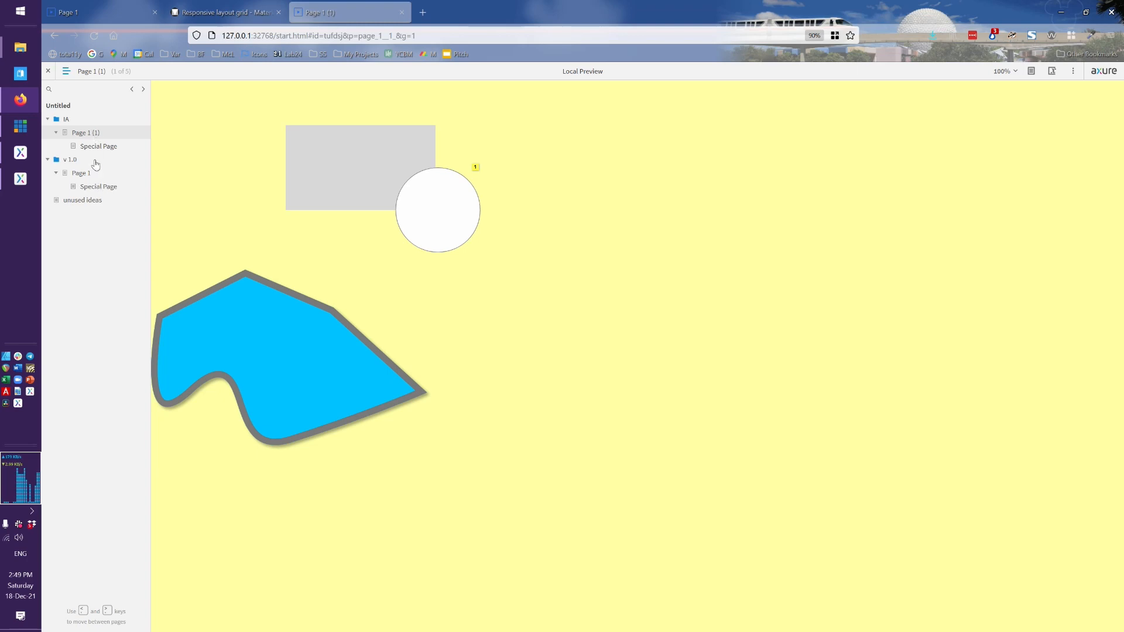
key("Alt+Tab")
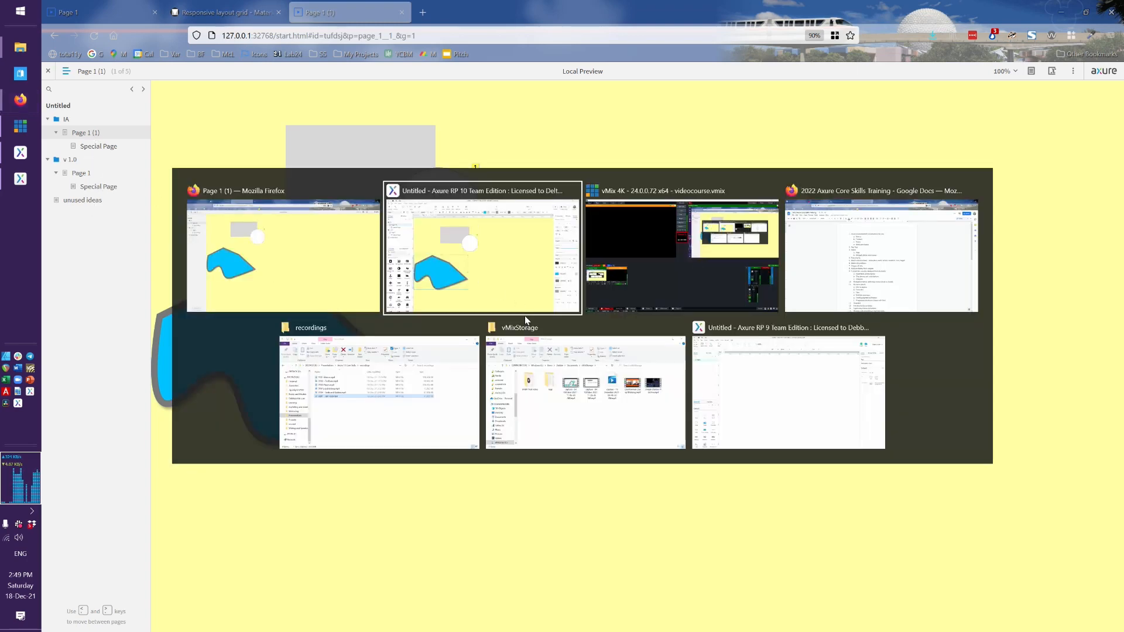
Return to Axure and put the page back on the Default style.
left_click(481, 247)
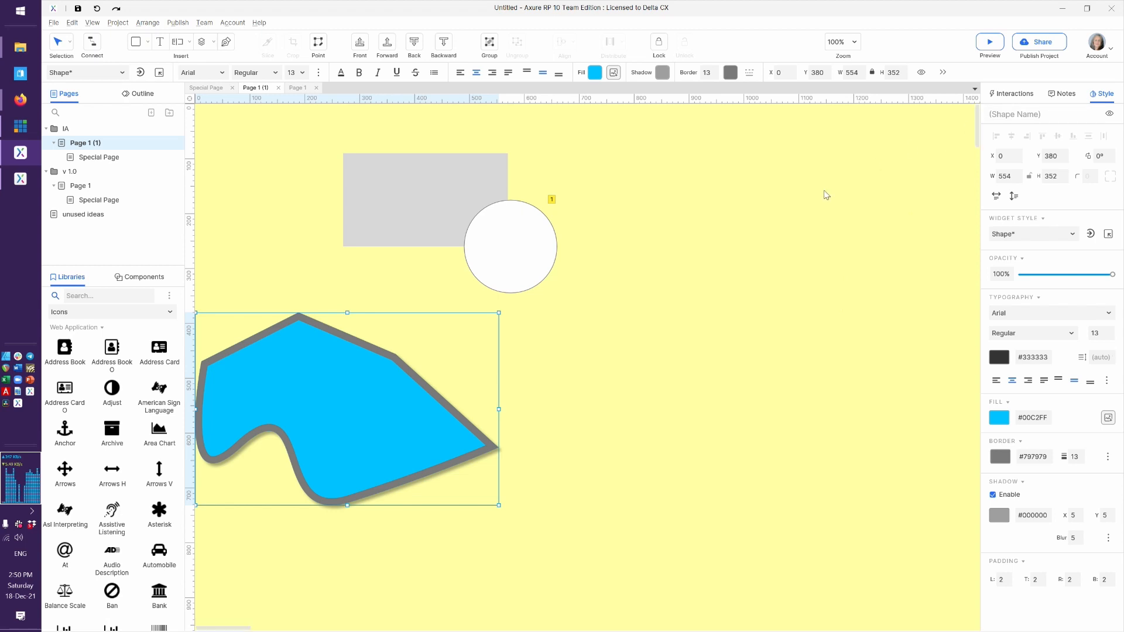
left_click(749, 133)
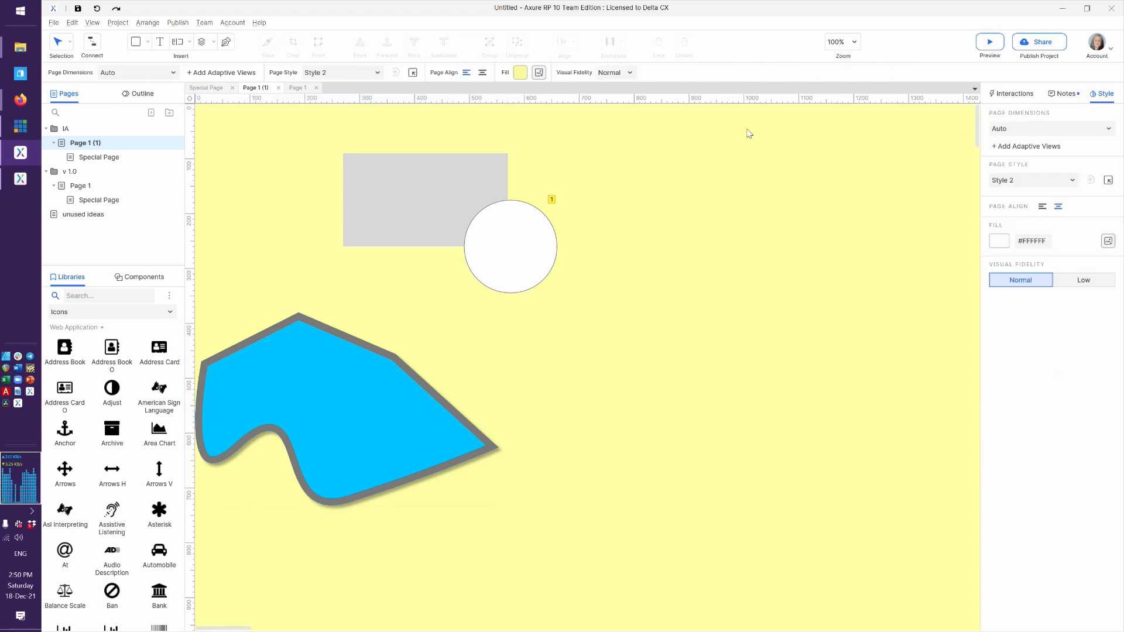
mouse_move(777, 224)
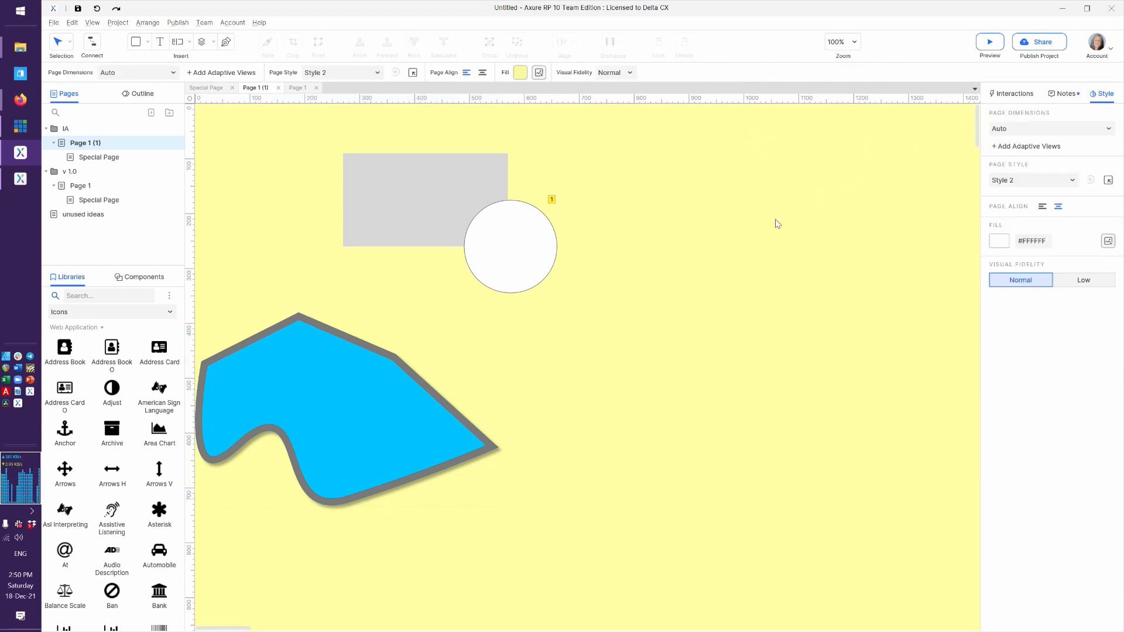
mouse_move(1070, 188)
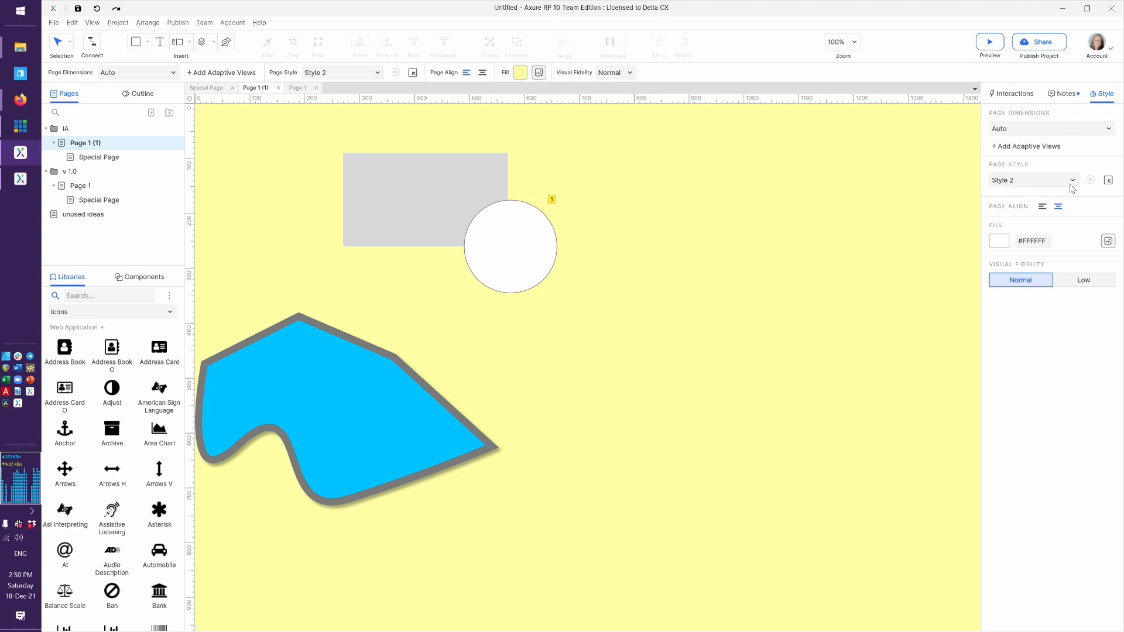
left_click(1032, 180)
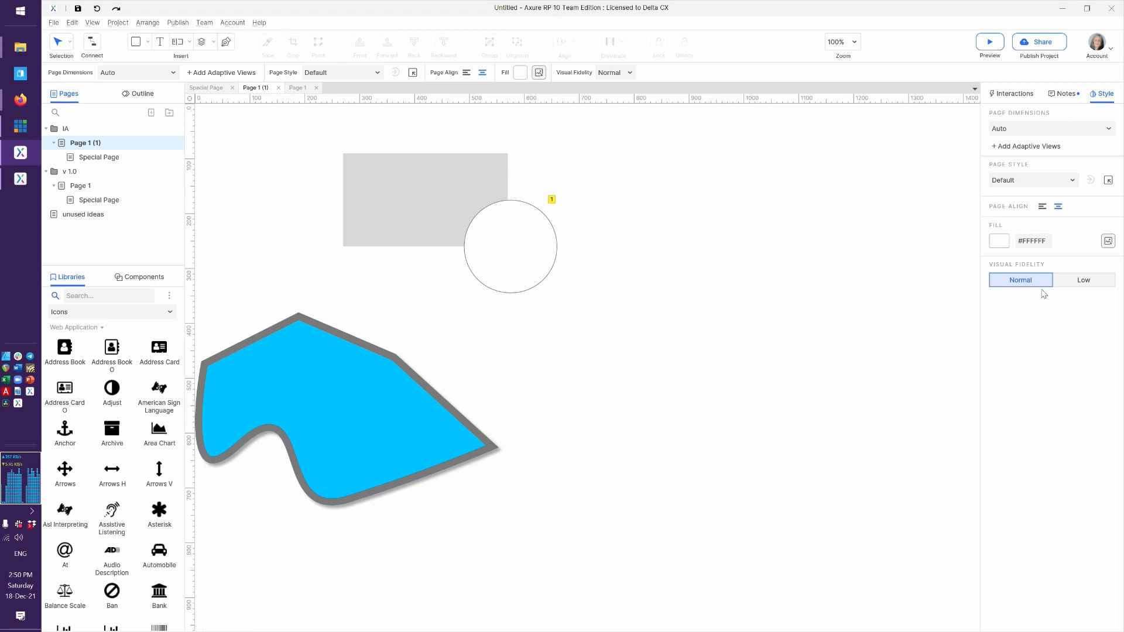
mouse_move(1057, 293)
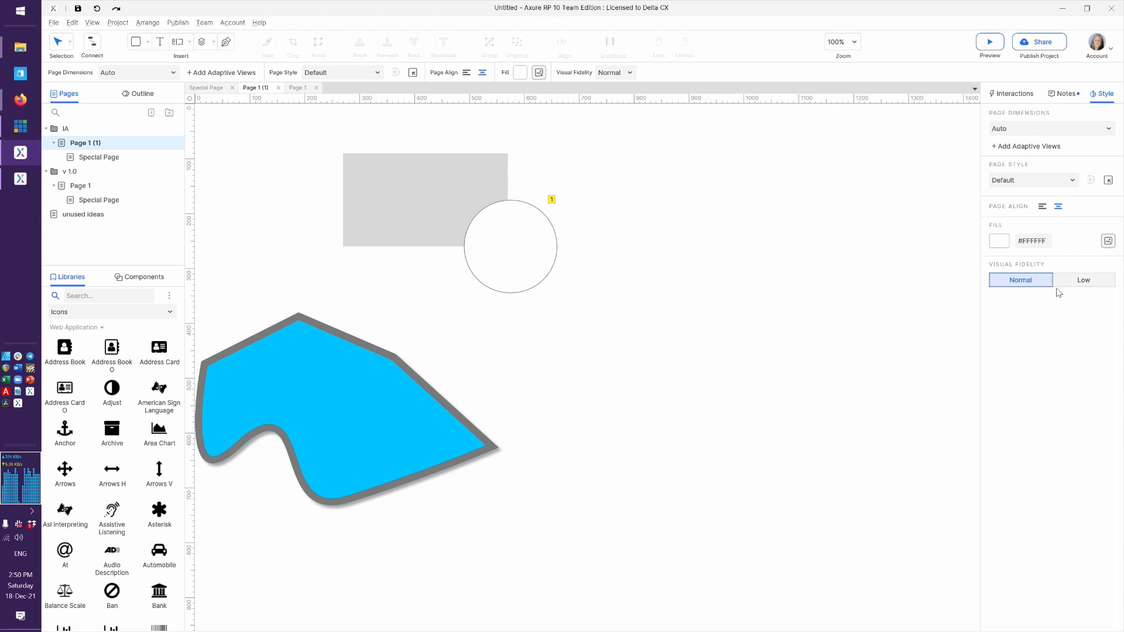
mouse_move(1082, 280)
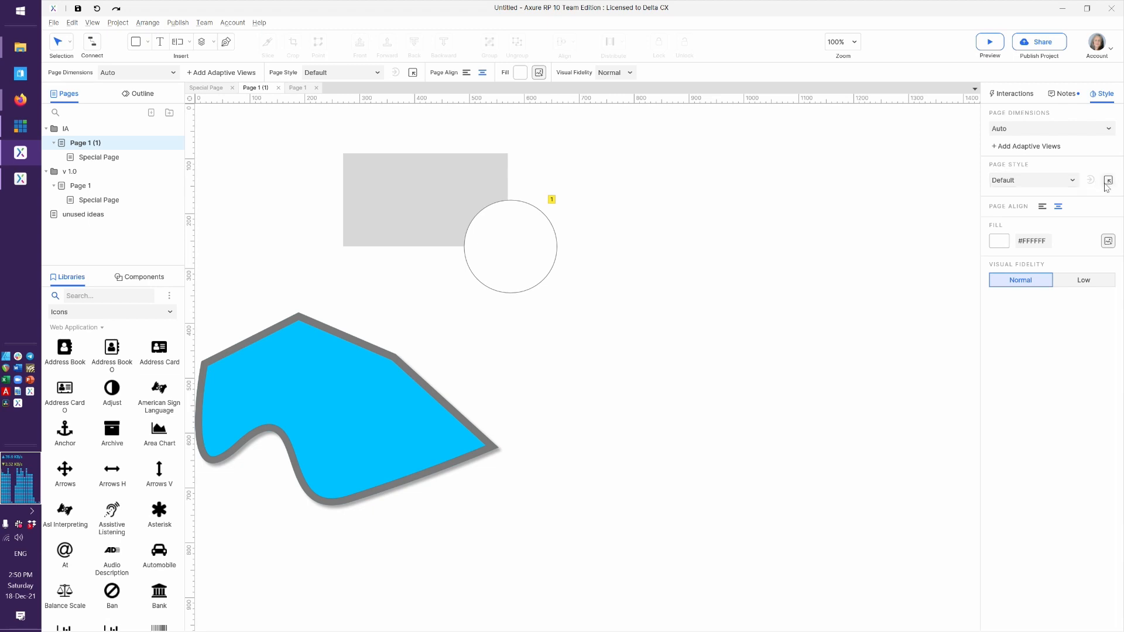
Give Style 2 a low-fidelity override in the Page Style Manager and save it.
left_click(1107, 180)
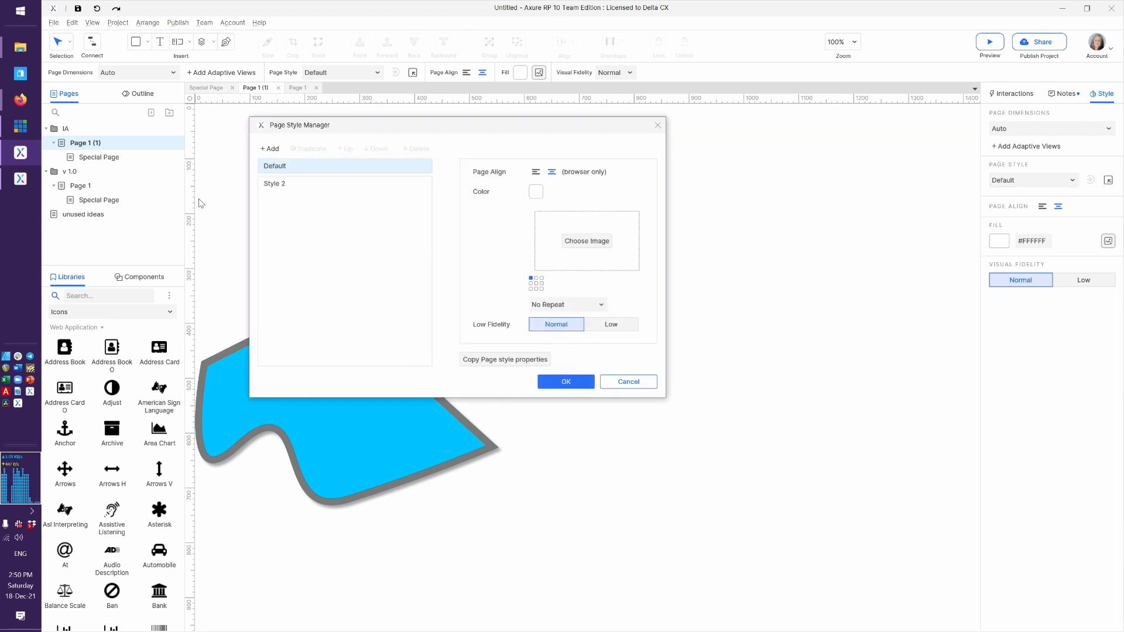
left_click(273, 184)
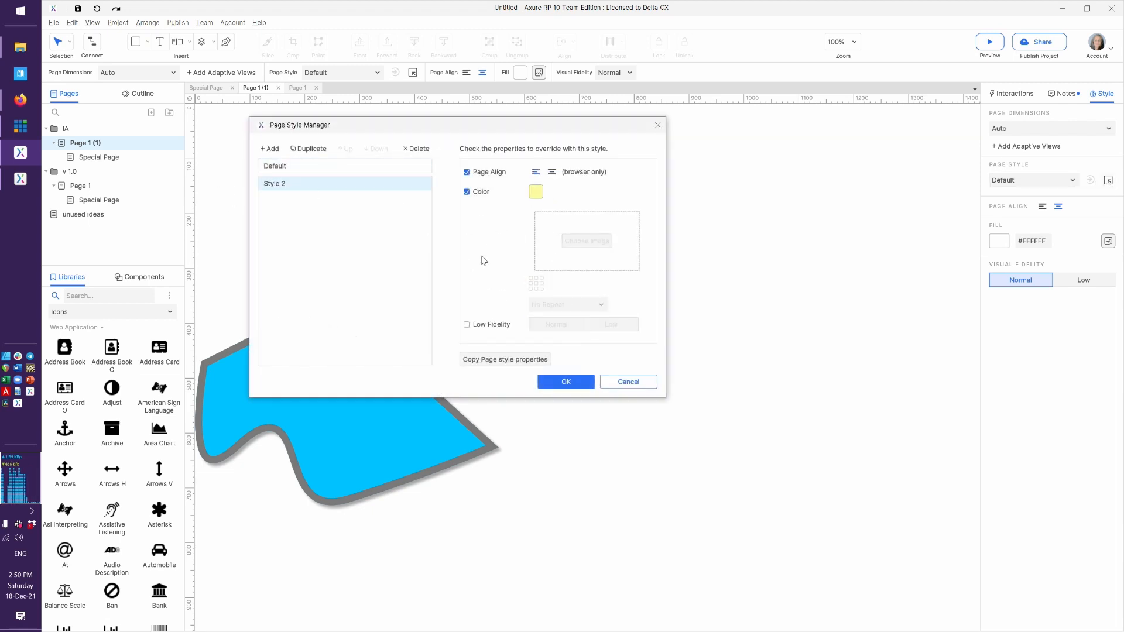
left_click(467, 324)
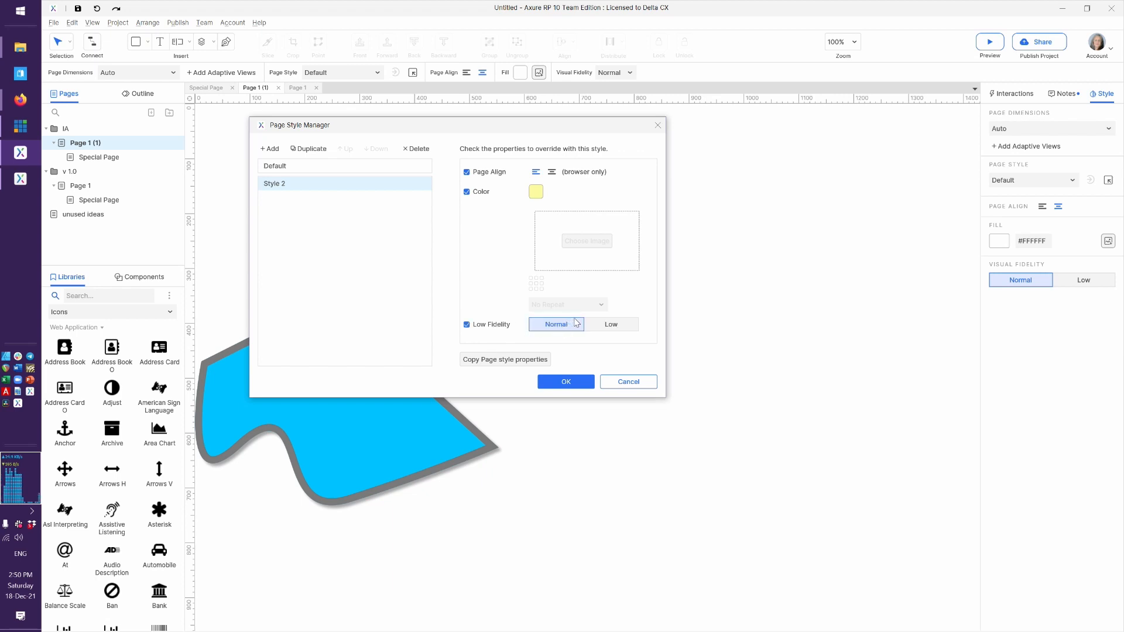
left_click(610, 324)
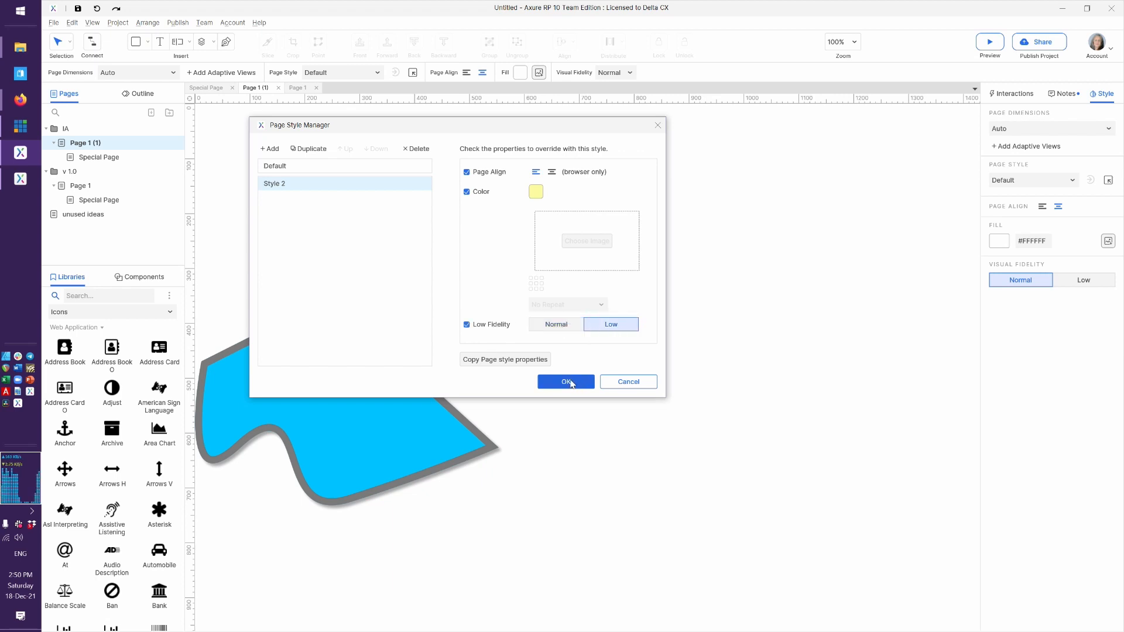
left_click(565, 382)
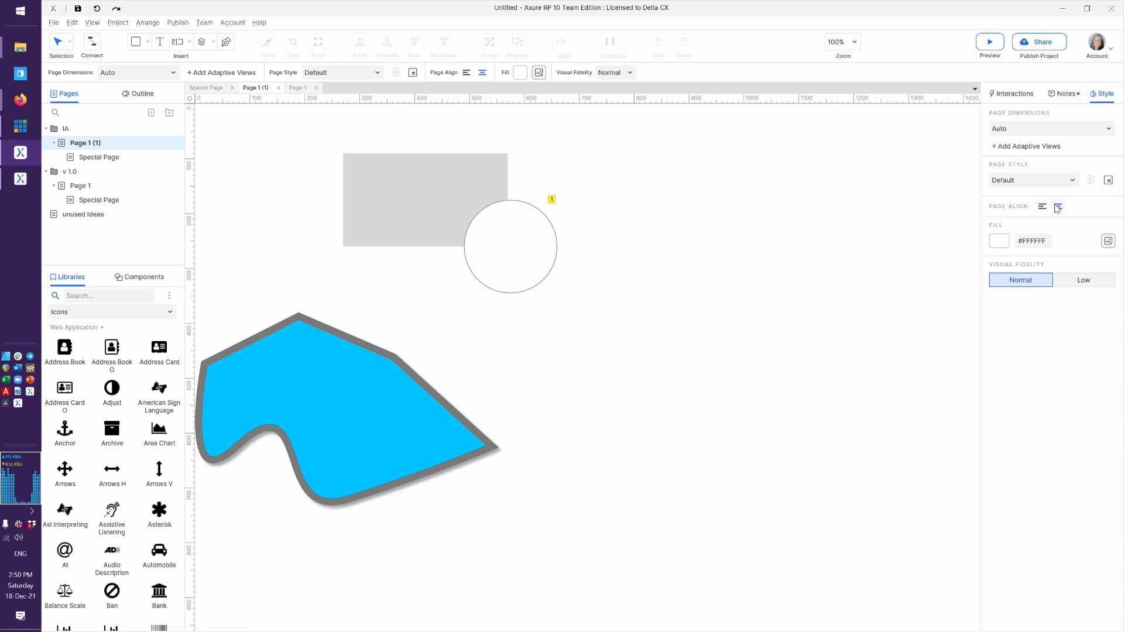
Apply Style 2 to the page so its shapes render low-fidelity grey.
left_click(1032, 181)
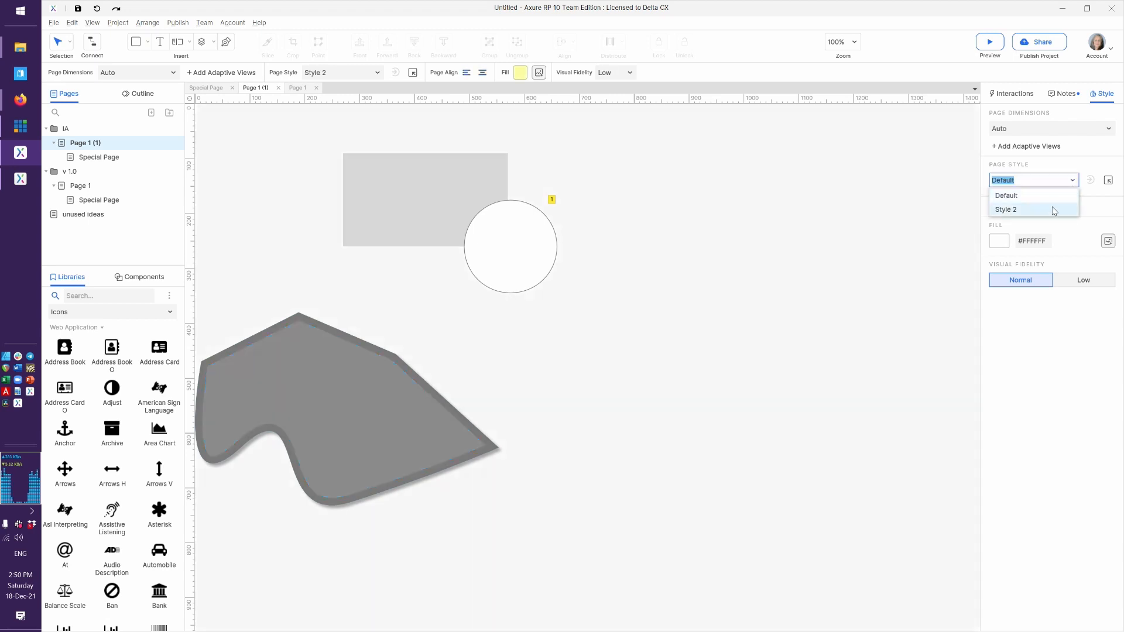
left_click(1006, 210)
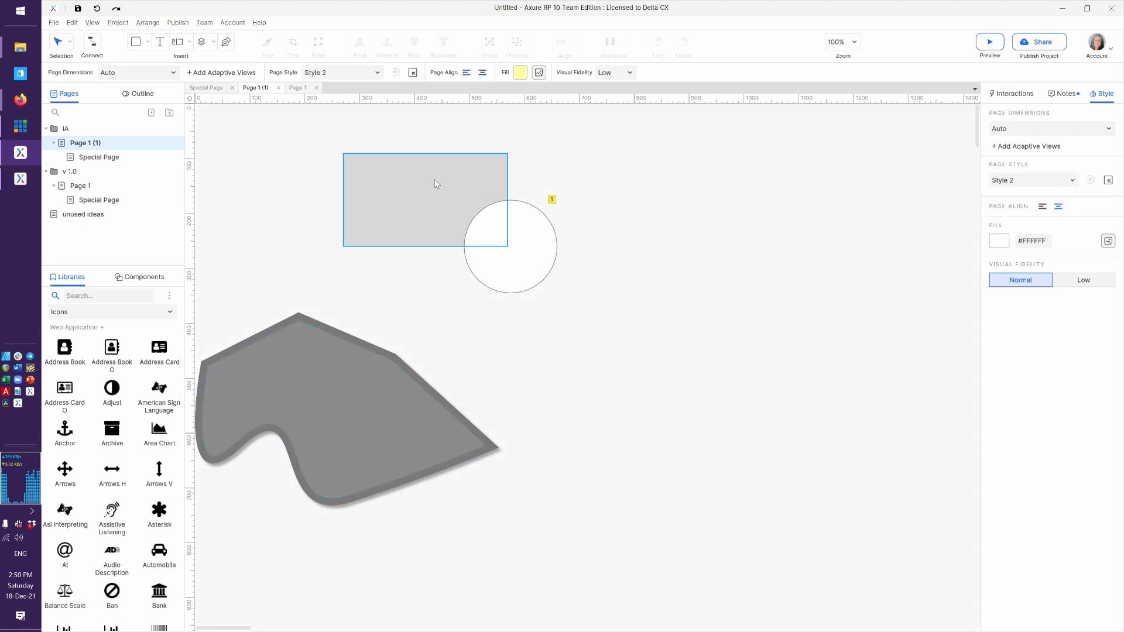
left_click(359, 283)
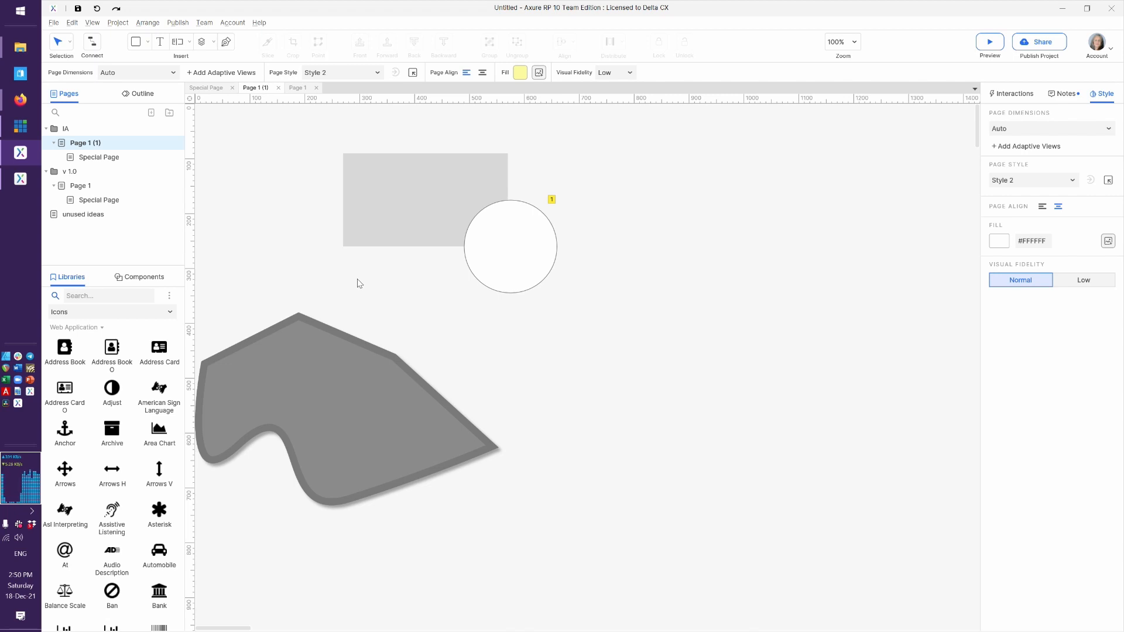
mouse_move(138, 264)
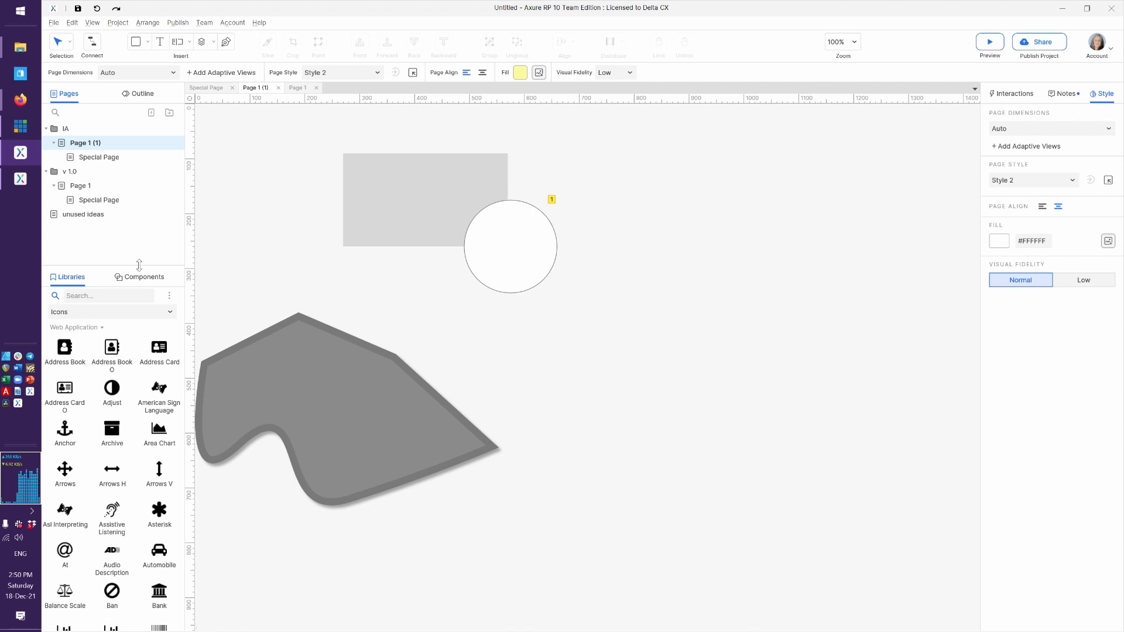
Add a Paragraph widget from the Default library below the circle, shown in the sketchy font.
left_click(109, 311)
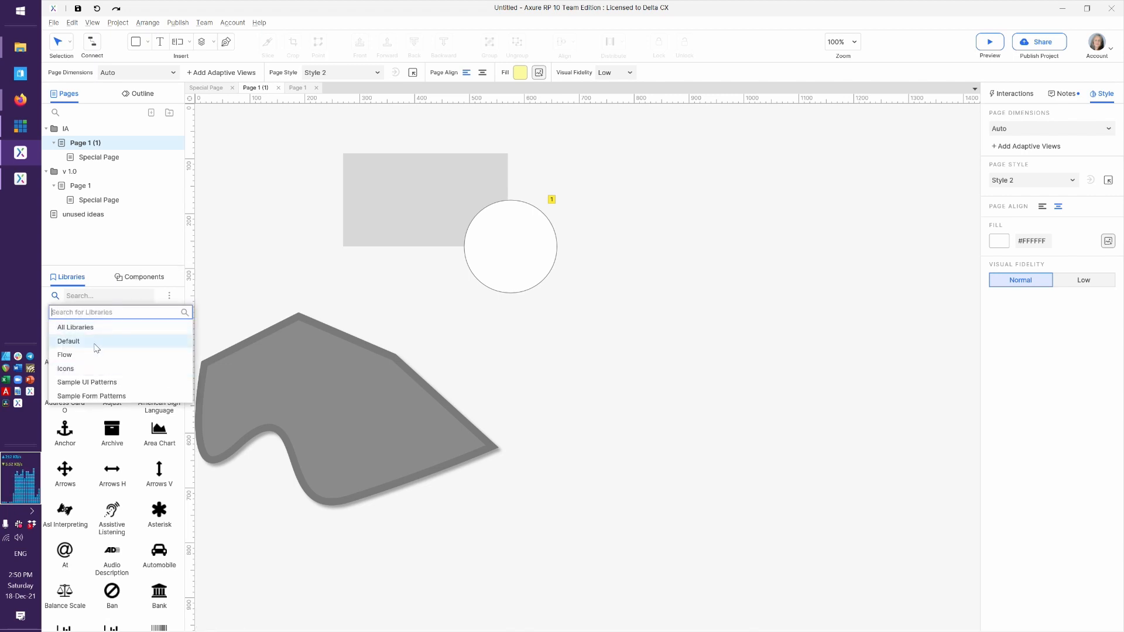
left_click(69, 341)
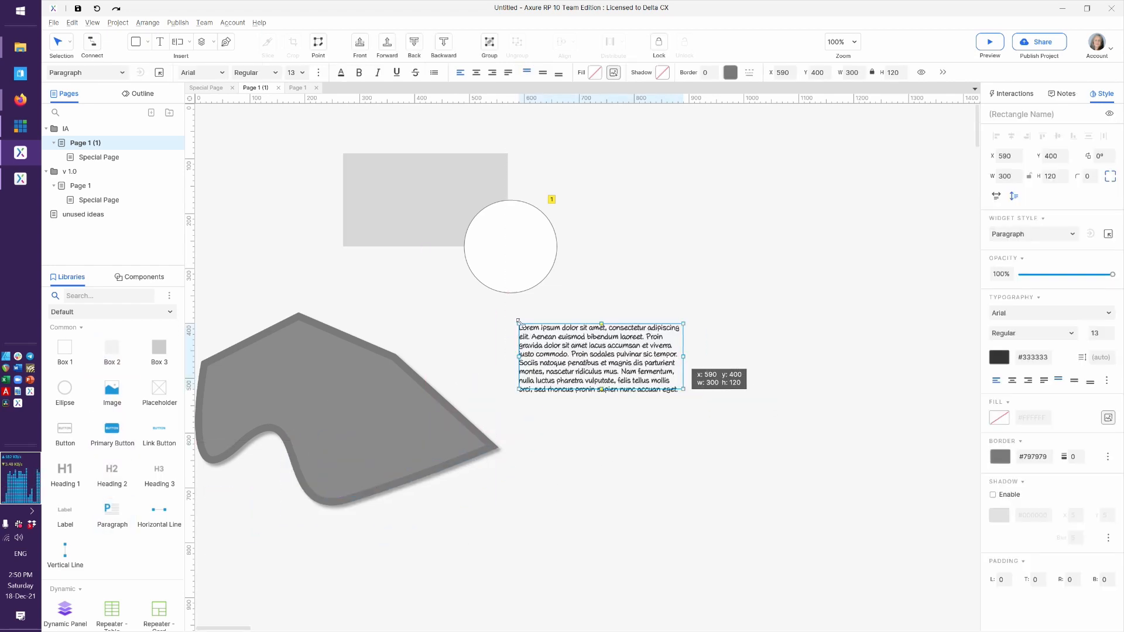
left_click(662, 428)
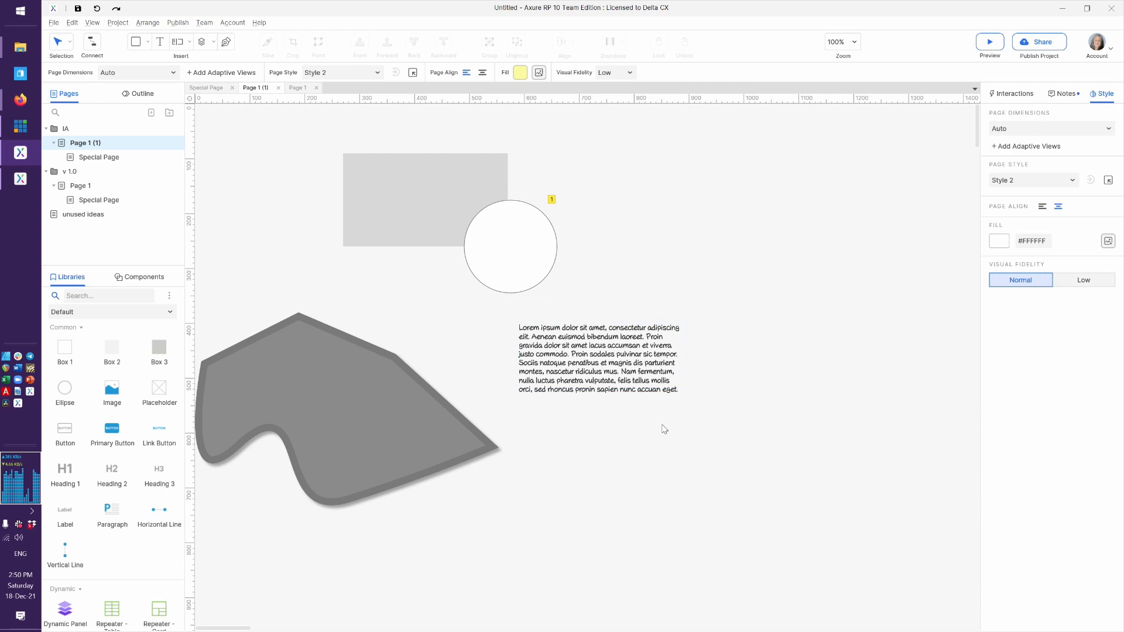
left_click(598, 358)
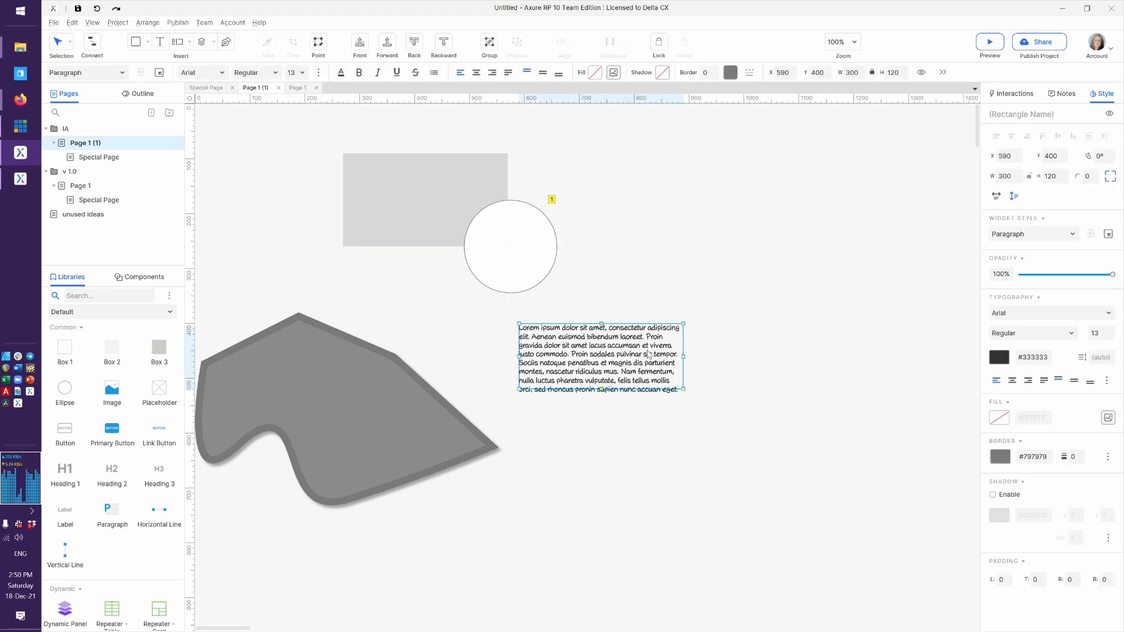
mouse_move(857, 302)
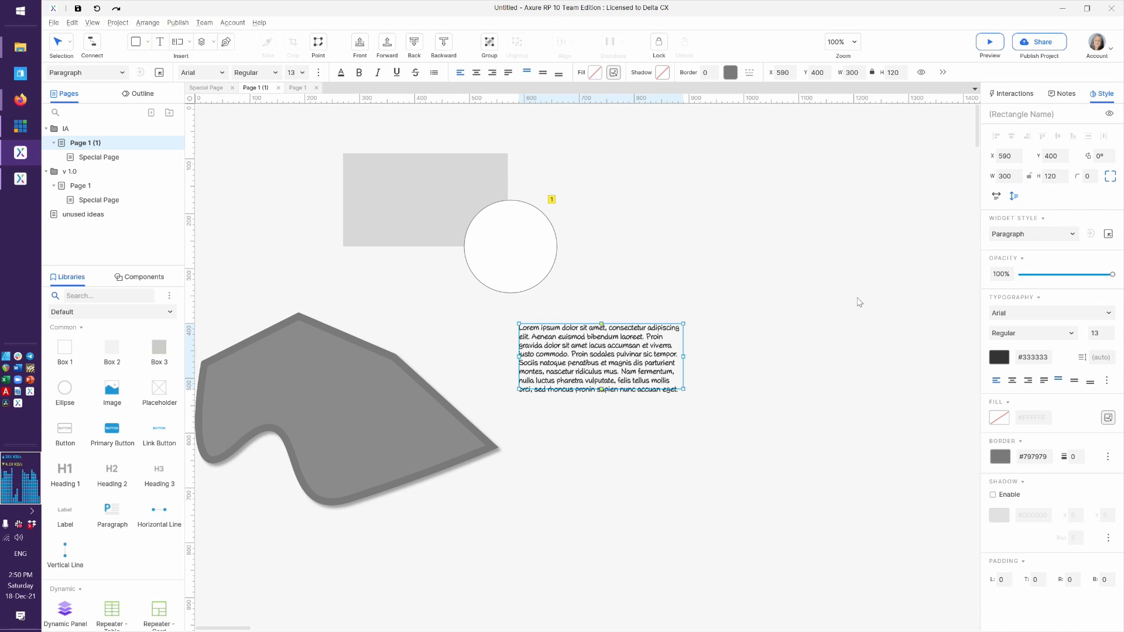
mouse_move(890, 354)
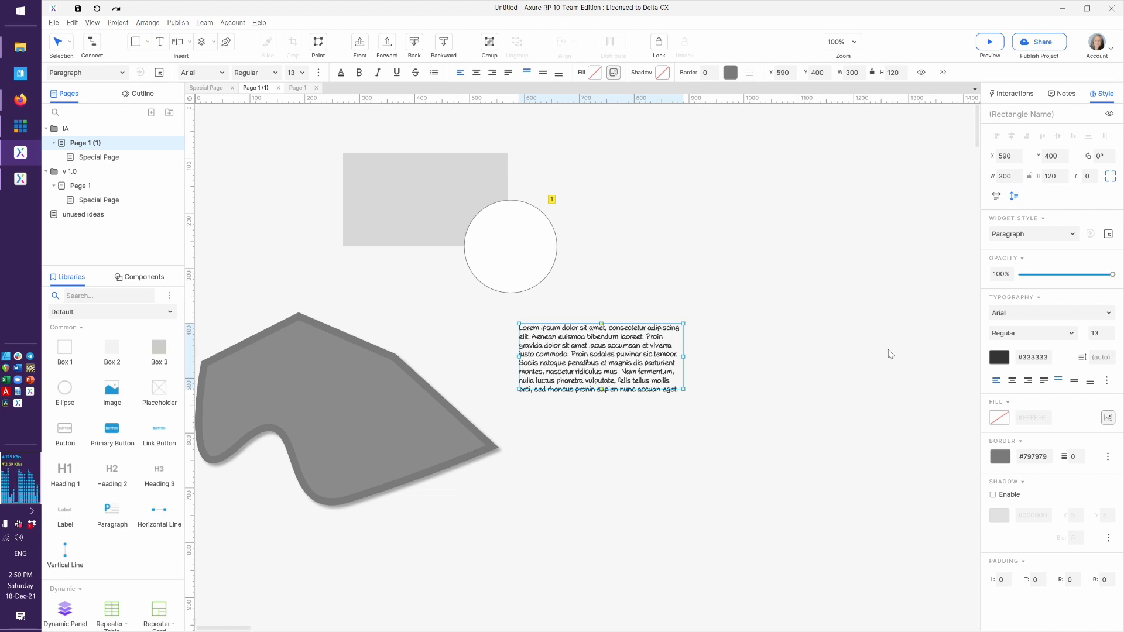
left_click(862, 285)
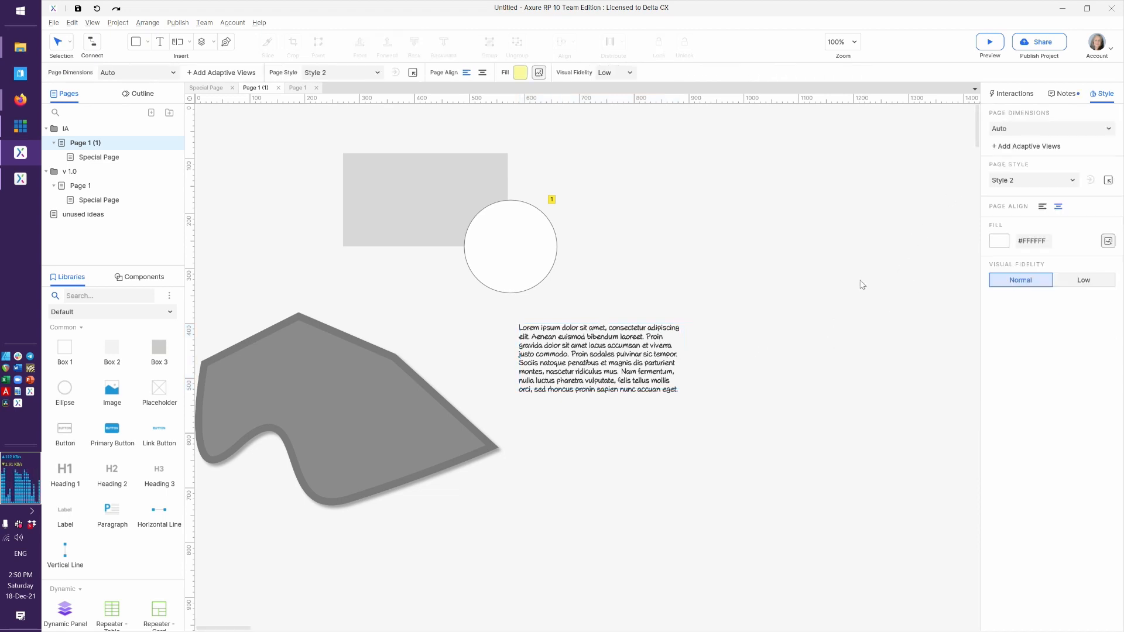
left_click(1032, 180)
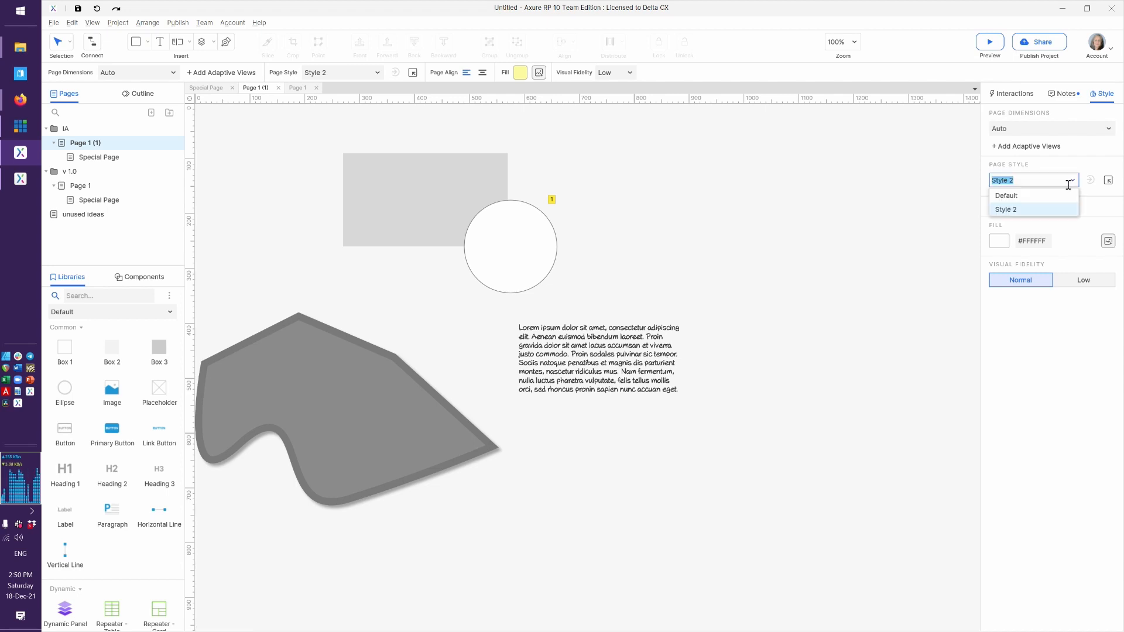
Switch Page 1 (1) back to the Default page style and check it in low then normal fidelity.
left_click(1007, 196)
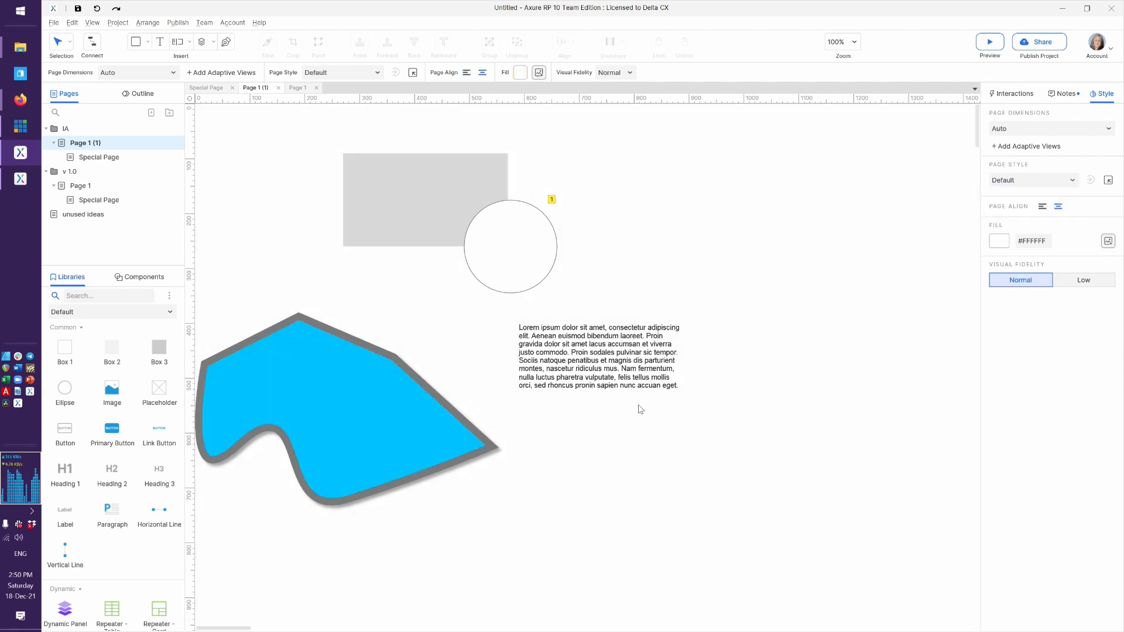
left_click(598, 356)
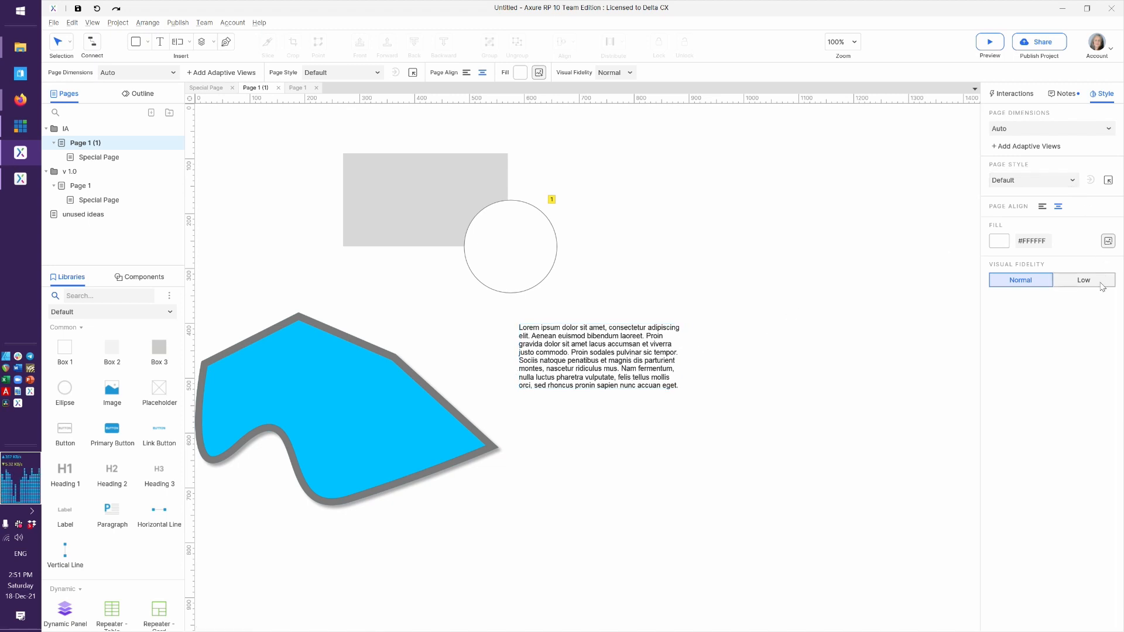
left_click(1083, 280)
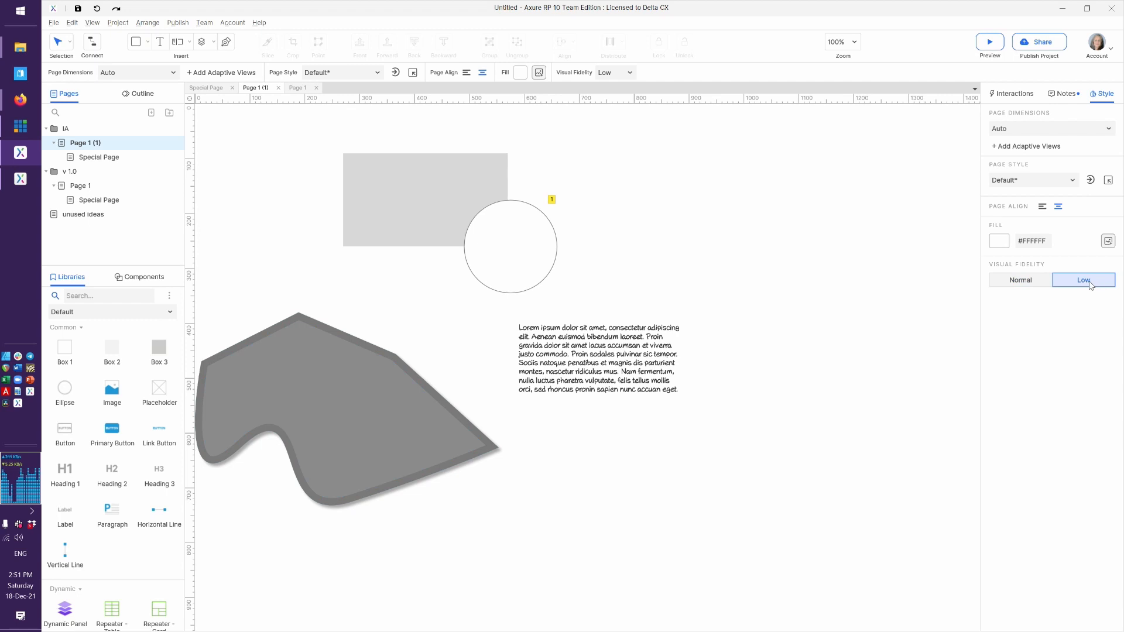
left_click(1020, 280)
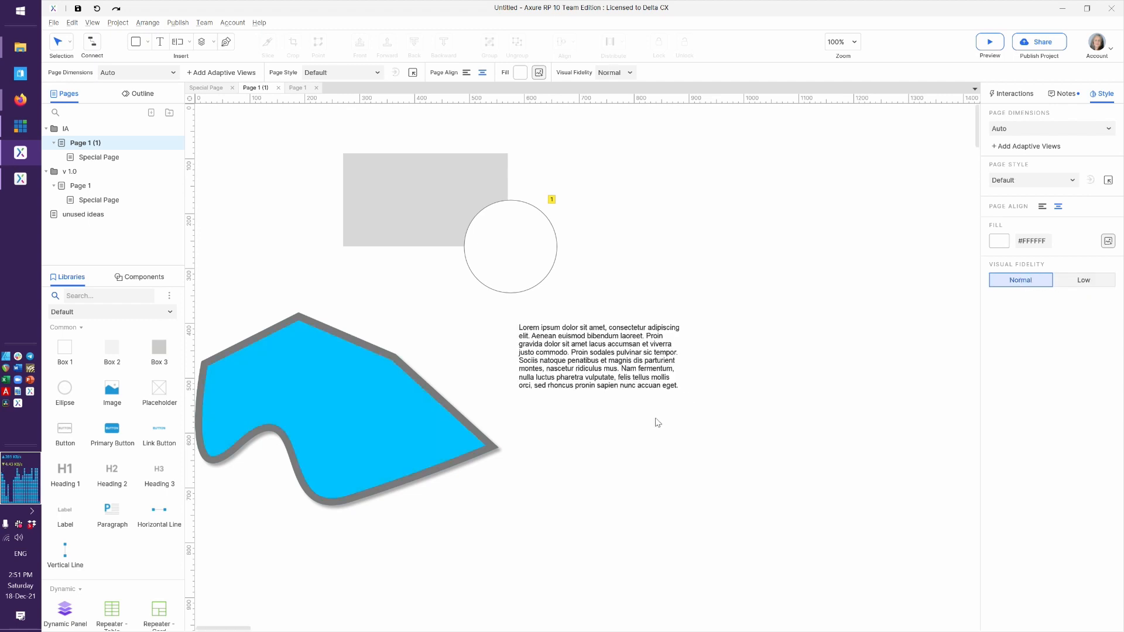
mouse_move(640, 436)
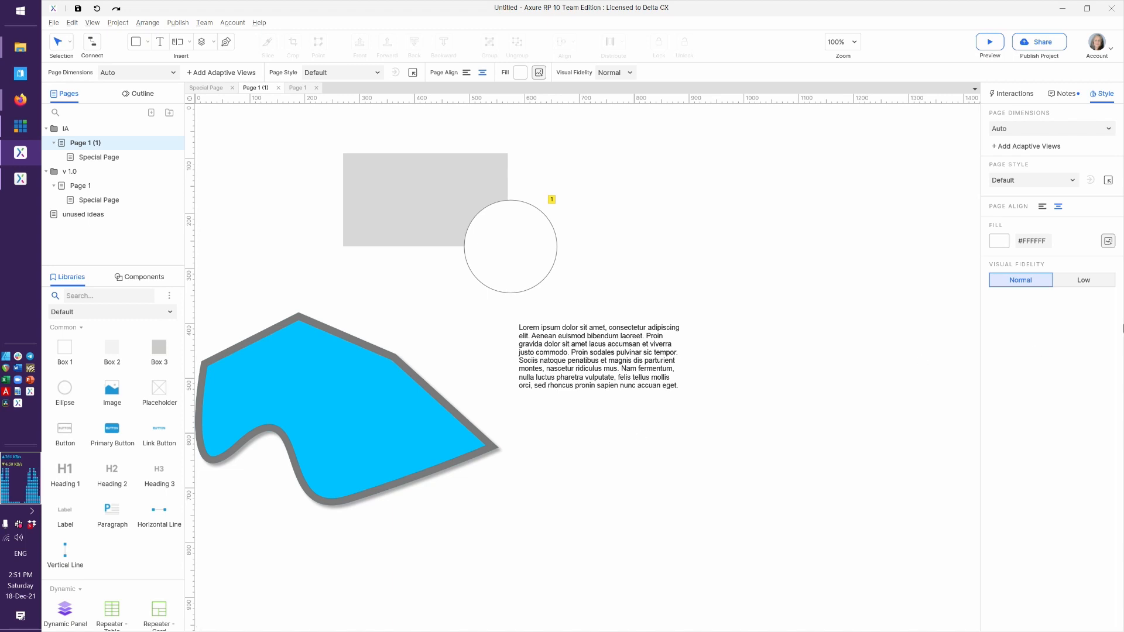
Toggle Visual Fidelity between Low and Normal twice more, finishing on Normal.
left_click(1083, 280)
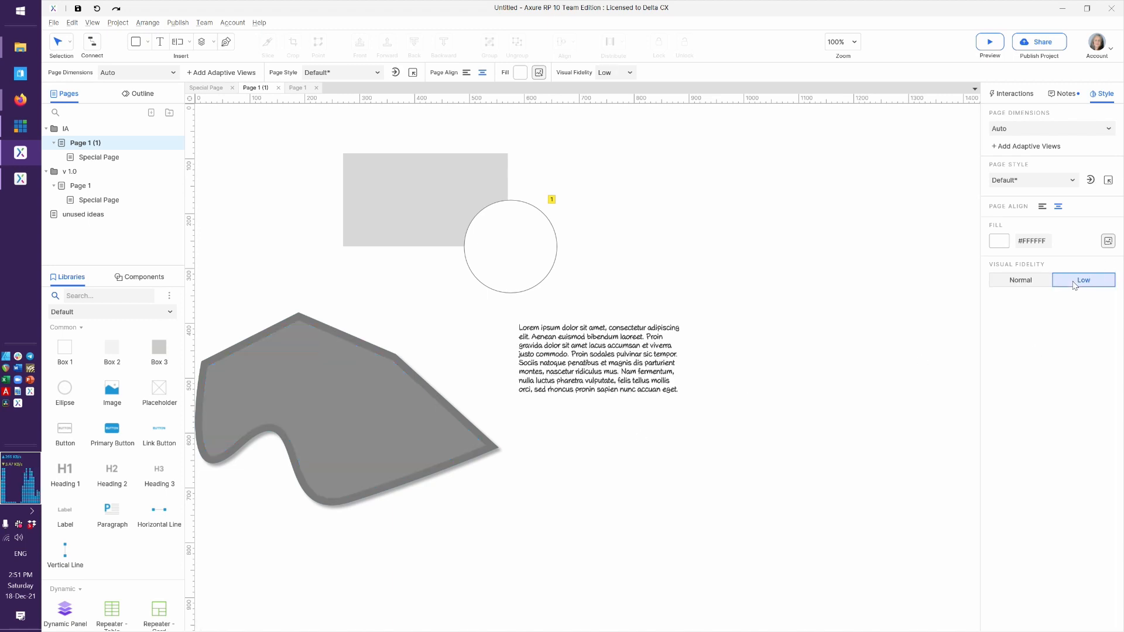
left_click(1019, 280)
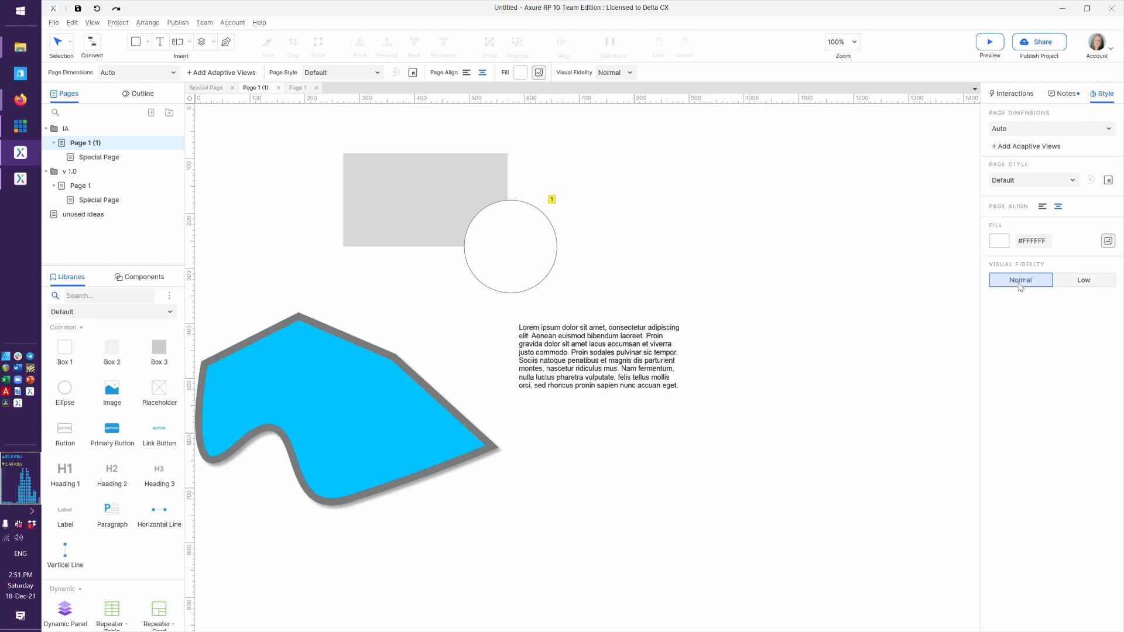
mouse_move(723, 428)
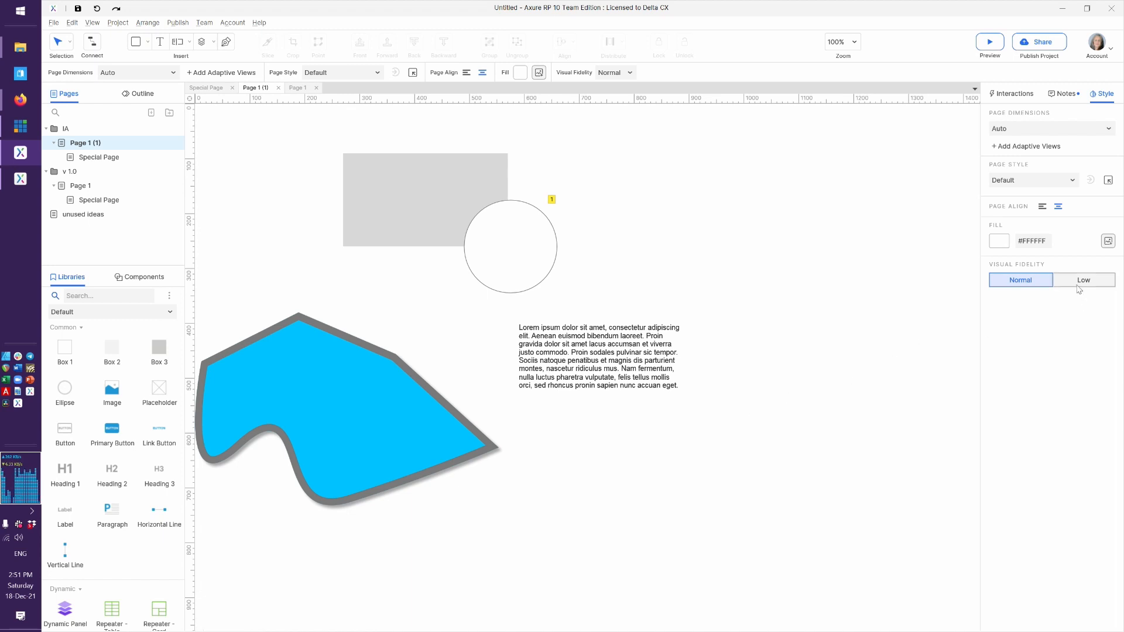
left_click(1082, 280)
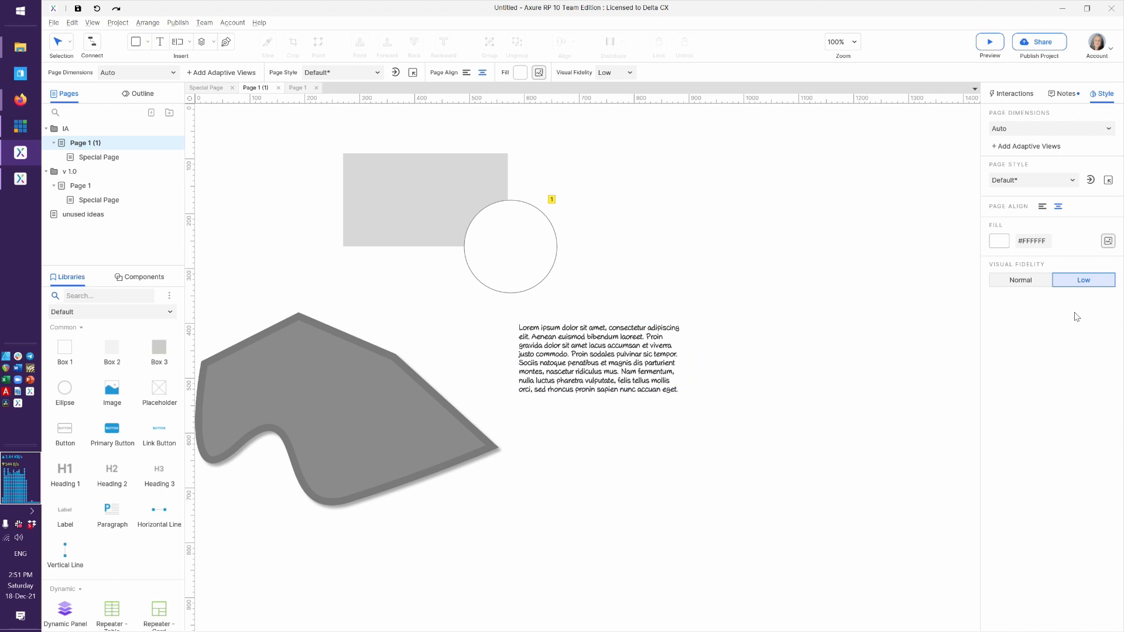
left_click(1019, 280)
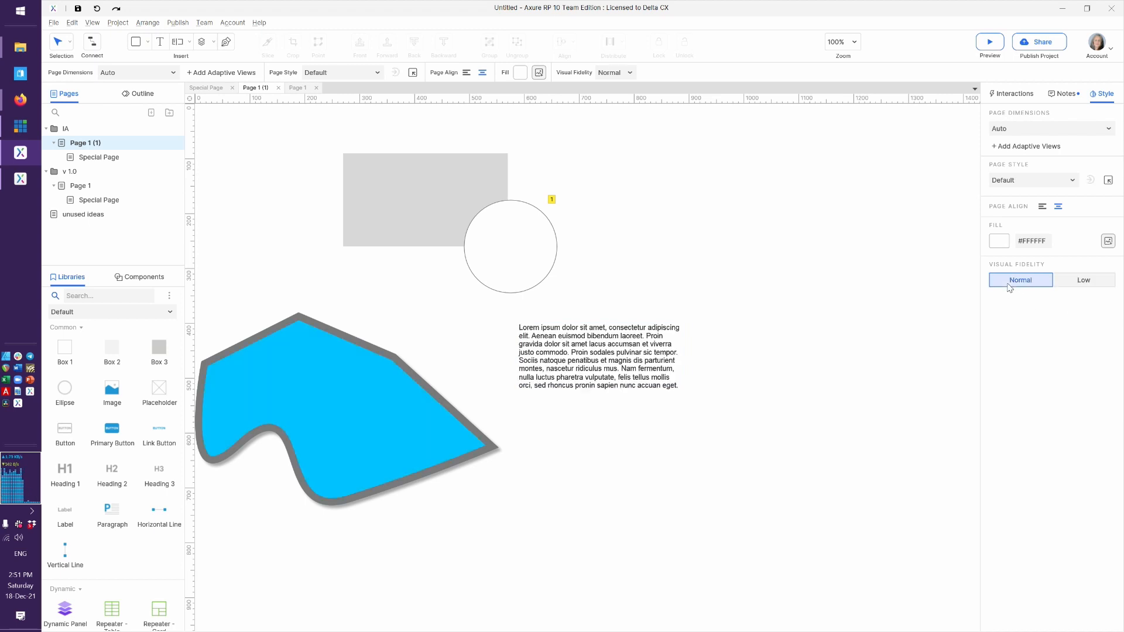
mouse_move(662, 398)
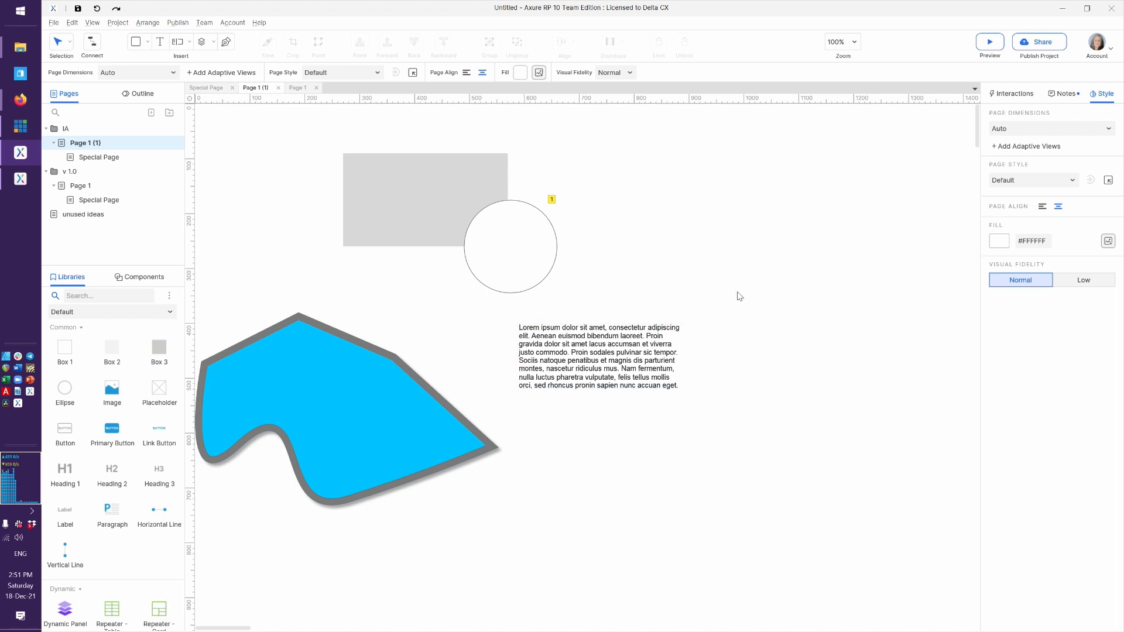
mouse_move(806, 265)
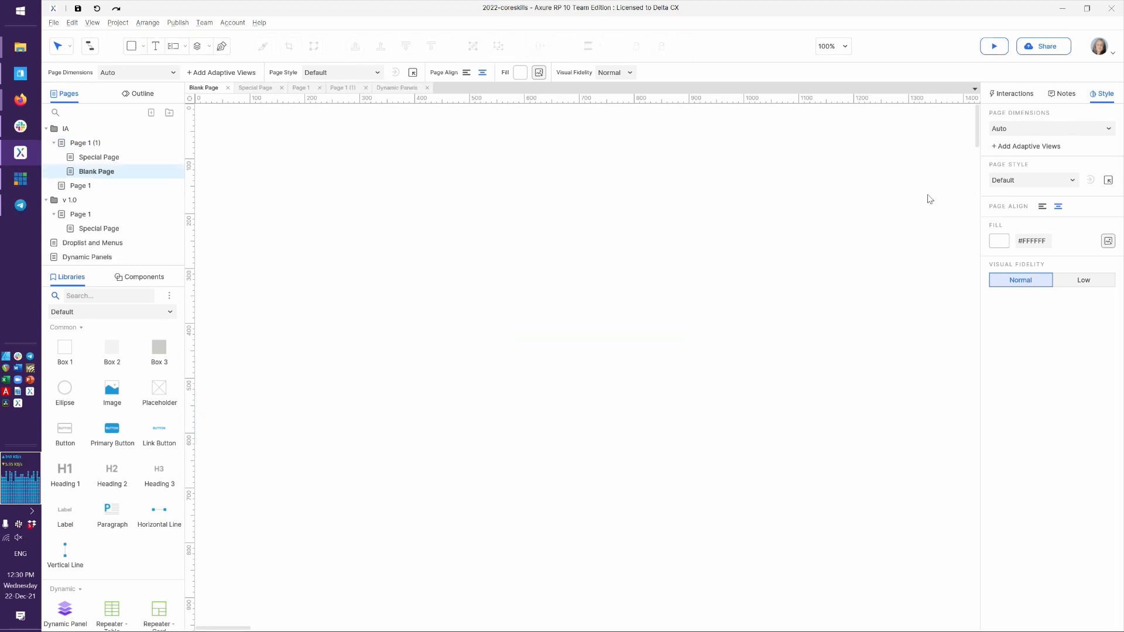
mouse_move(1091, 123)
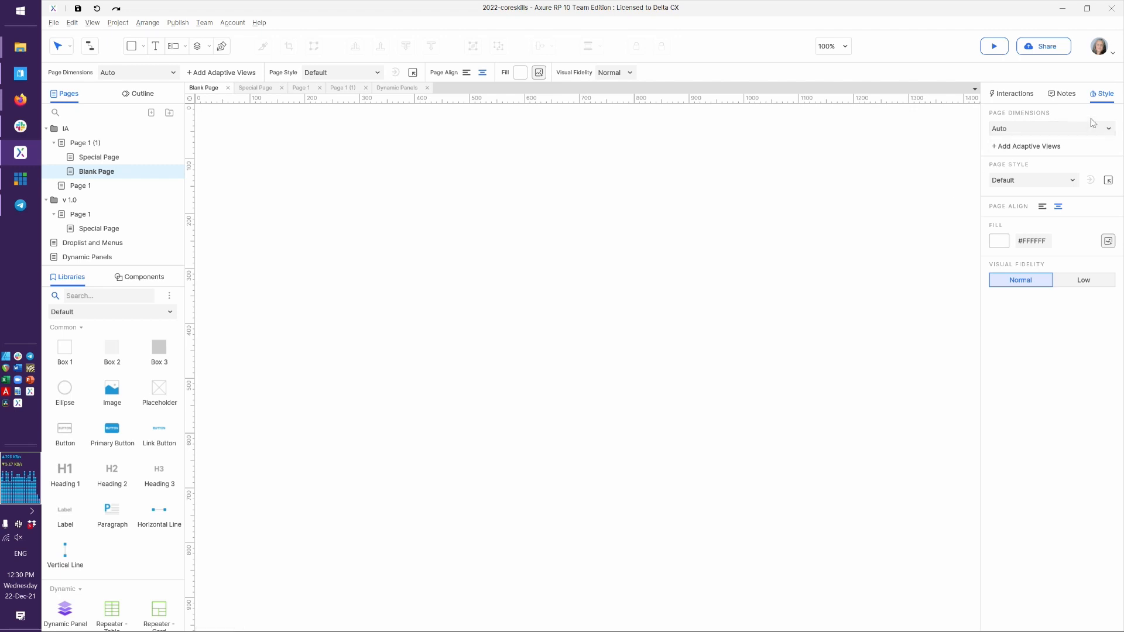
mouse_move(1014, 118)
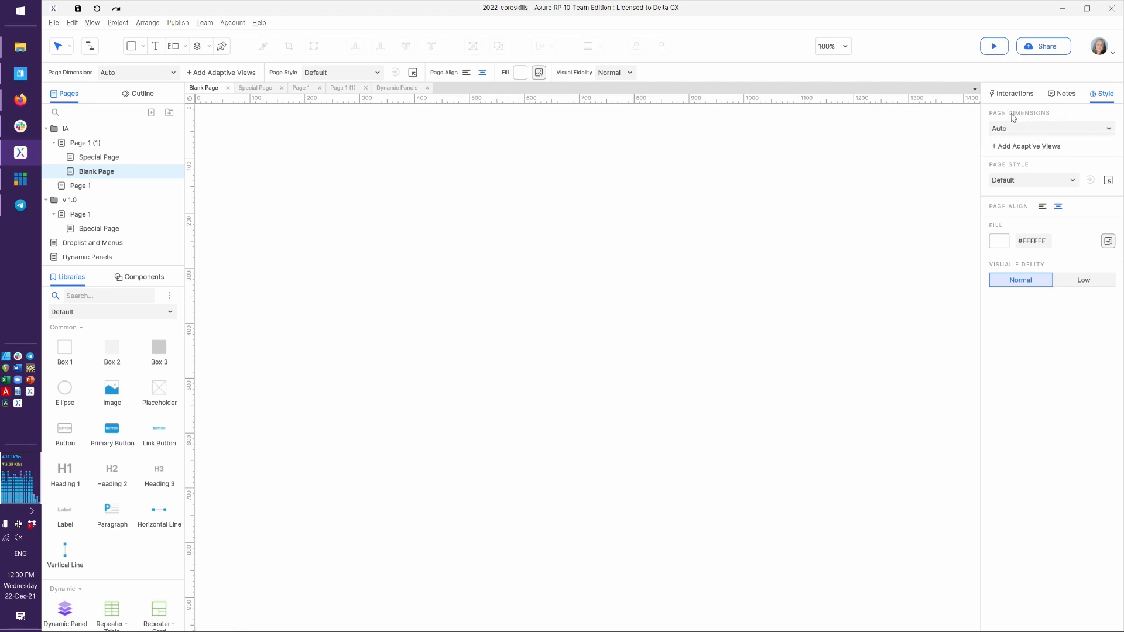
mouse_move(586, 176)
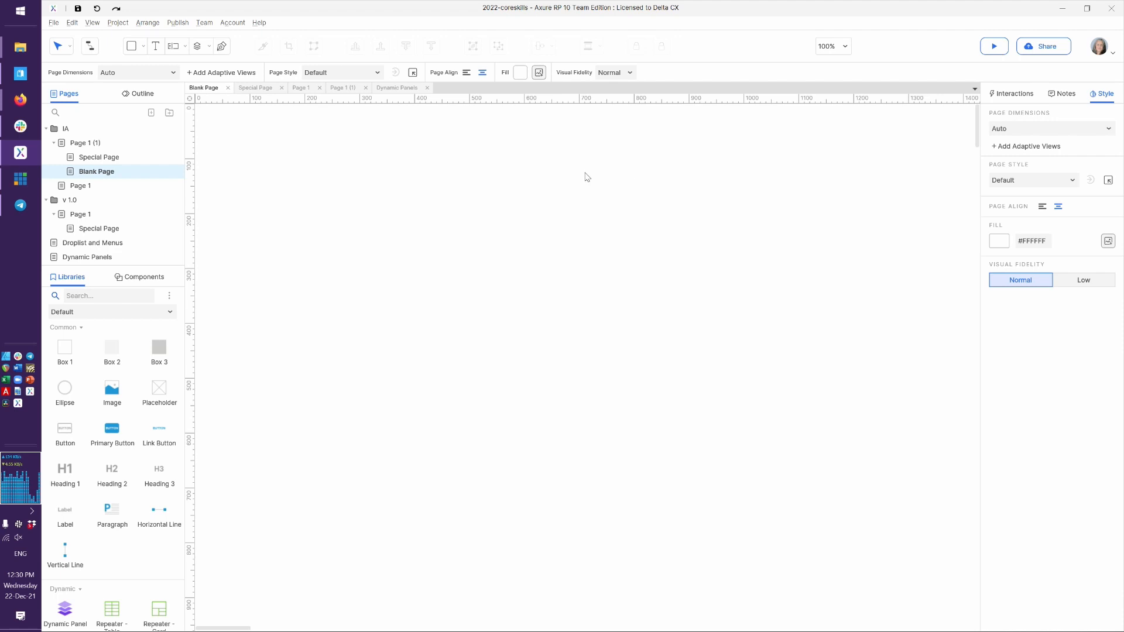
mouse_move(611, 129)
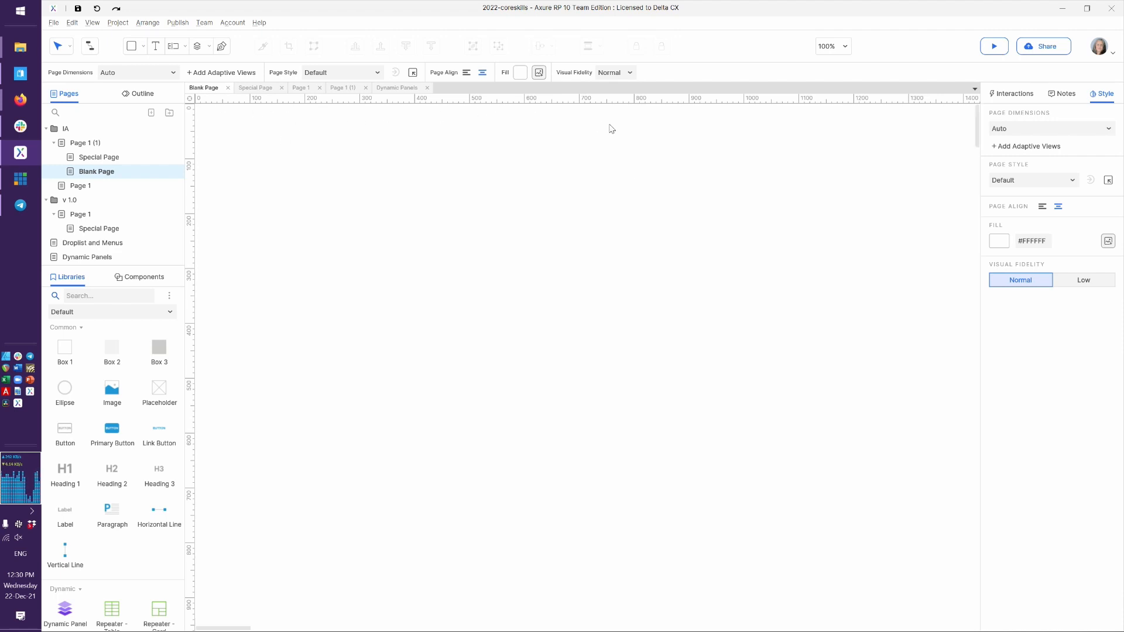
mouse_move(955, 112)
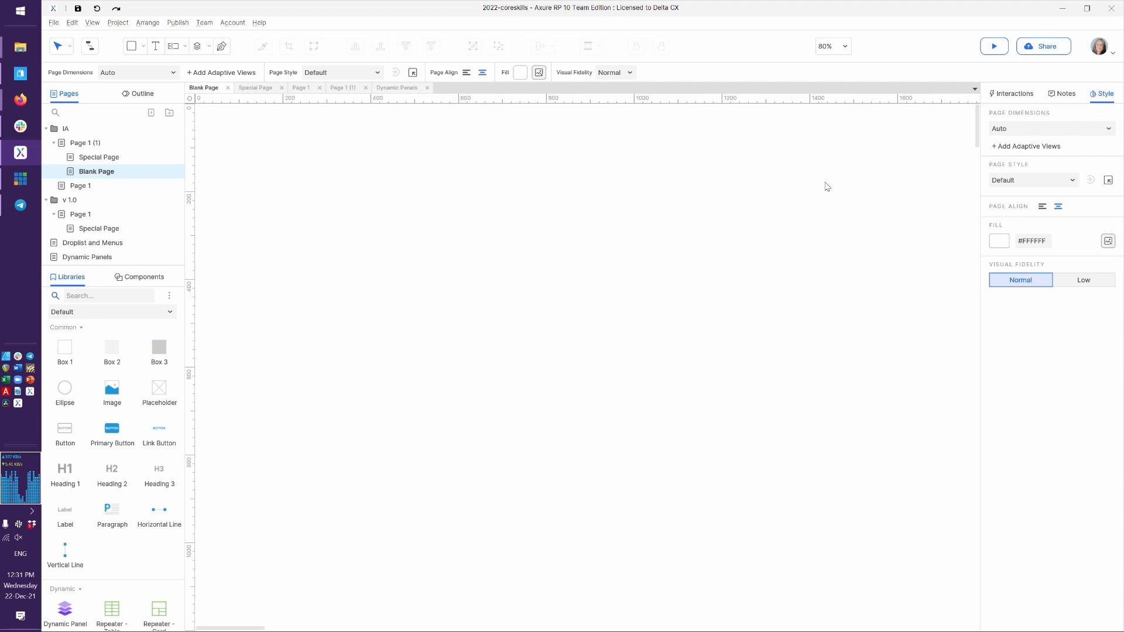
Set the canvas zoom back to 100% to show the blank page's top-left area.
left_click(841, 45)
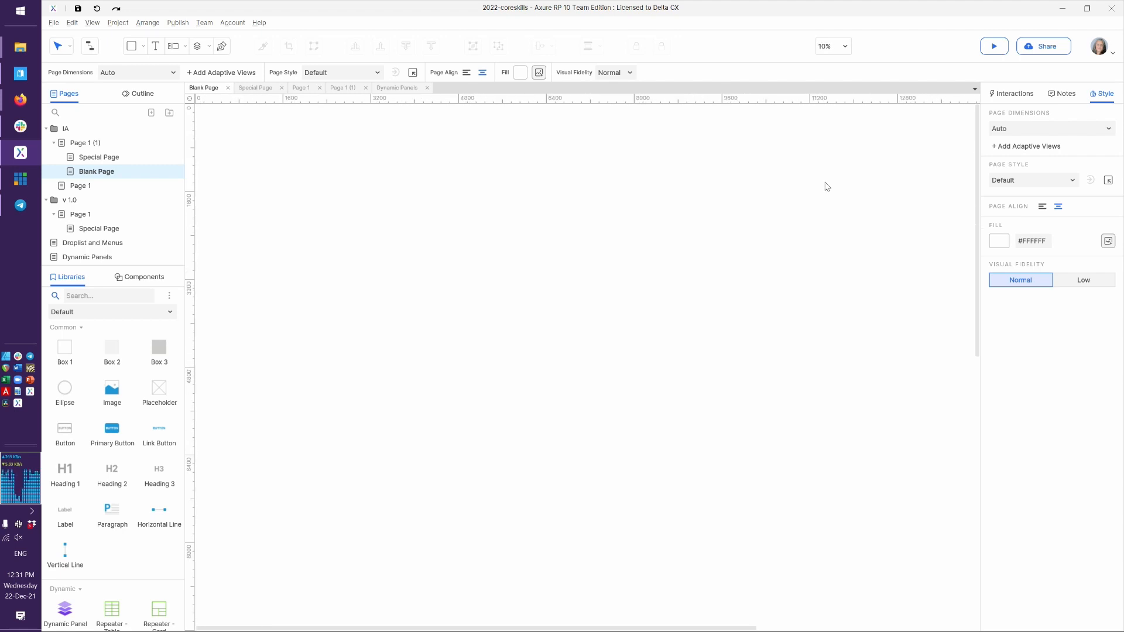
mouse_move(838, 132)
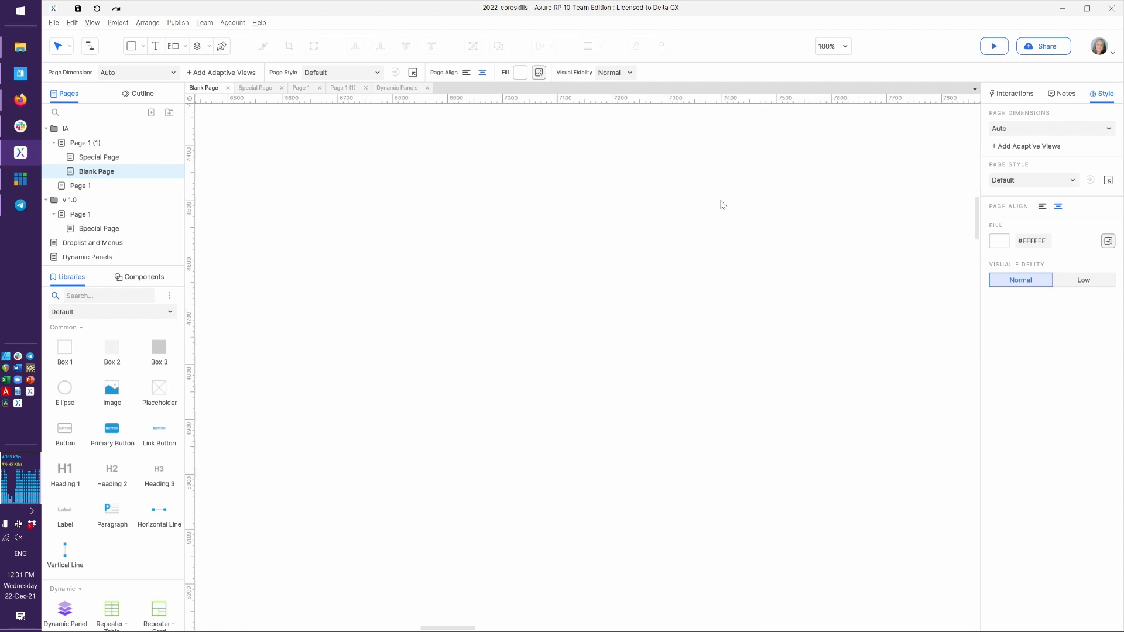
mouse_move(382, 138)
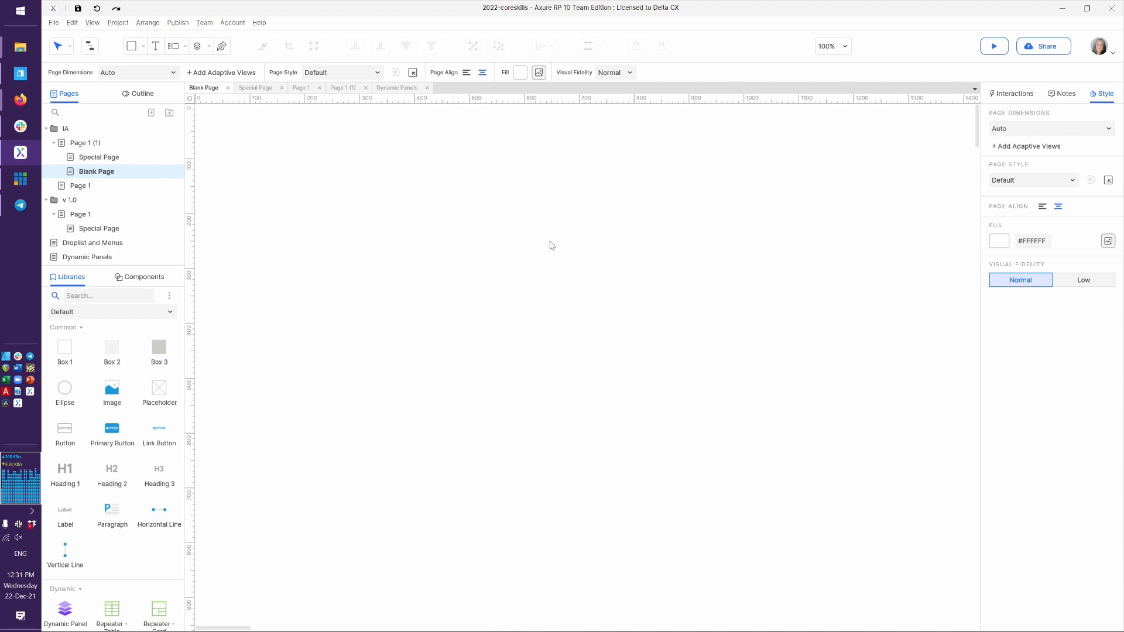
mouse_move(944, 155)
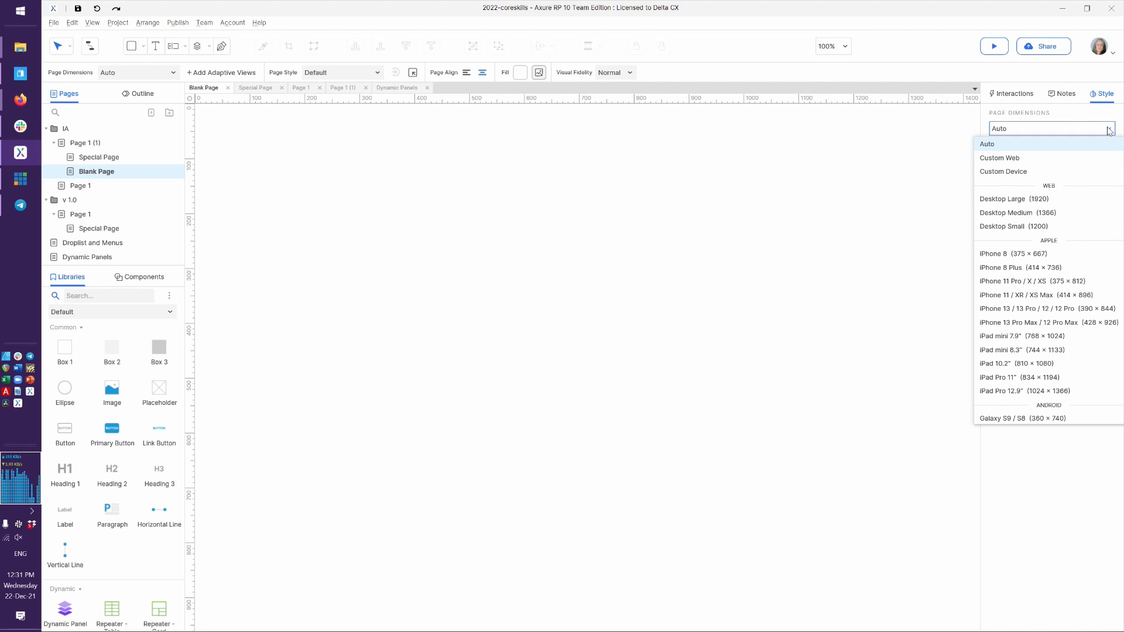
mouse_move(1027, 231)
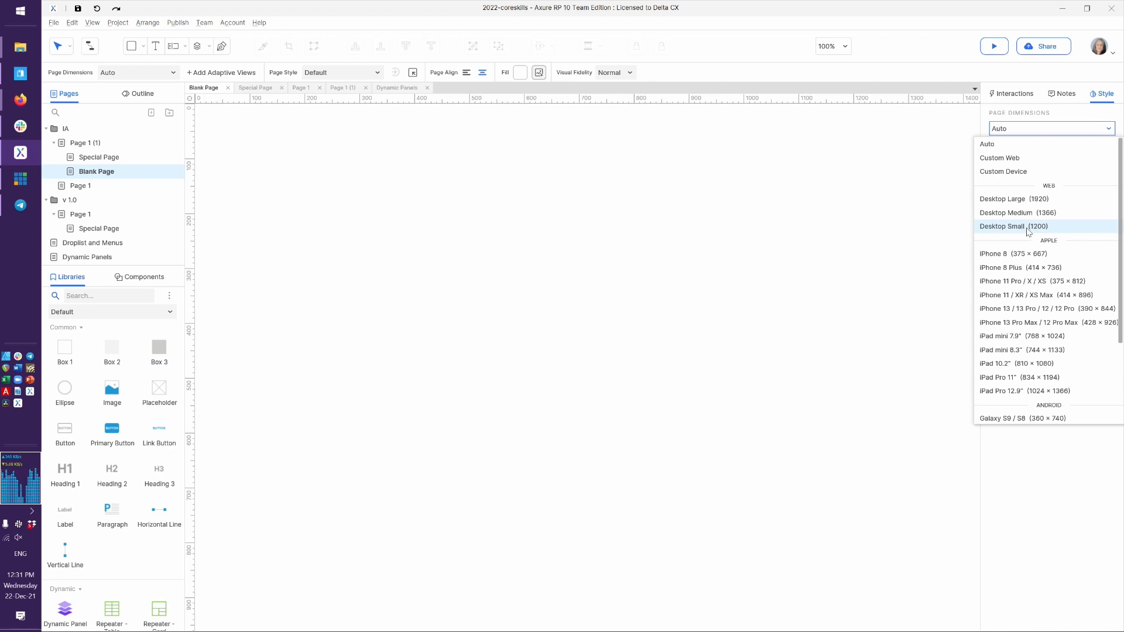
left_click(1012, 226)
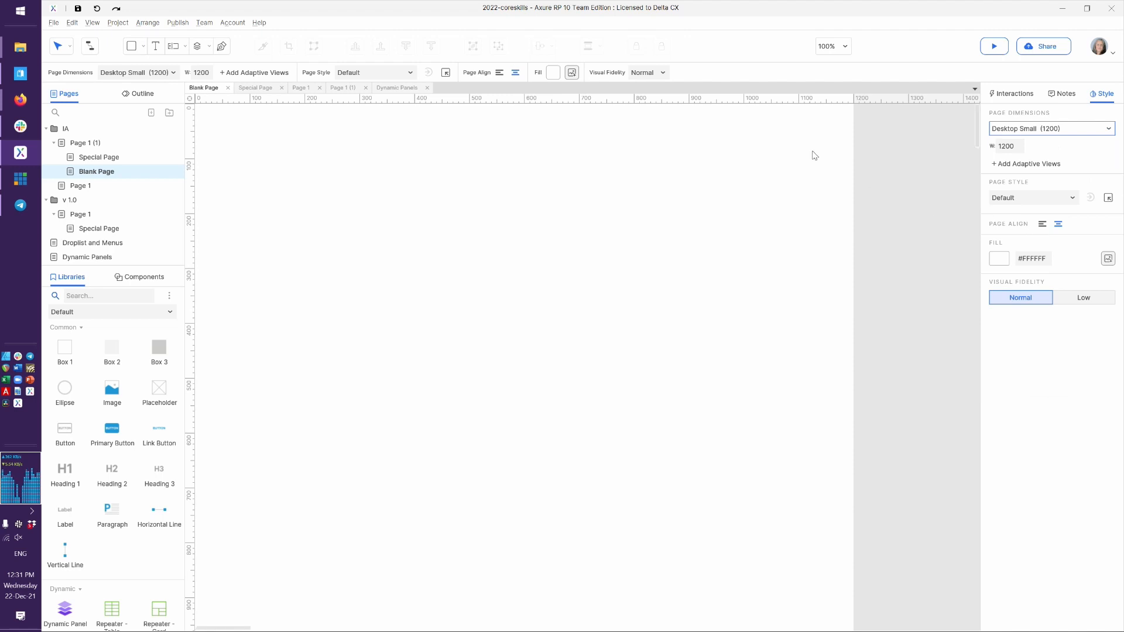
mouse_move(846, 344)
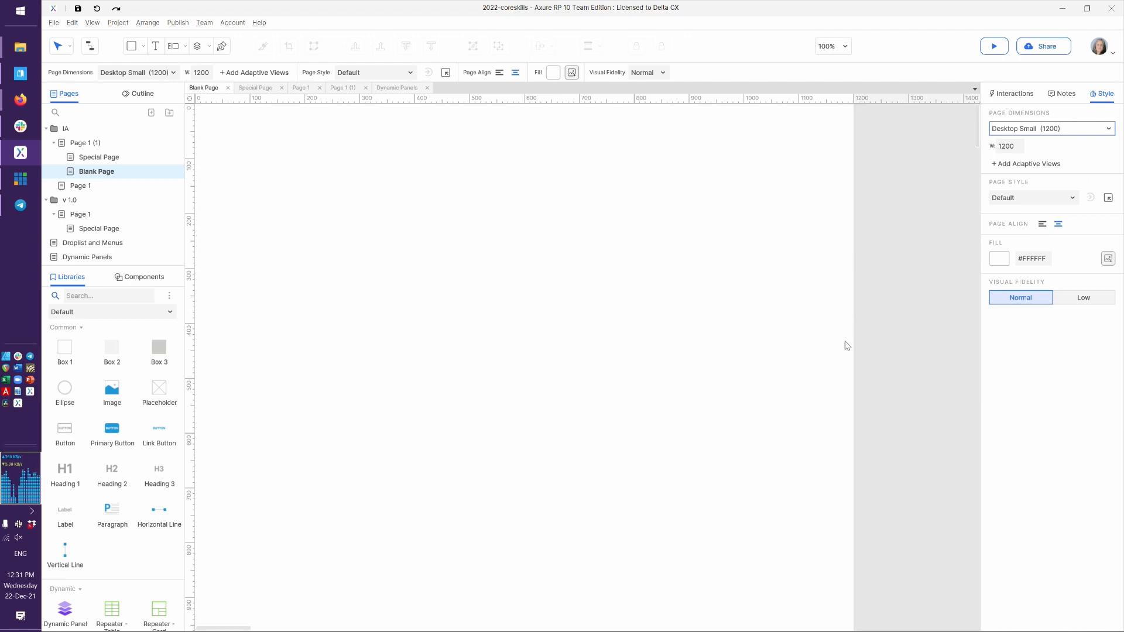
mouse_move(903, 168)
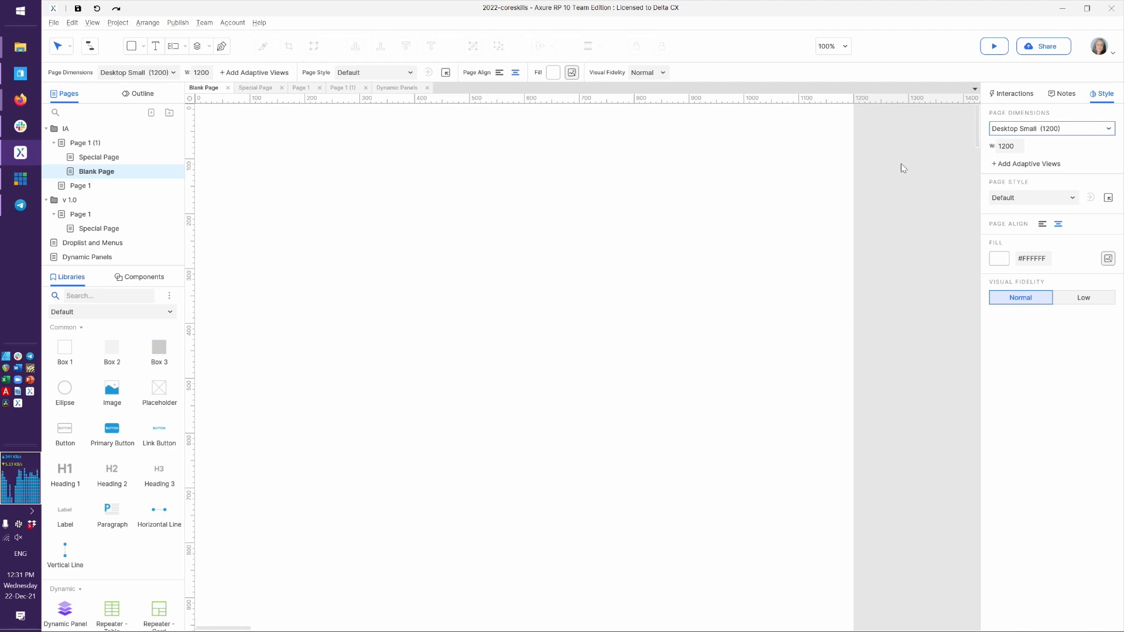
left_click(1109, 129)
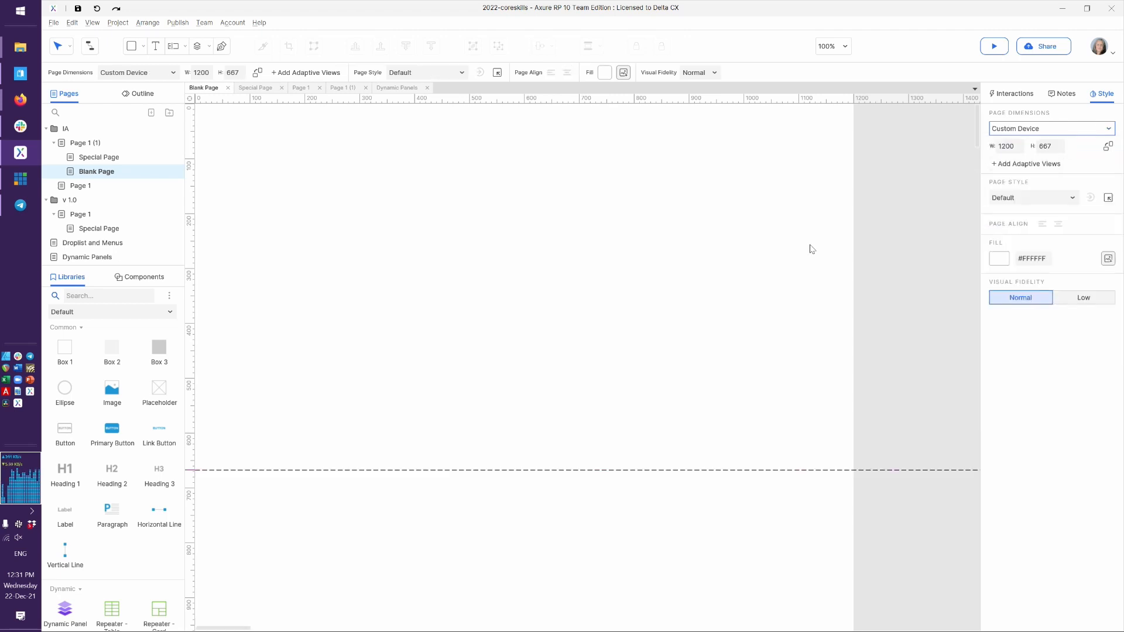
mouse_move(194, 321)
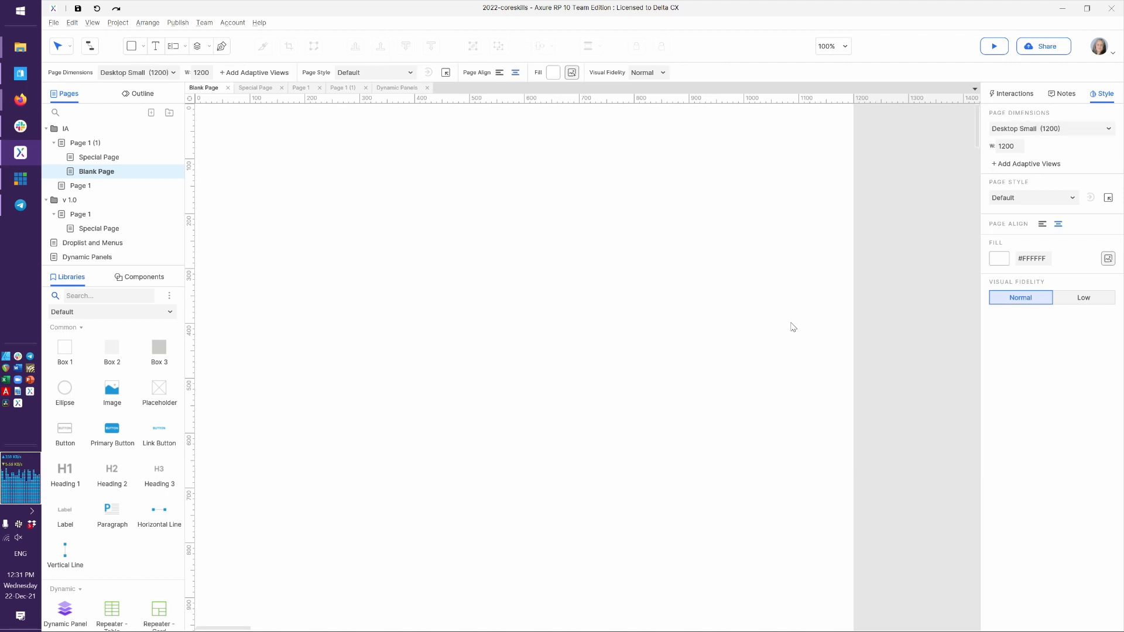
left_click(136, 71)
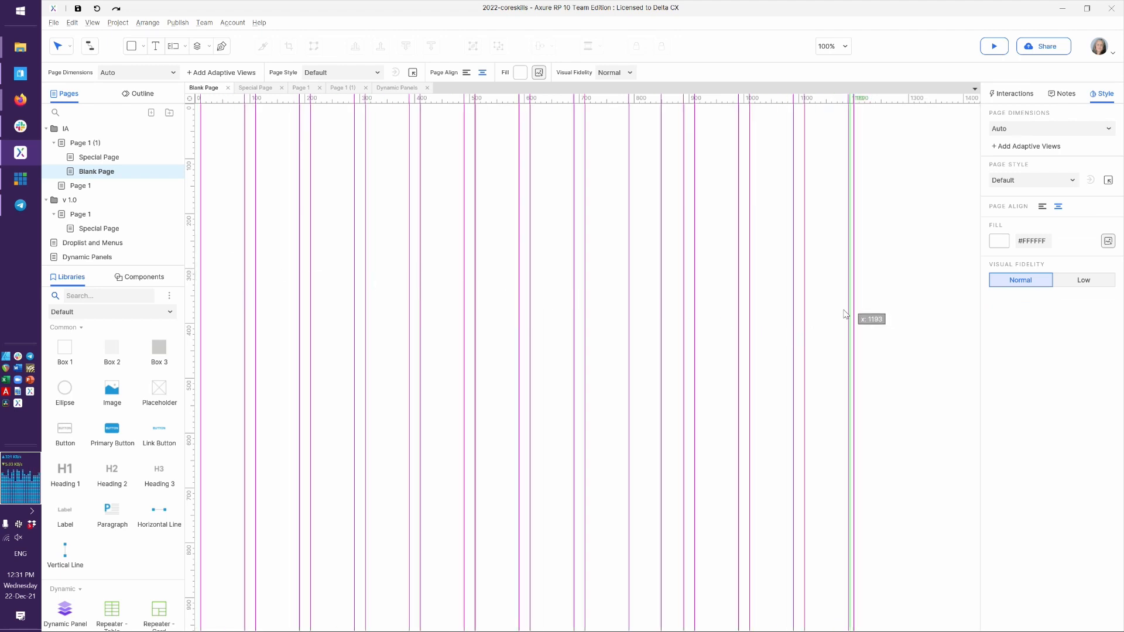
mouse_move(678, 366)
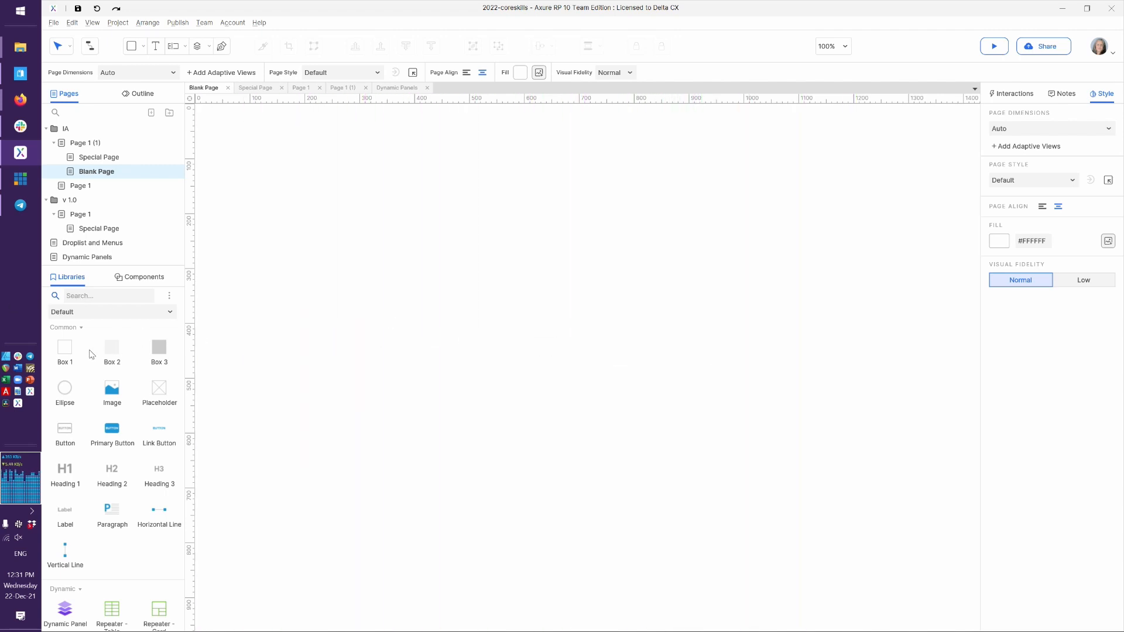
mouse_move(631, 358)
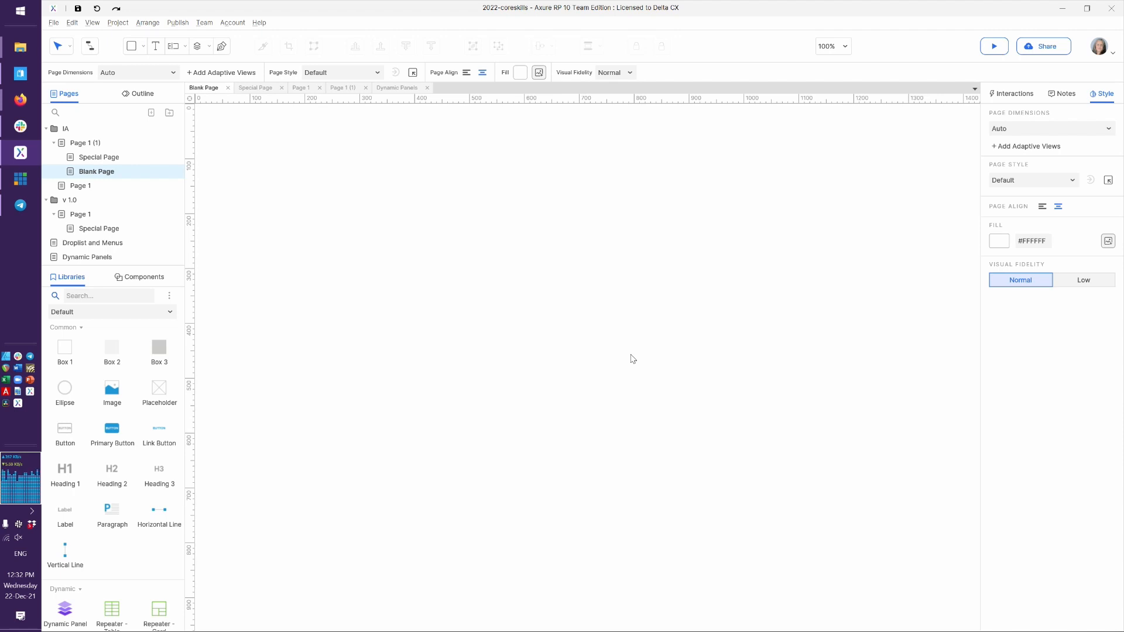
mouse_move(783, 158)
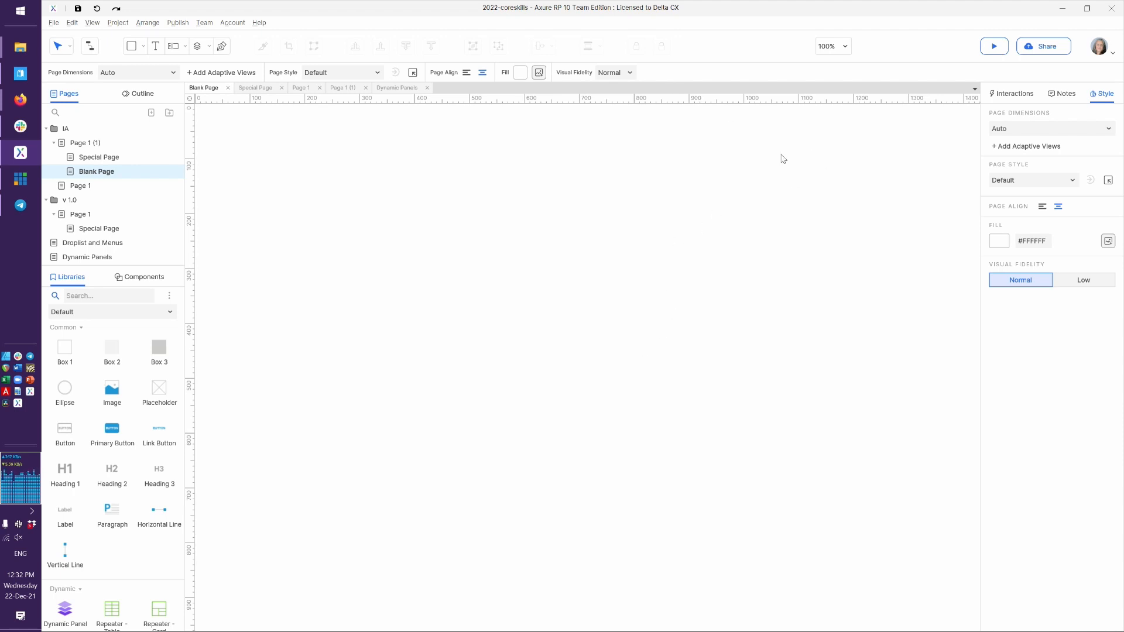
mouse_move(805, 174)
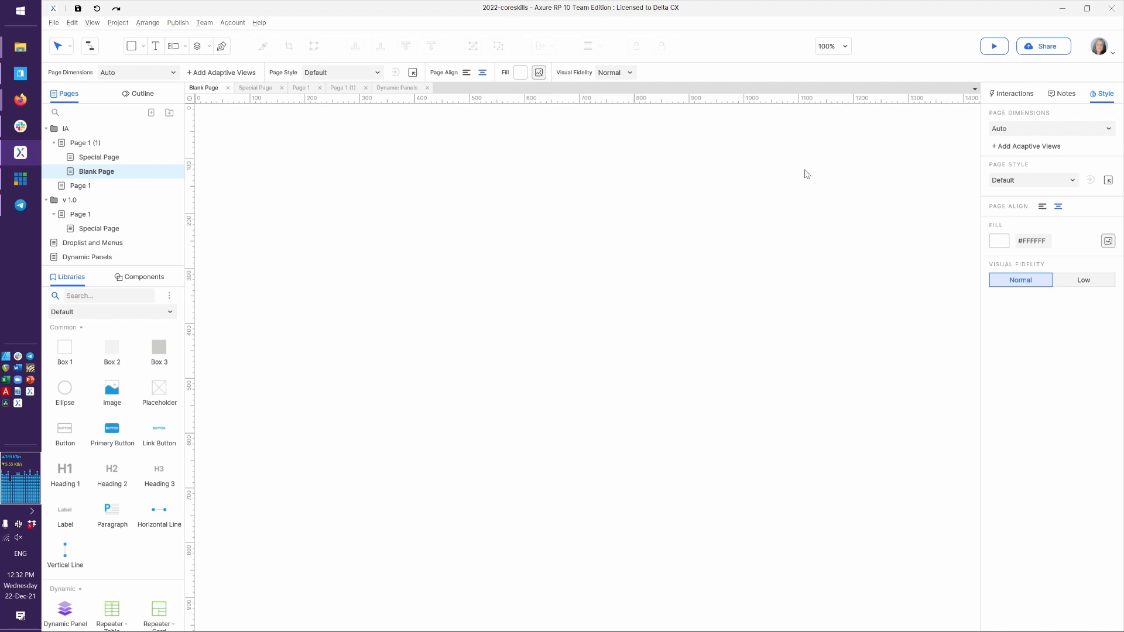
mouse_move(863, 221)
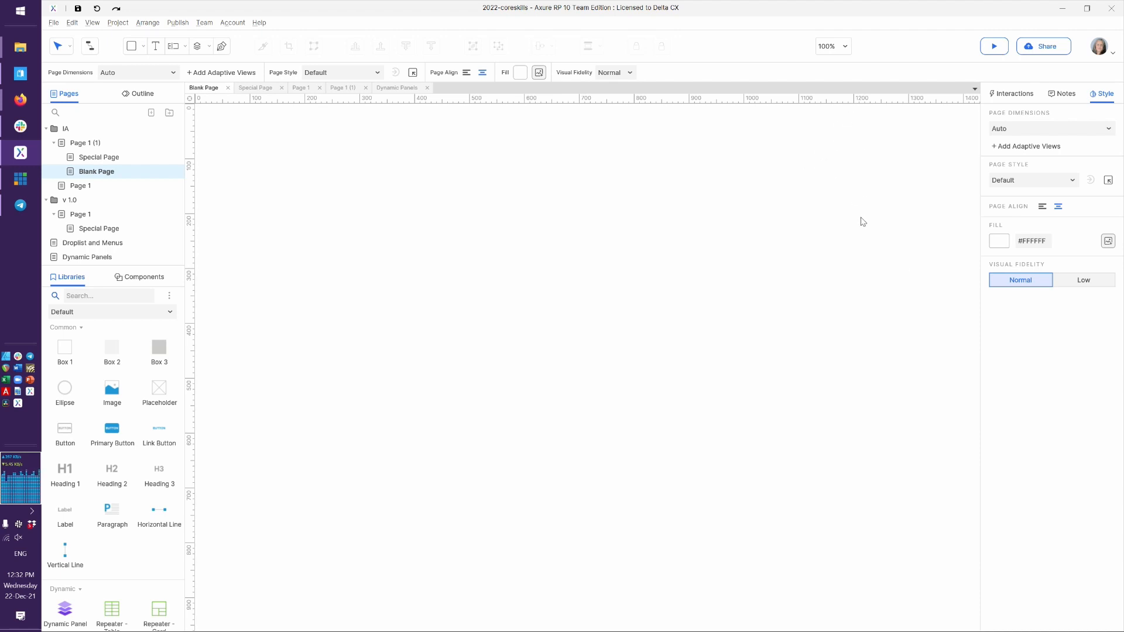
mouse_move(884, 195)
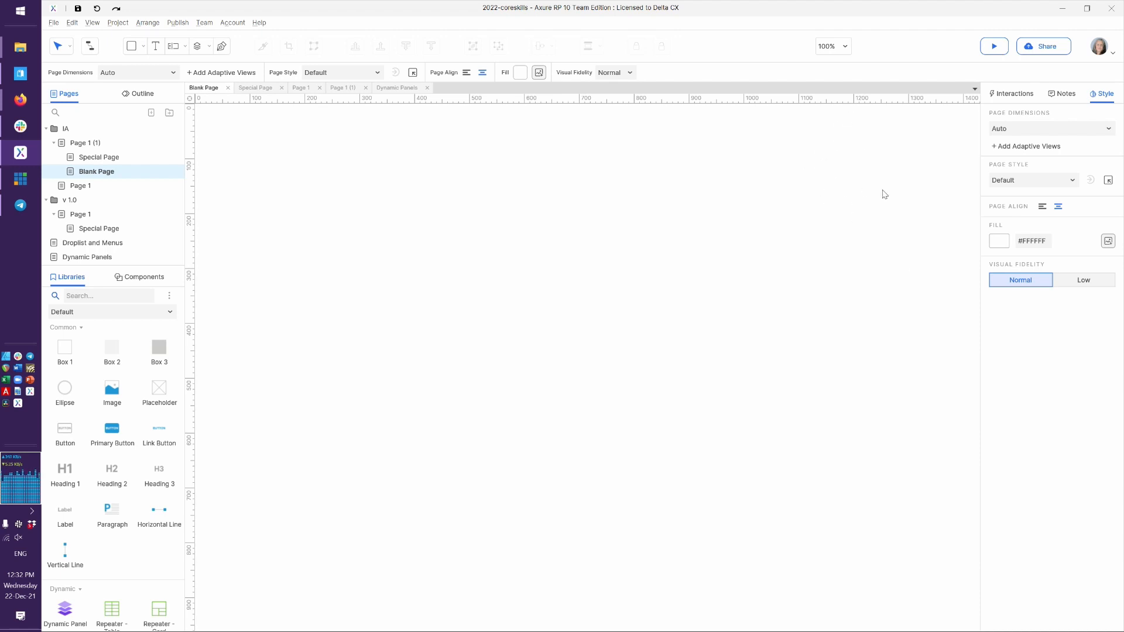
mouse_move(911, 181)
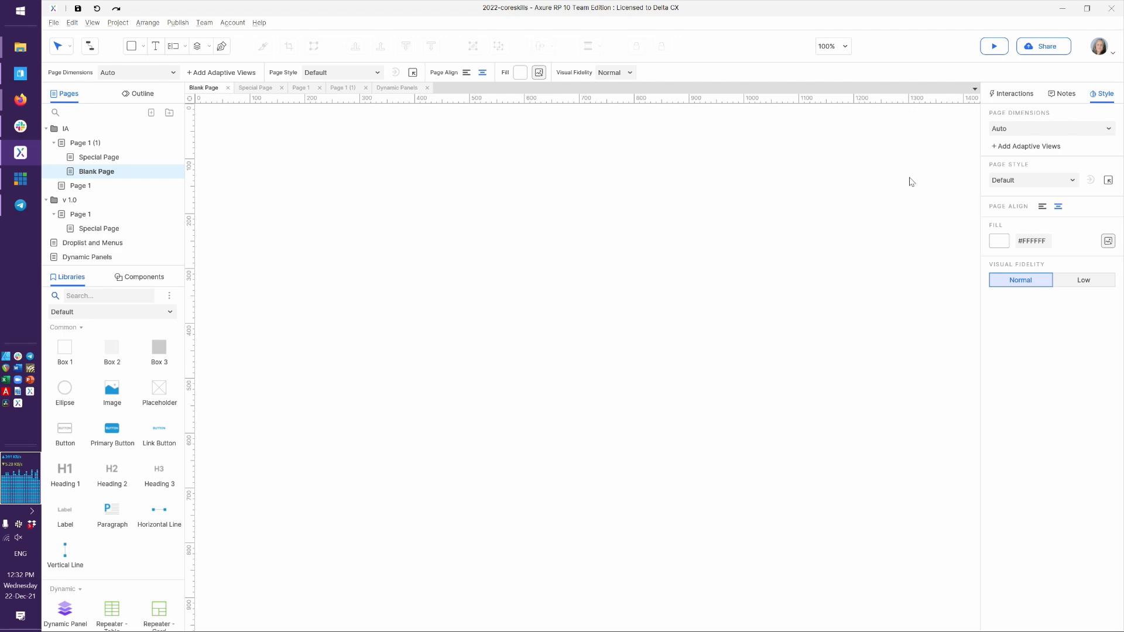
mouse_move(1108, 134)
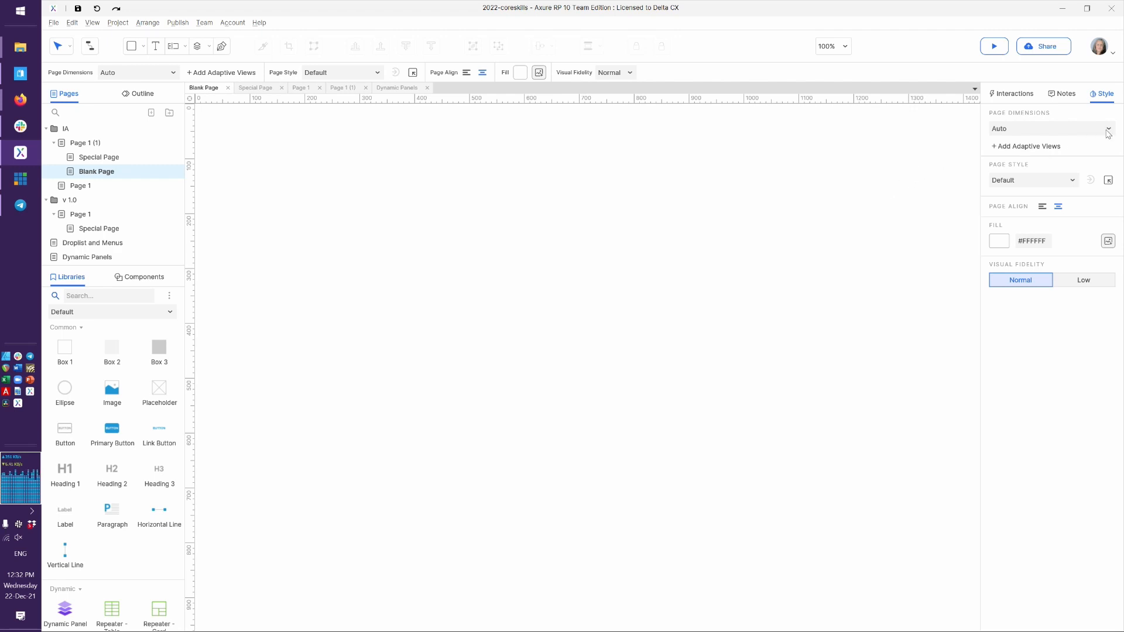
Set Blank Page to the Desktop Small (1200) page size preset.
left_click(1107, 129)
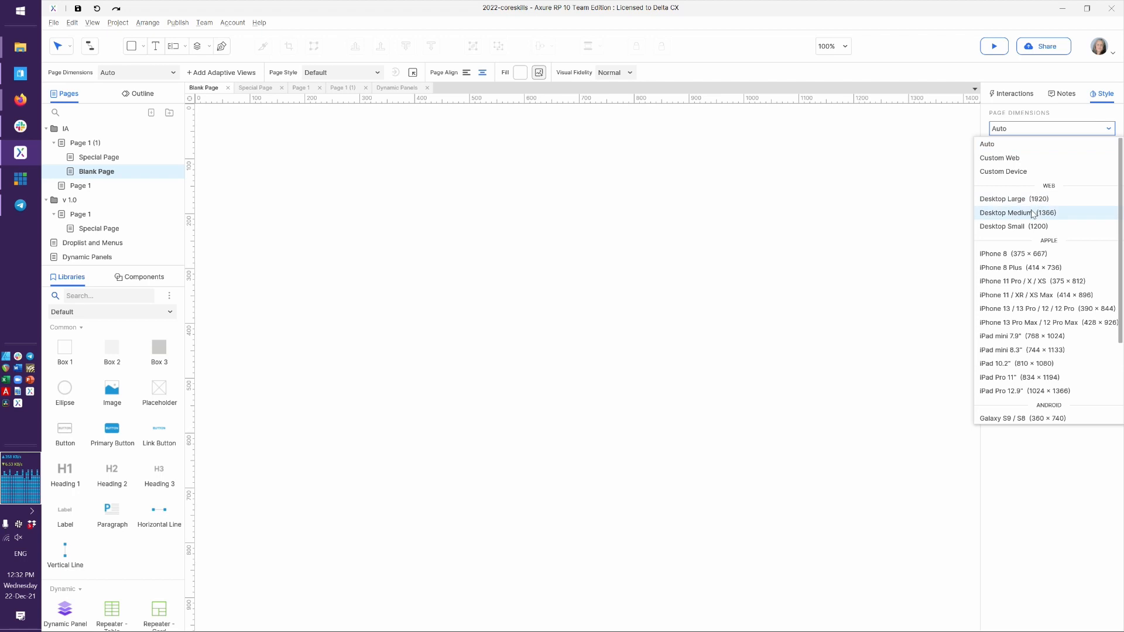
left_click(1008, 226)
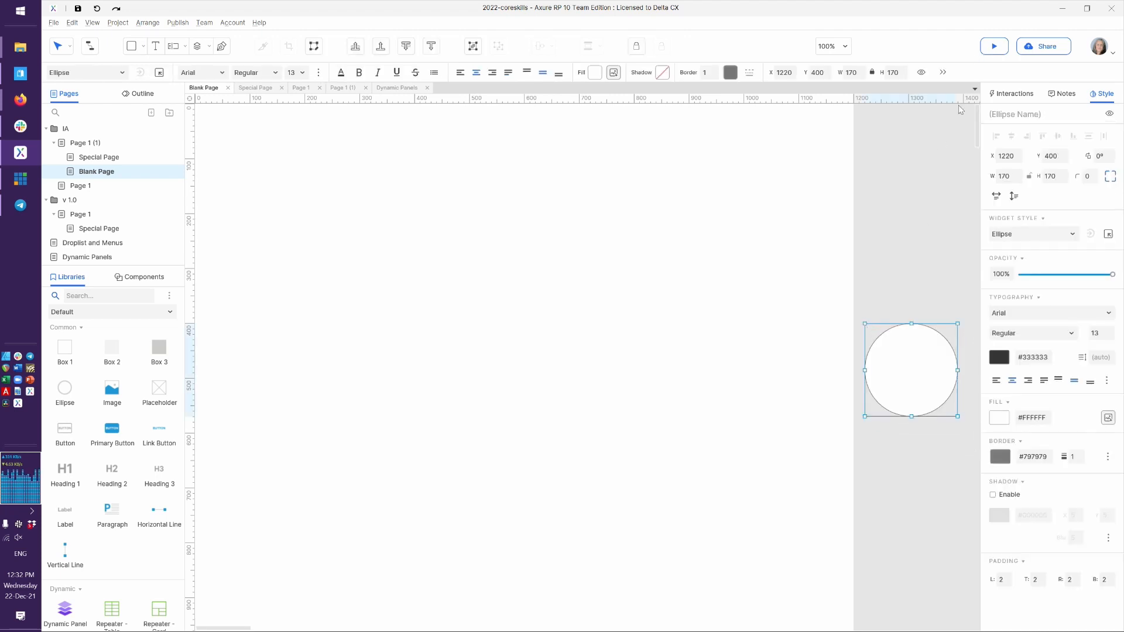
left_click(993, 46)
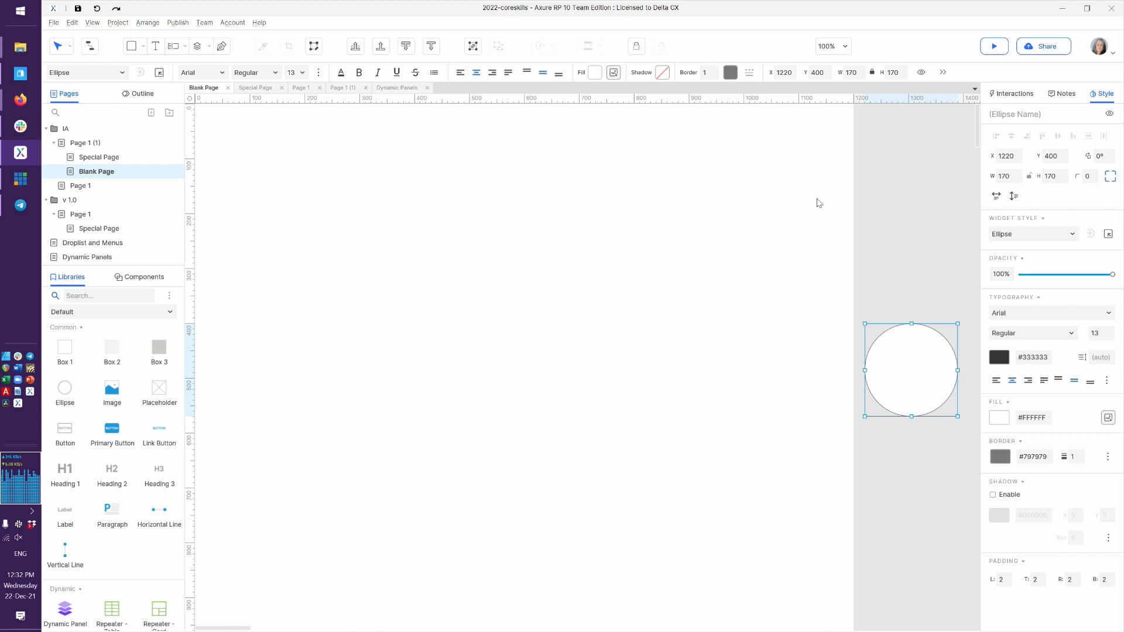
mouse_move(867, 200)
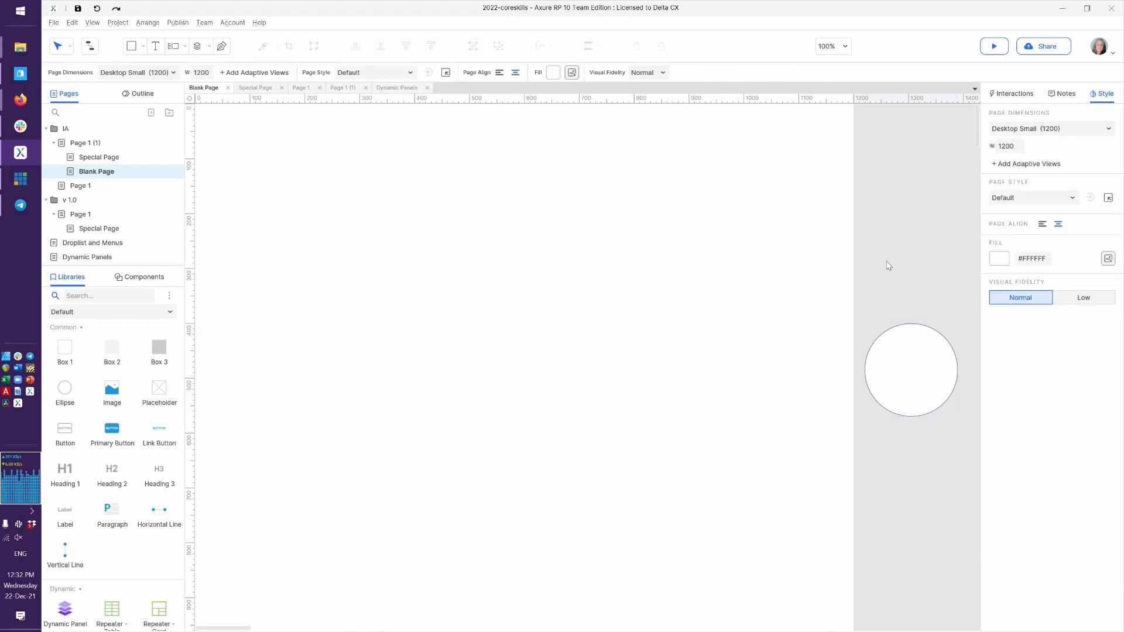
Select the circle sitting beyond the page's right edge to review its position.
left_click(910, 369)
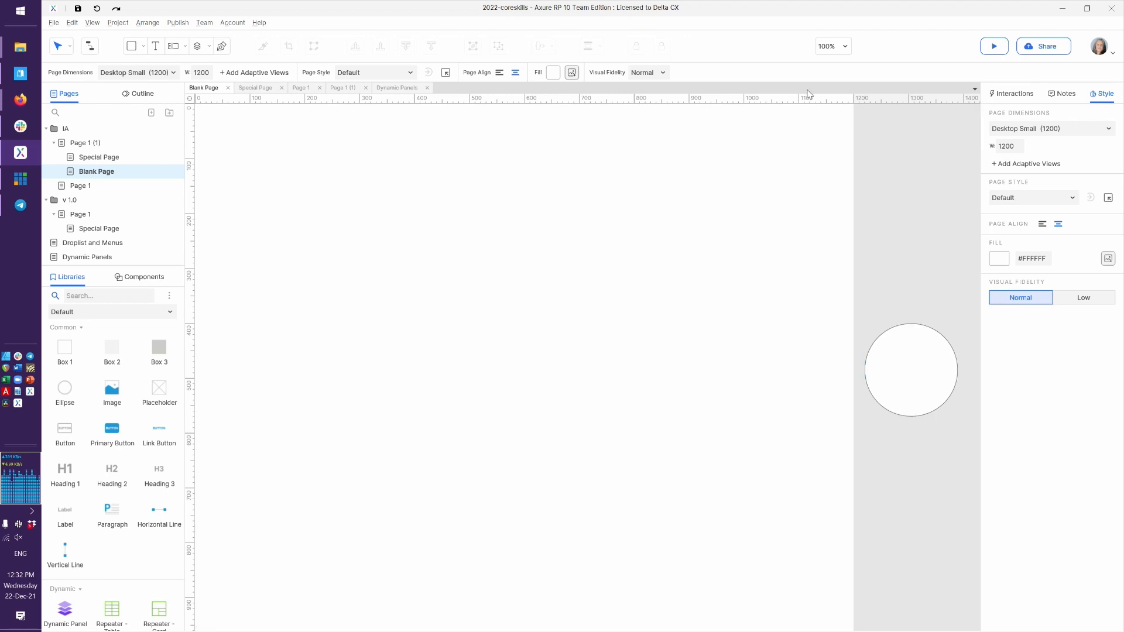
mouse_move(708, 199)
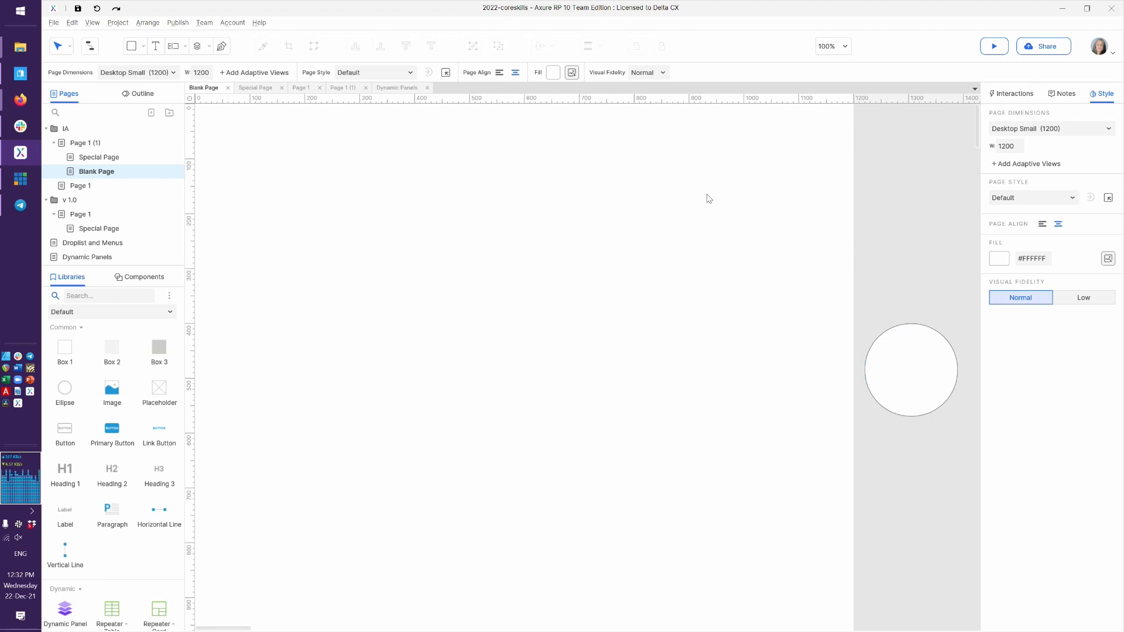
mouse_move(884, 219)
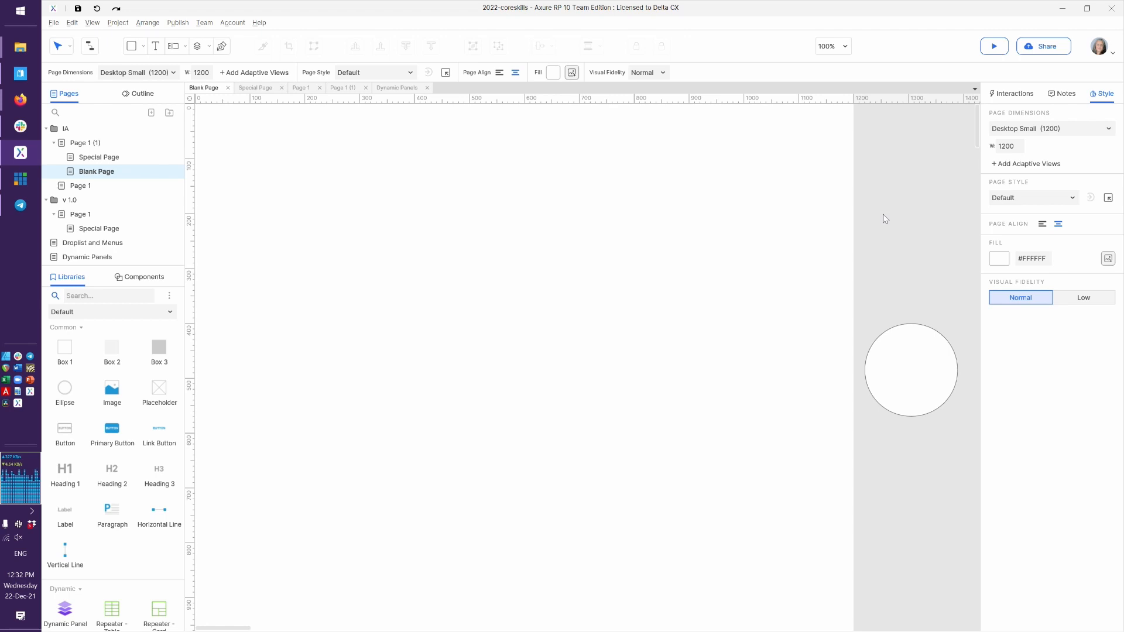
left_click(894, 384)
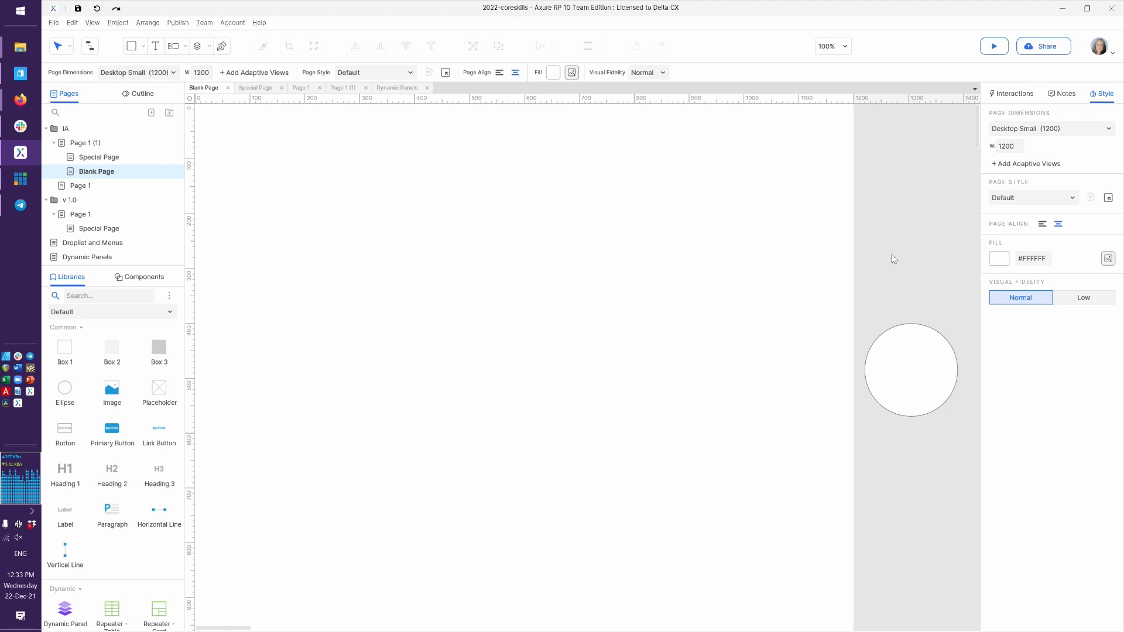
mouse_move(891, 260)
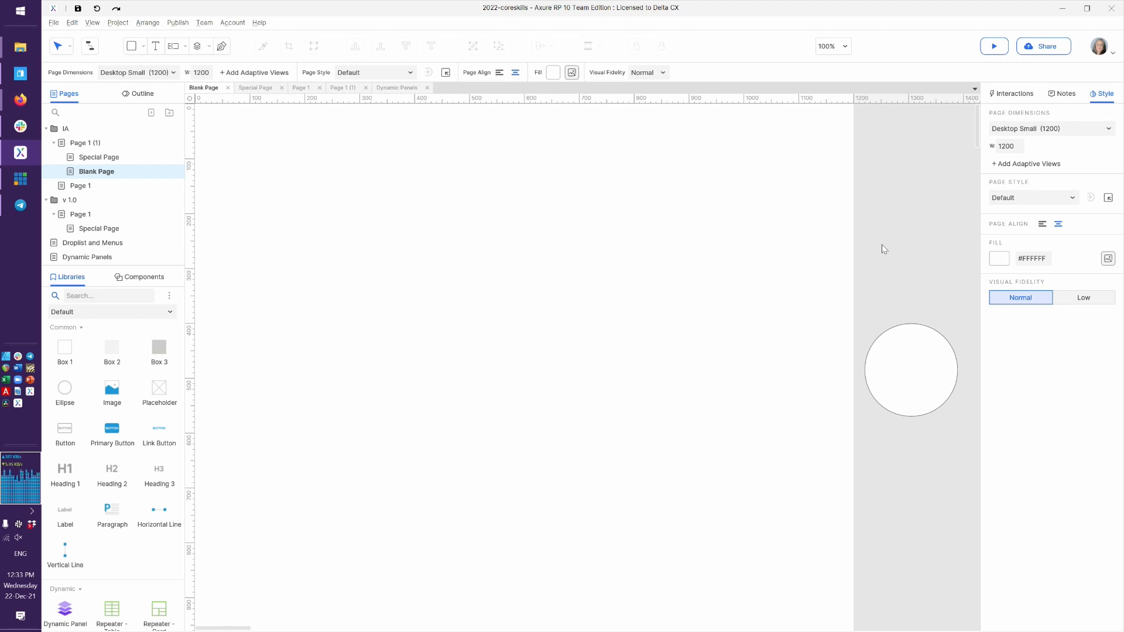
left_click(994, 45)
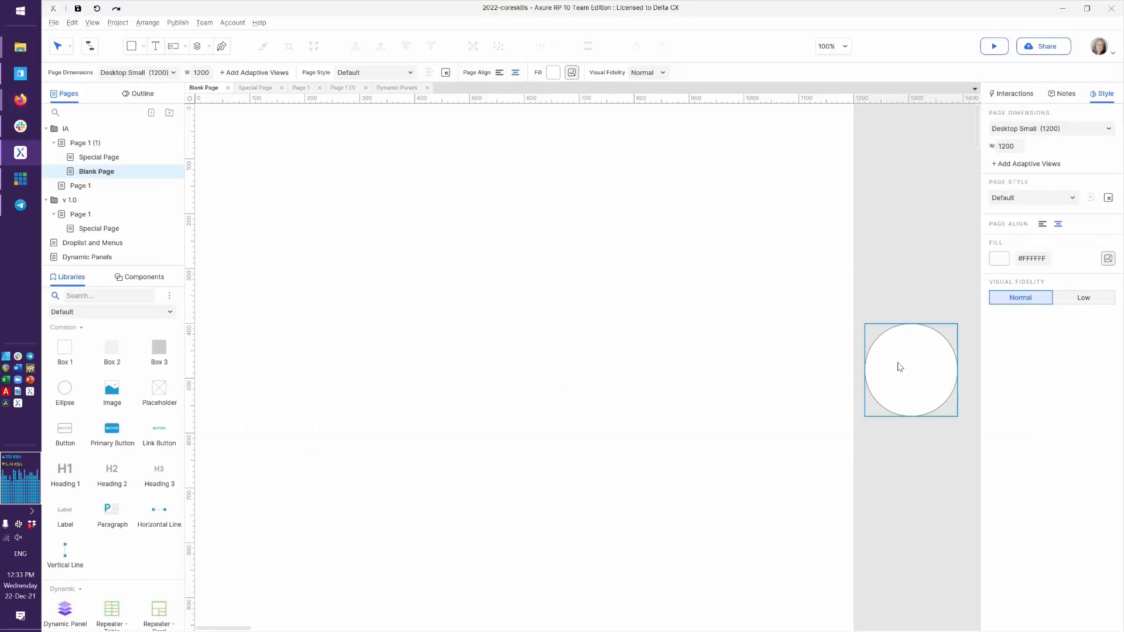
left_click(911, 369)
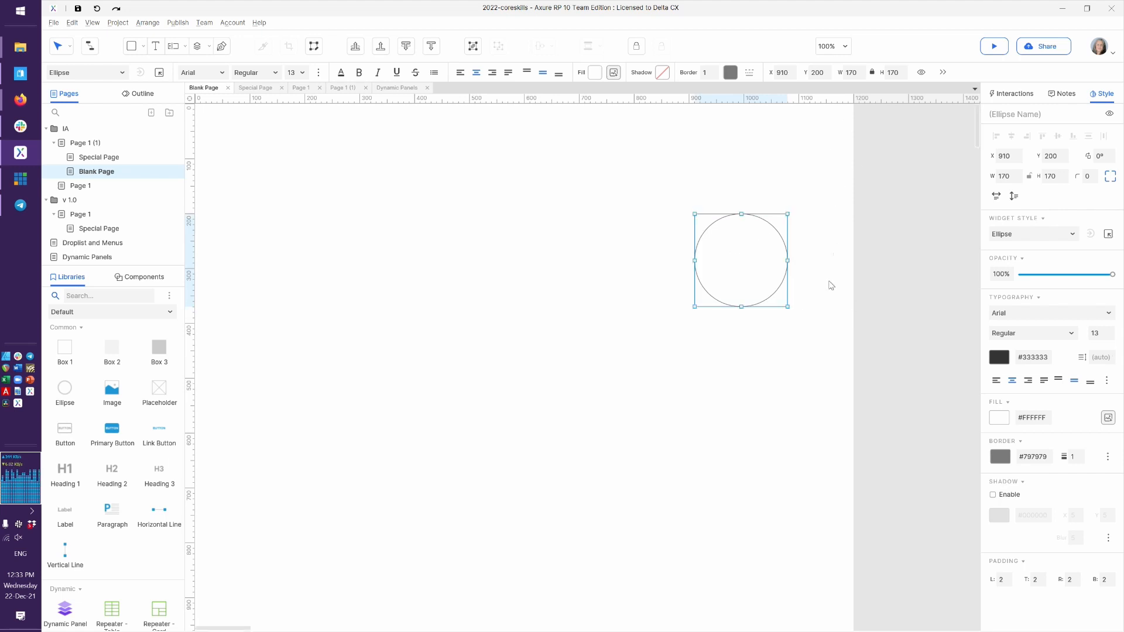
mouse_move(765, 212)
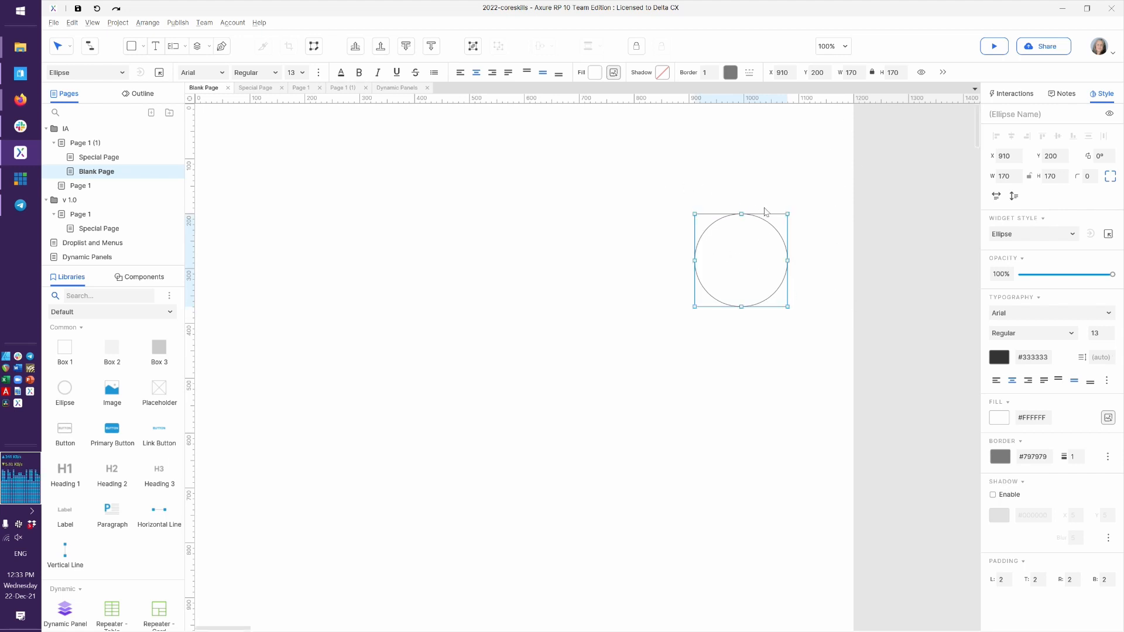
mouse_move(923, 273)
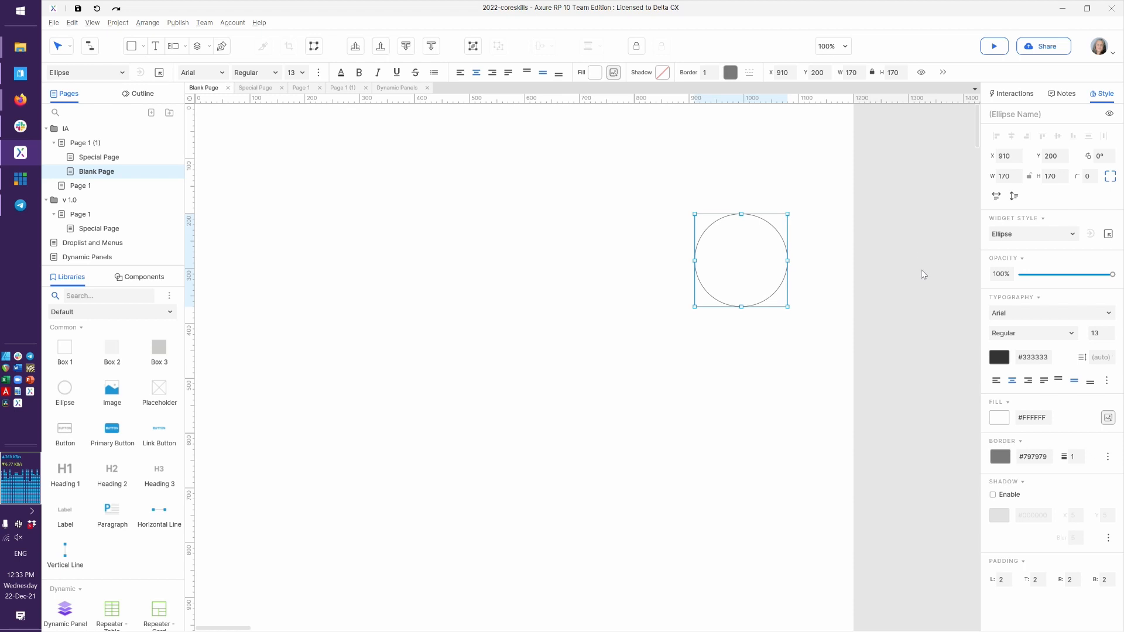
mouse_move(859, 181)
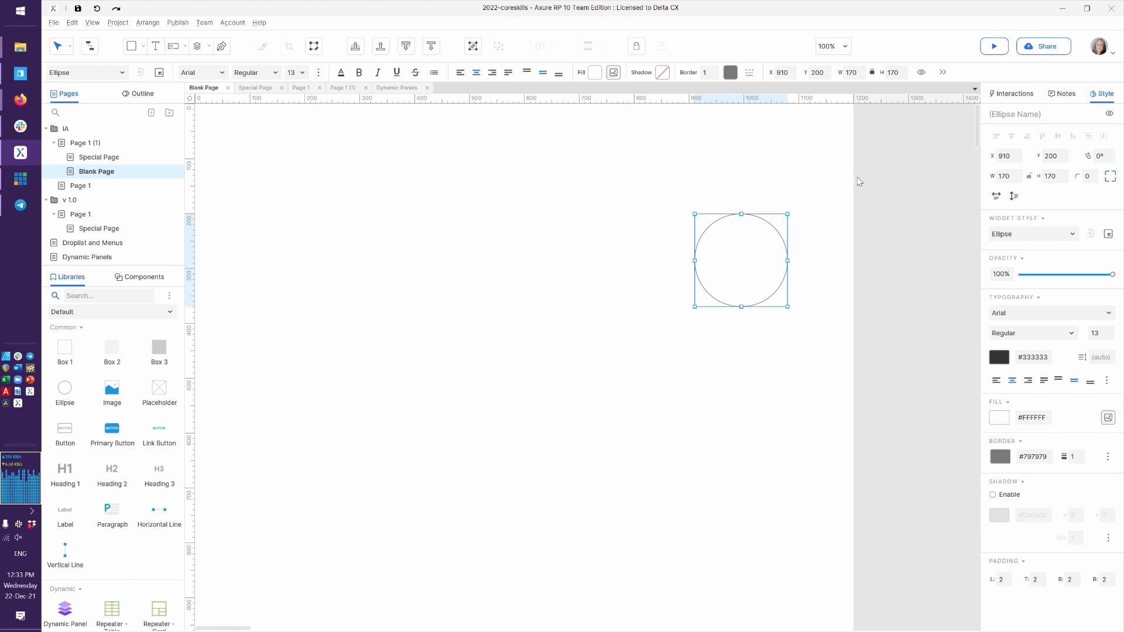
mouse_move(921, 222)
type("unused ideas")
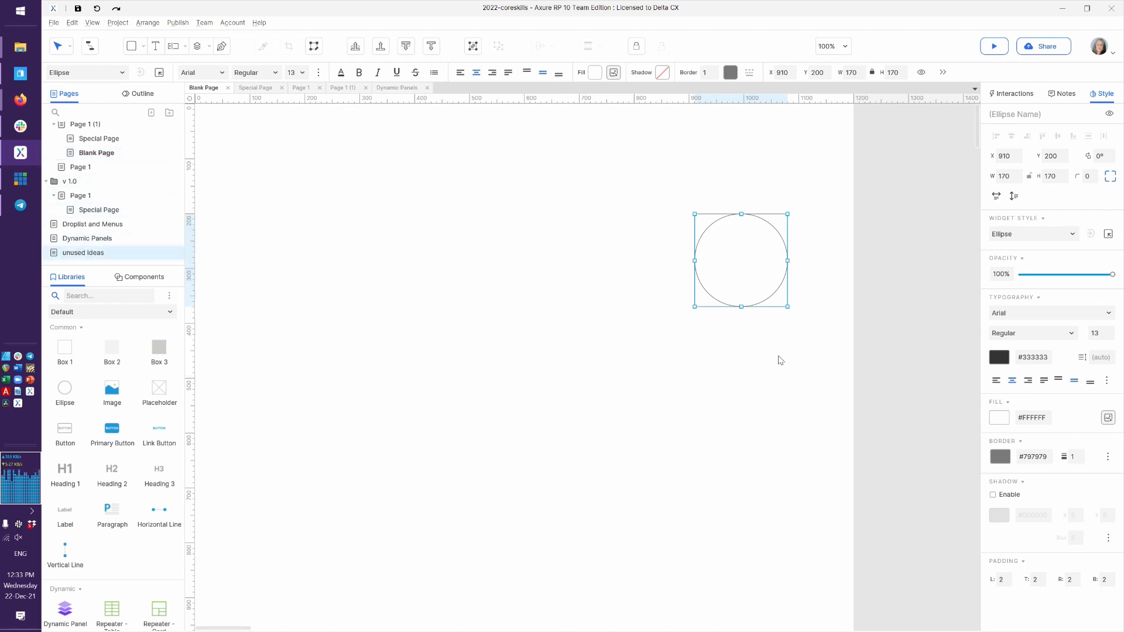
mouse_move(752, 190)
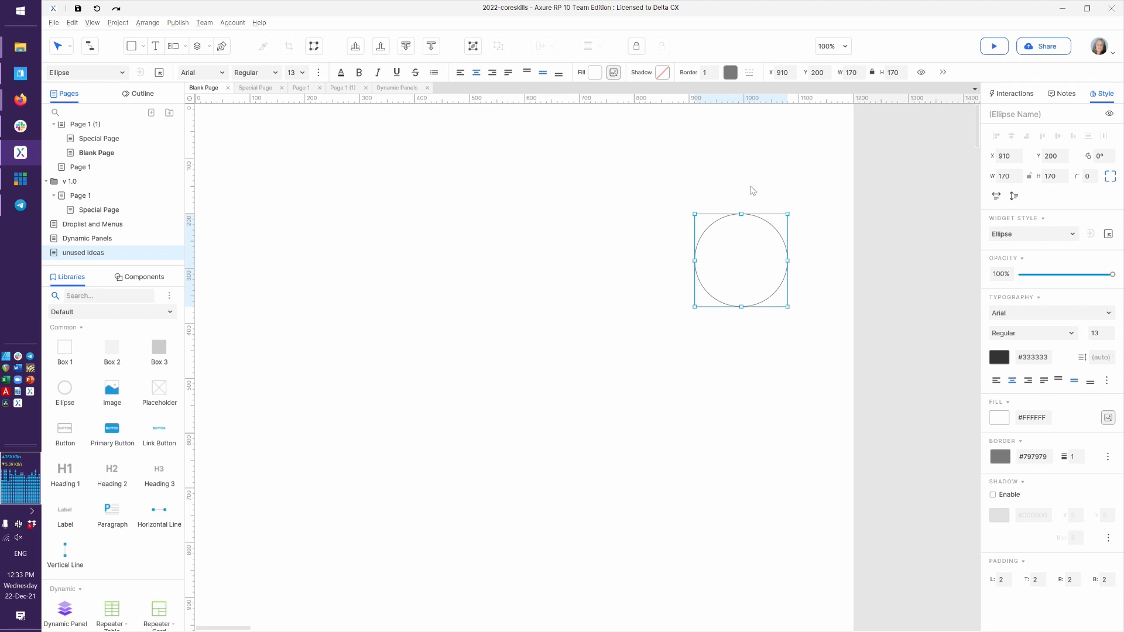
mouse_move(879, 216)
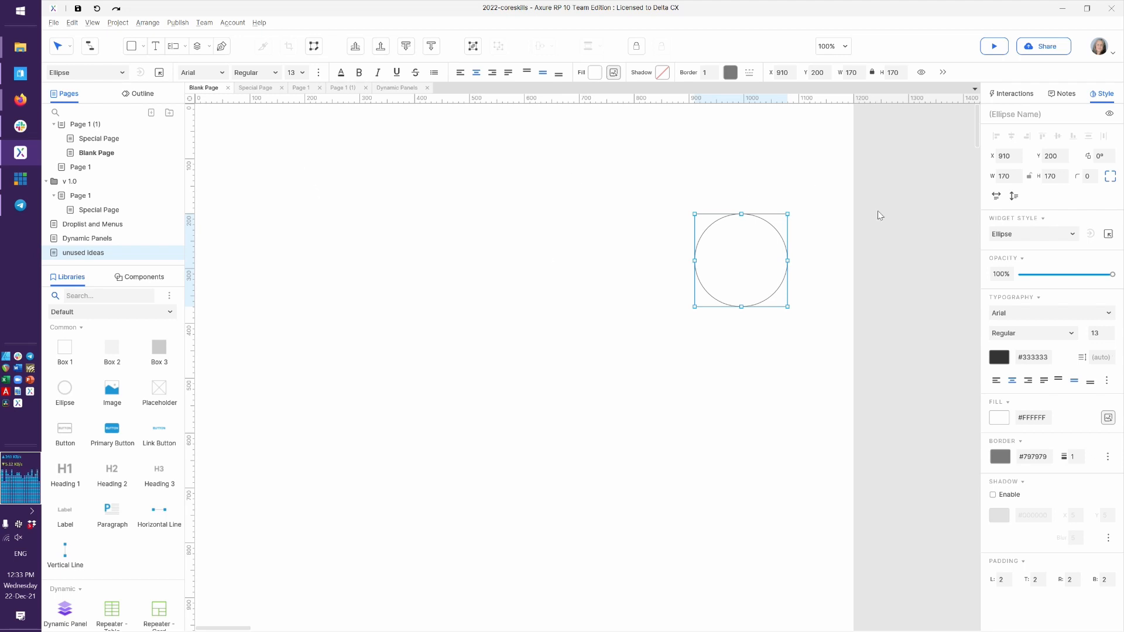
mouse_move(910, 254)
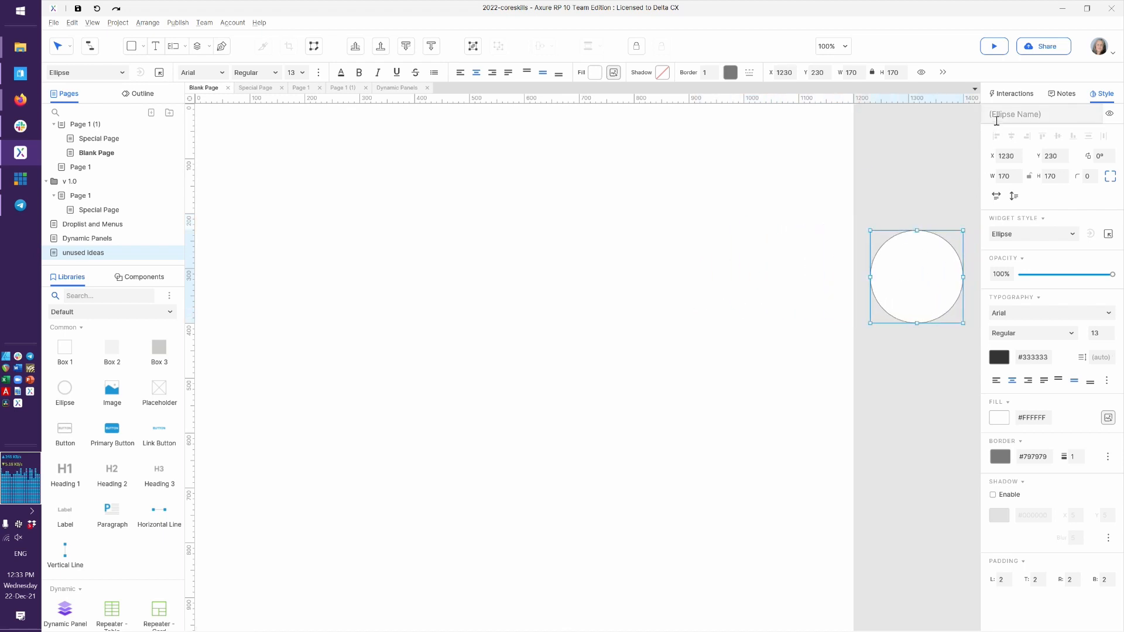
Show the interaction settings of the circle placed at 1230, 230 off the page.
left_click(1011, 94)
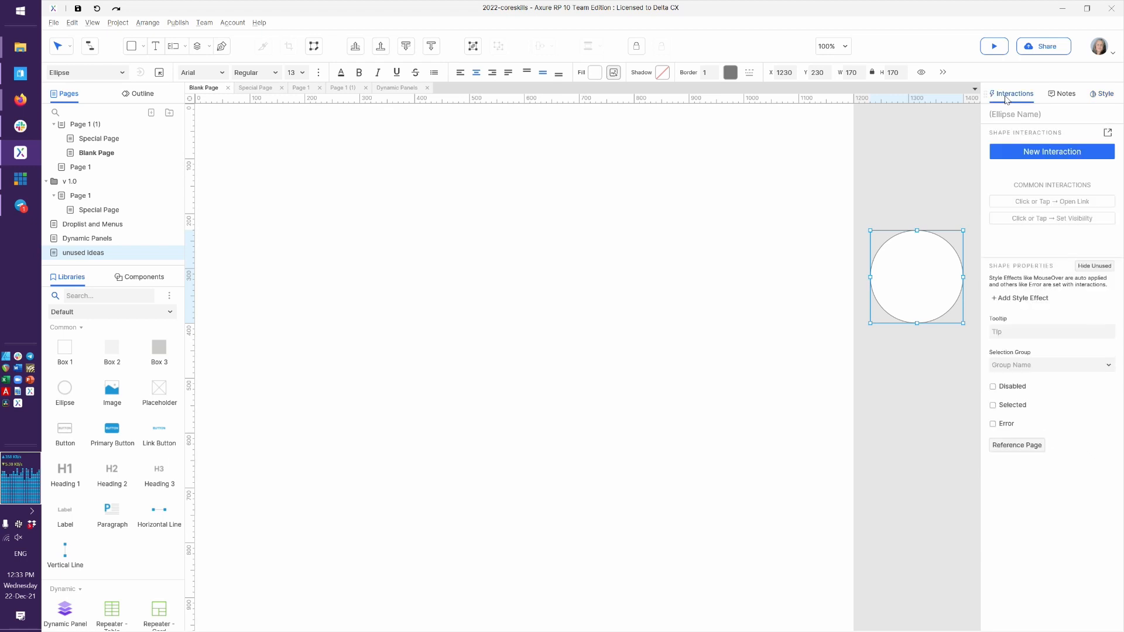
Show the global layout guides over the page and view its style settings.
right_click(724, 264)
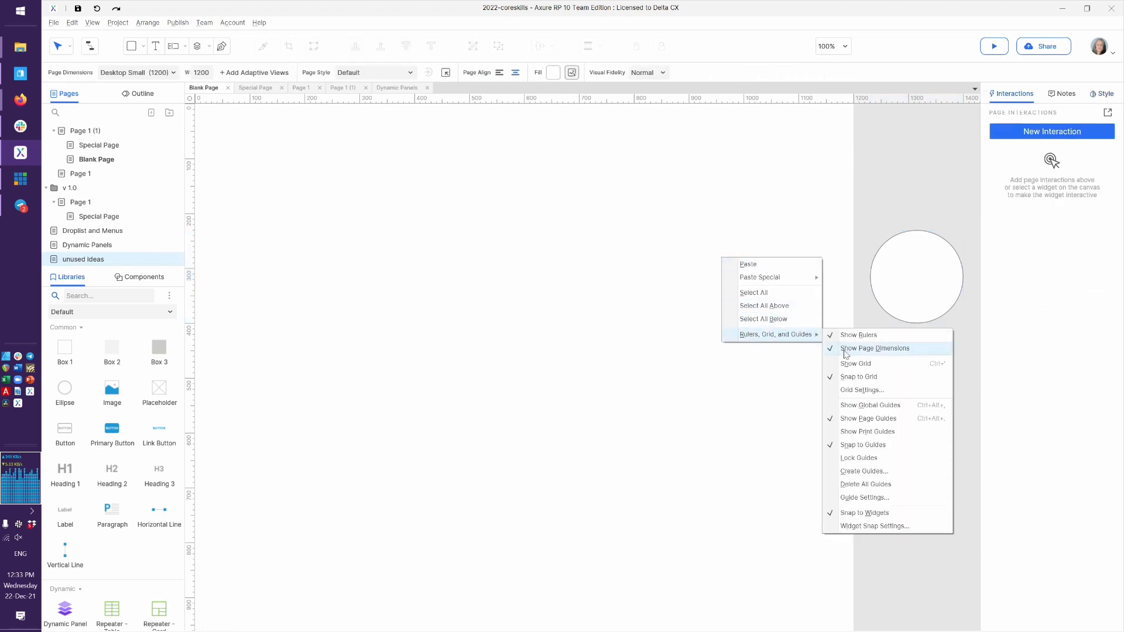
mouse_move(858, 457)
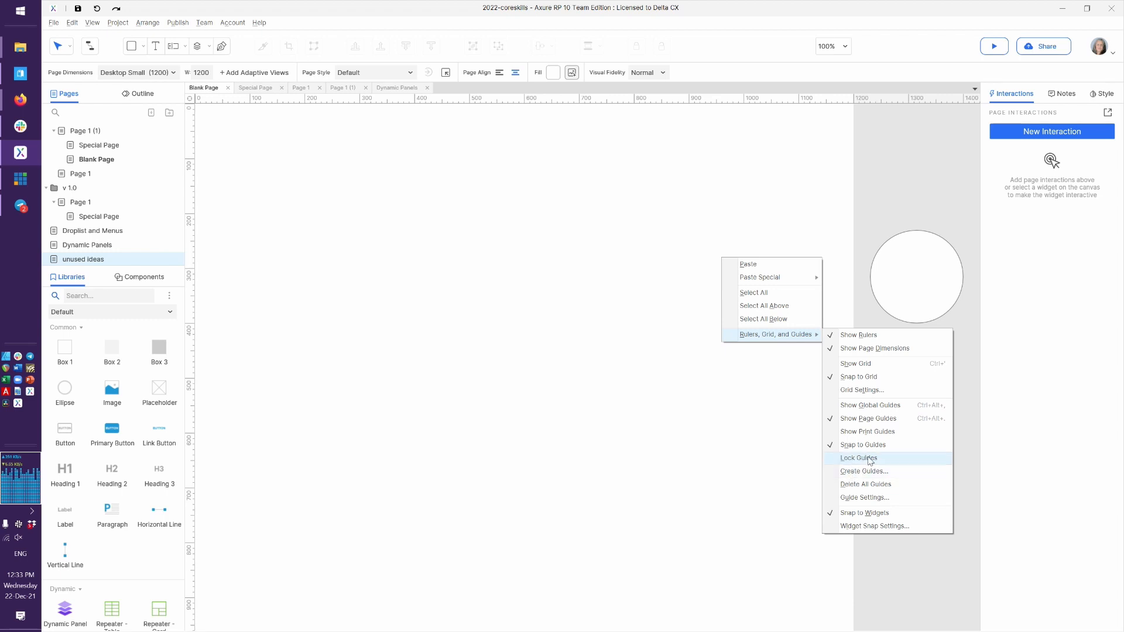
mouse_move(870, 405)
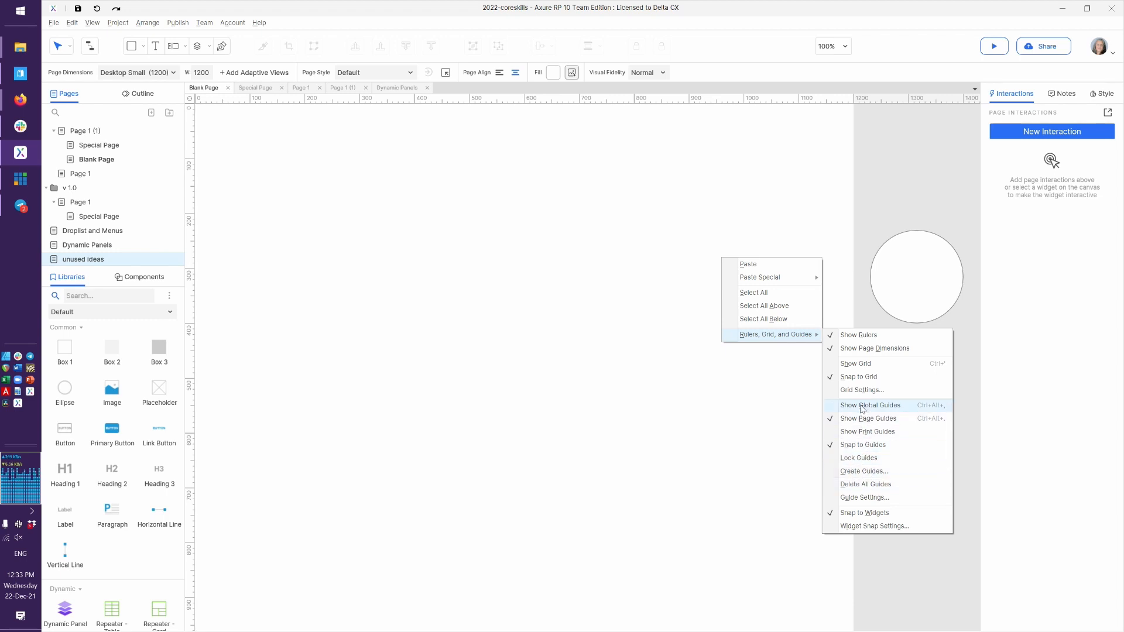
left_click(870, 405)
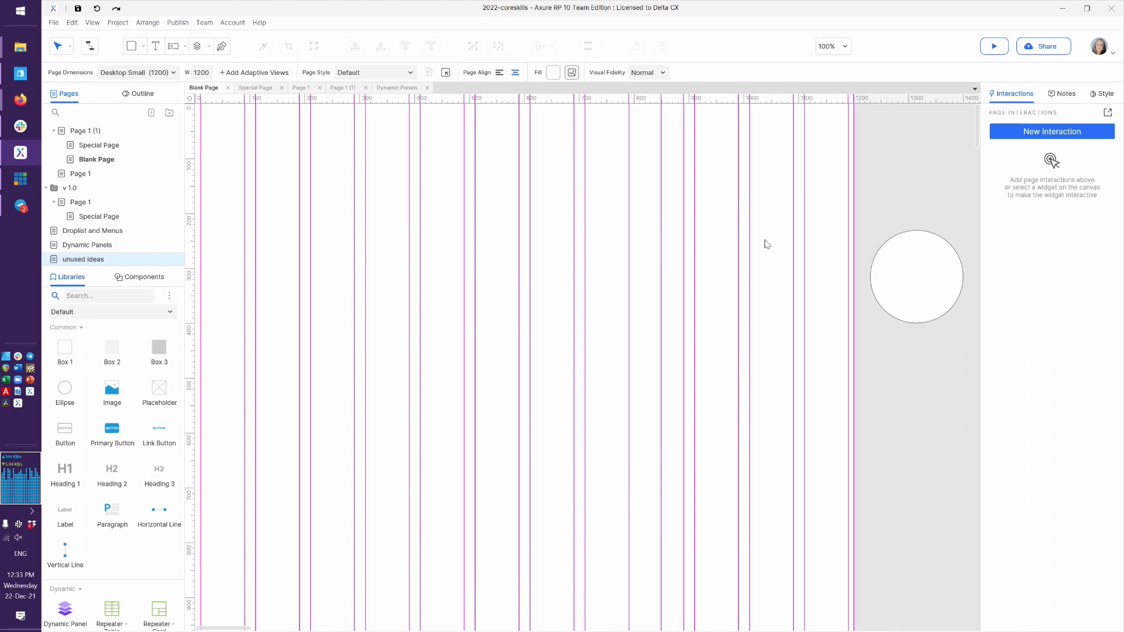
mouse_move(836, 89)
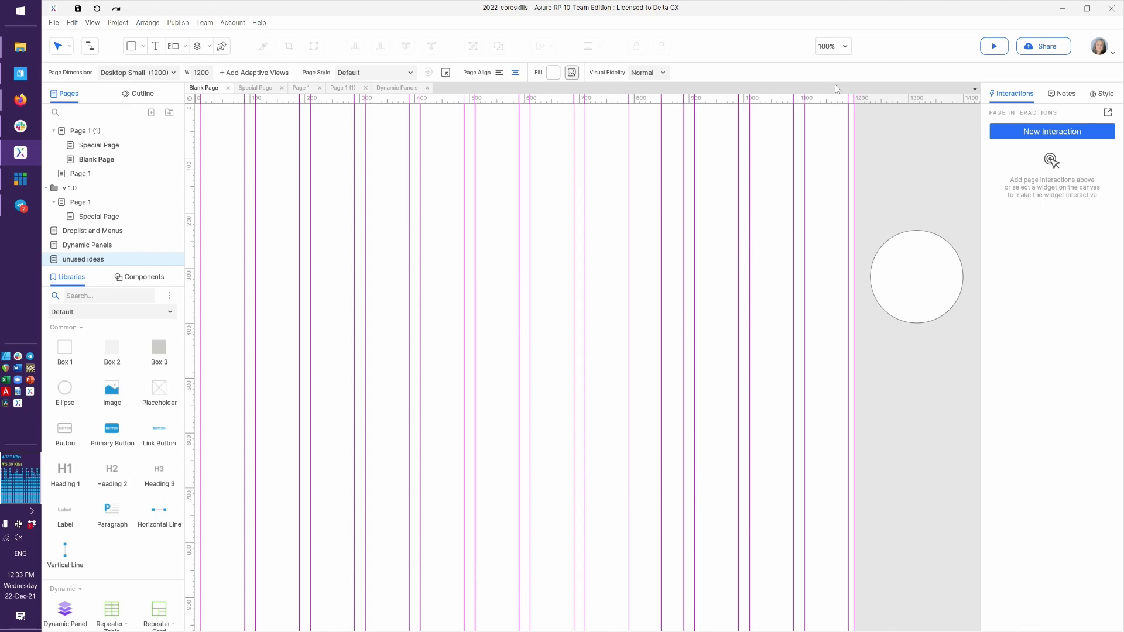
mouse_move(878, 226)
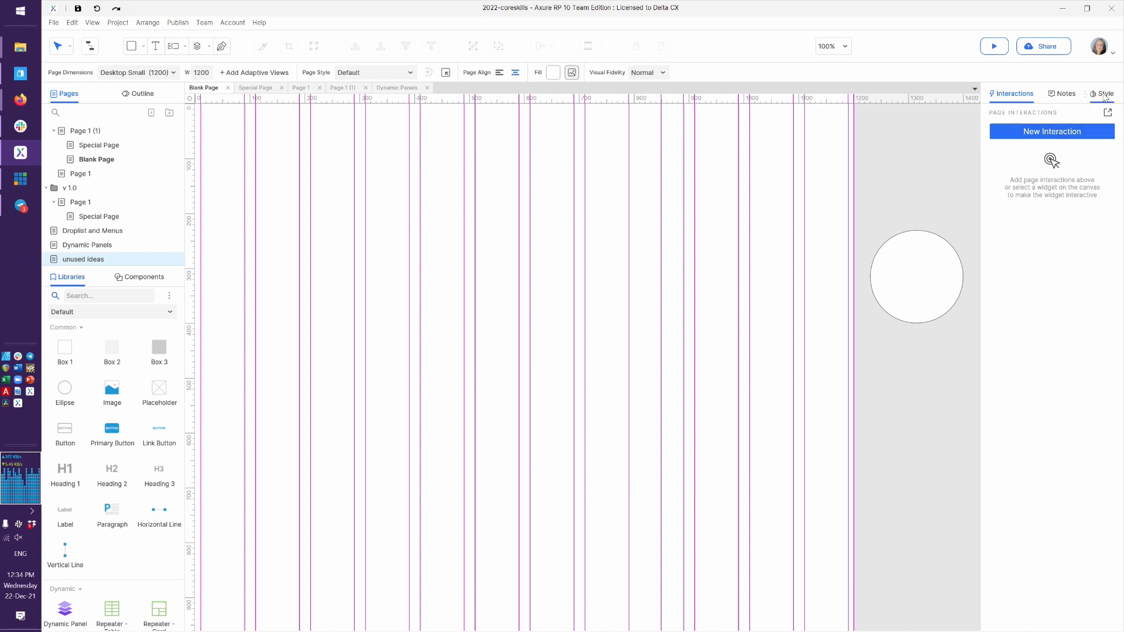
left_click(1106, 93)
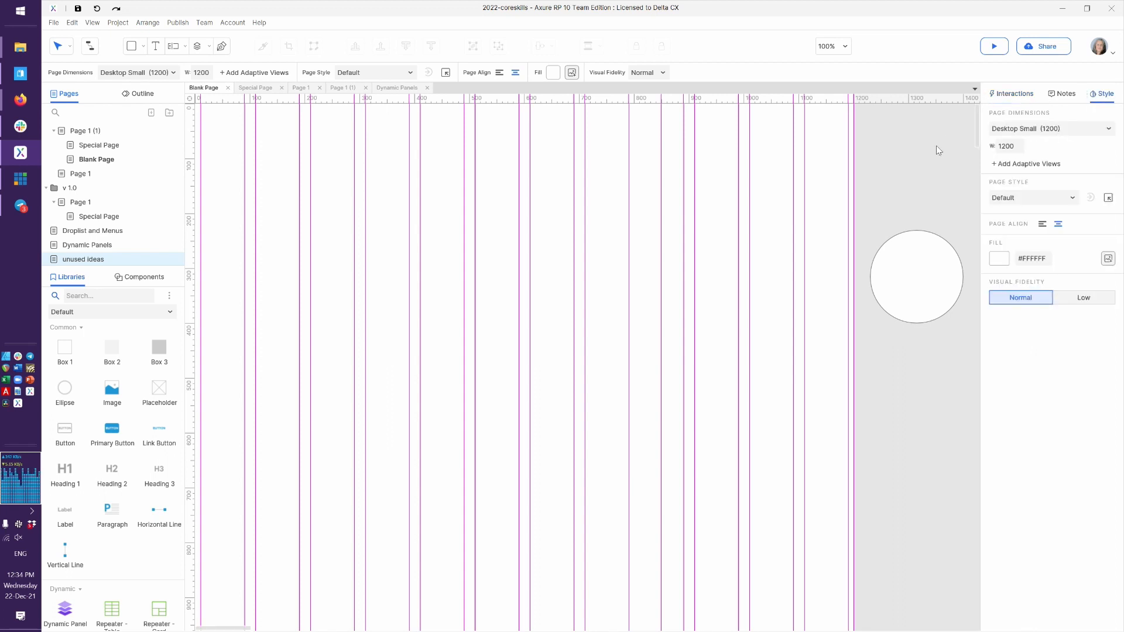
Hide the global layout guides again.
right_click(881, 222)
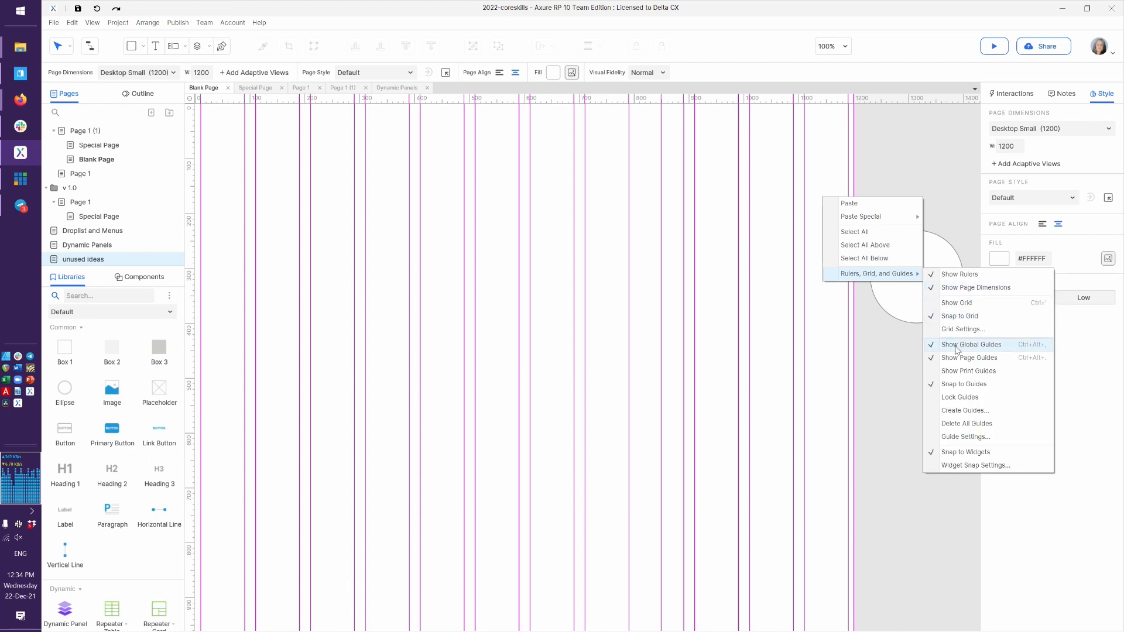
left_click(969, 344)
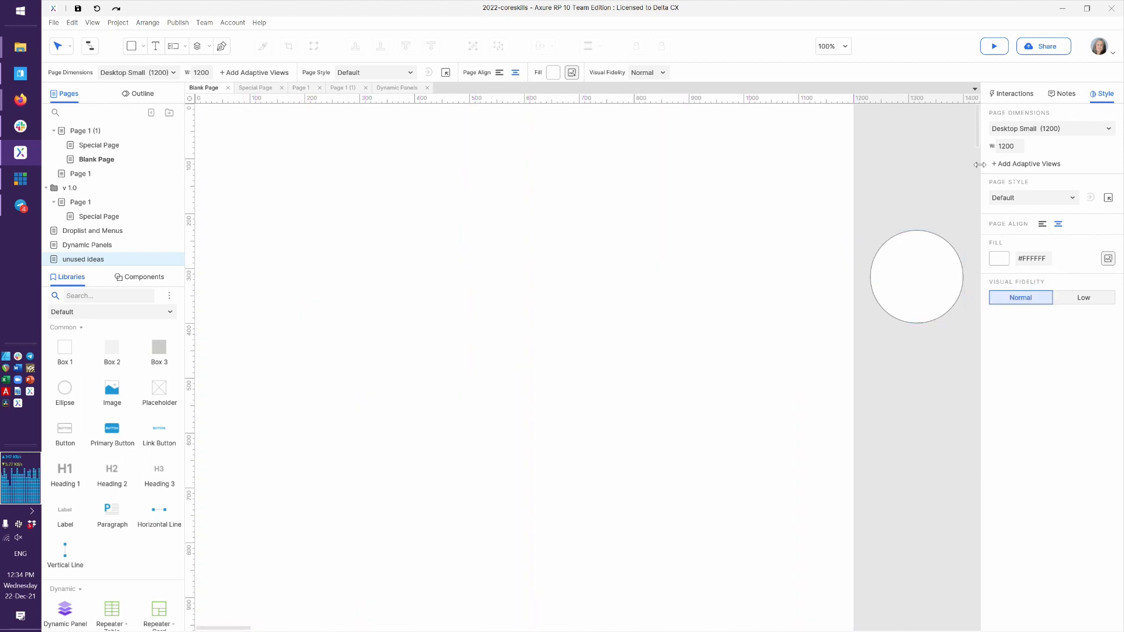
Resize Blank Page to the Galaxy S9 / S8 (360 × 740) preset and switch windows.
left_click(1050, 128)
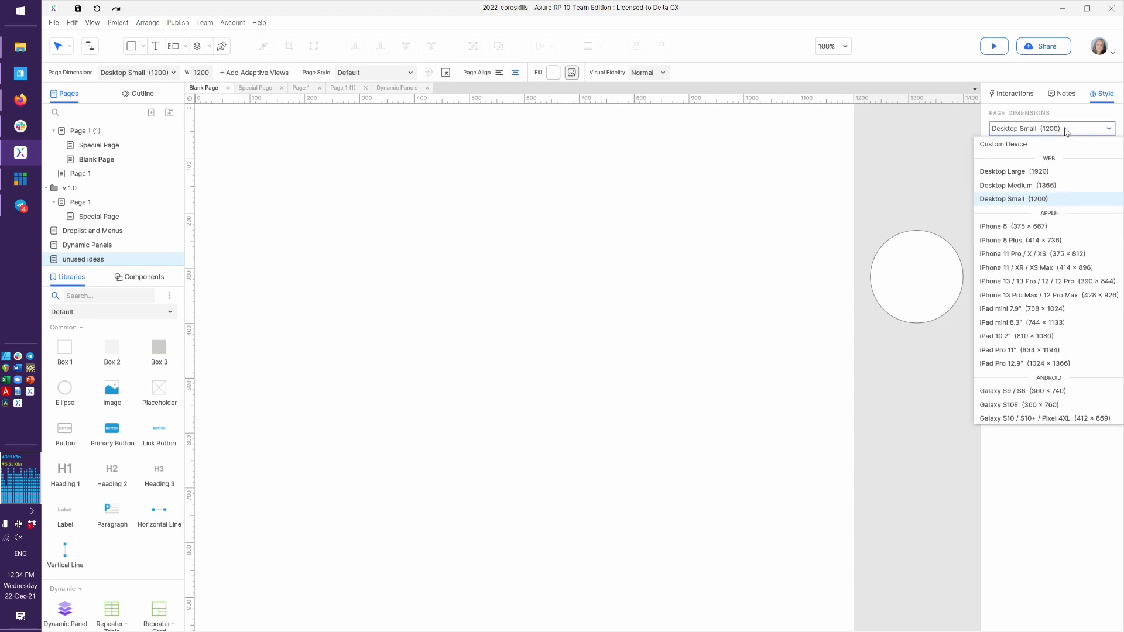
mouse_move(1019, 418)
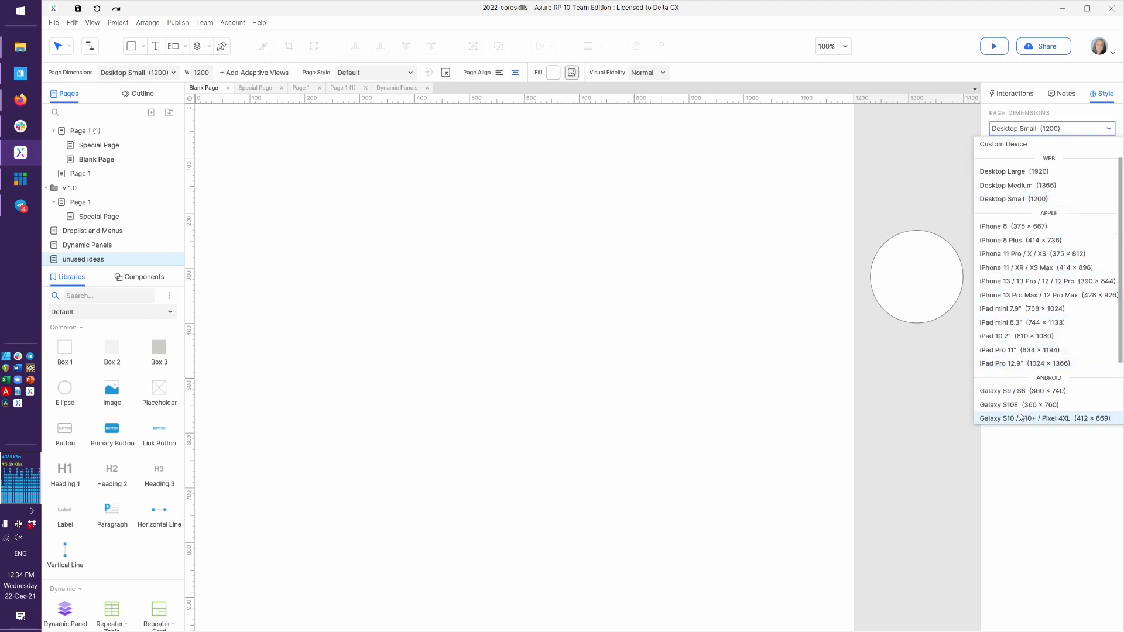
left_click(1022, 391)
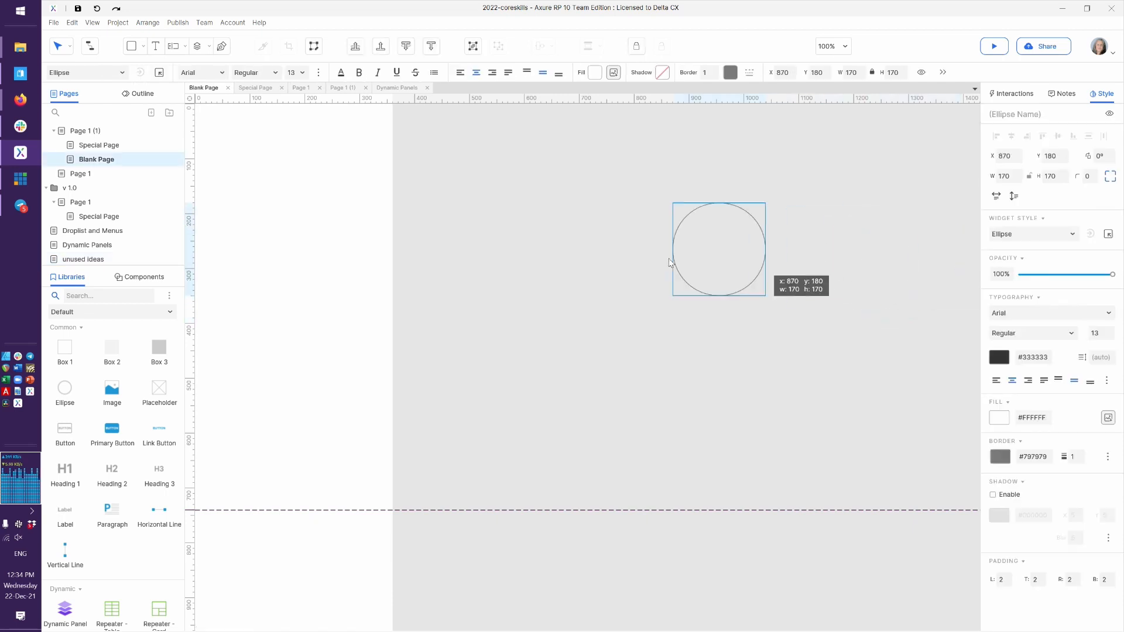
key("alt+tab")
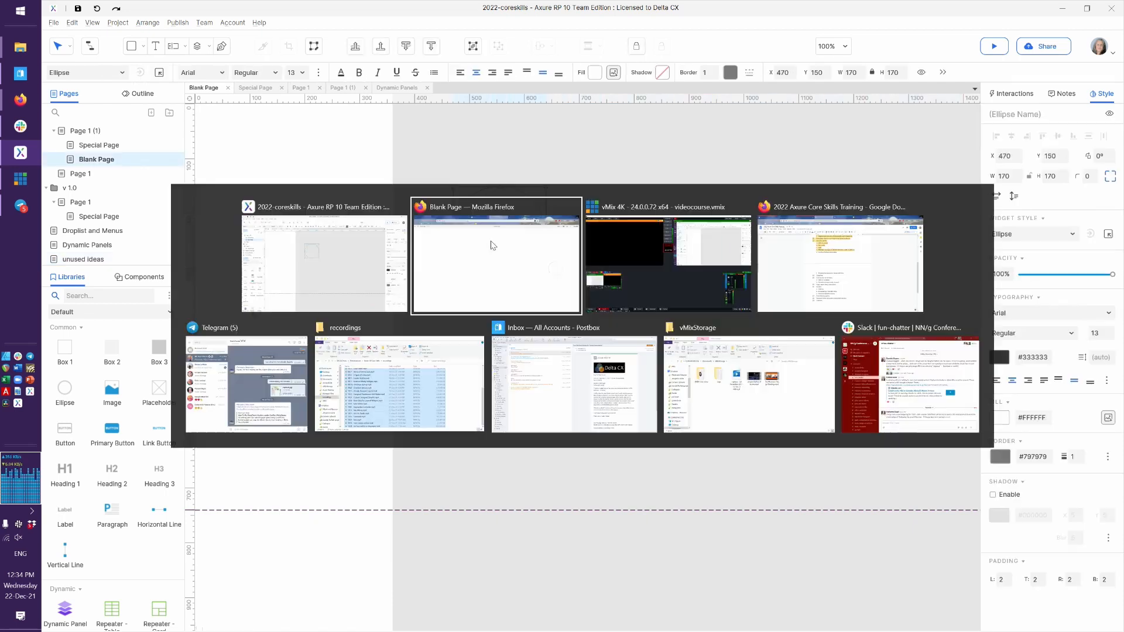
View the Firefox local preview of Blank Page at phone width, with no circle visible.
left_click(494, 256)
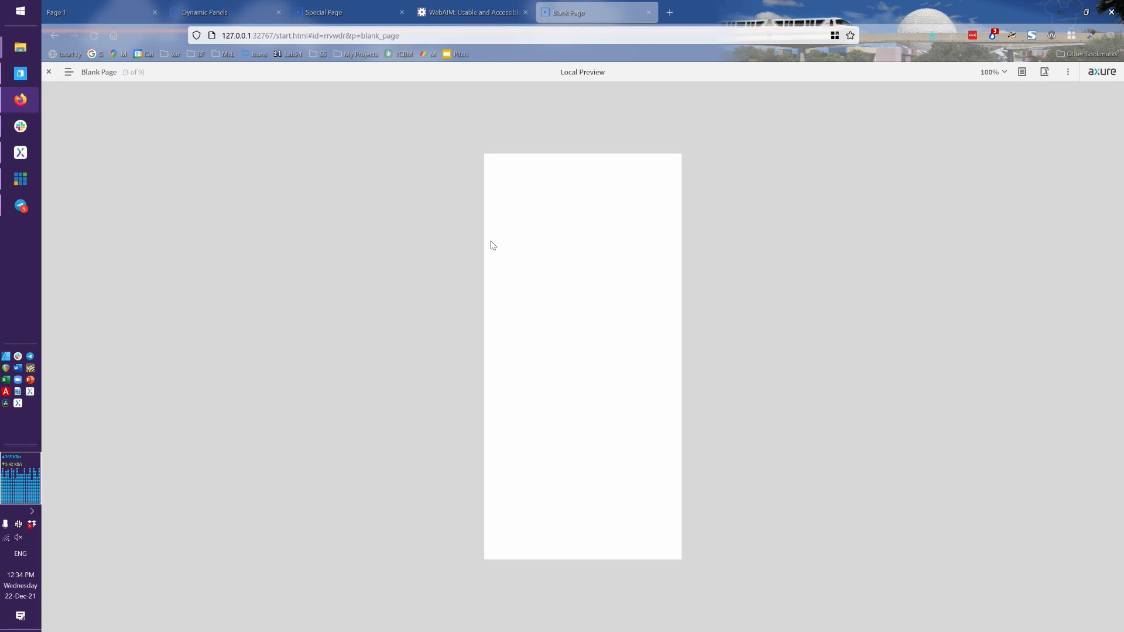
mouse_move(746, 340)
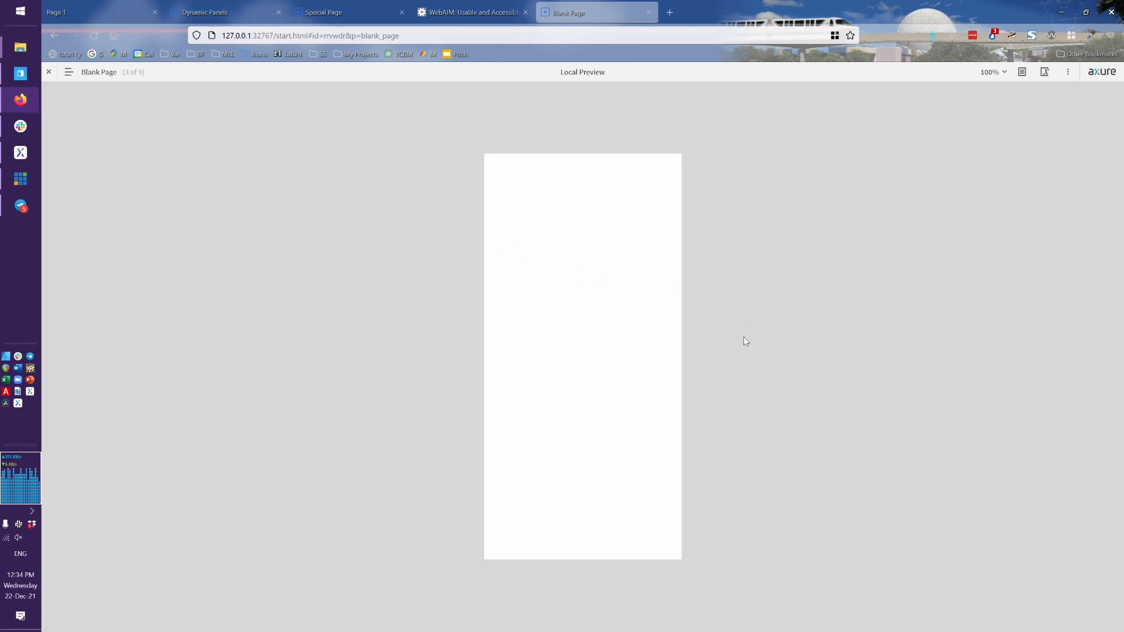
mouse_move(704, 348)
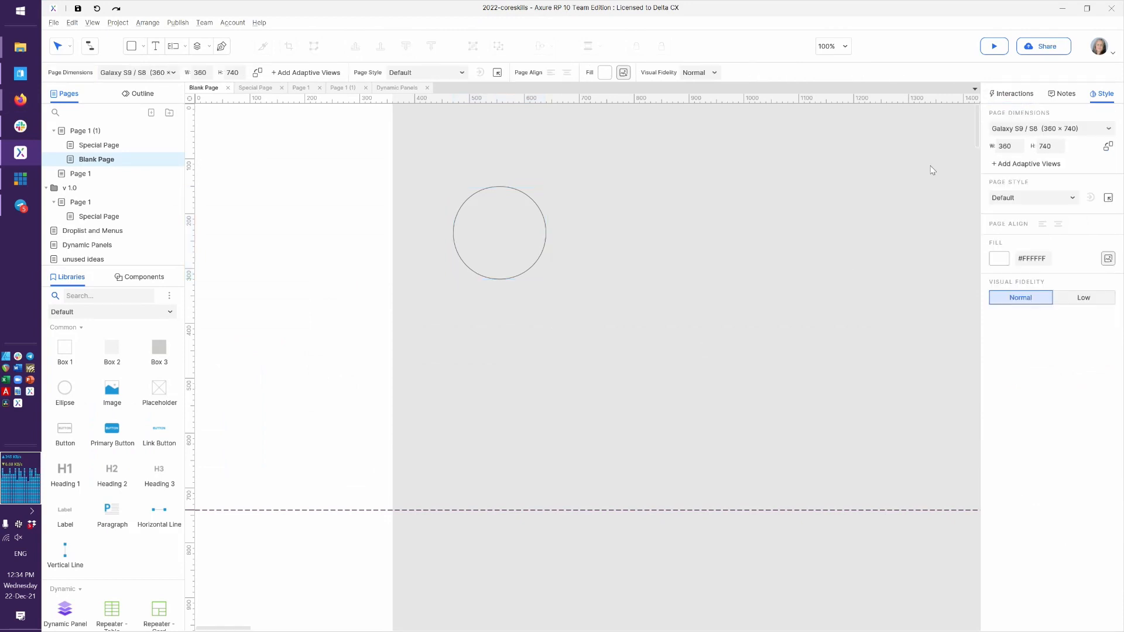
Try the iPad Pro 11" page size, then select the circle.
left_click(1050, 129)
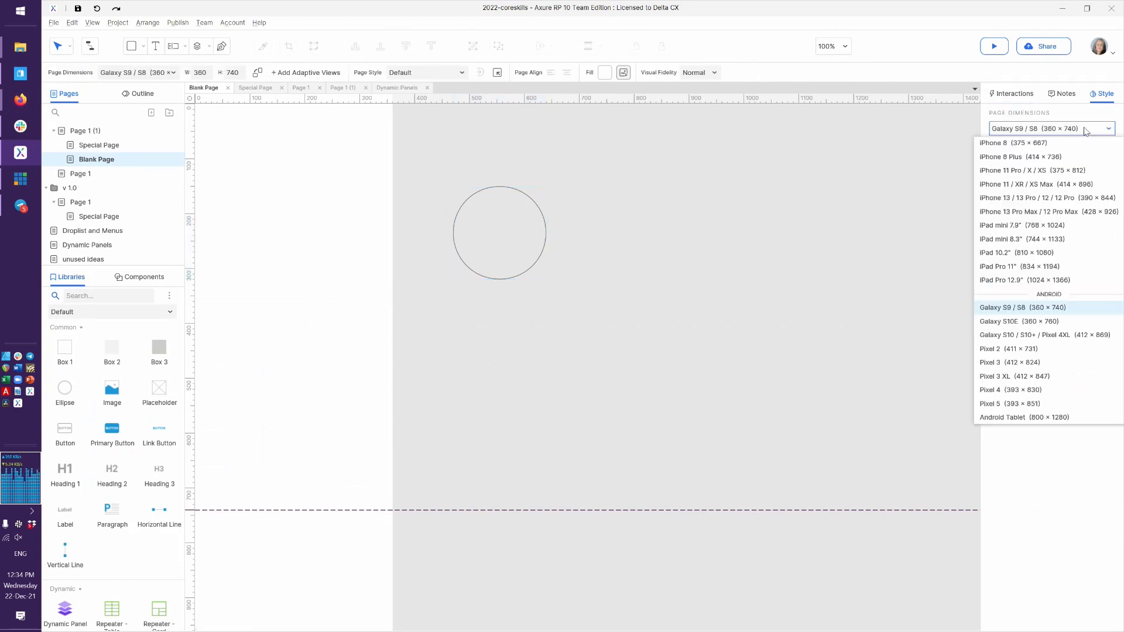
mouse_move(1030, 280)
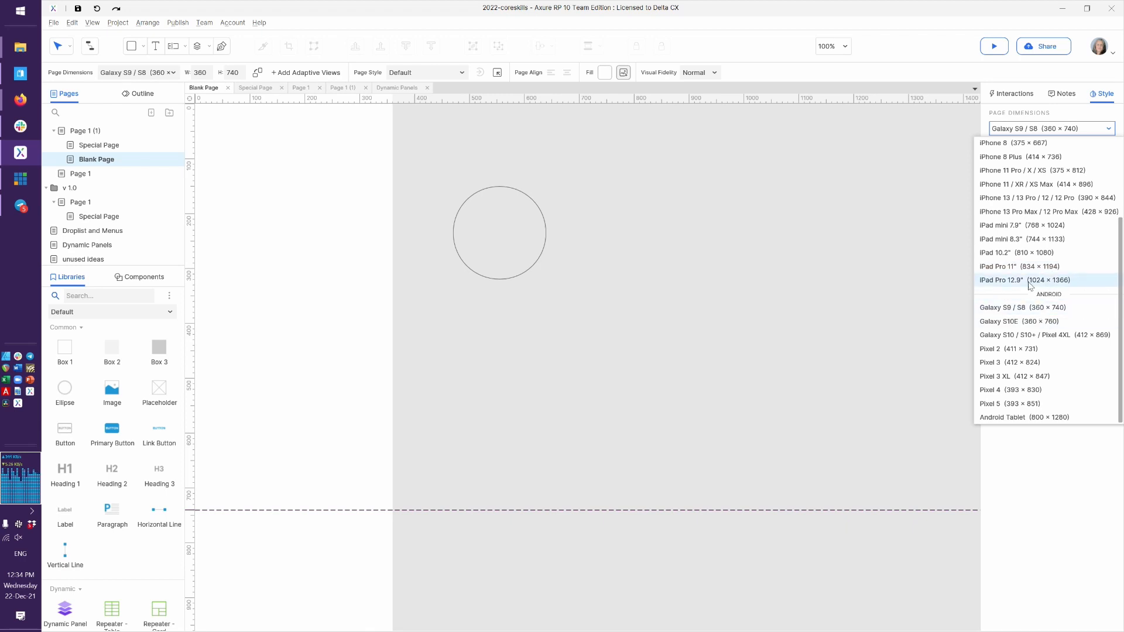
left_click(1020, 266)
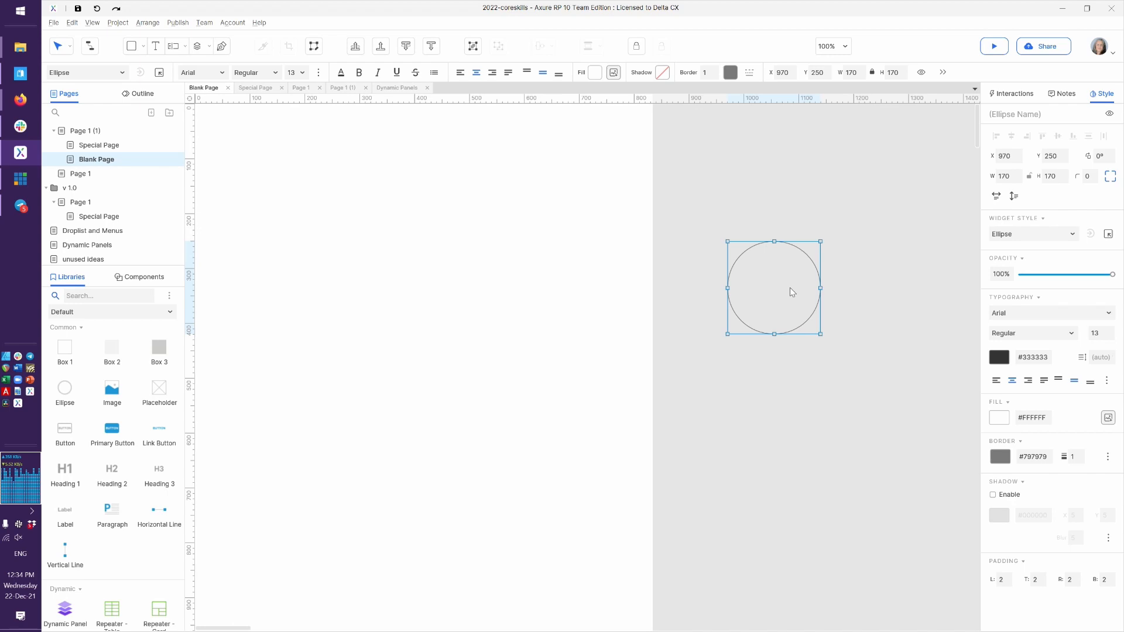
left_click(994, 46)
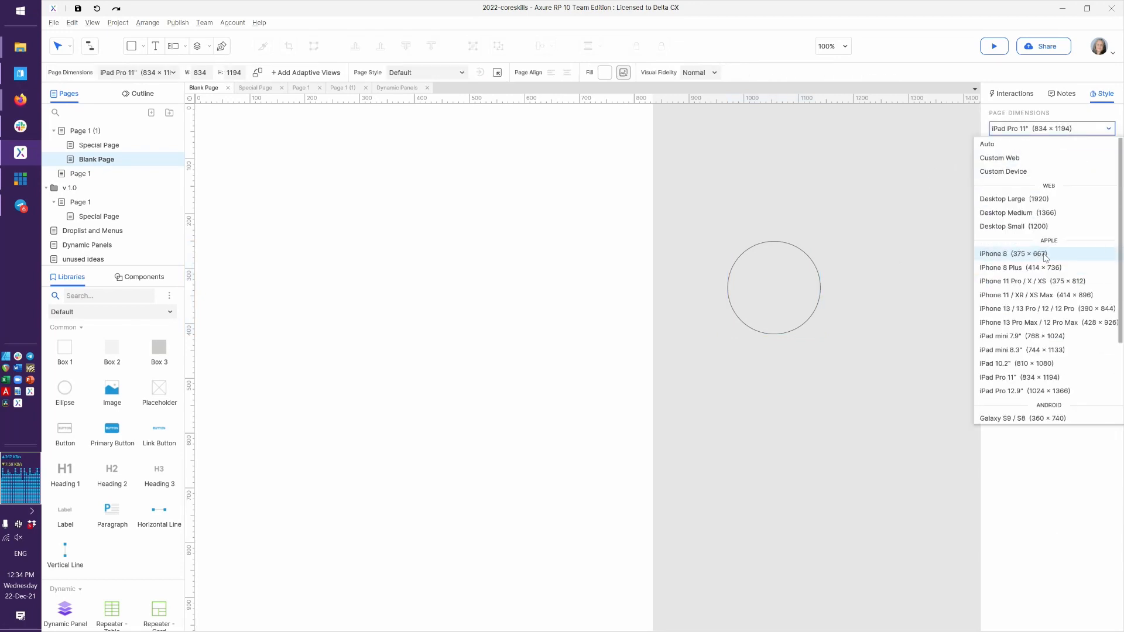
Set Blank Page to Desktop Medium (1366) and preview it in the browser.
left_click(1016, 212)
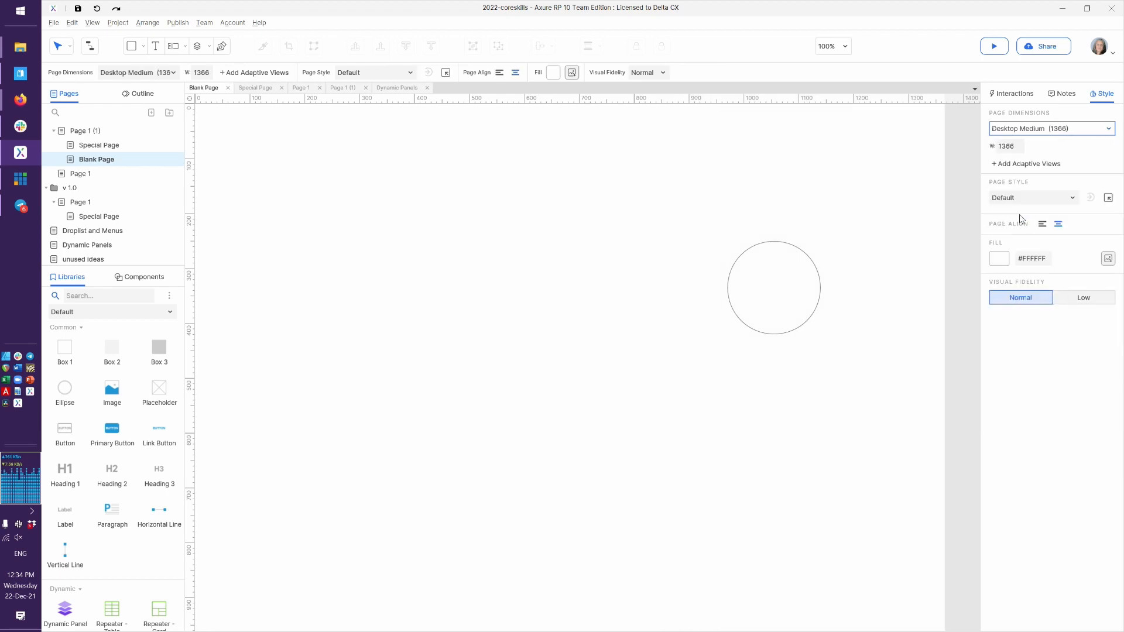
left_click(774, 287)
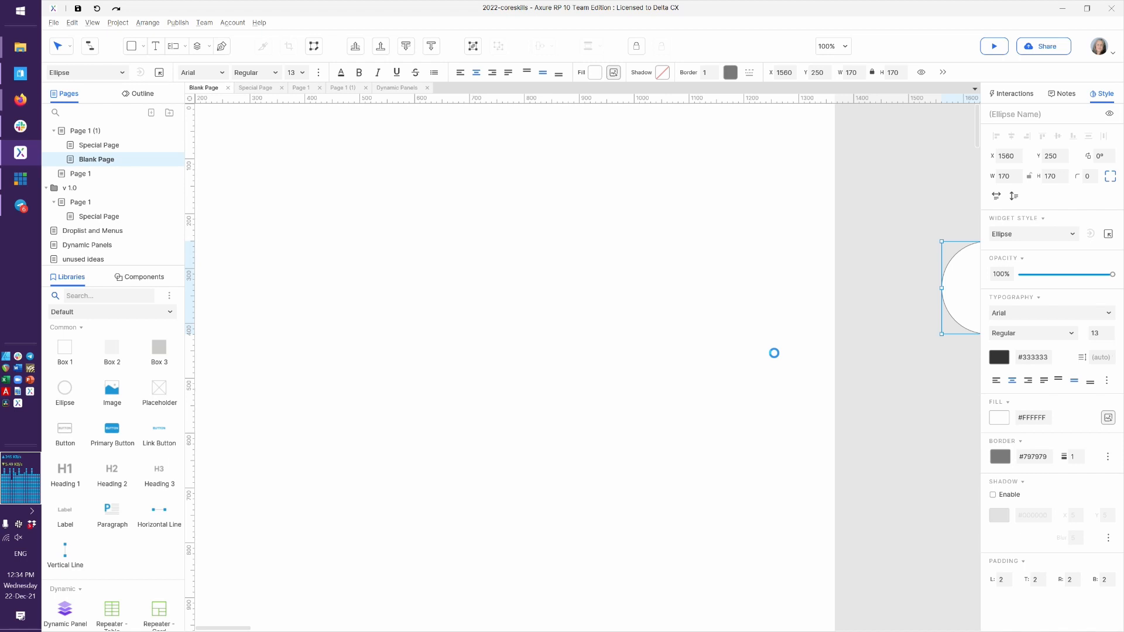
left_click(993, 46)
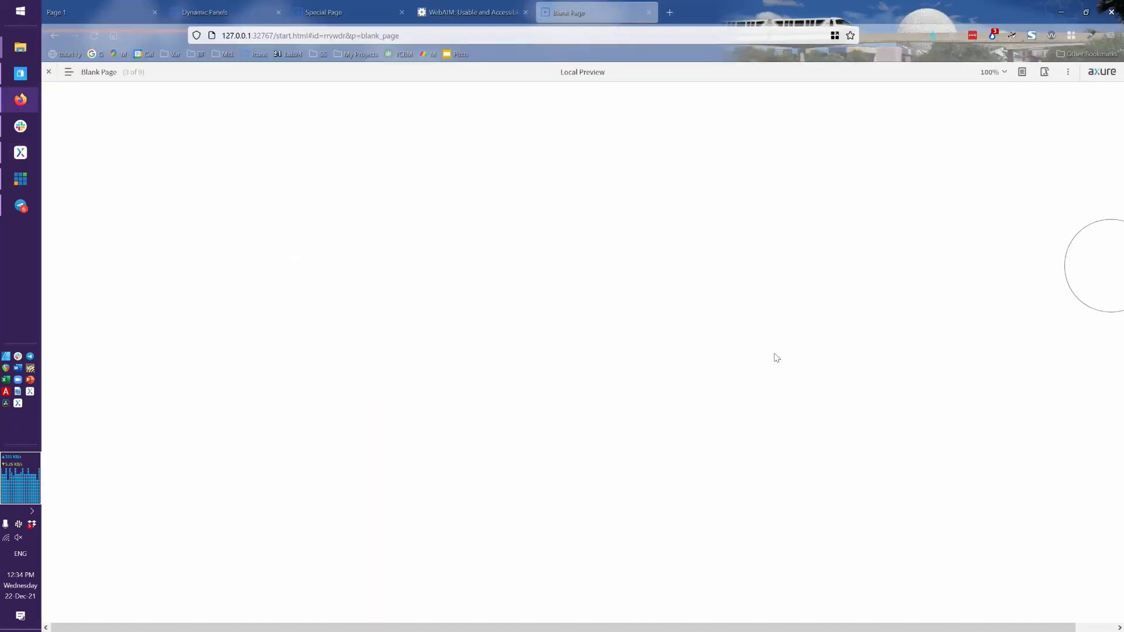
mouse_move(917, 399)
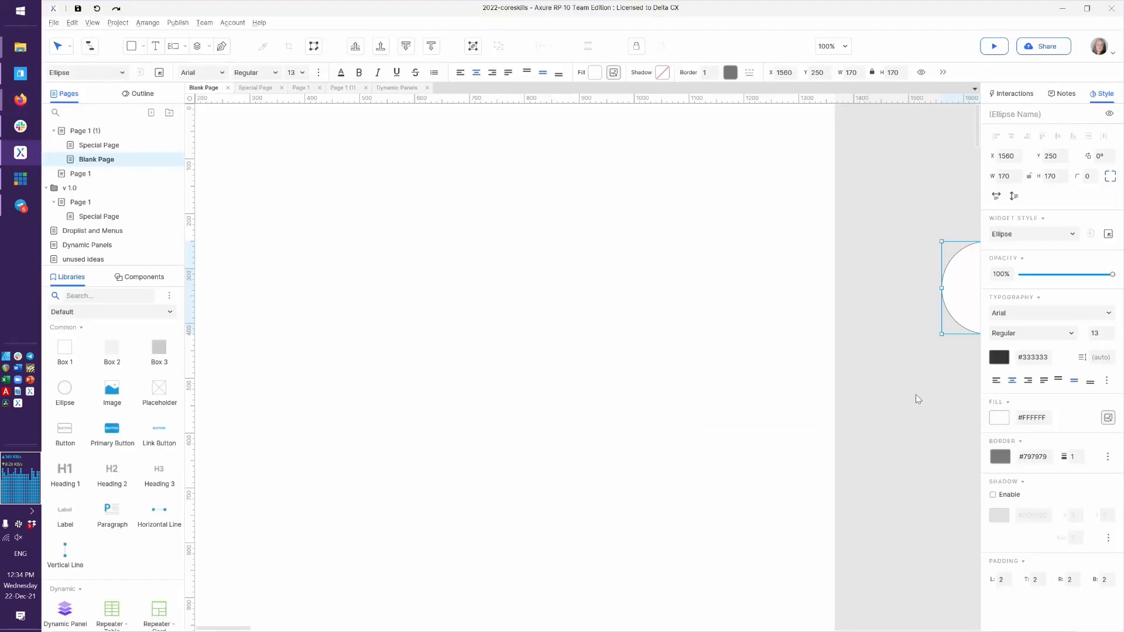
mouse_move(963, 298)
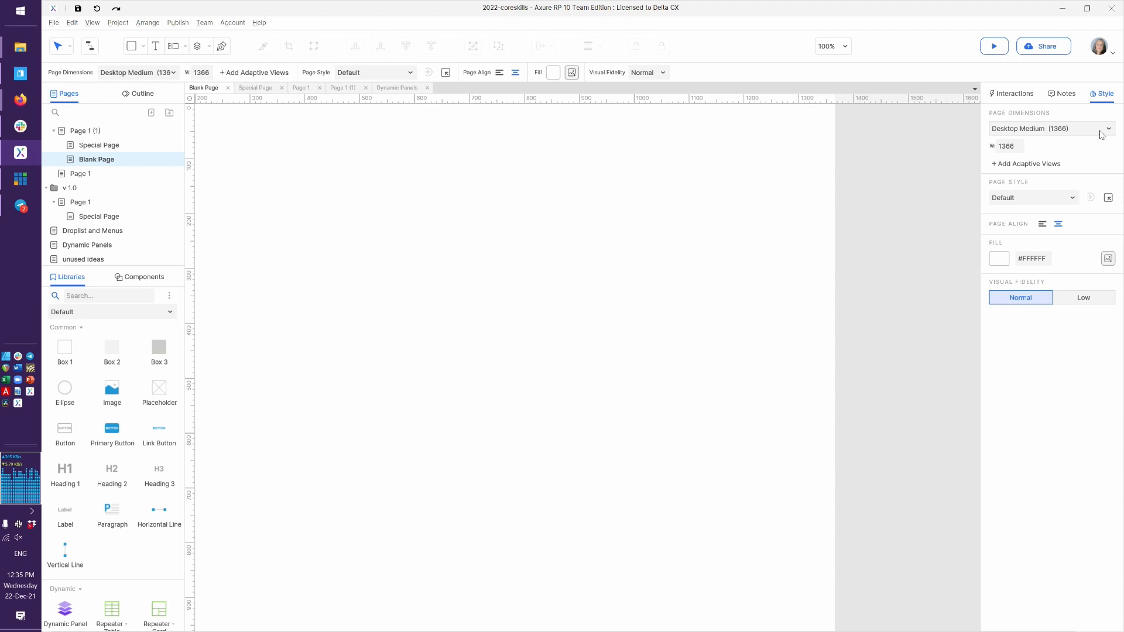
left_click(1109, 129)
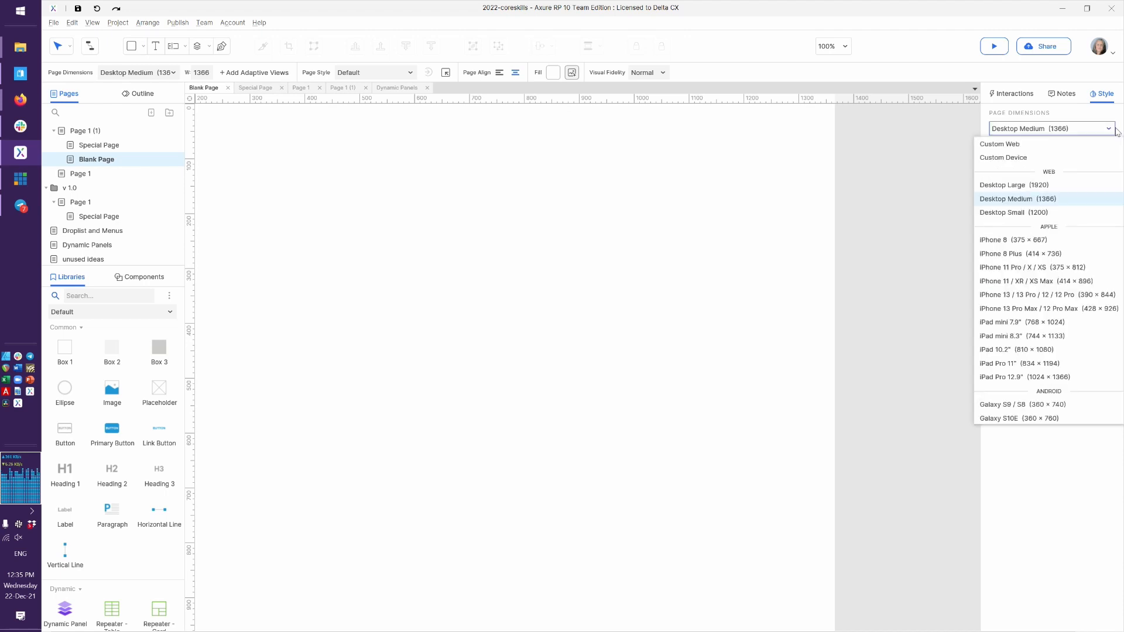
left_click(1014, 199)
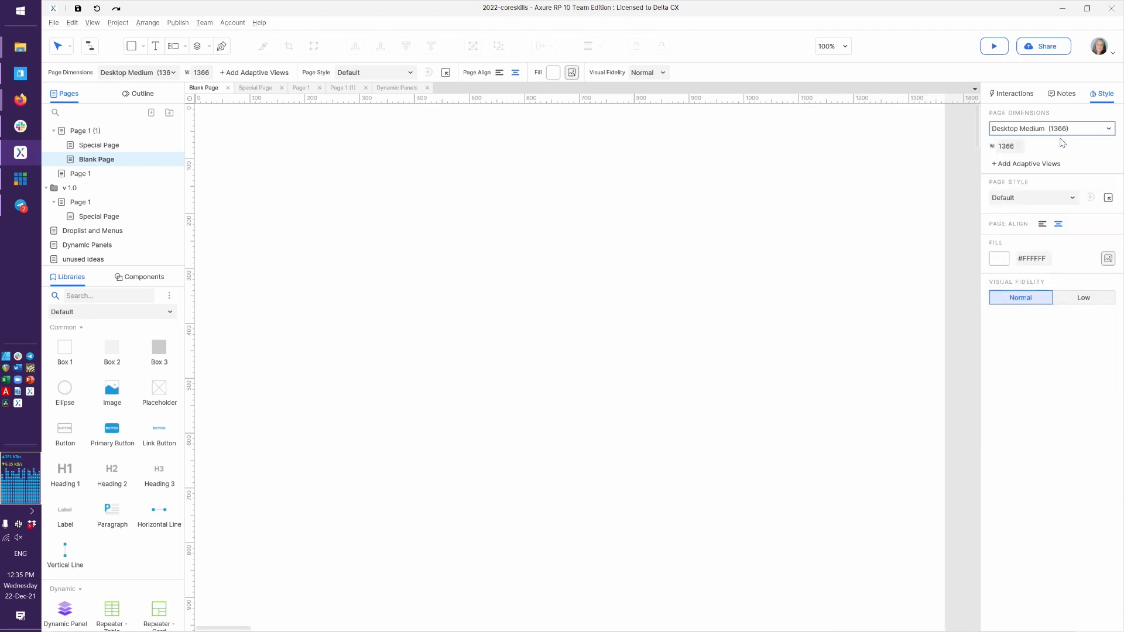
mouse_move(962, 203)
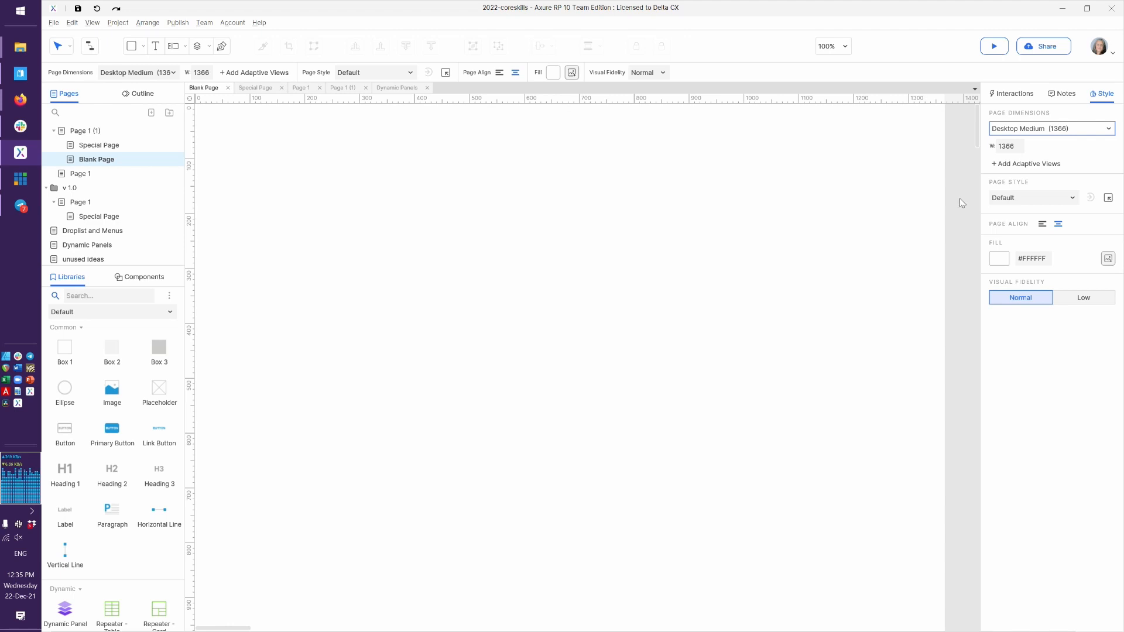
mouse_move(915, 305)
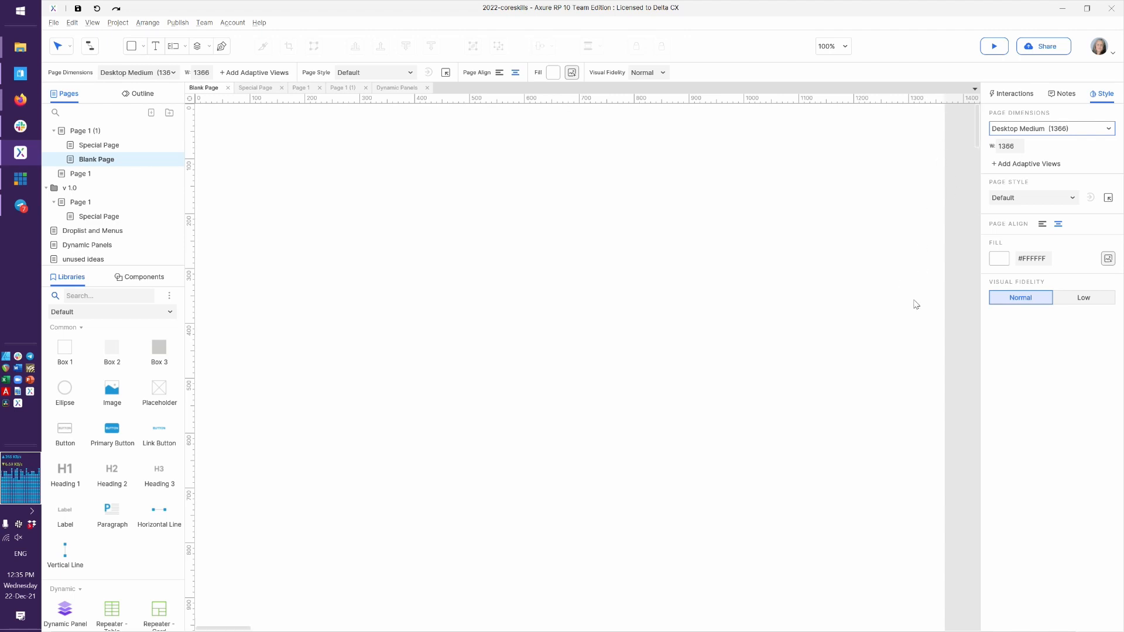
mouse_move(822, 73)
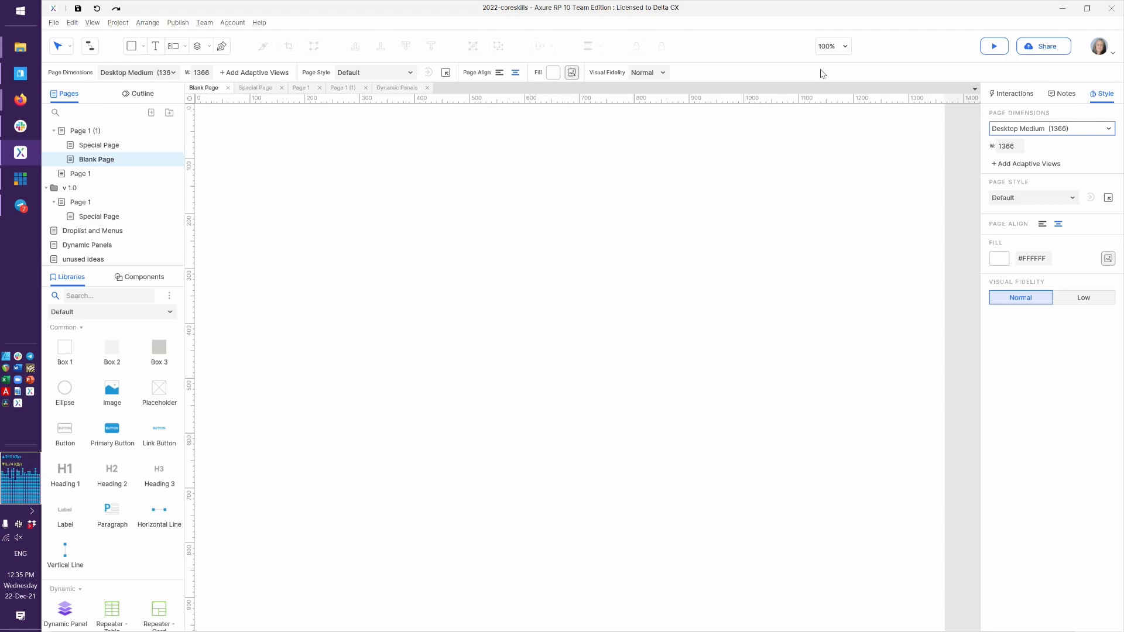
mouse_move(880, 380)
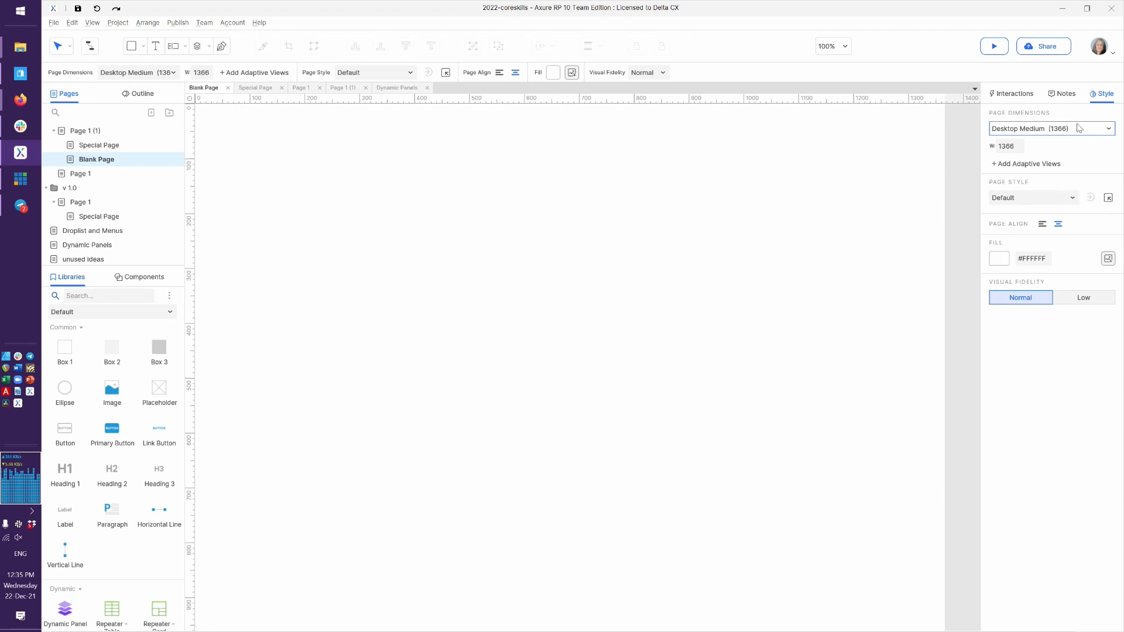
mouse_move(1027, 164)
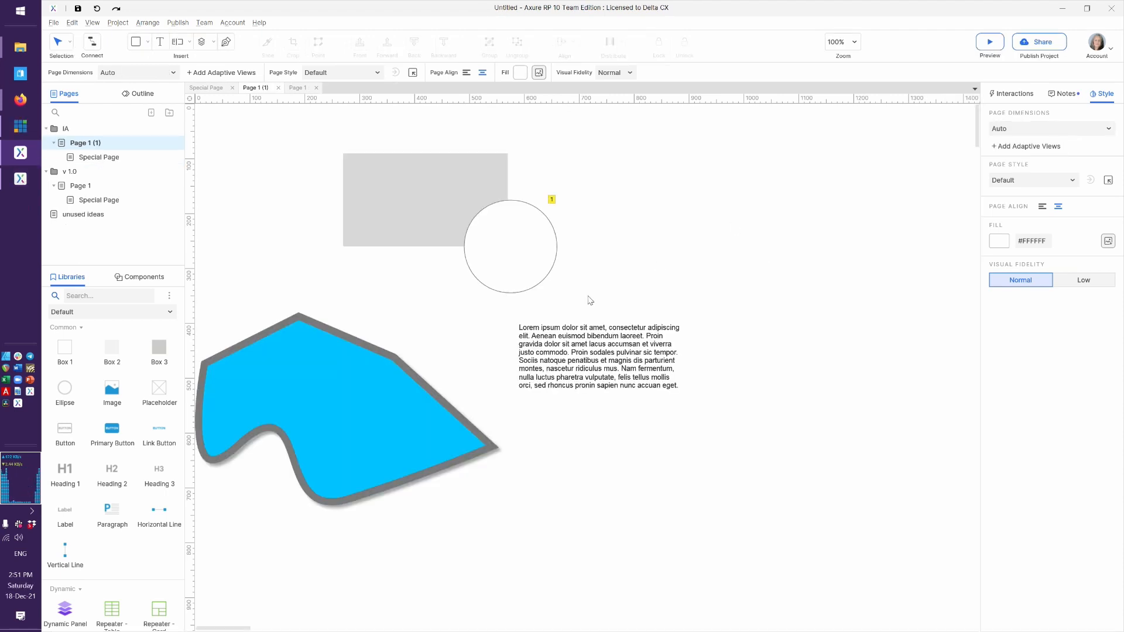
mouse_move(391, 283)
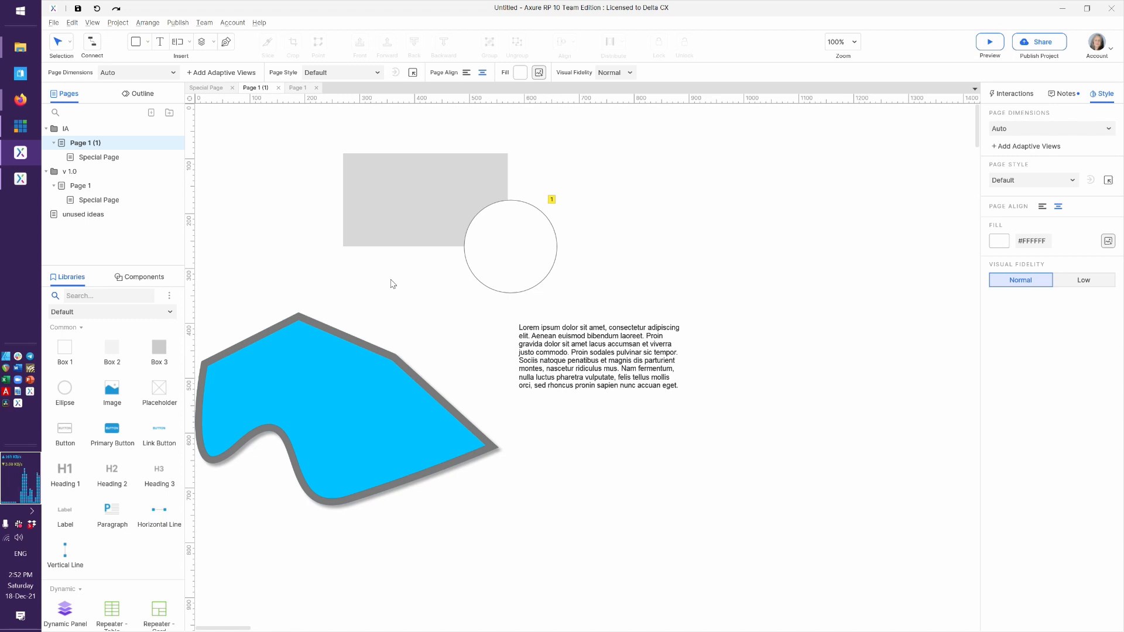
mouse_move(1075, 187)
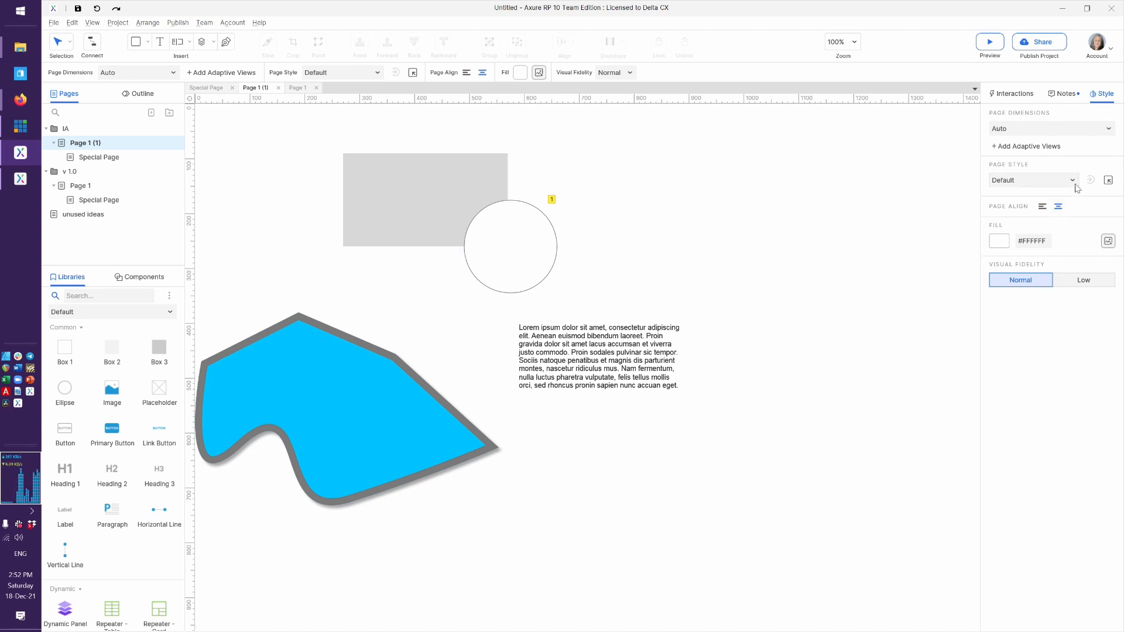
left_click(1033, 180)
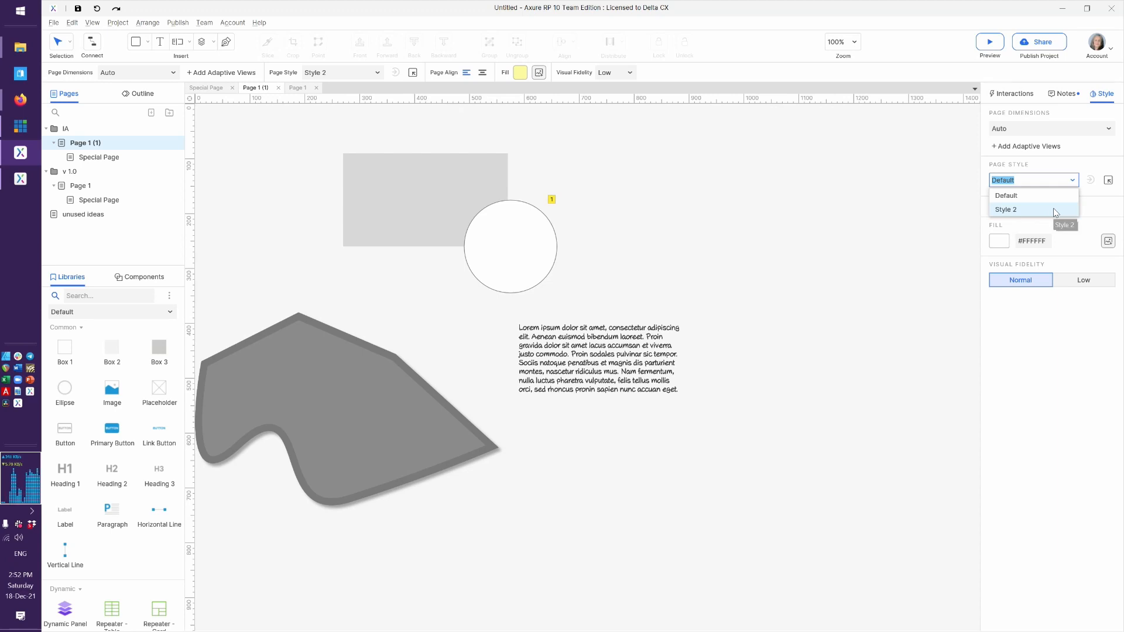
left_click(1005, 195)
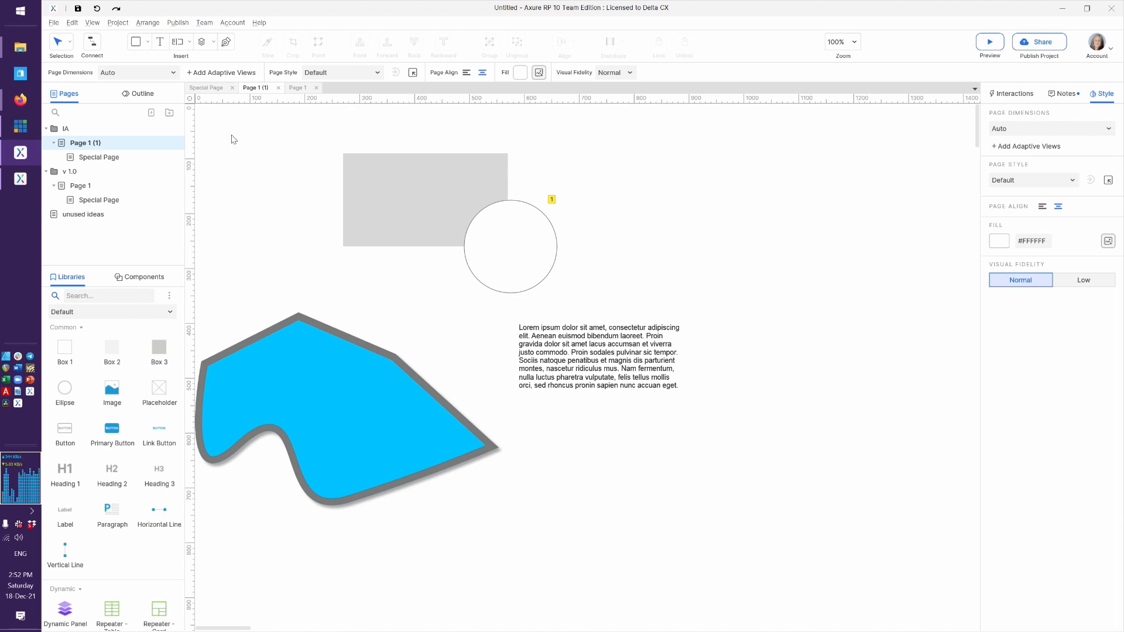
left_click(510, 246)
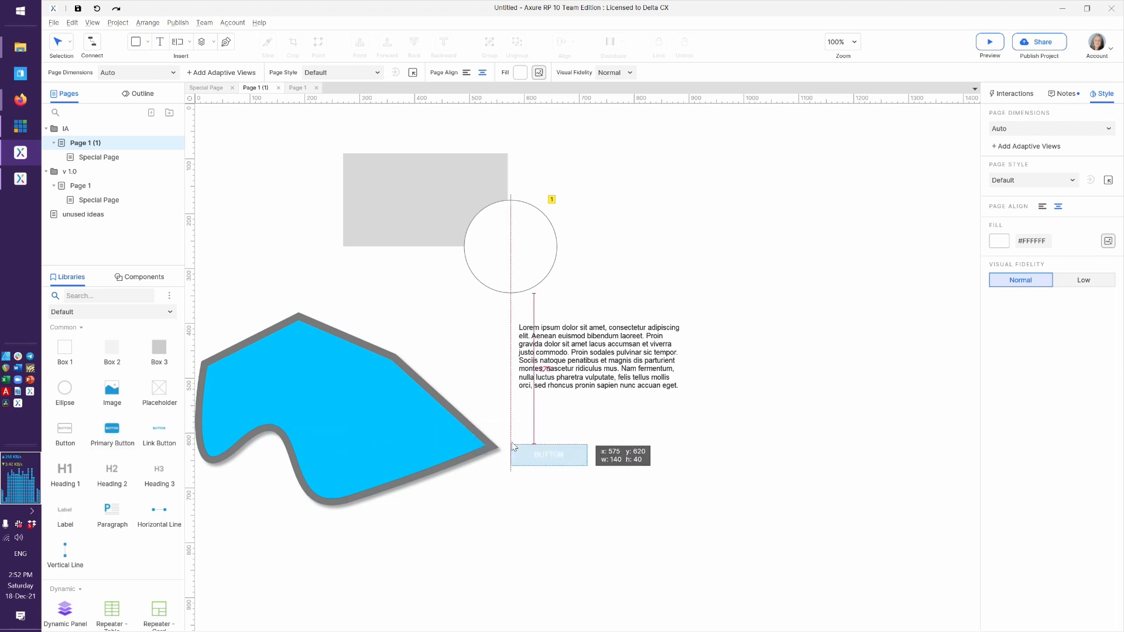
Place a Primary Button below the paragraph and reselect it to inspect its style.
left_click(548, 454)
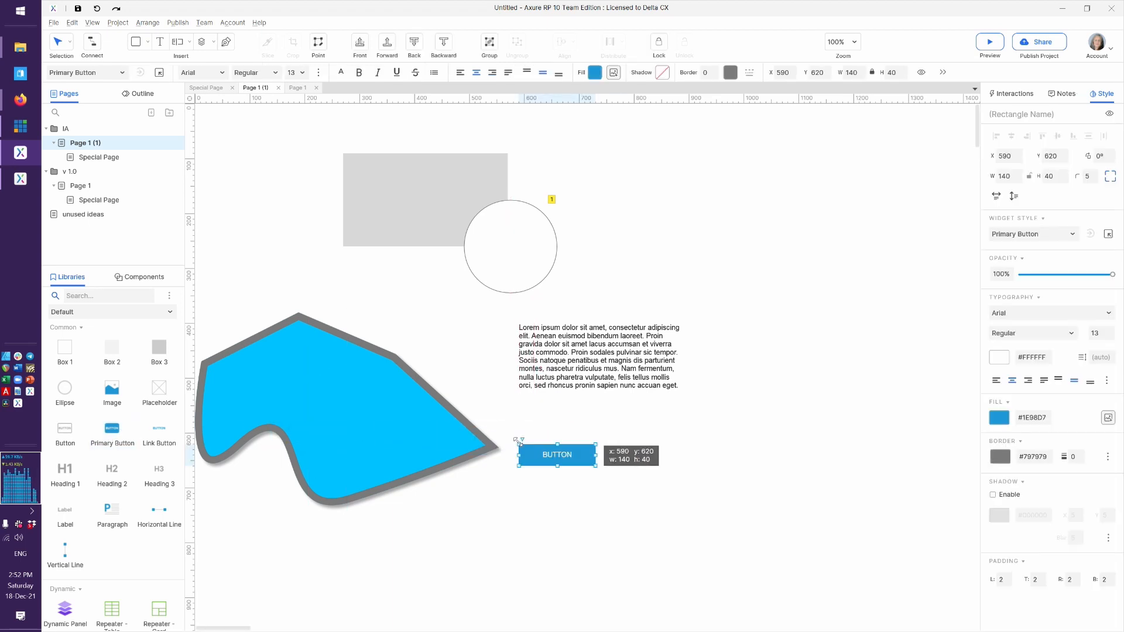
mouse_move(948, 447)
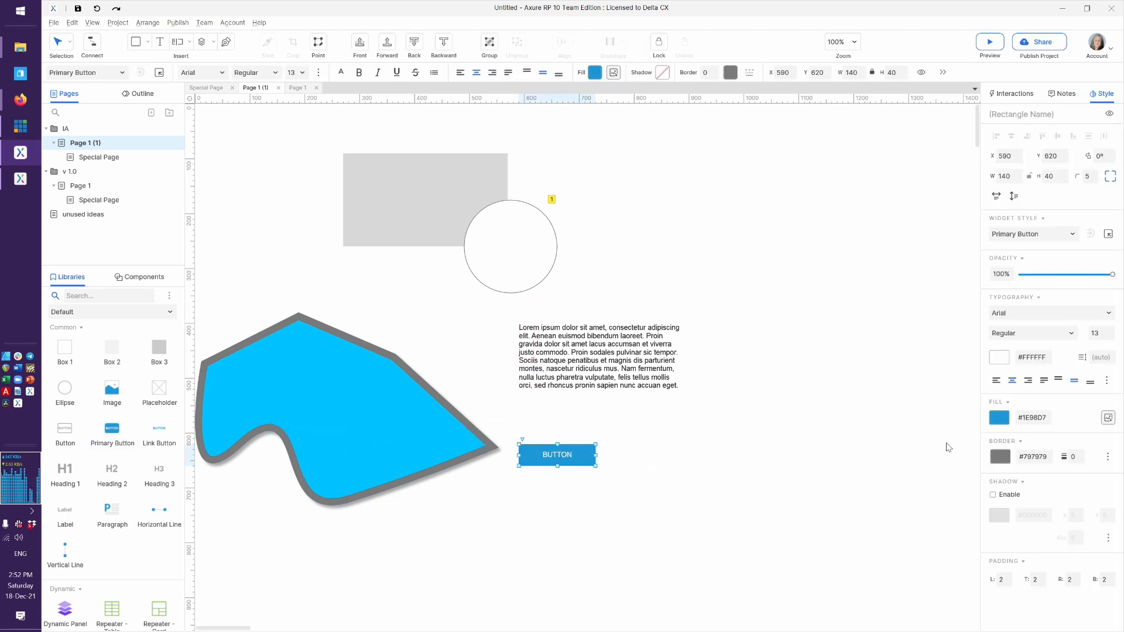
mouse_move(1030, 468)
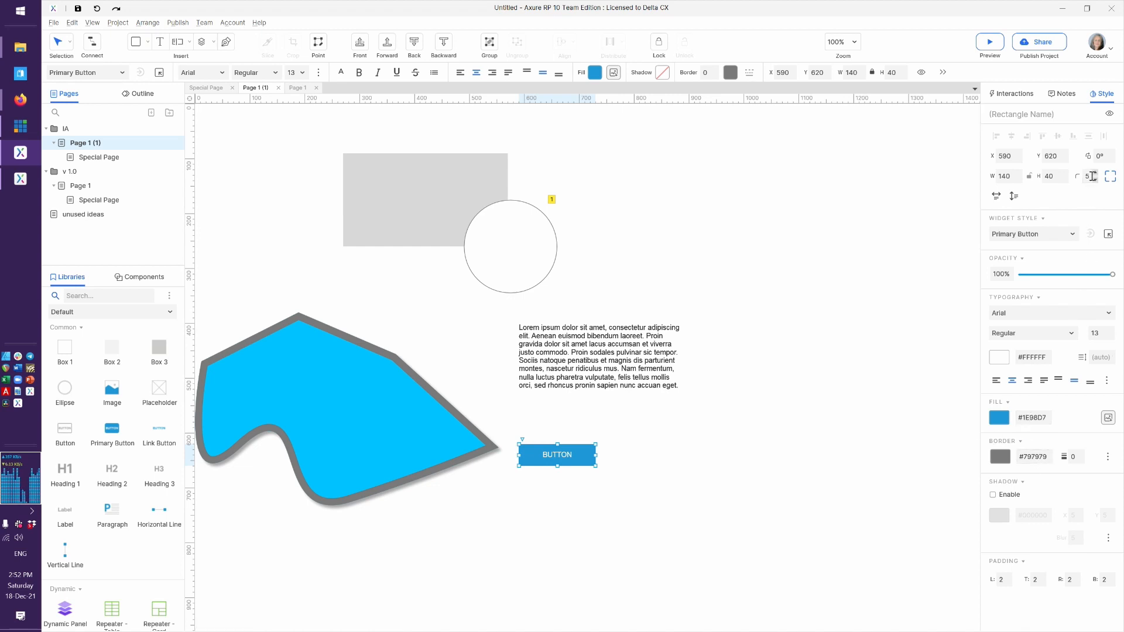
mouse_move(1065, 147)
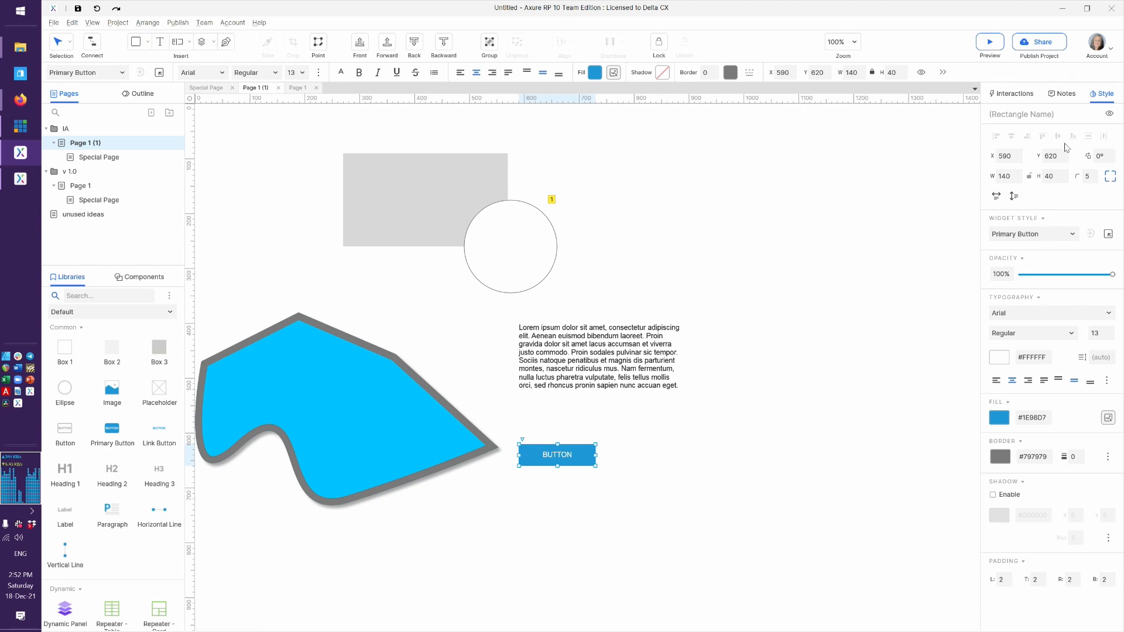
mouse_move(361, 85)
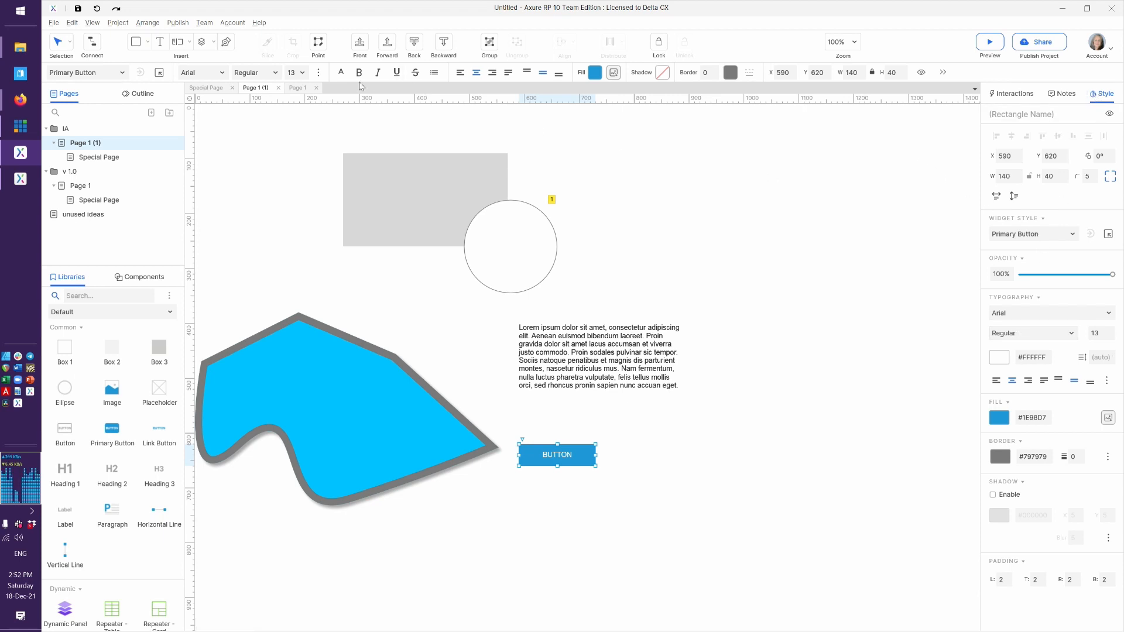
left_click(598, 356)
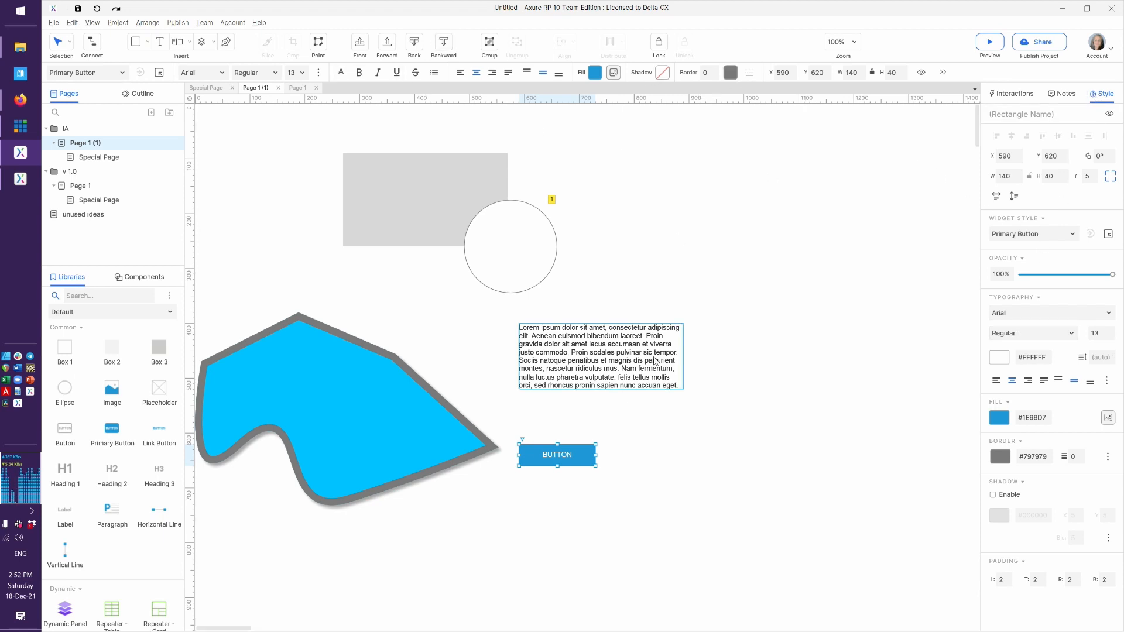
left_click(677, 413)
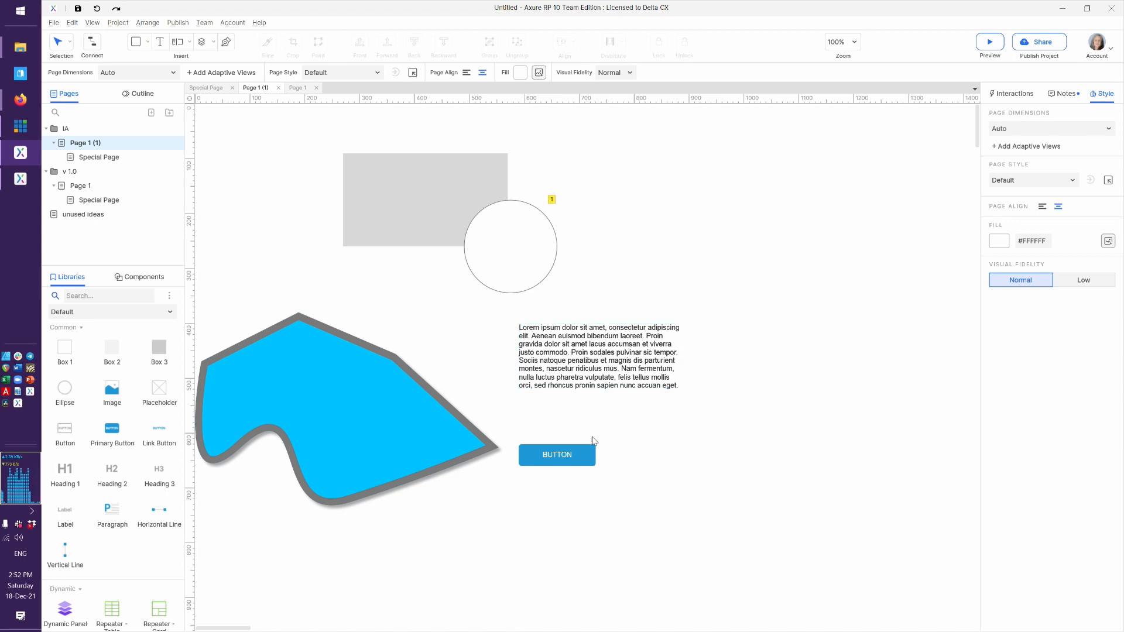
left_click(557, 454)
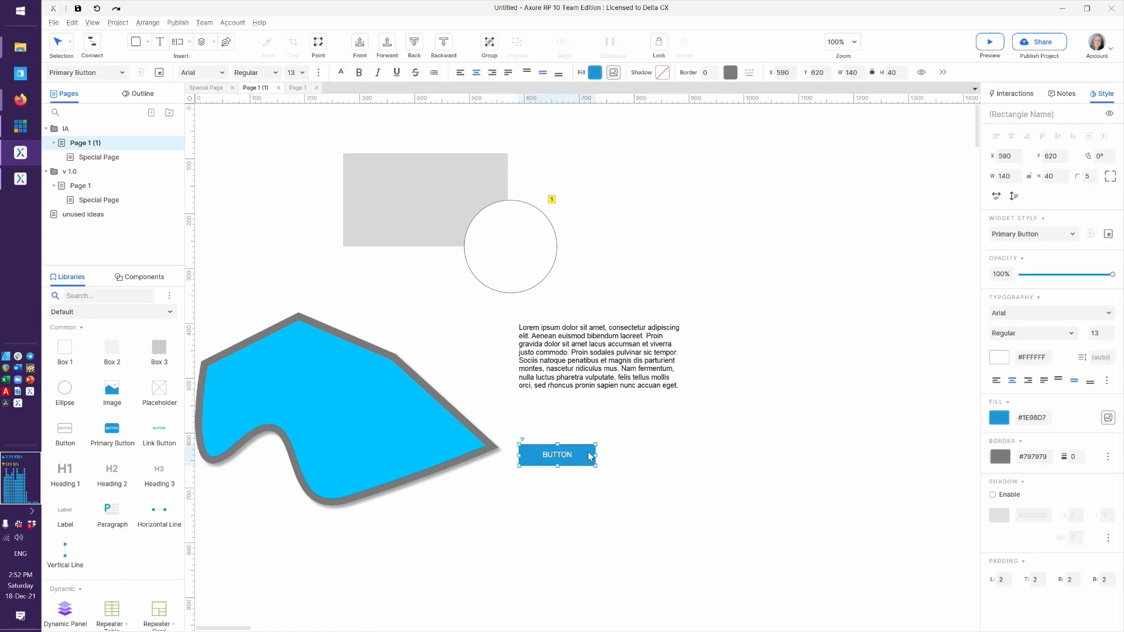
mouse_move(572, 457)
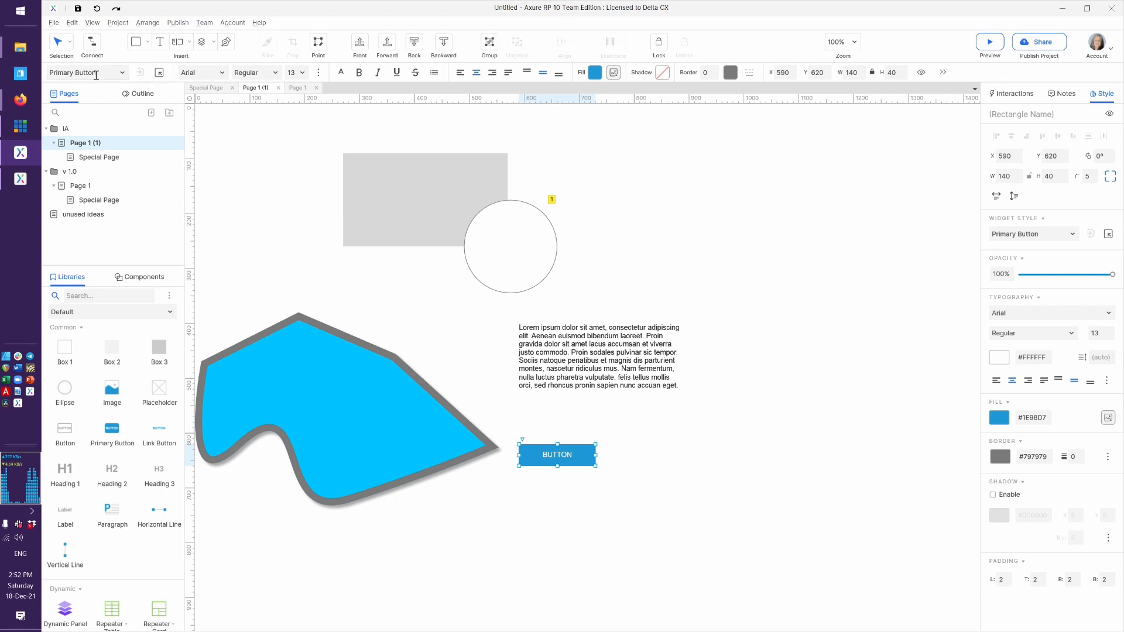
mouse_move(125, 78)
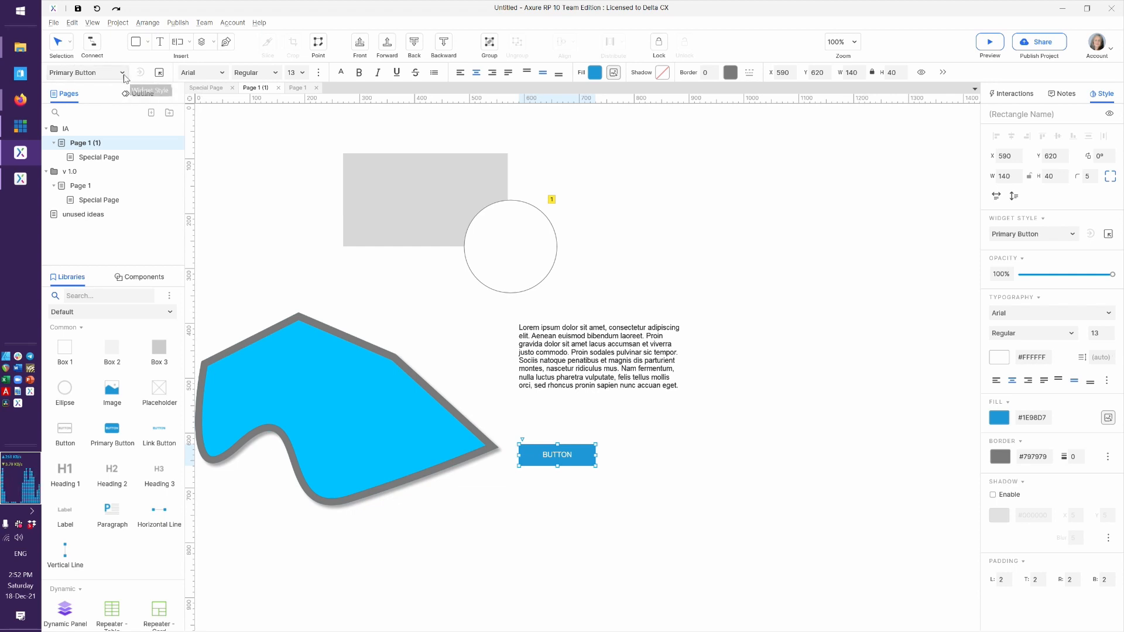
Keep the Primary Button widget style and bring up the Widget Style Manager for it.
left_click(123, 72)
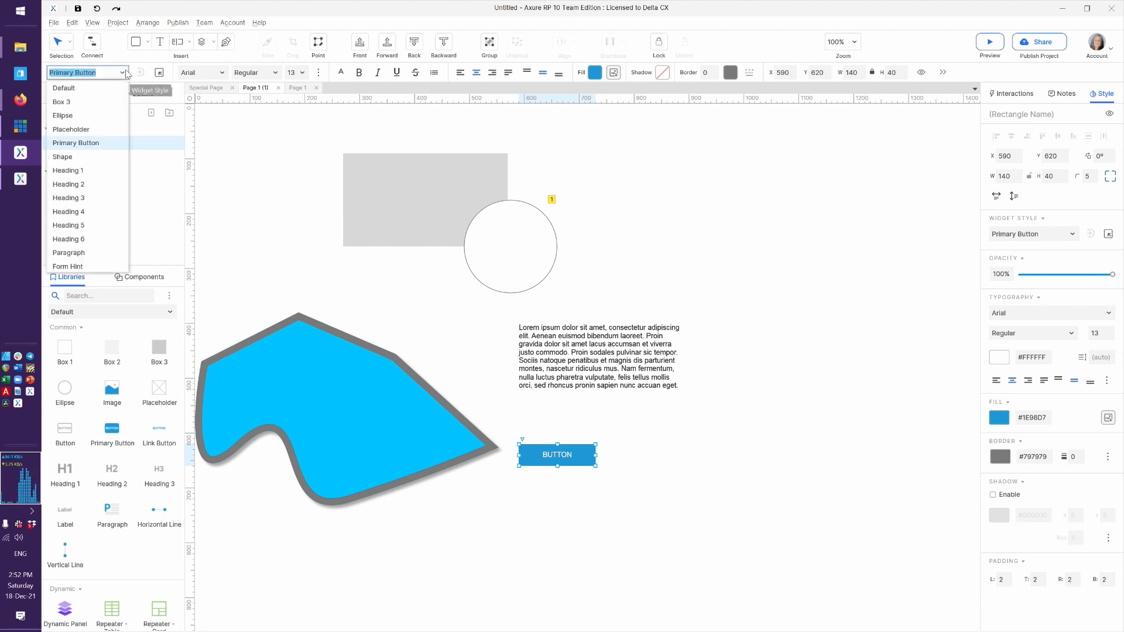
left_click(158, 73)
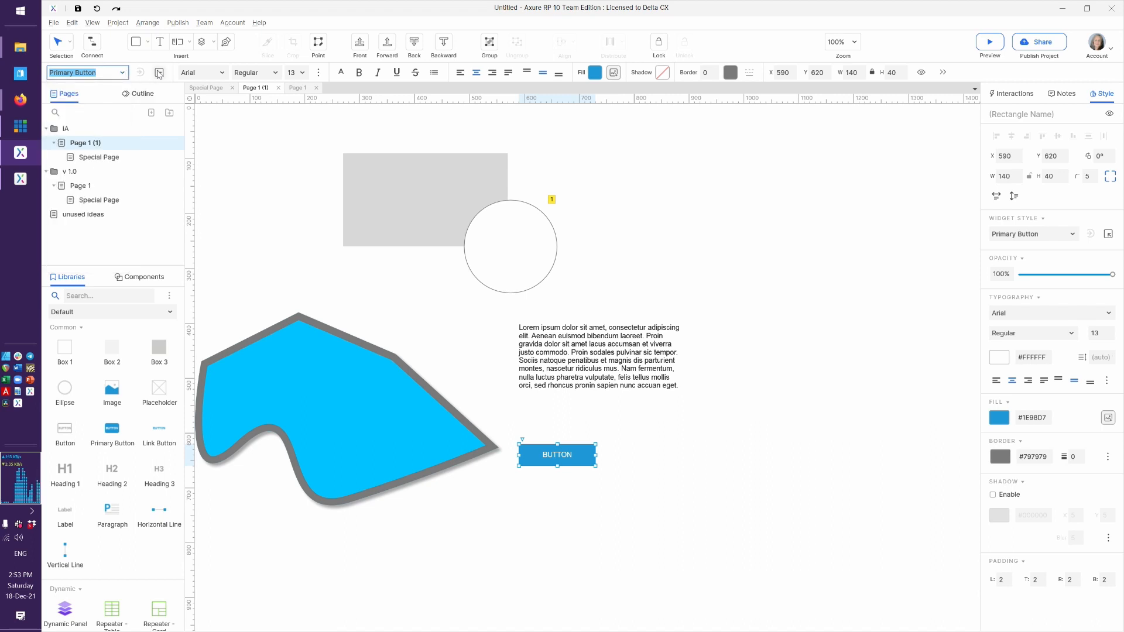
mouse_move(158, 71)
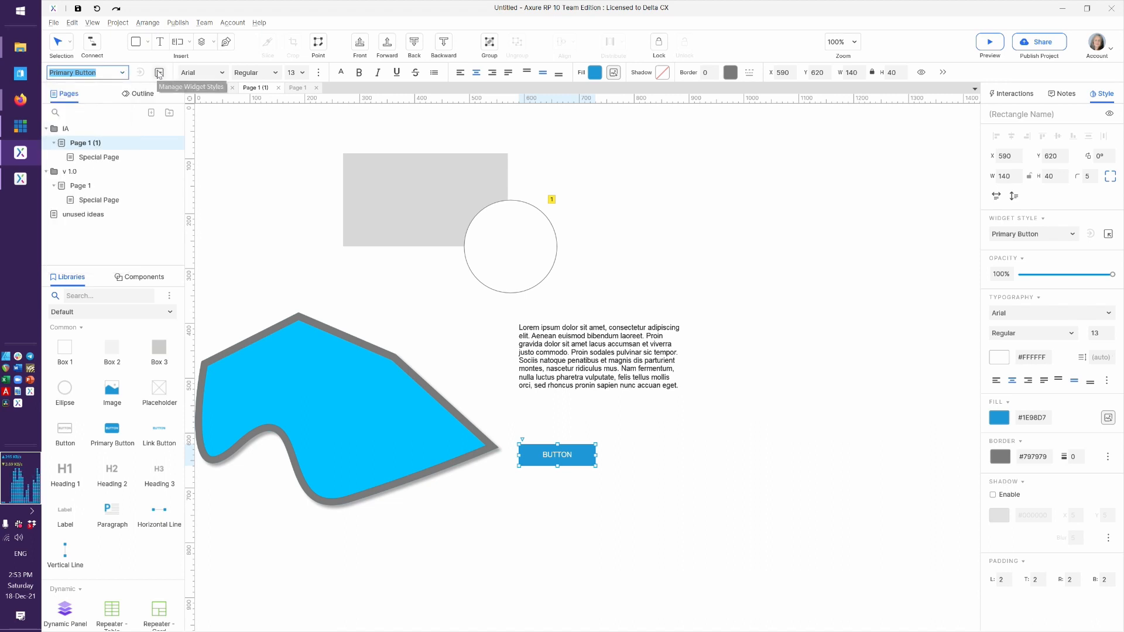
left_click(159, 73)
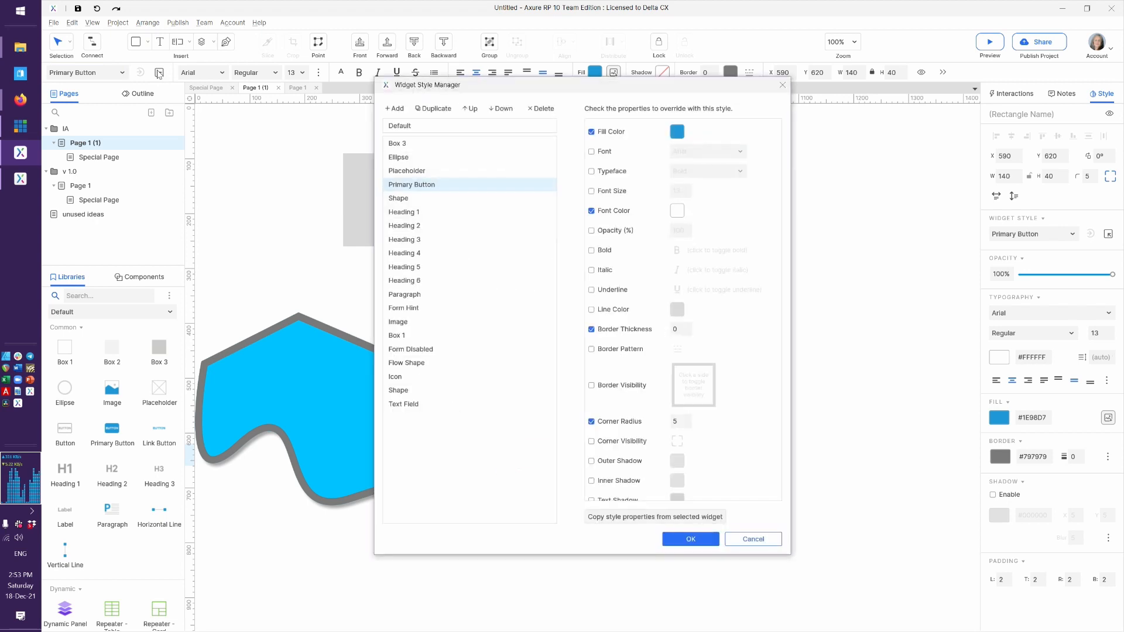
mouse_move(569, 391)
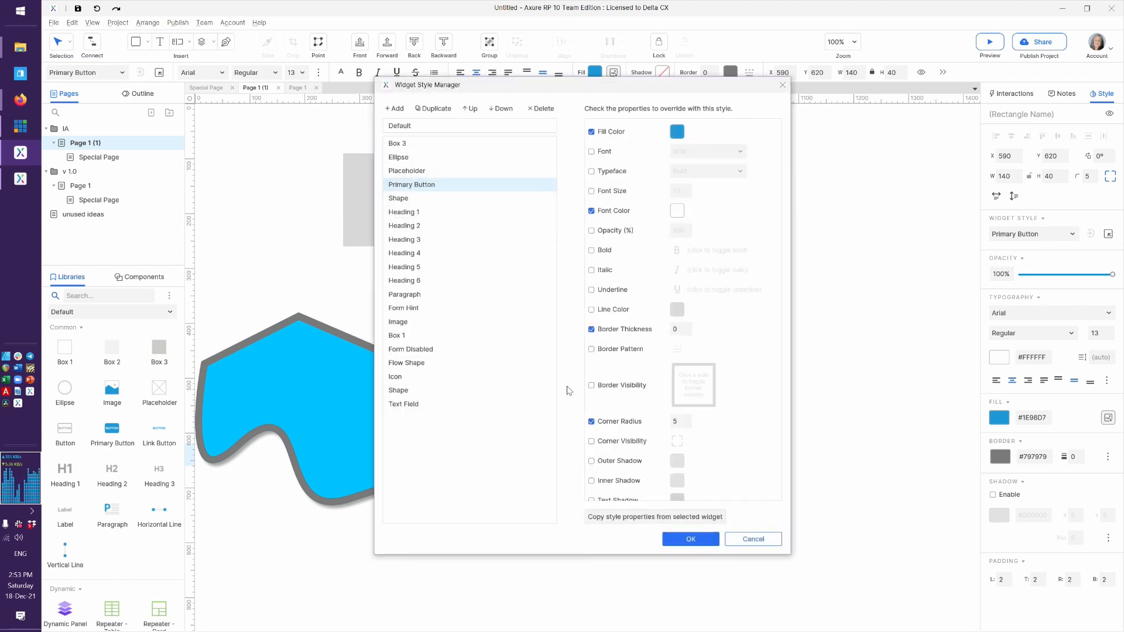
mouse_move(665, 551)
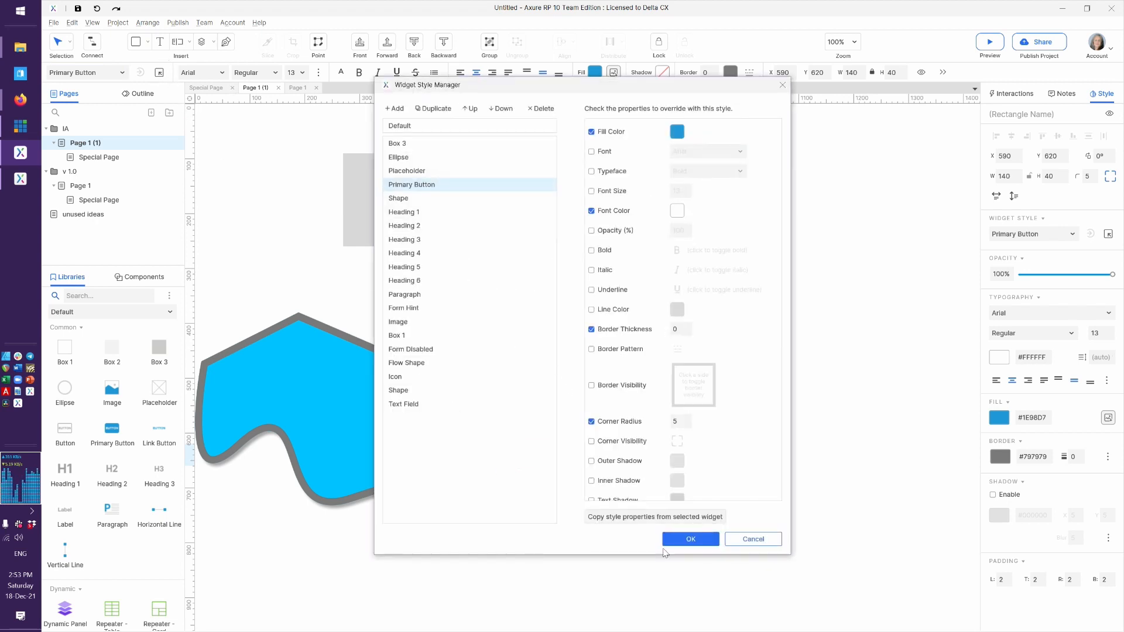
Bring up the Widget Style Manager from the Project menu.
left_click(690, 539)
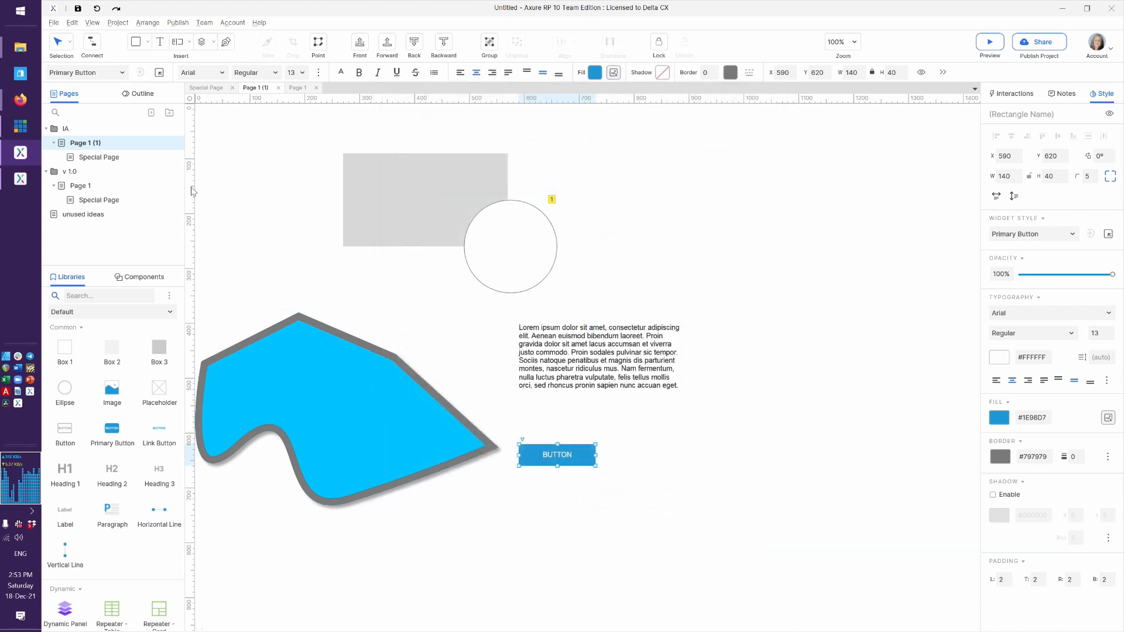
left_click(117, 22)
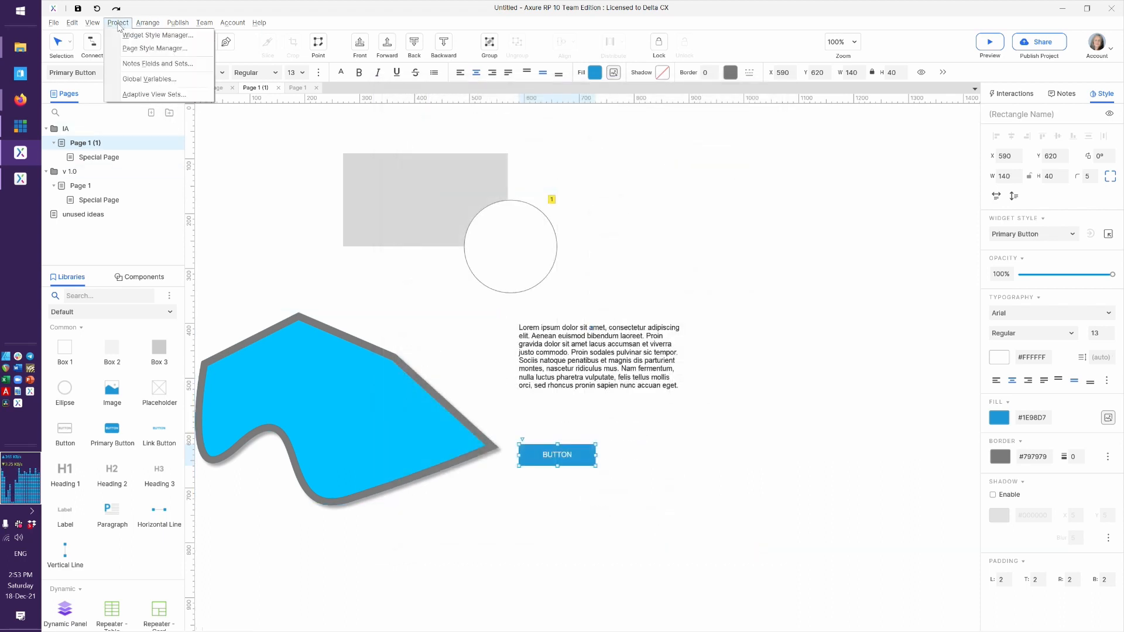
mouse_move(136, 47)
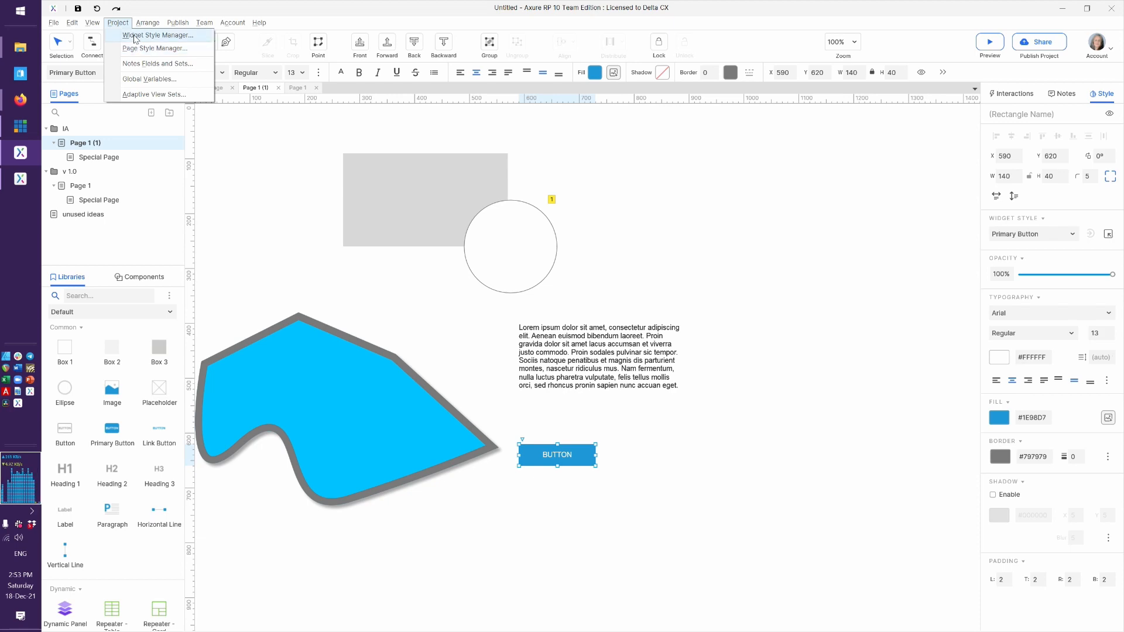
left_click(157, 34)
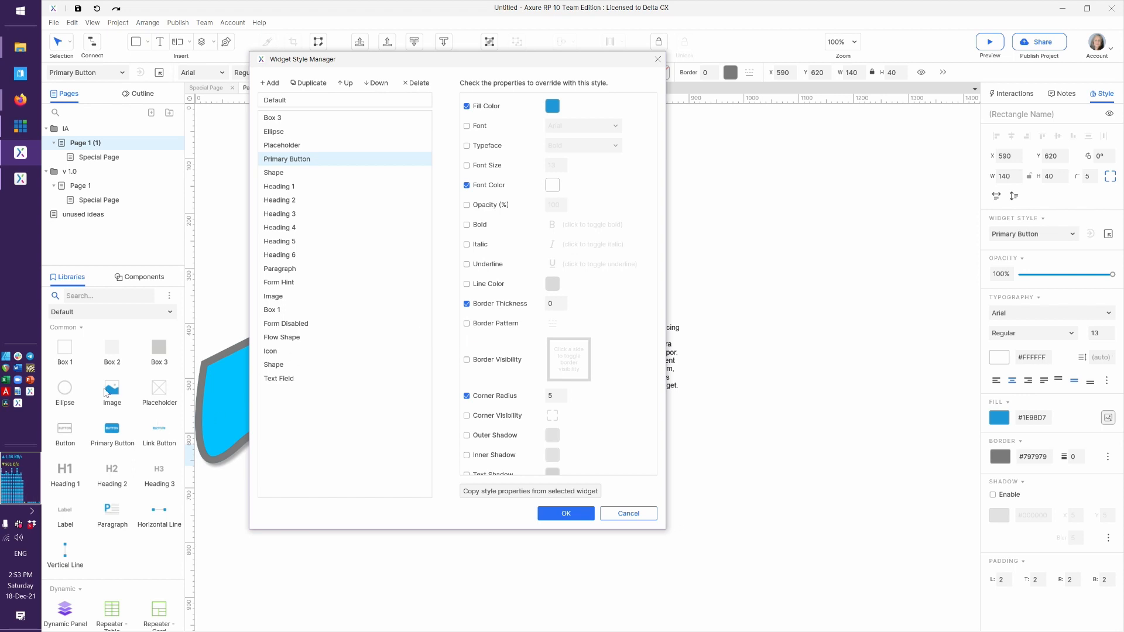
mouse_move(248, 235)
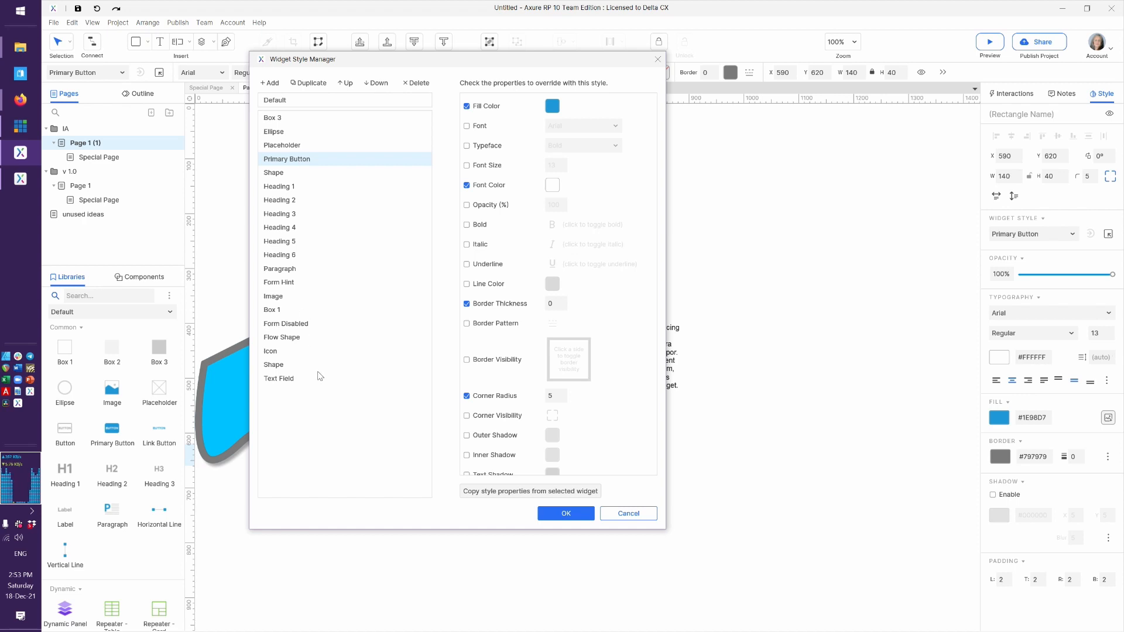
mouse_move(317, 172)
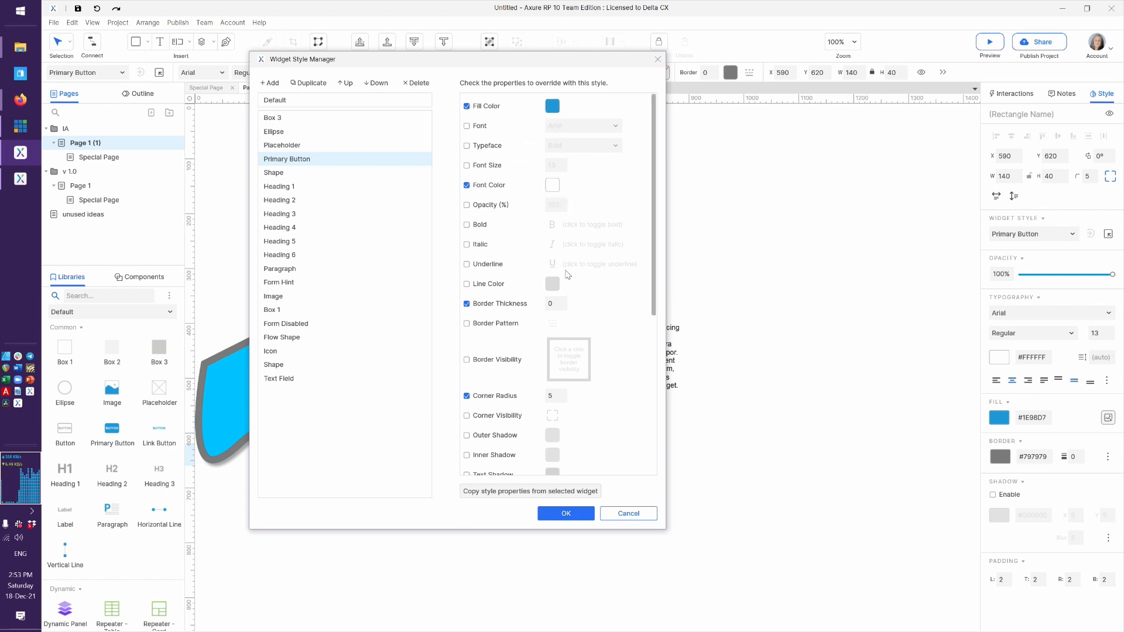
Review the Primary Button style's property list, which shows only four overrides.
scroll("down", 3)
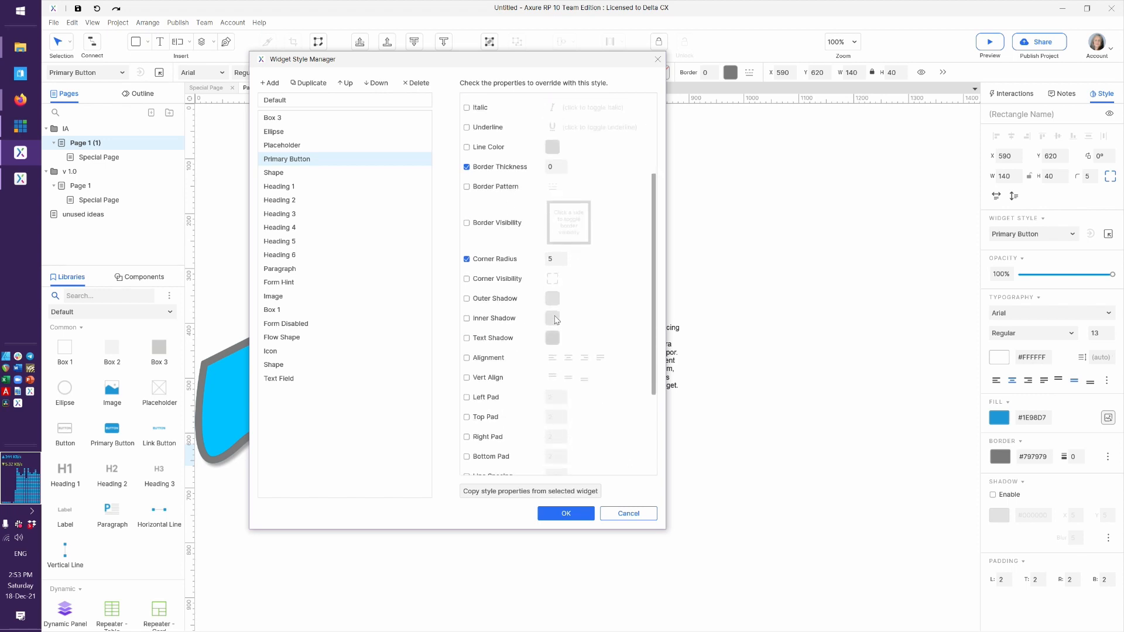
scroll("down", 3)
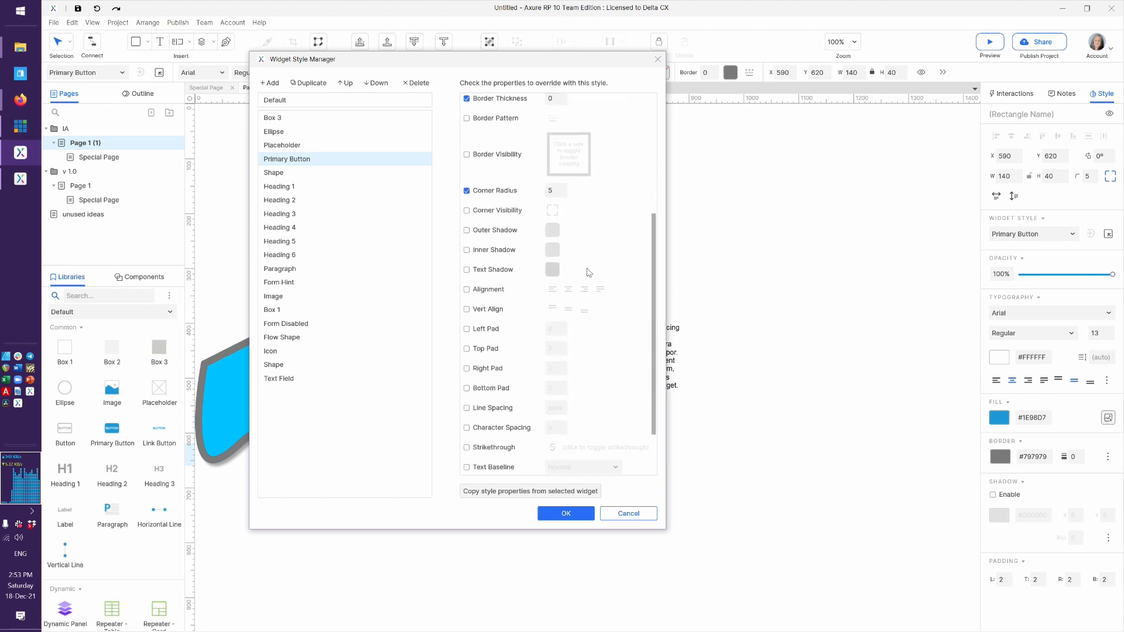
scroll("down", 3)
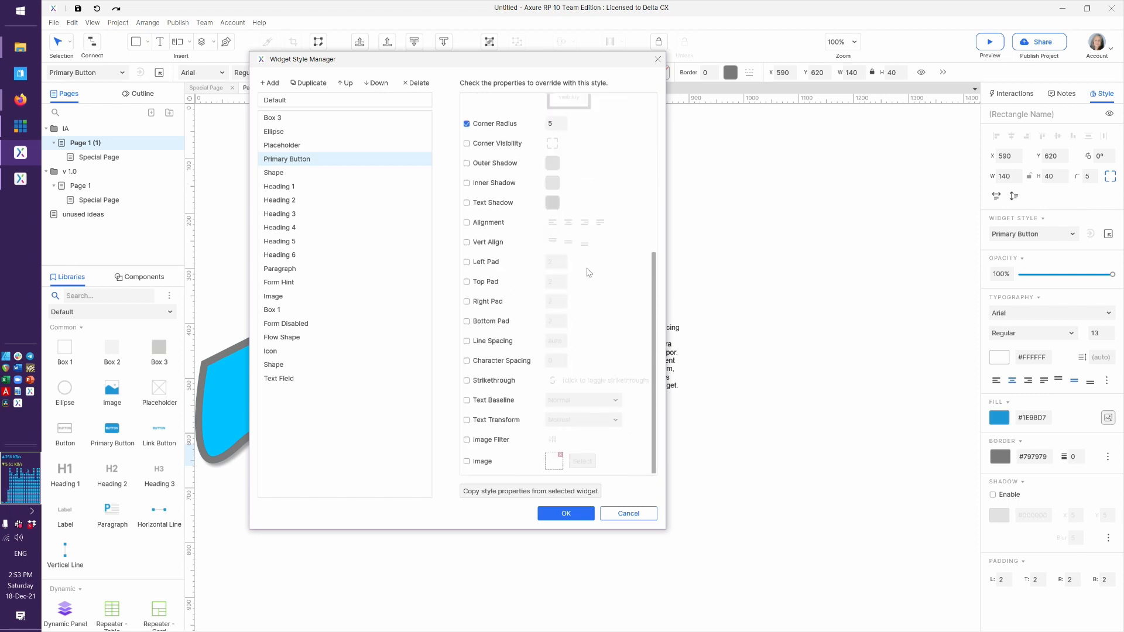
scroll("up", 3)
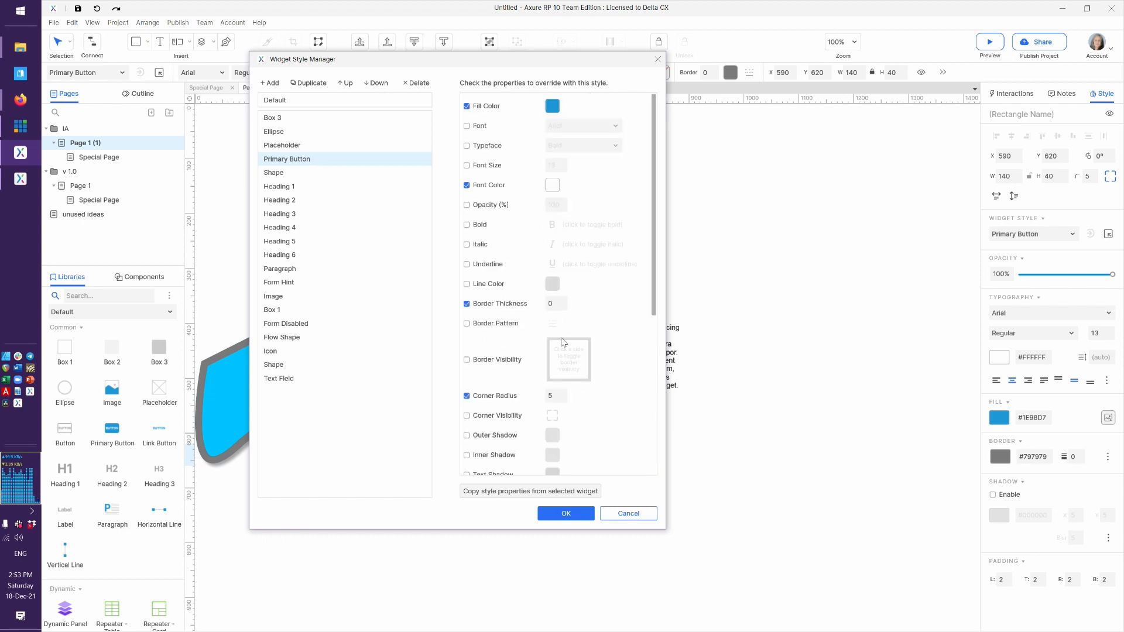
mouse_move(545, 156)
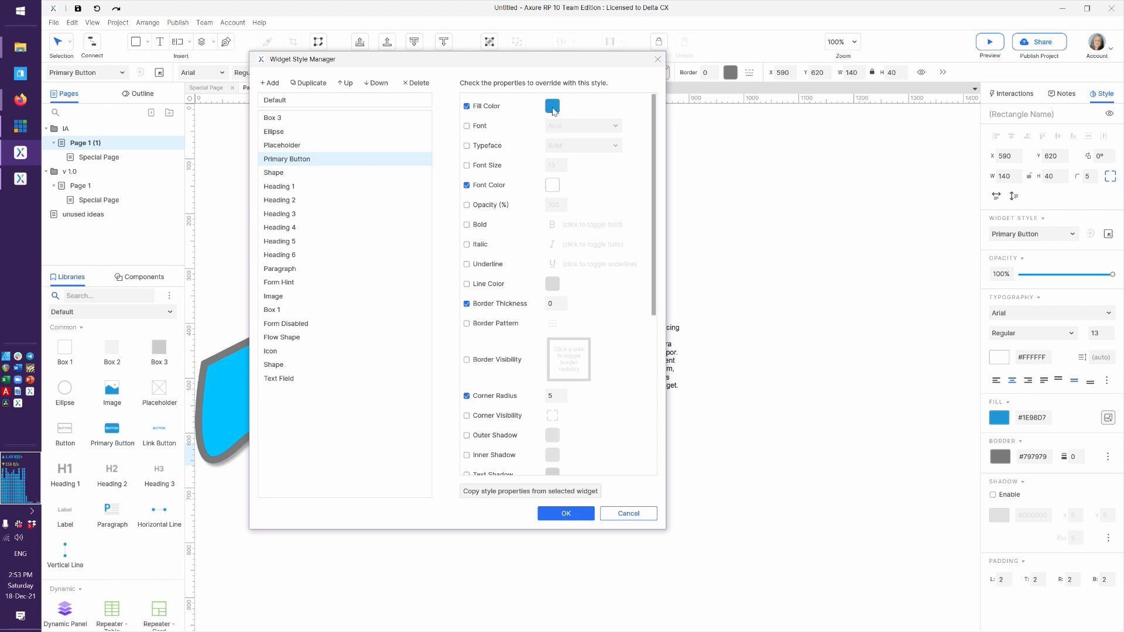
Set the Primary Button style's fill colour to purple and apply it.
left_click(551, 106)
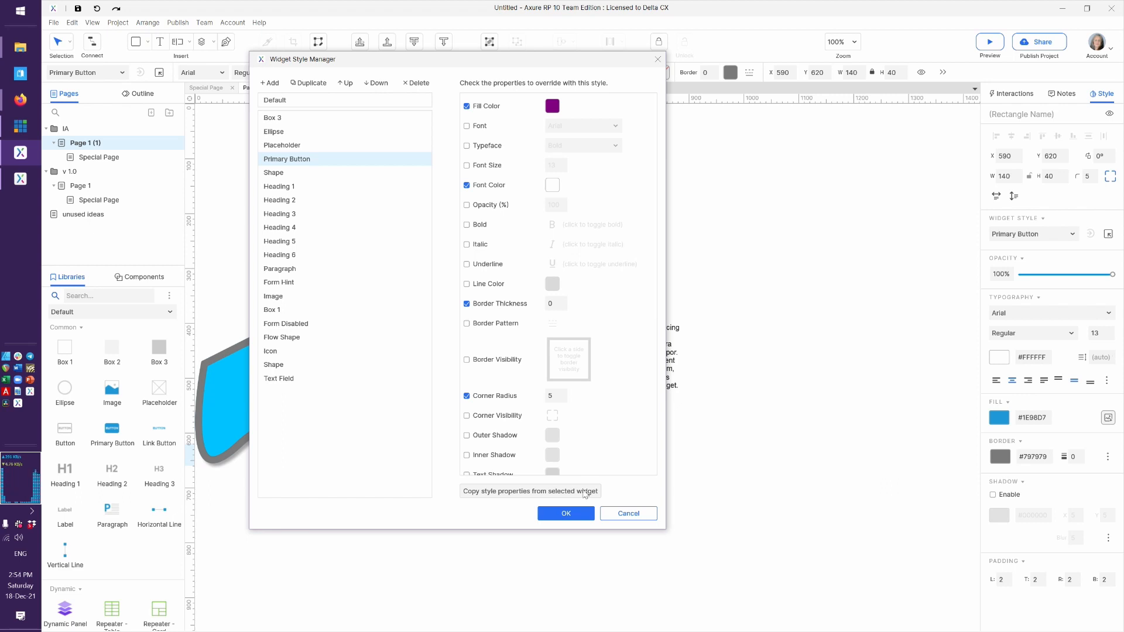
left_click(565, 512)
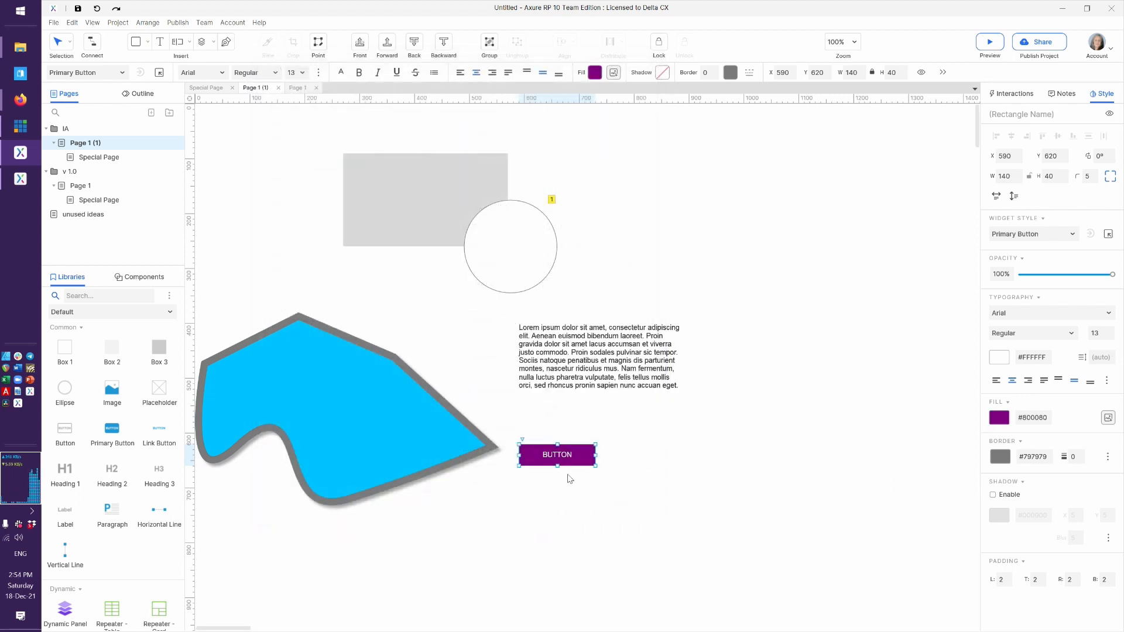
Duplicate the purple button to its right at 780, 580, then select the circle.
left_click(368, 520)
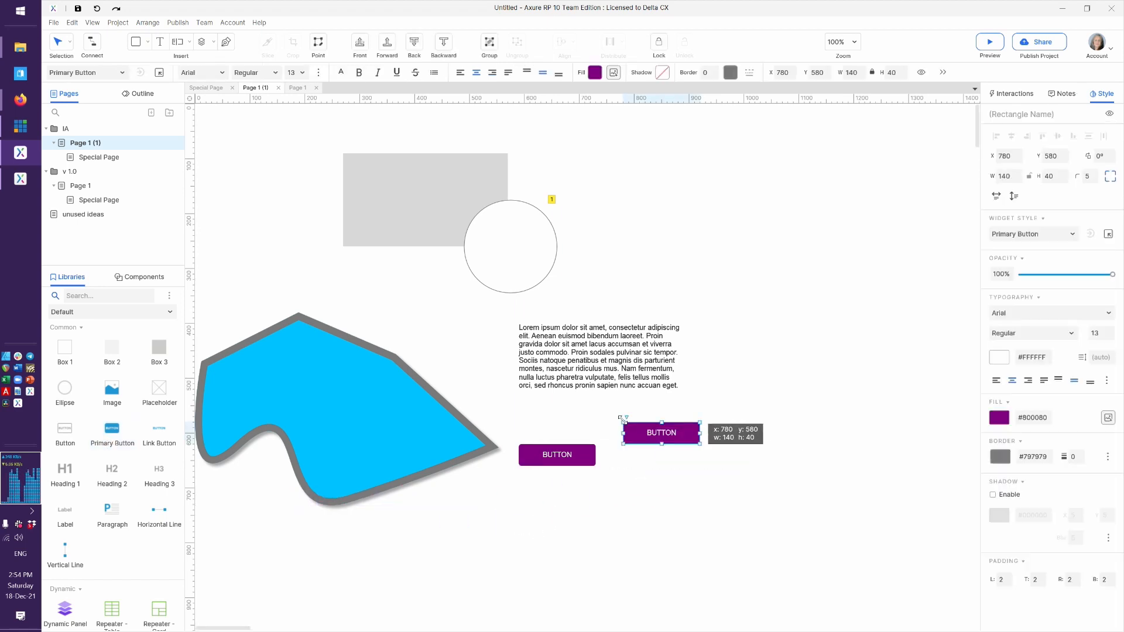
left_click(659, 491)
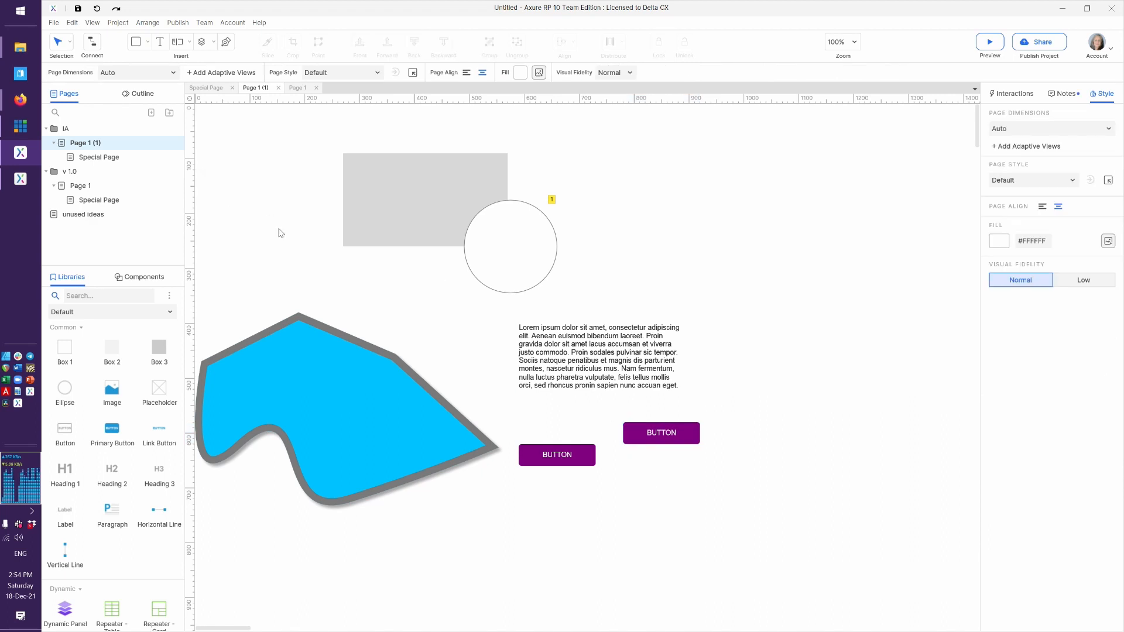
mouse_move(112, 436)
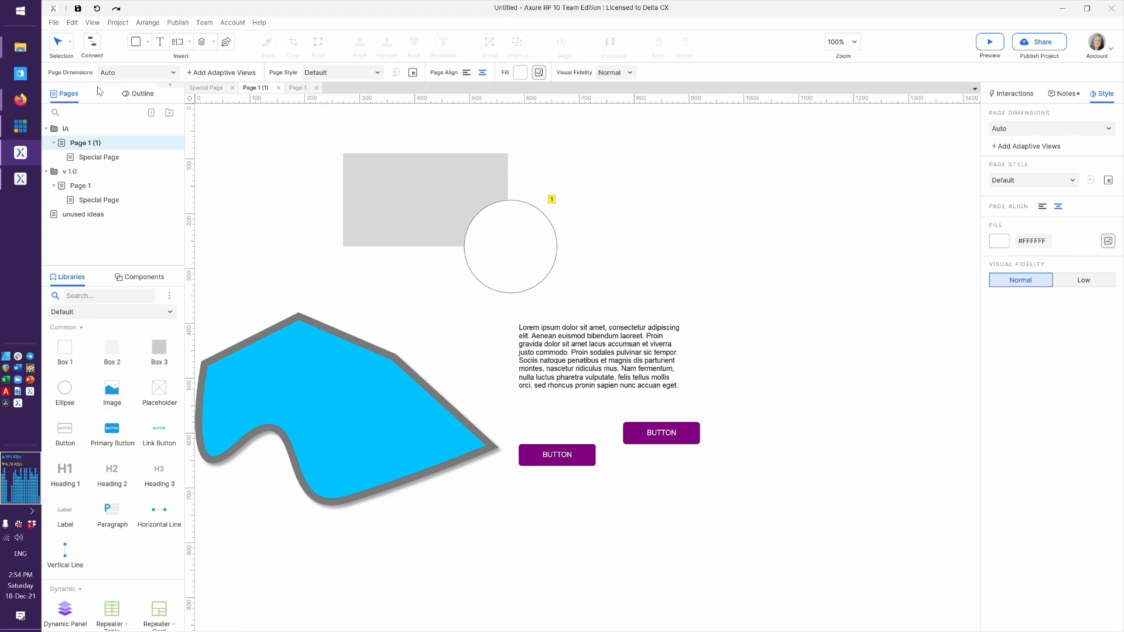
left_click(511, 246)
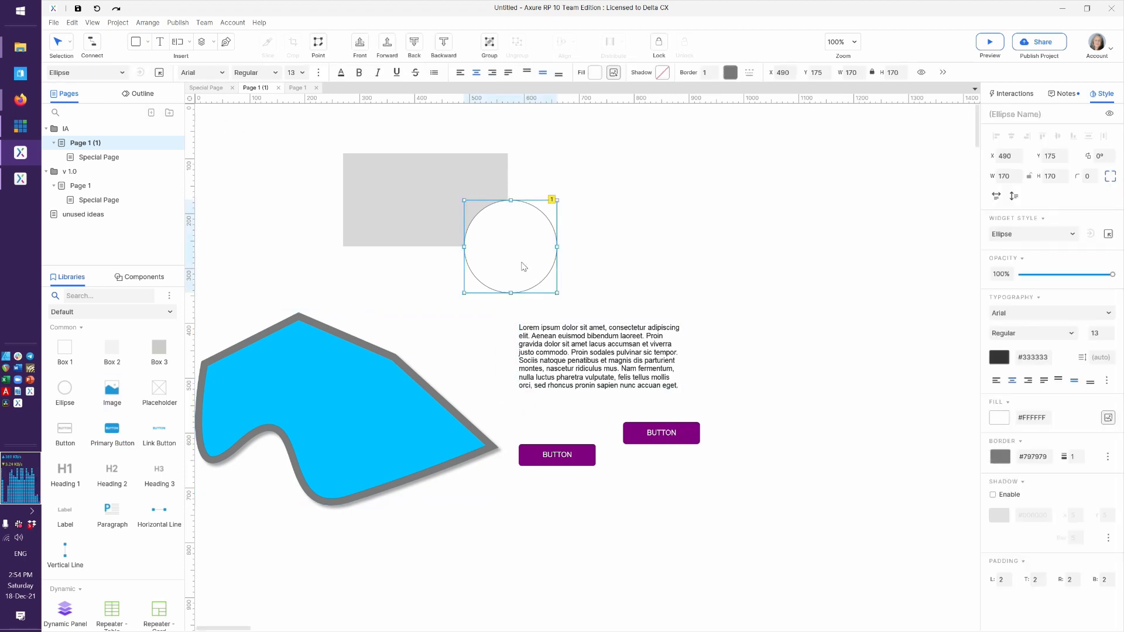
Restore the Primary Button style's fill to the original blue #1E88D7.
left_click(1109, 234)
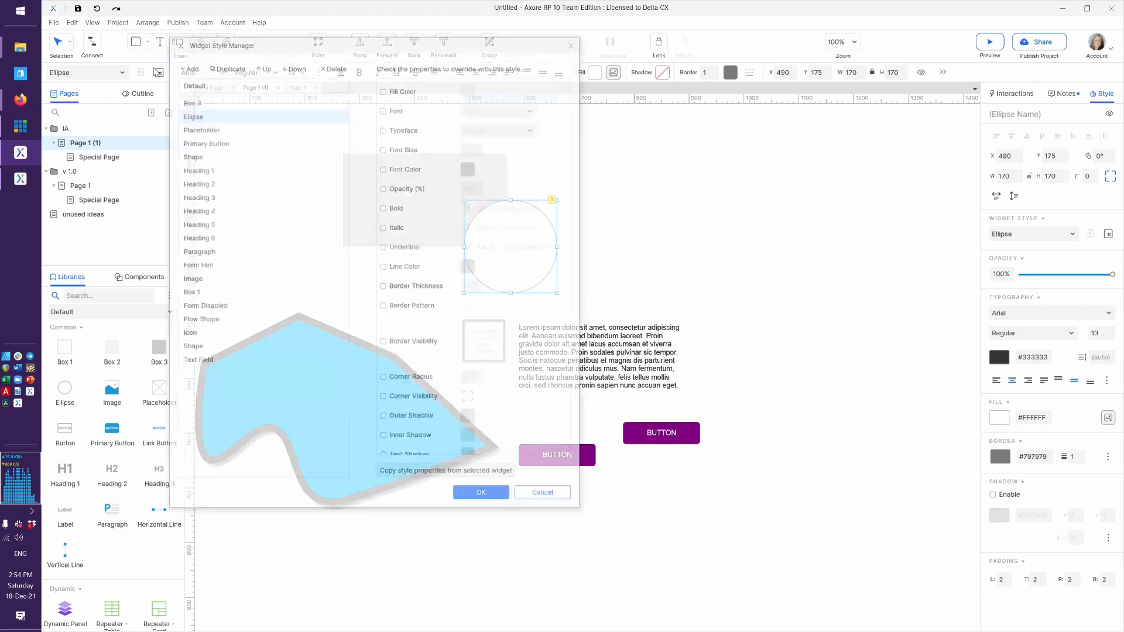
left_click(204, 141)
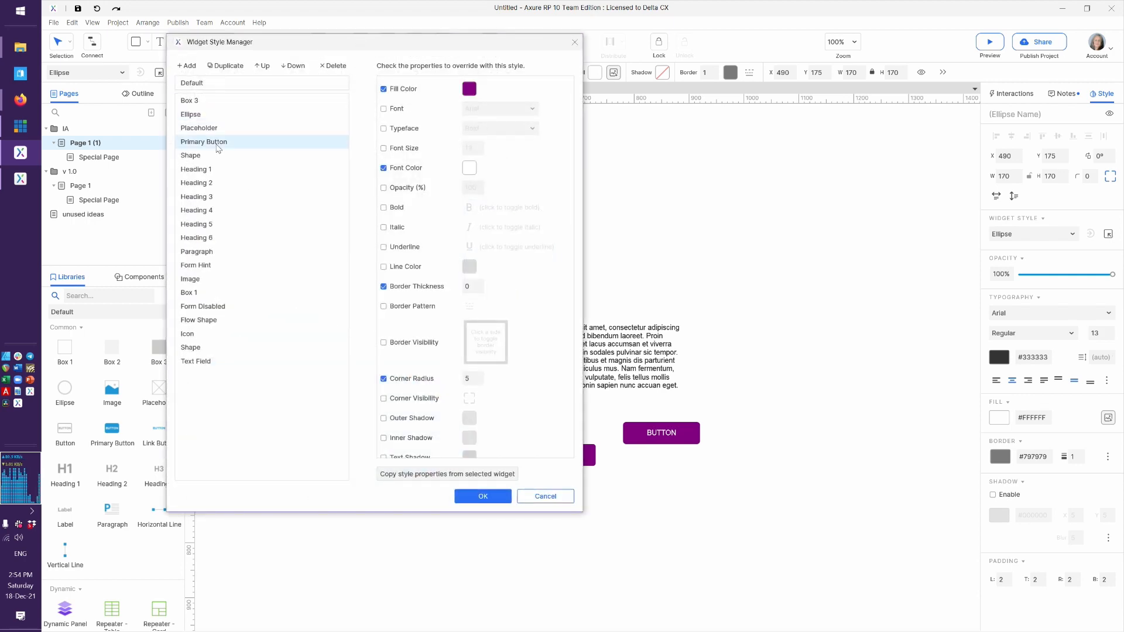
left_click(469, 88)
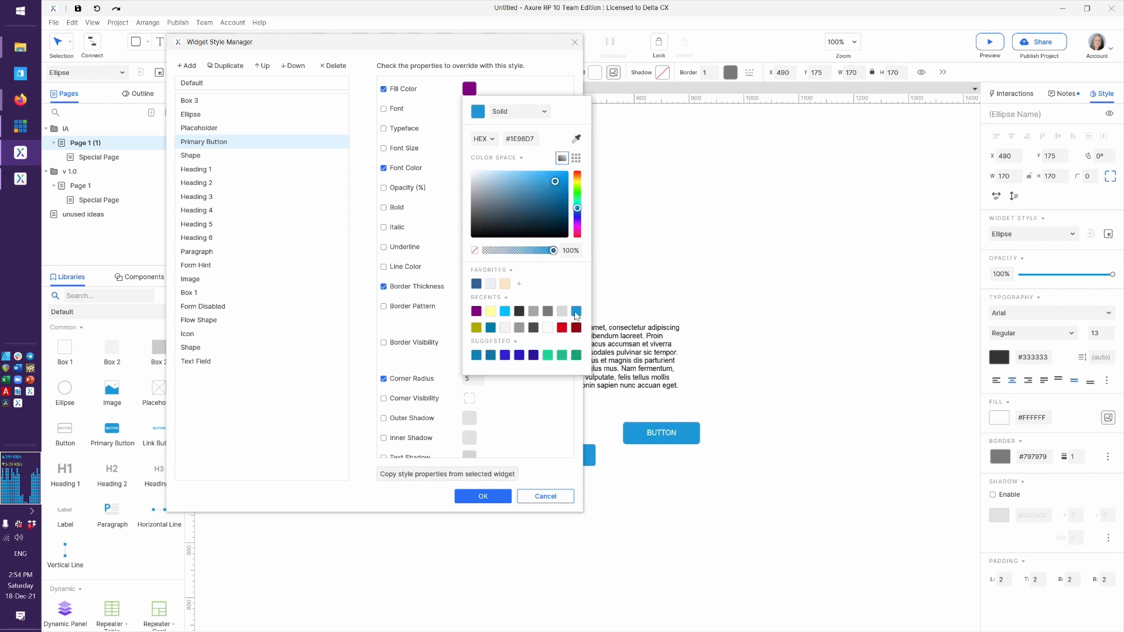
mouse_move(338, 235)
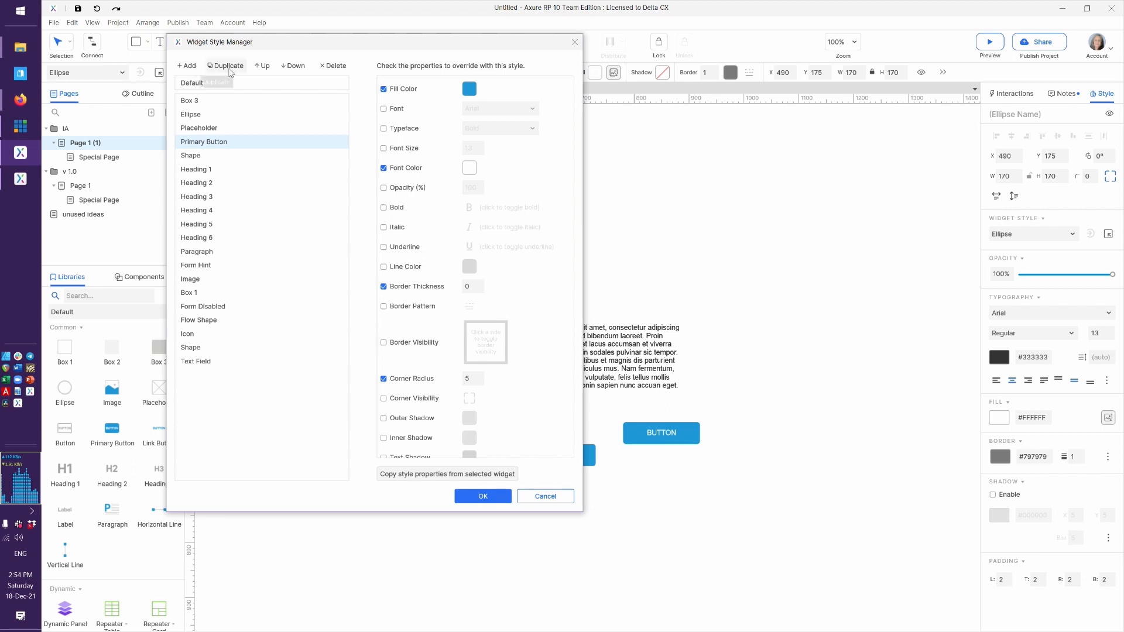
Duplicate Primary Button as Pri Button with purple fill and font size 18.
left_click(225, 66)
type("Pri Button")
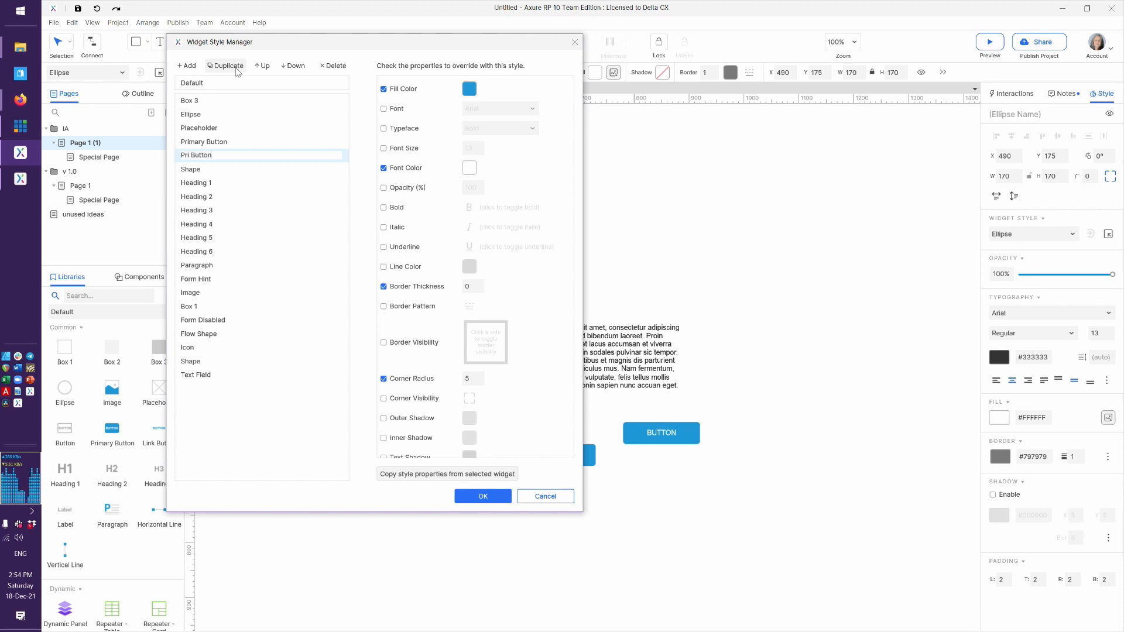
mouse_move(353, 184)
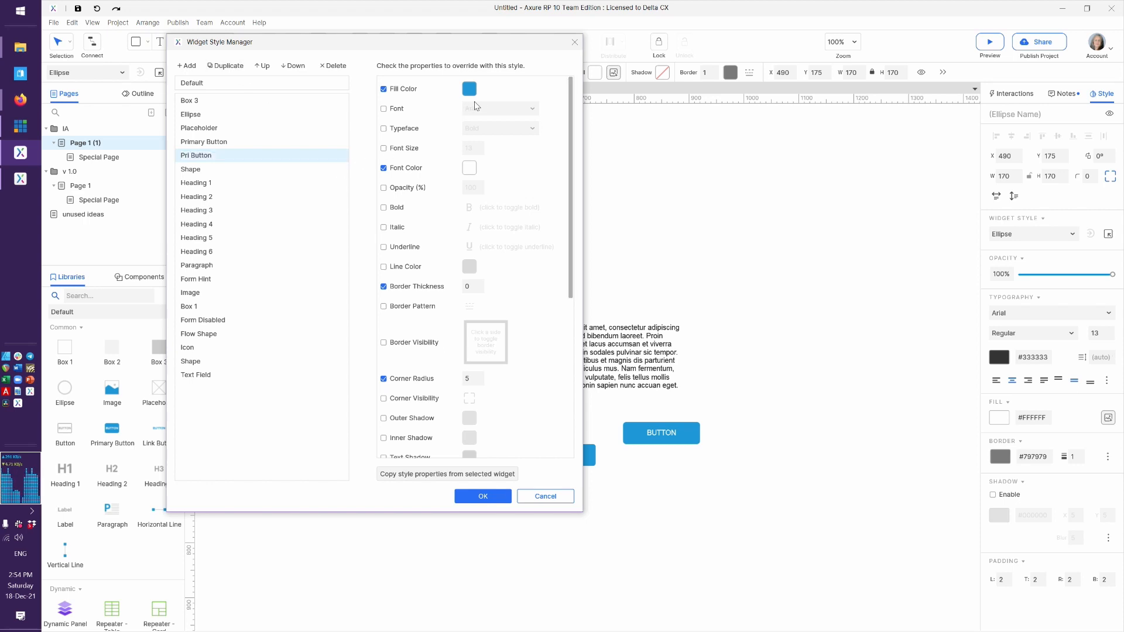
left_click(469, 88)
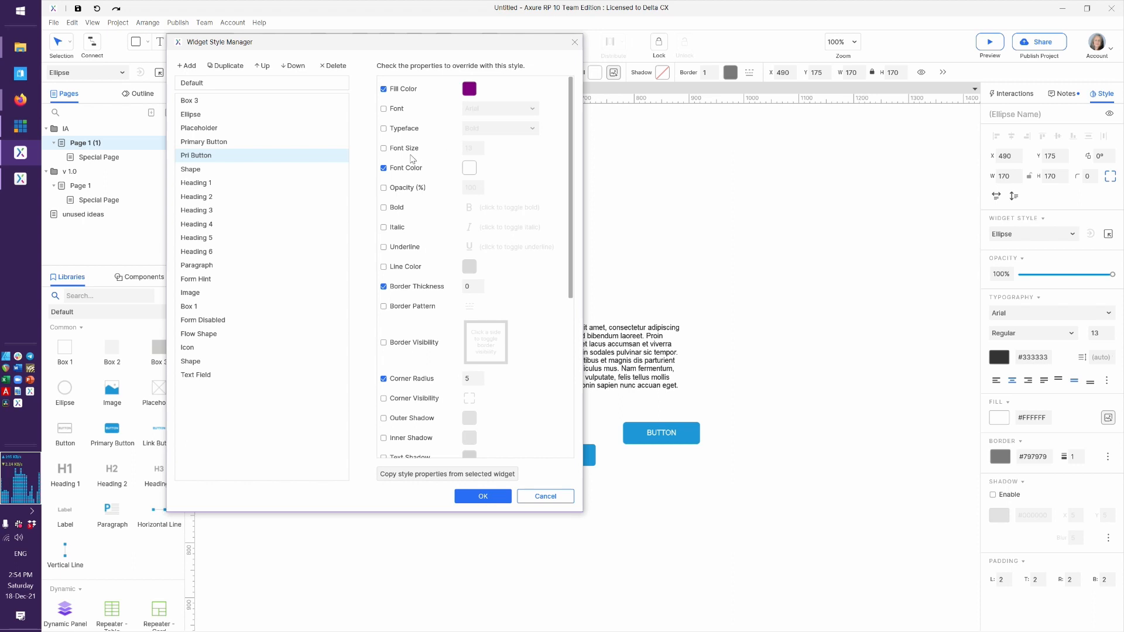
left_click(384, 148)
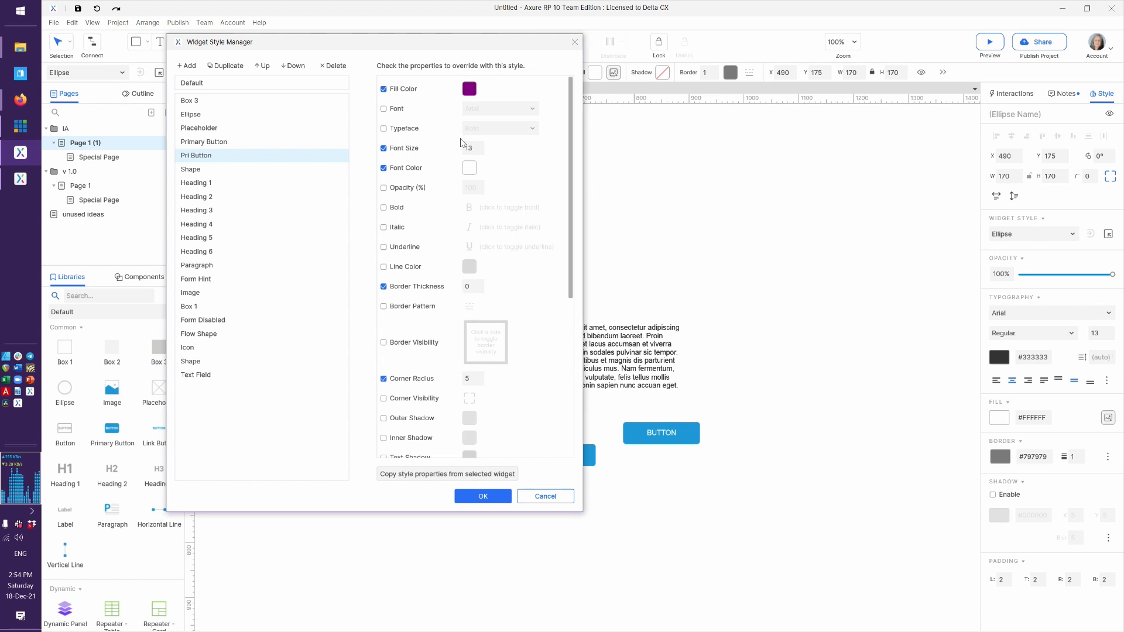
left_click(472, 149)
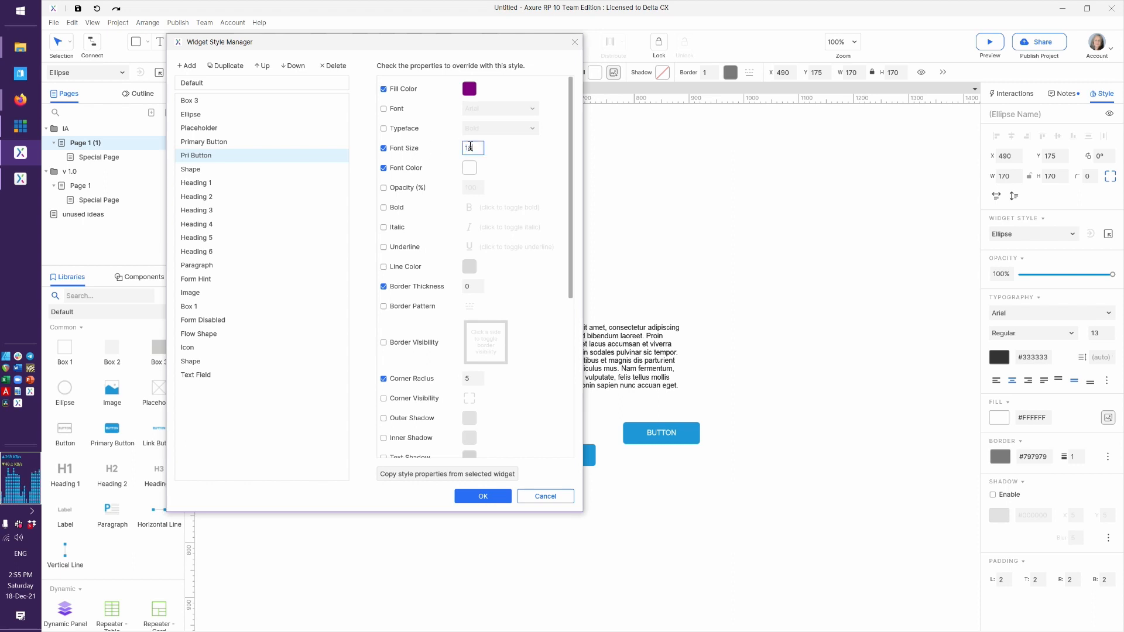
type("8")
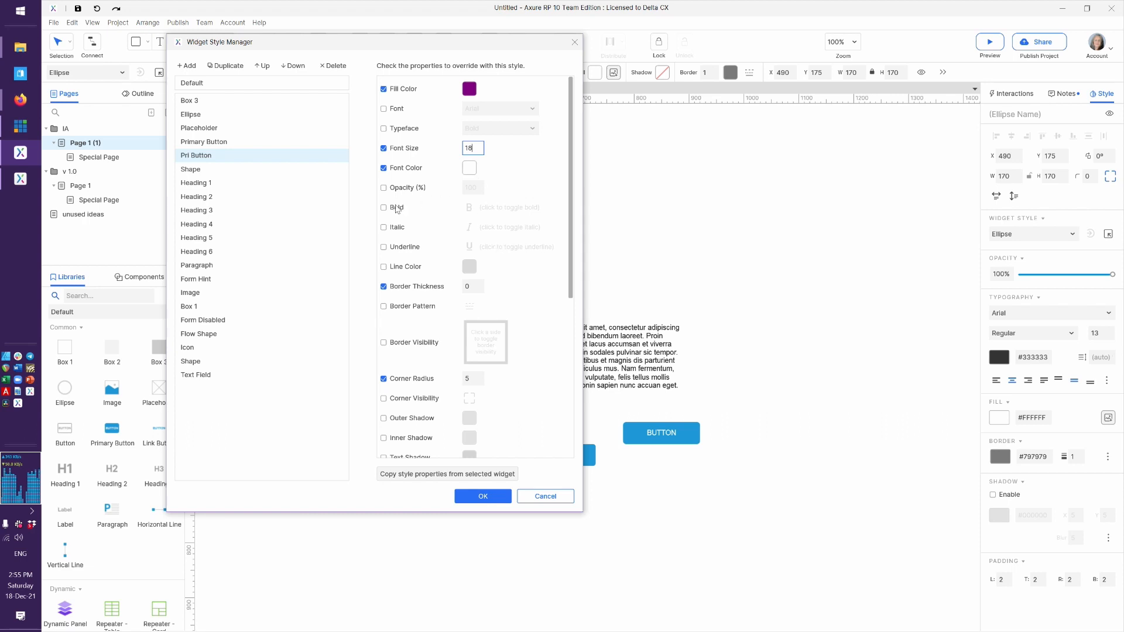
Make Pri Button's text bold, set corner radius 17 and save the style.
left_click(383, 207)
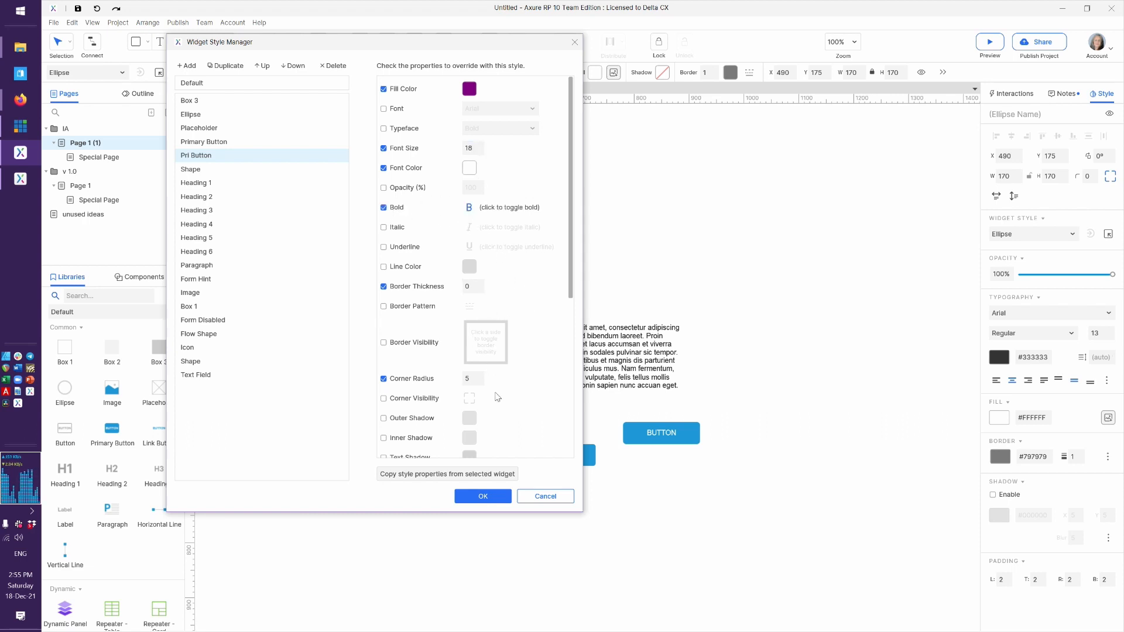
scroll("down", 3)
type("17")
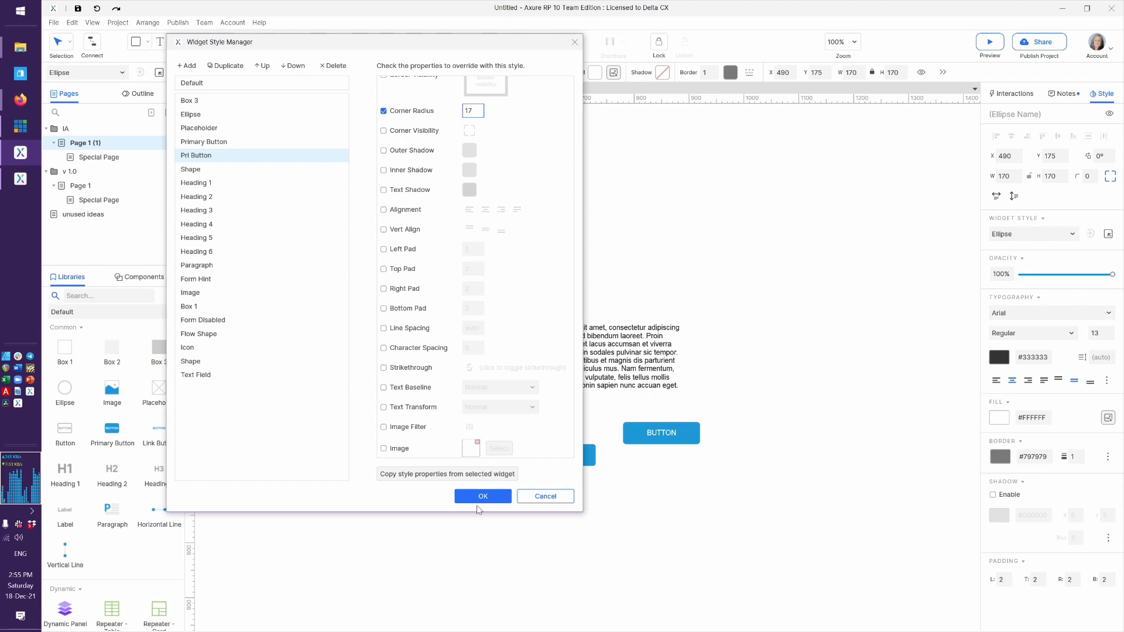
left_click(482, 496)
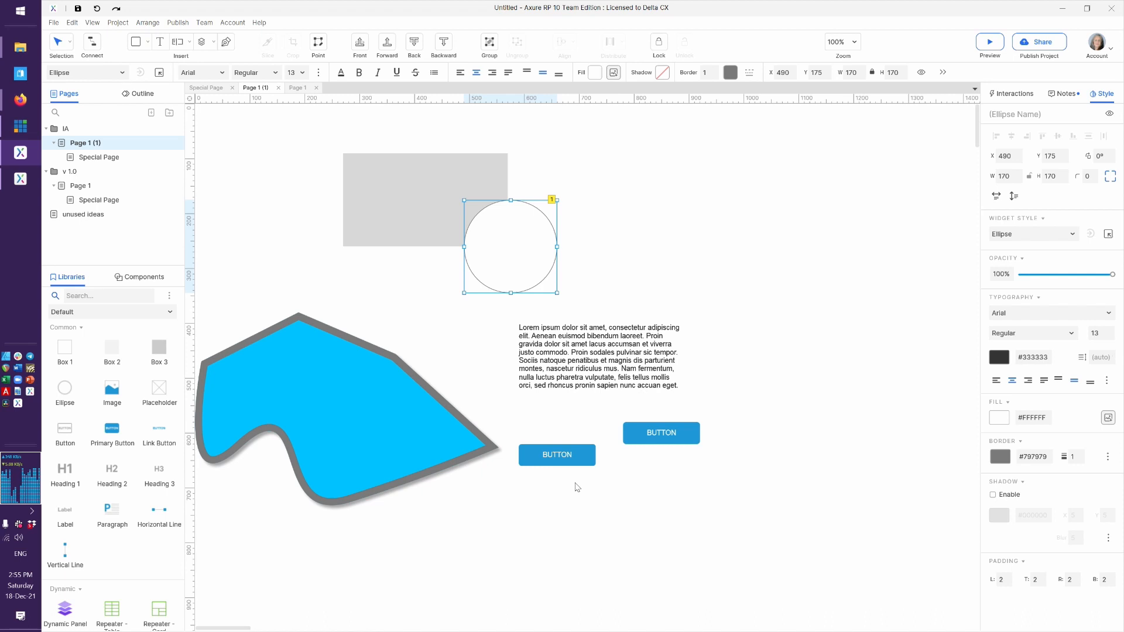
left_click(558, 454)
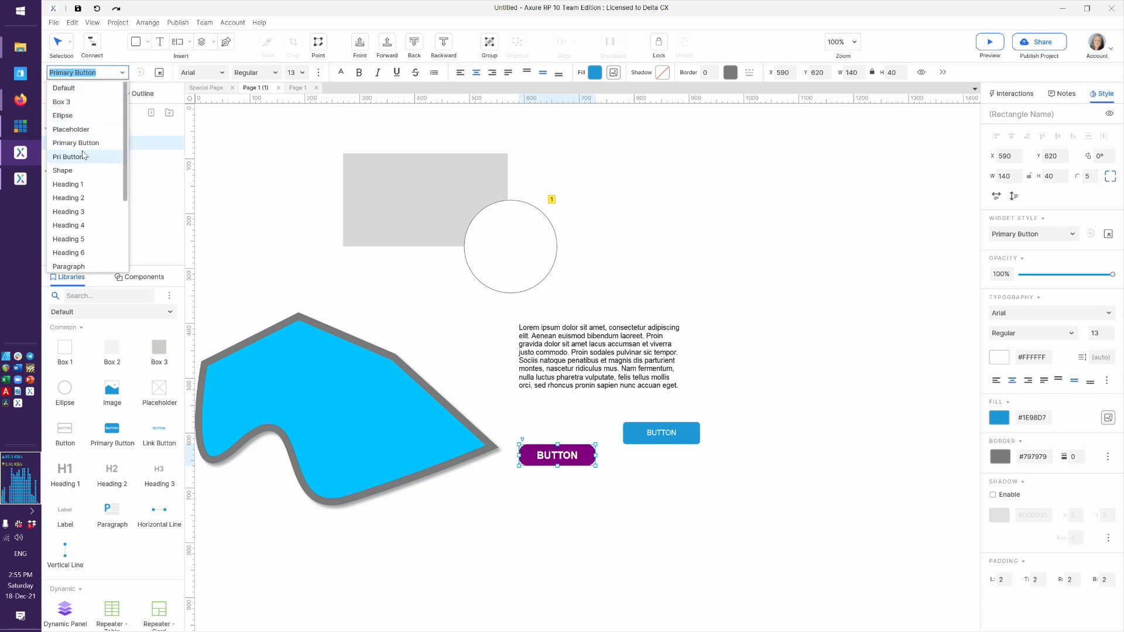
left_click(72, 155)
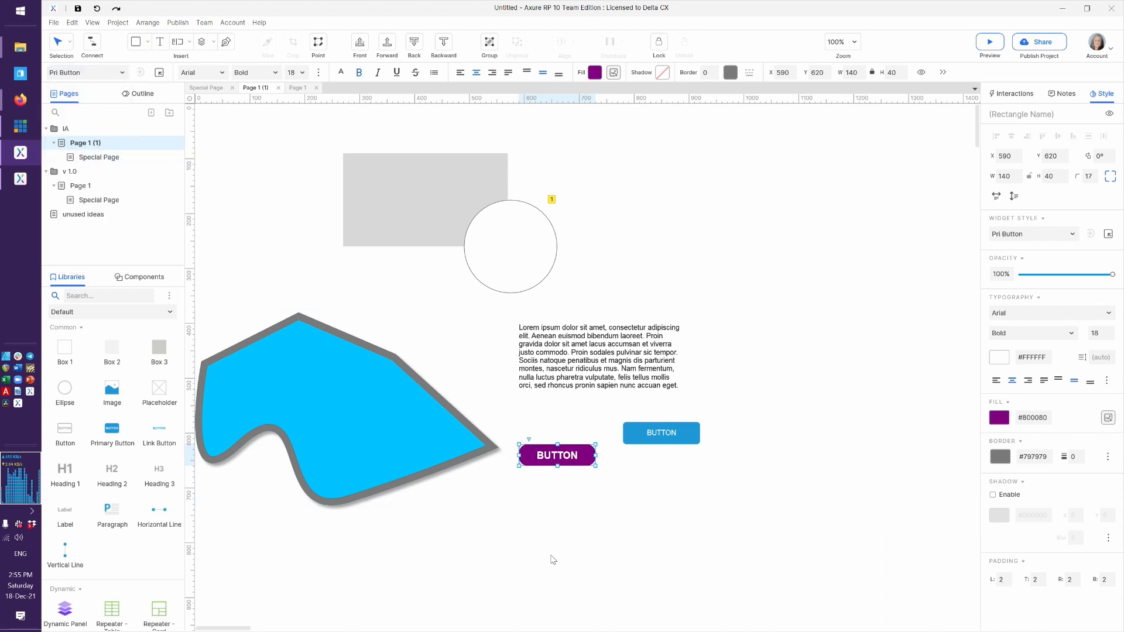
left_click(551, 560)
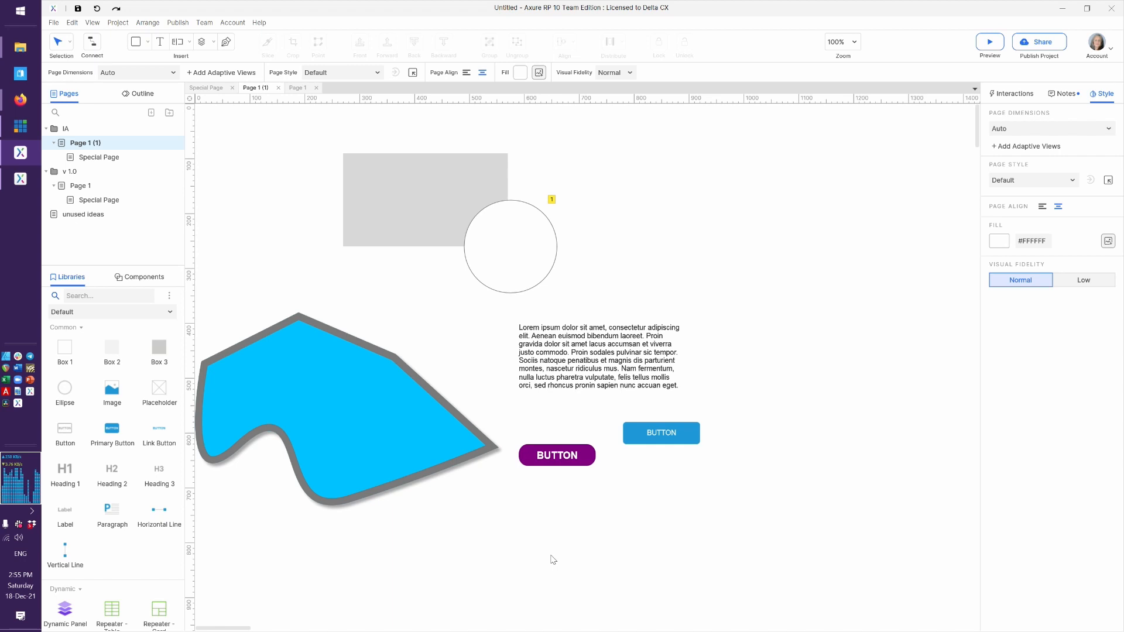
mouse_move(539, 487)
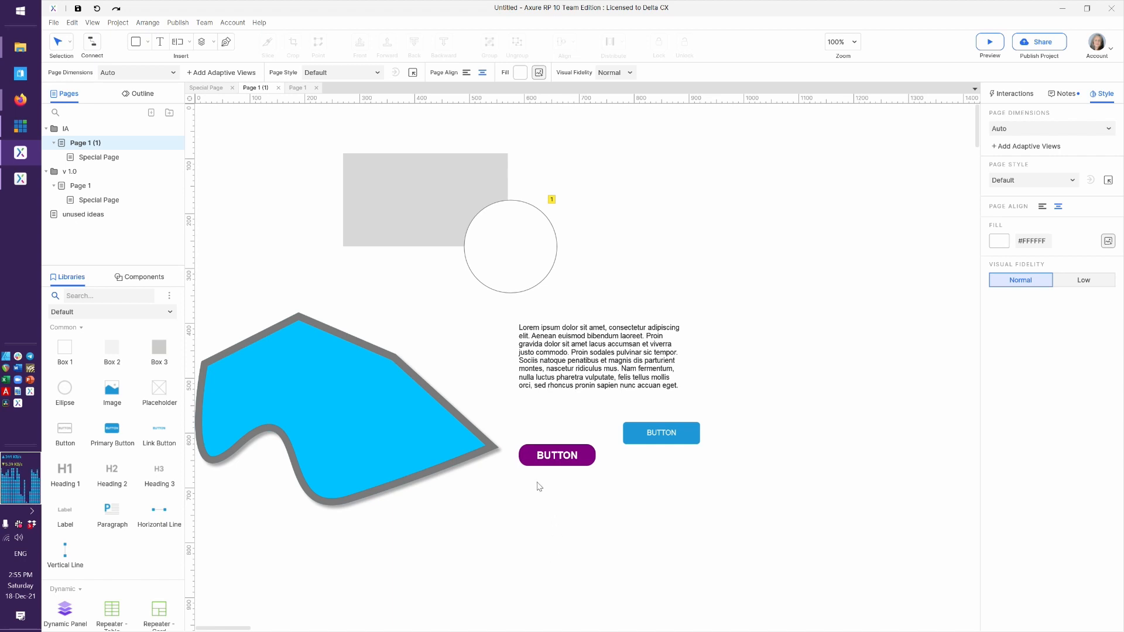
mouse_move(706, 453)
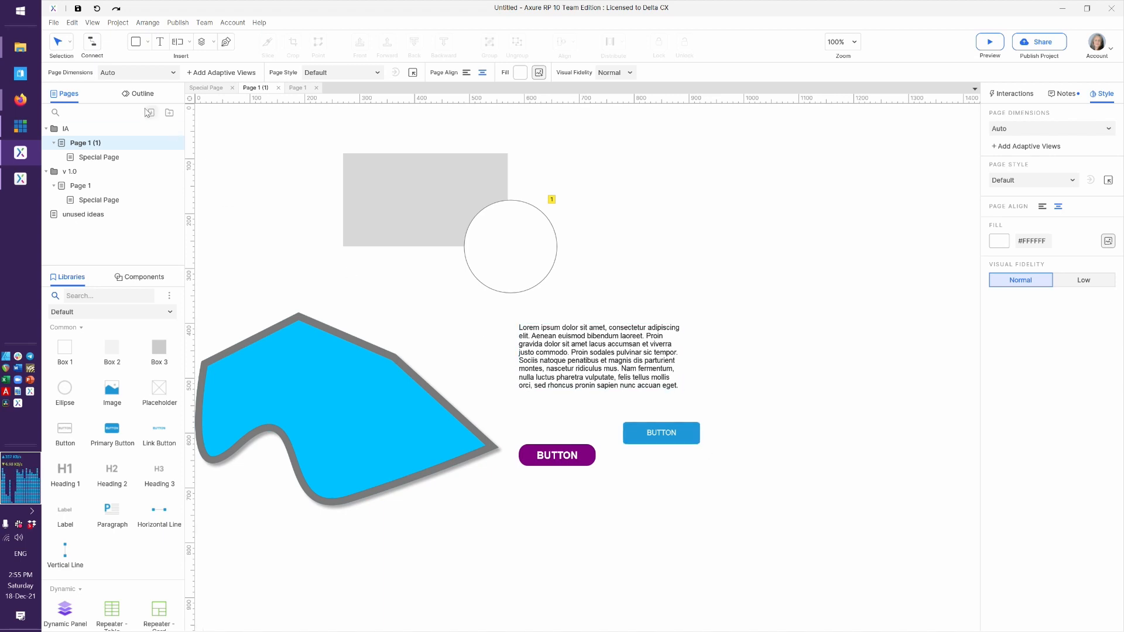
Apply the Pri Button style to the blue button, making it purple, bold and rounded.
left_click(659, 432)
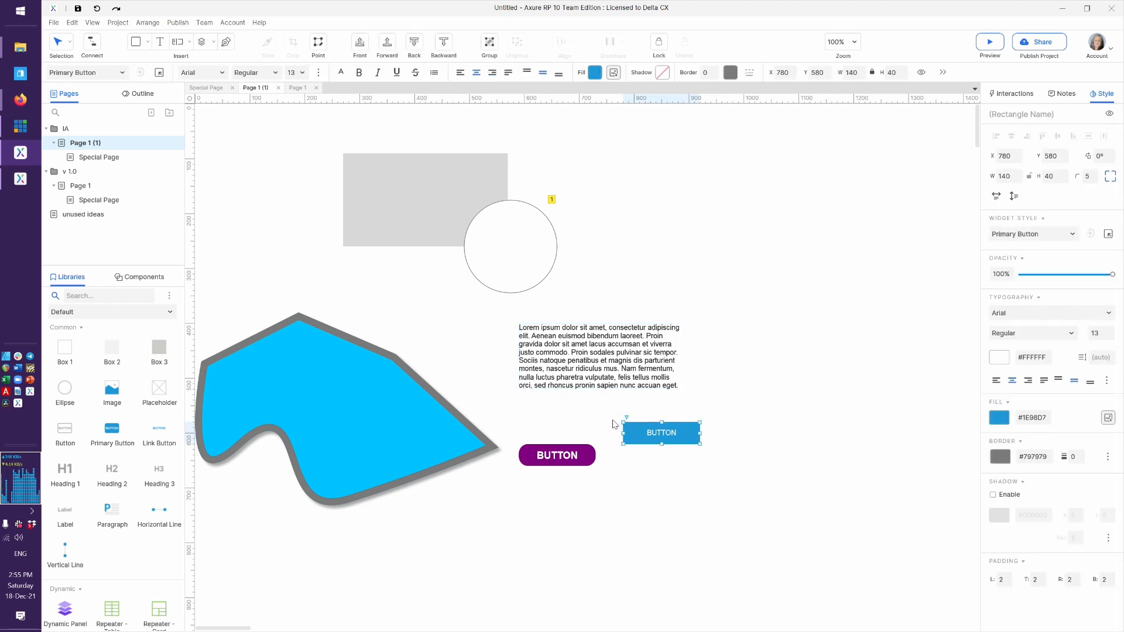
scroll("right", 3)
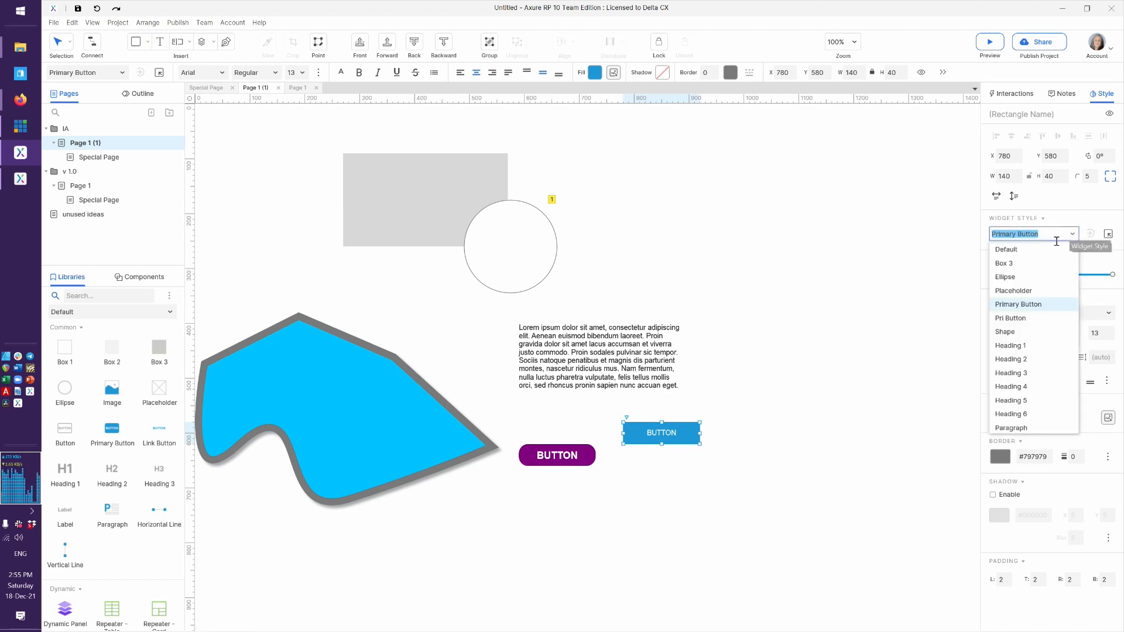
left_click(1010, 318)
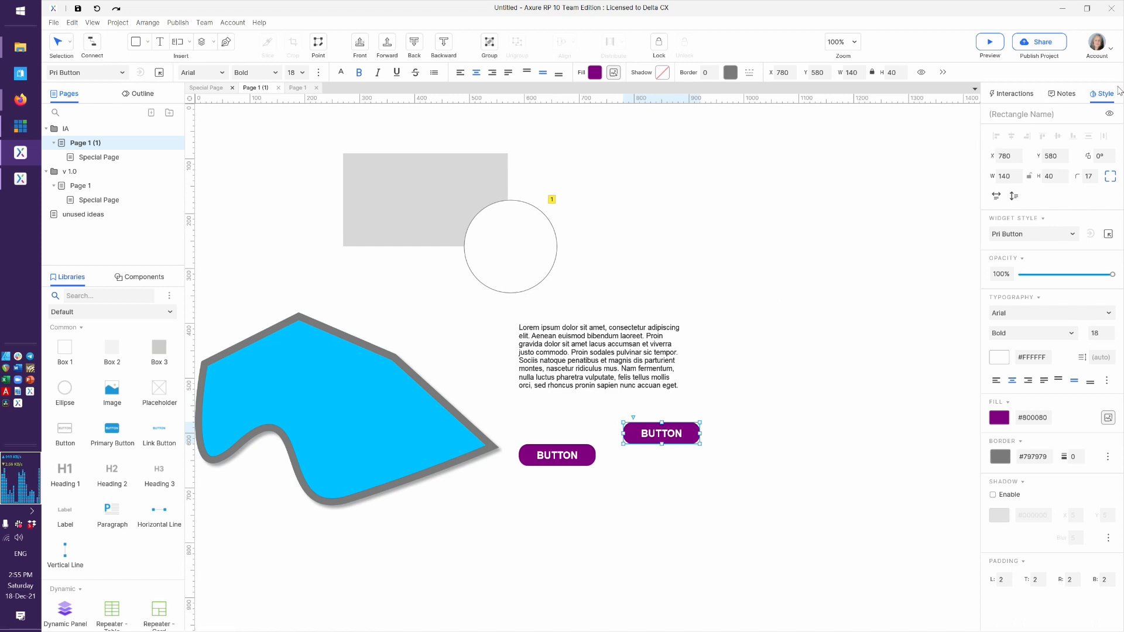
left_click(1014, 94)
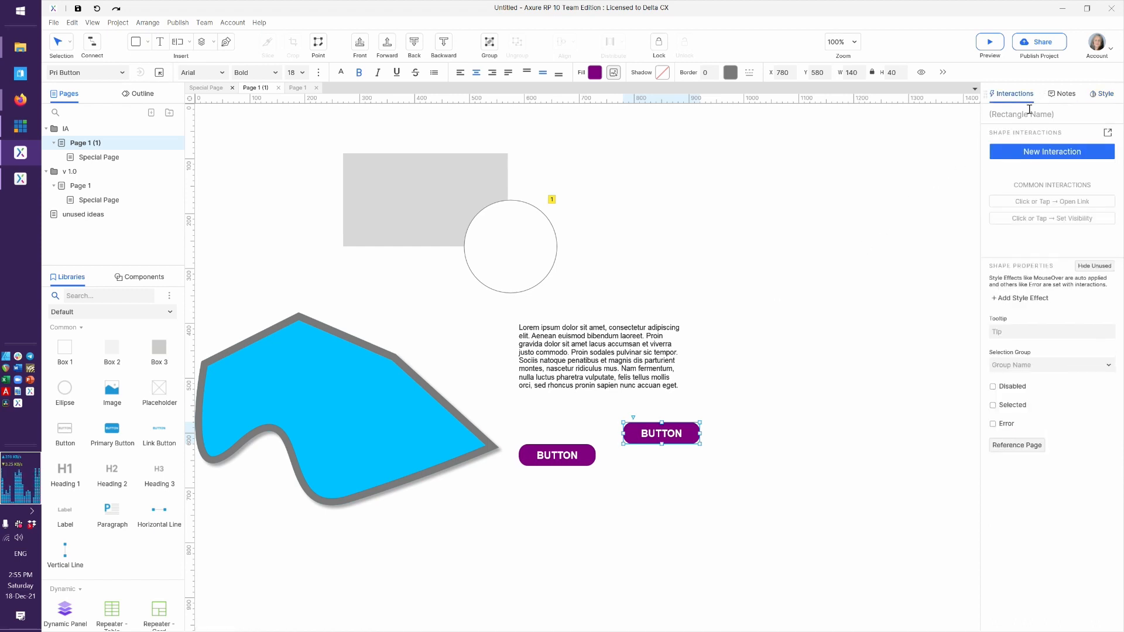
left_click(398, 175)
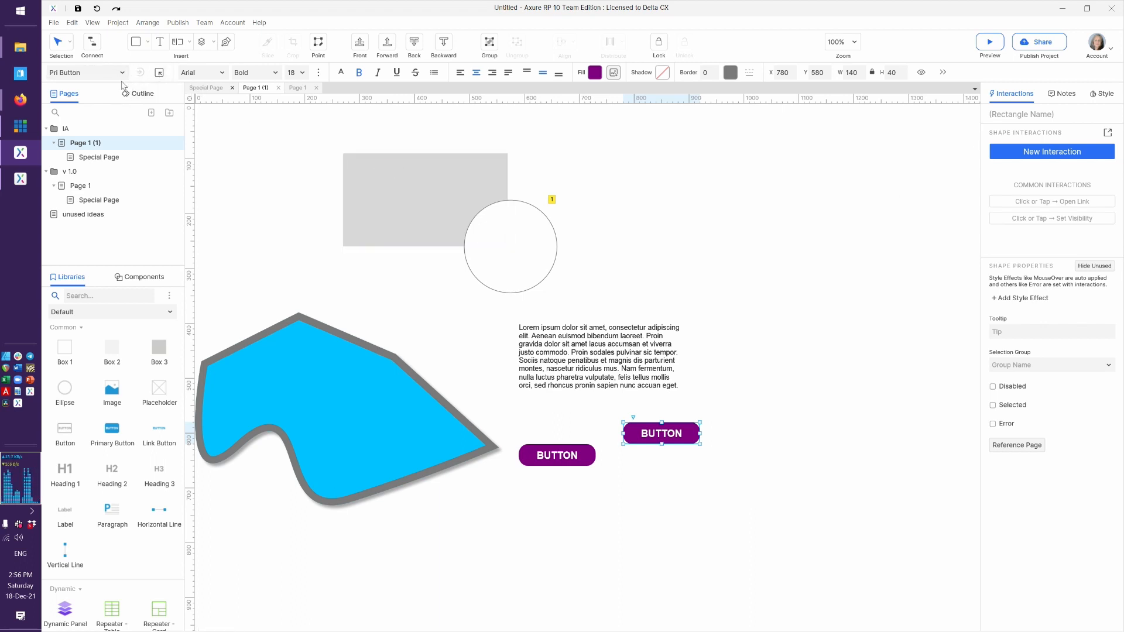
mouse_move(733, 441)
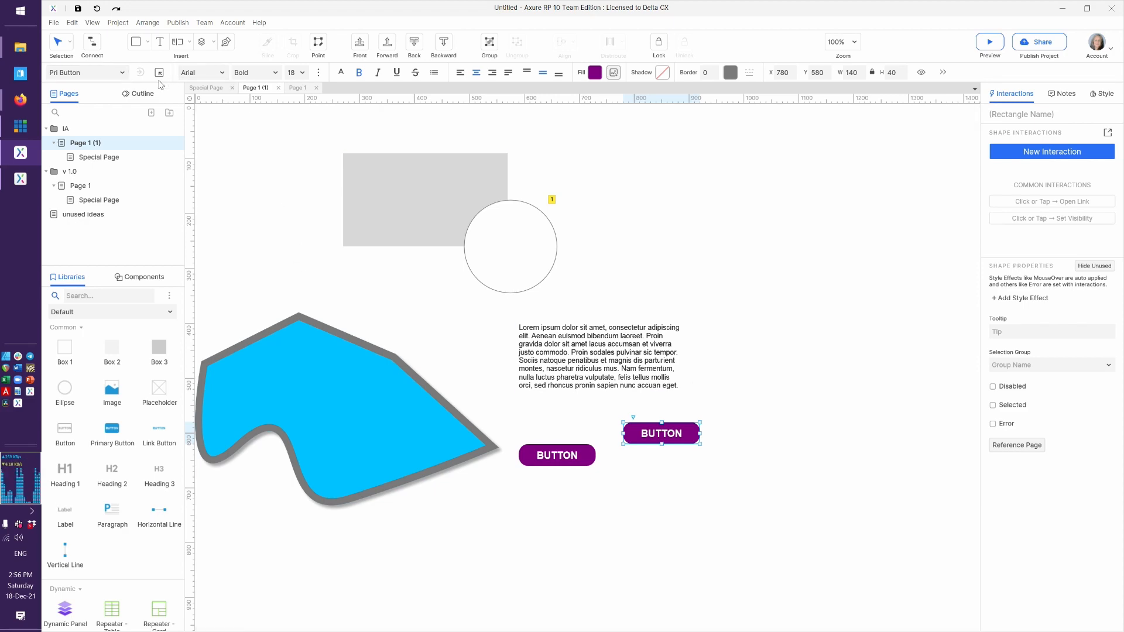
Duplicate Pri Button as Sec Button with a white fill.
left_click(159, 72)
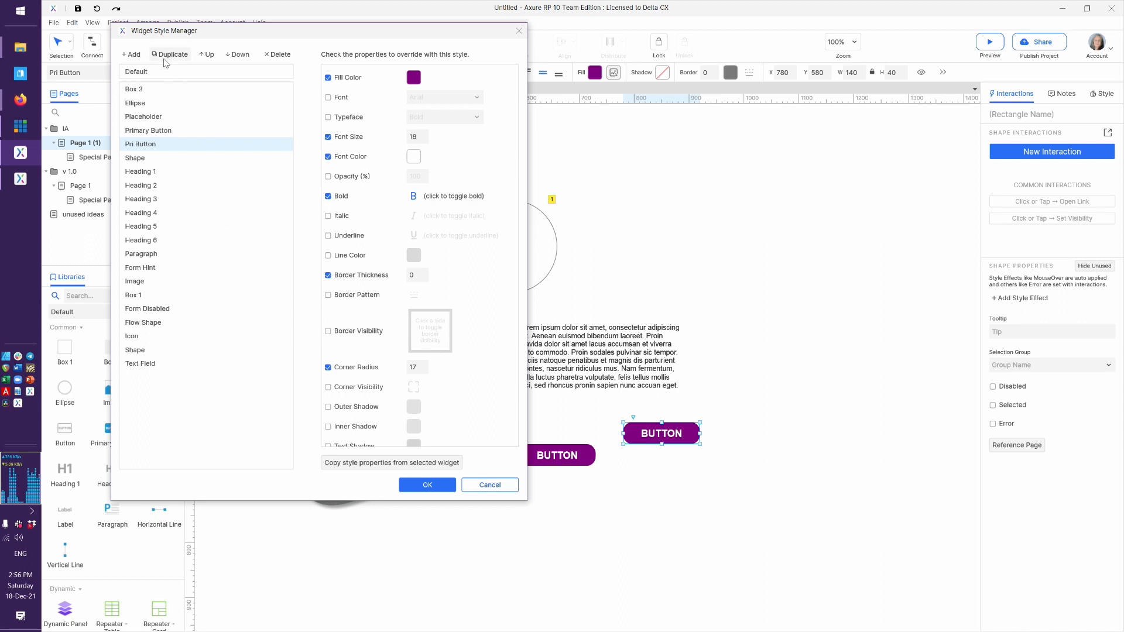
left_click(170, 54)
type("Sec Button")
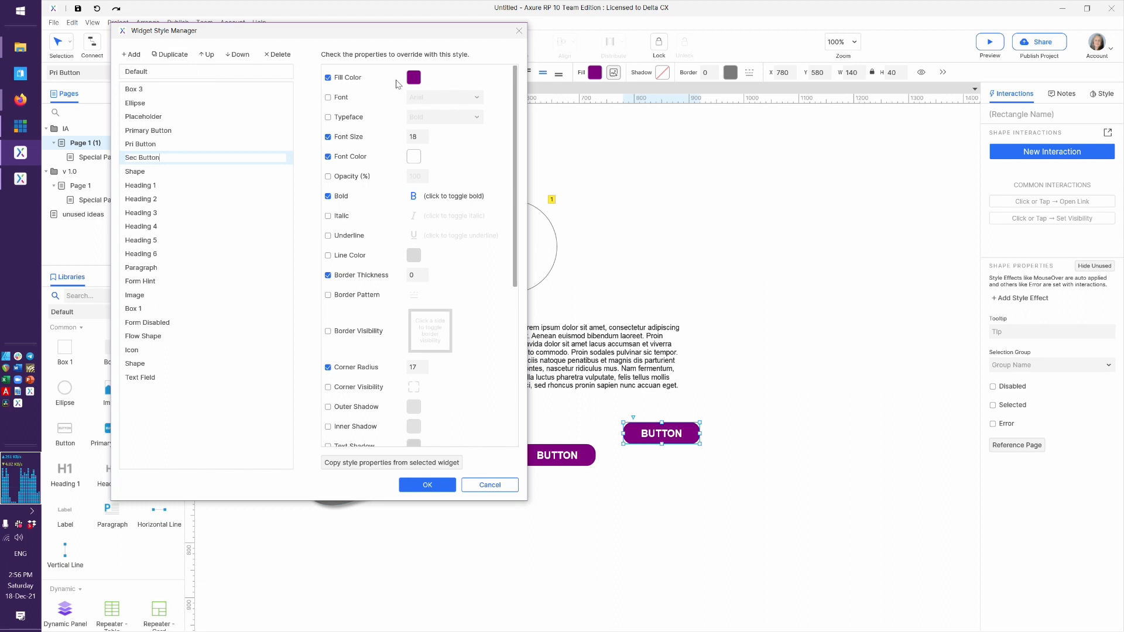
left_click(413, 77)
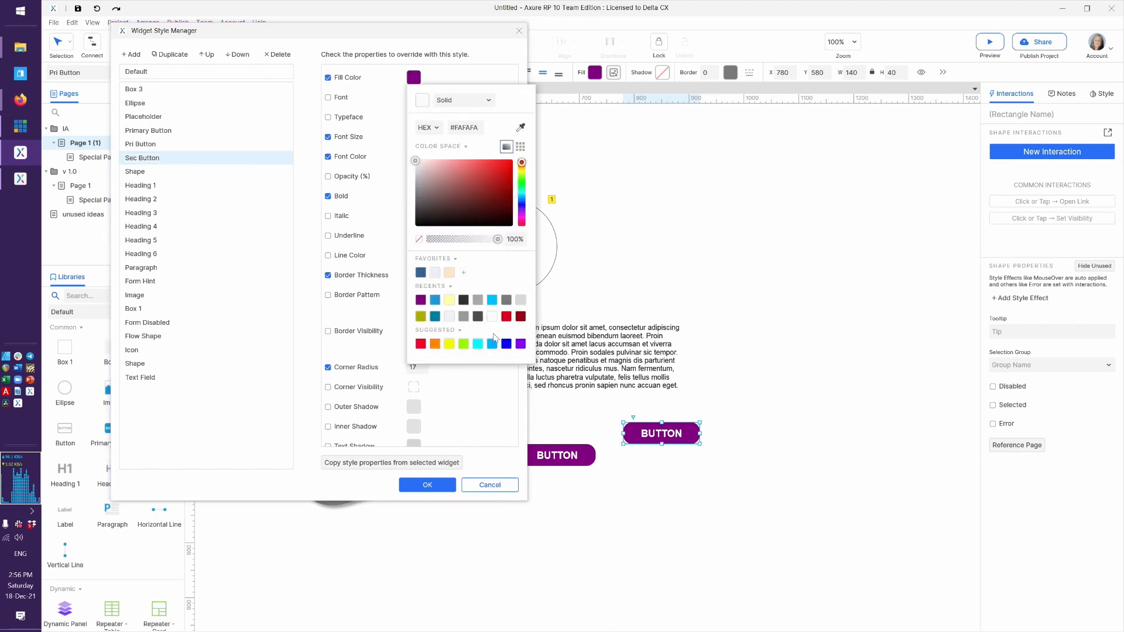
left_click(415, 158)
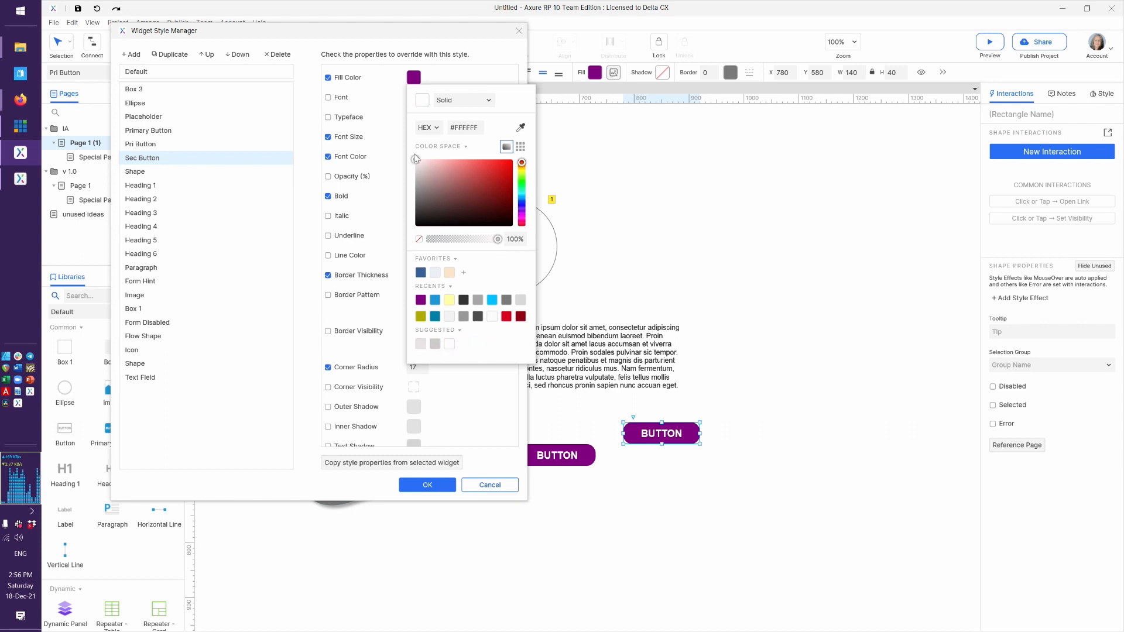
left_click(479, 396)
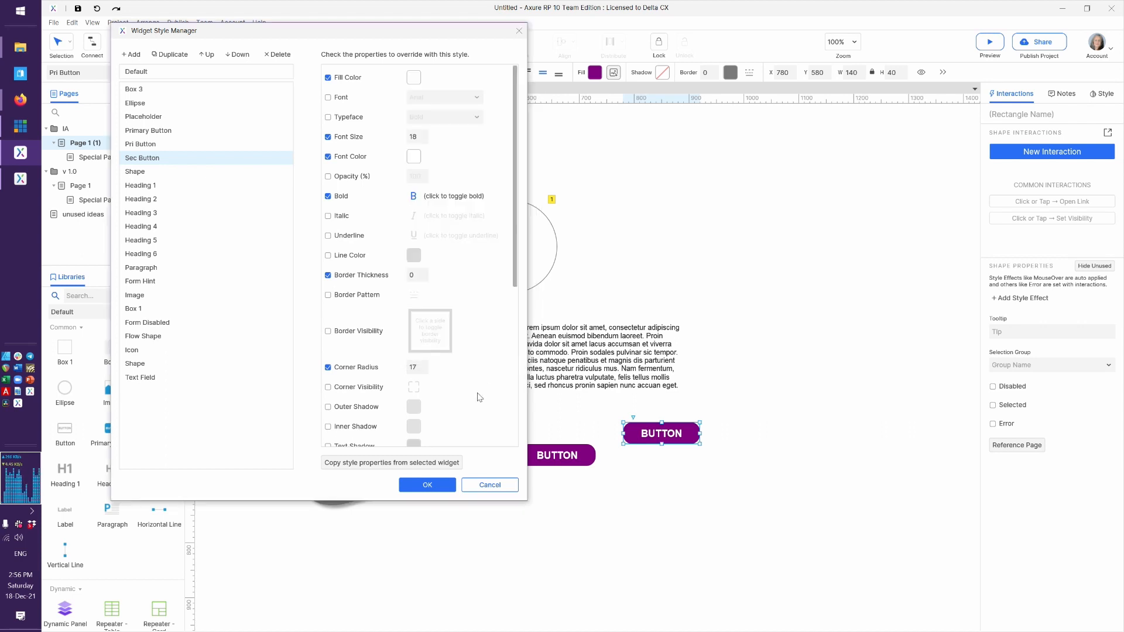
Give Sec Button purple text and a purple border, and save the style.
left_click(413, 155)
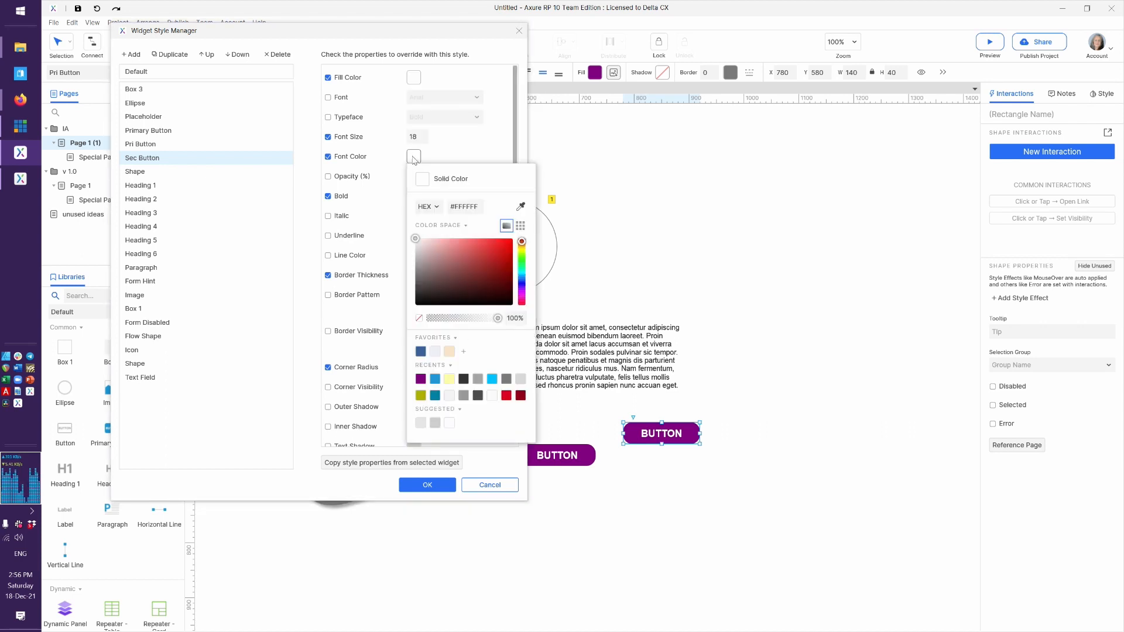
left_click(420, 378)
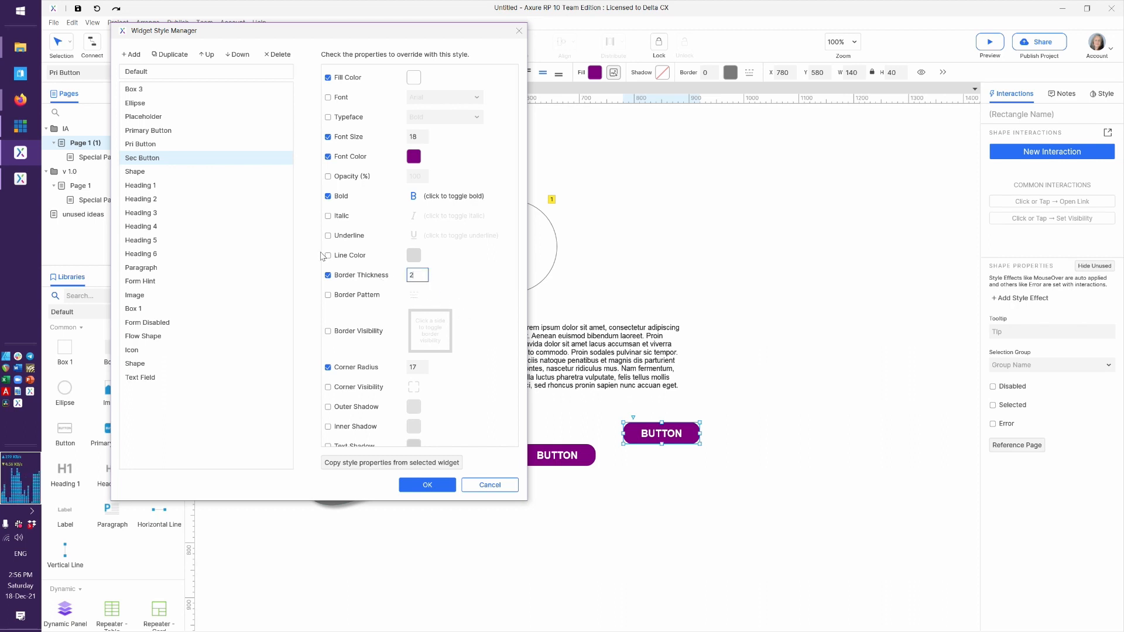
left_click(328, 255)
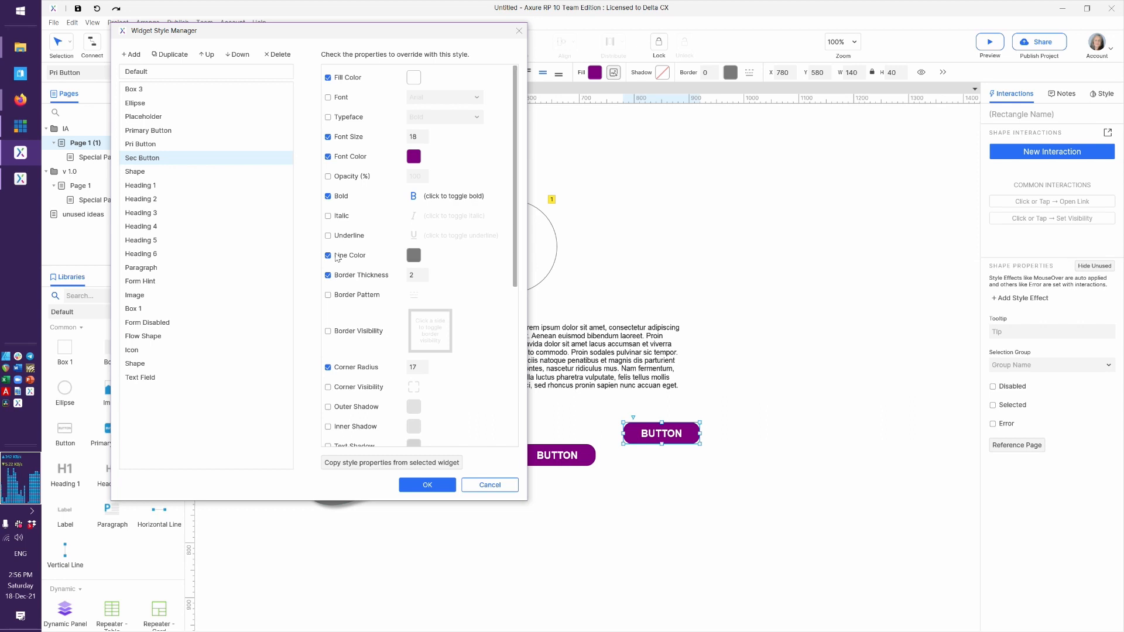
left_click(414, 256)
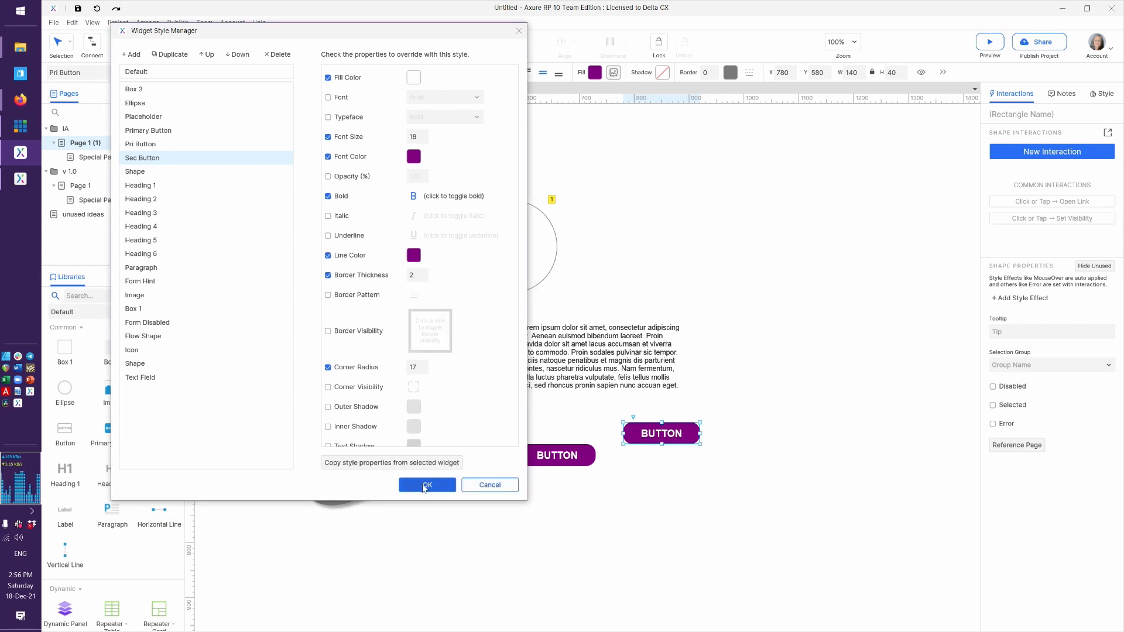
left_click(426, 484)
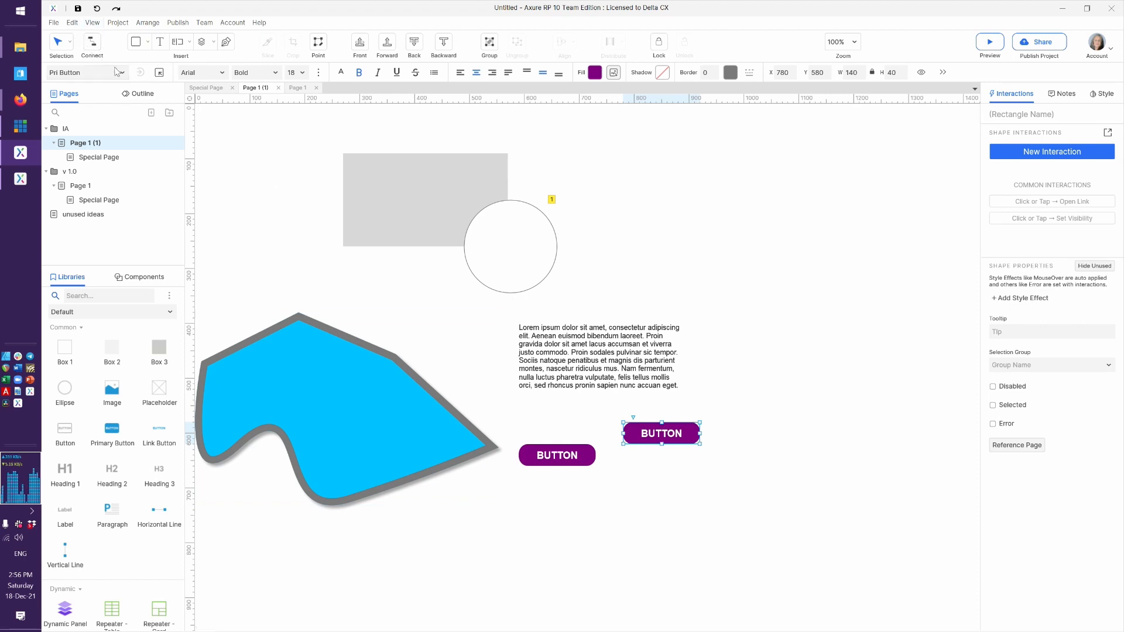
Apply the Sec Button style to the right button.
left_click(119, 73)
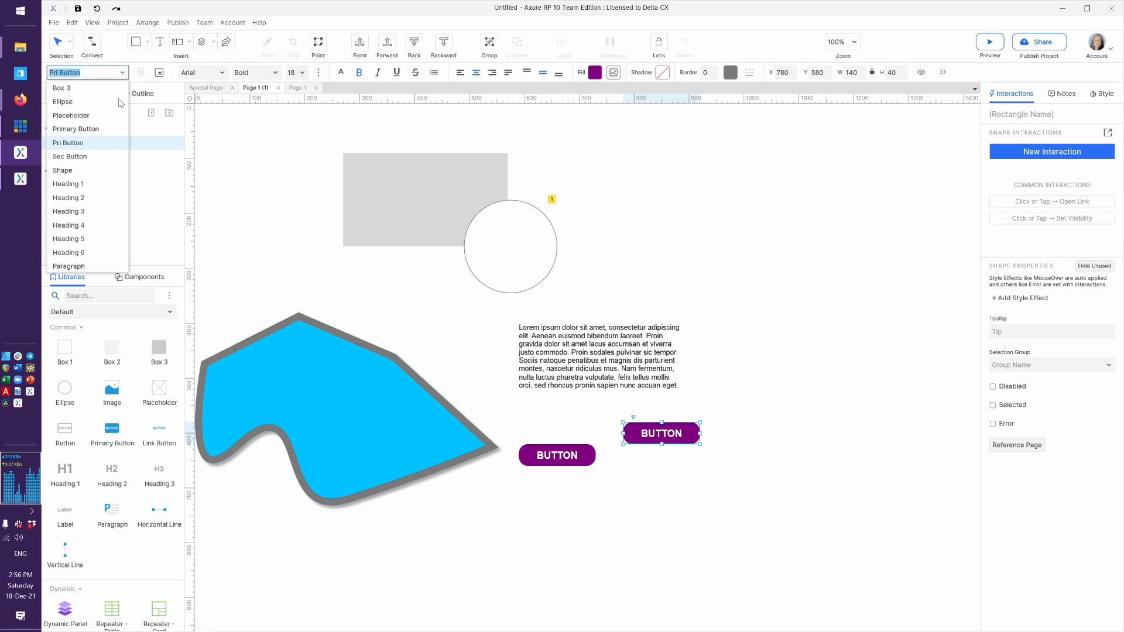
left_click(69, 156)
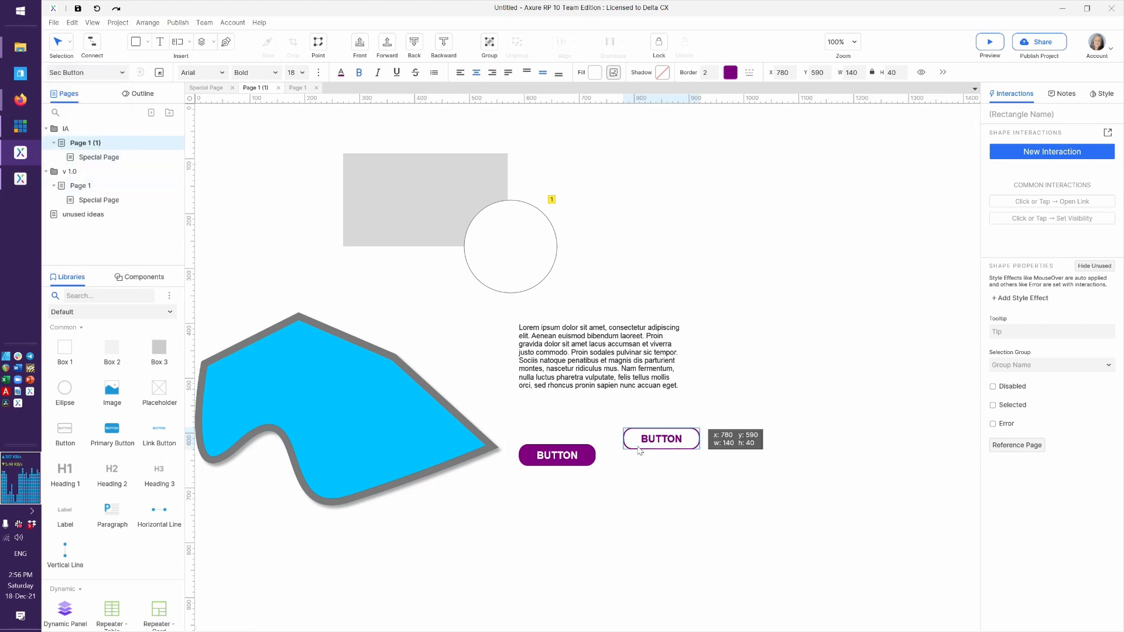
left_click(657, 509)
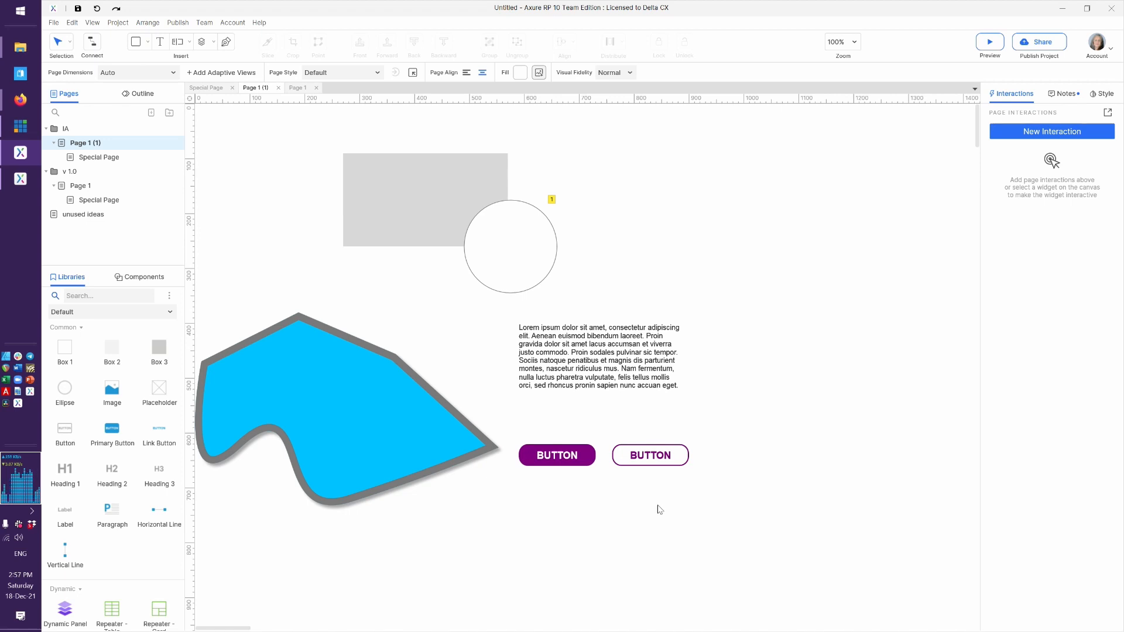
mouse_move(537, 483)
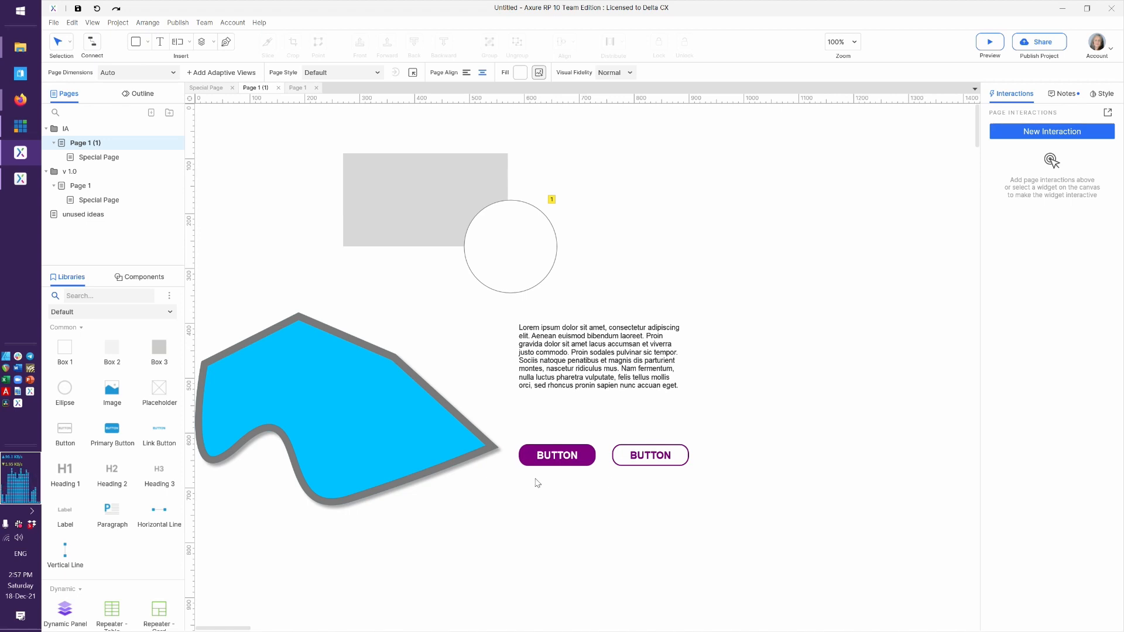
mouse_move(693, 493)
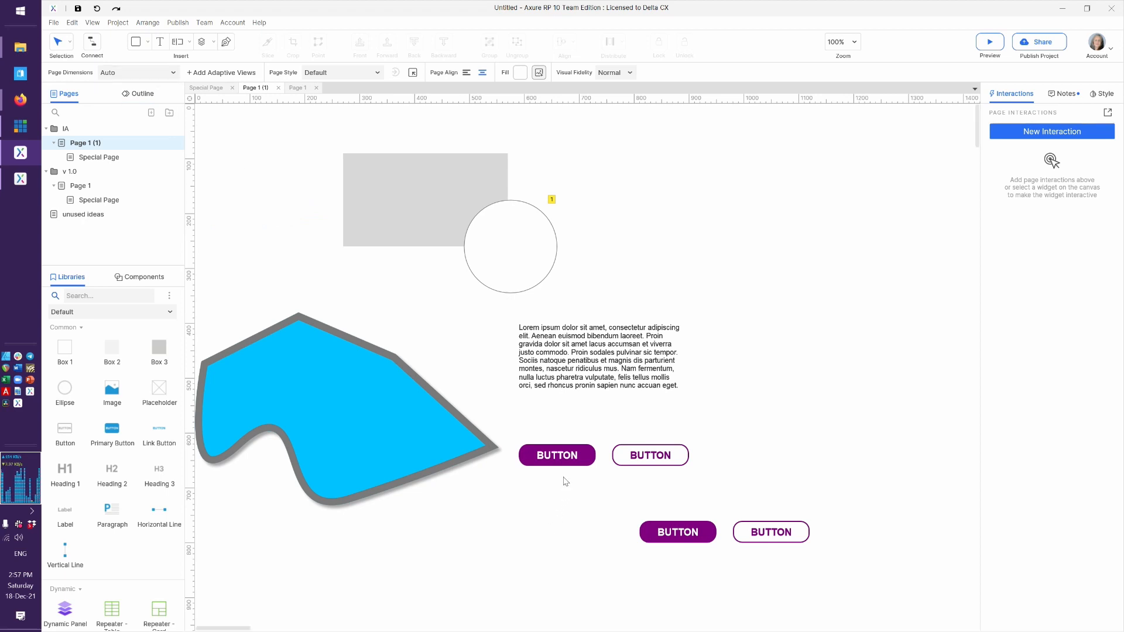
mouse_move(564, 502)
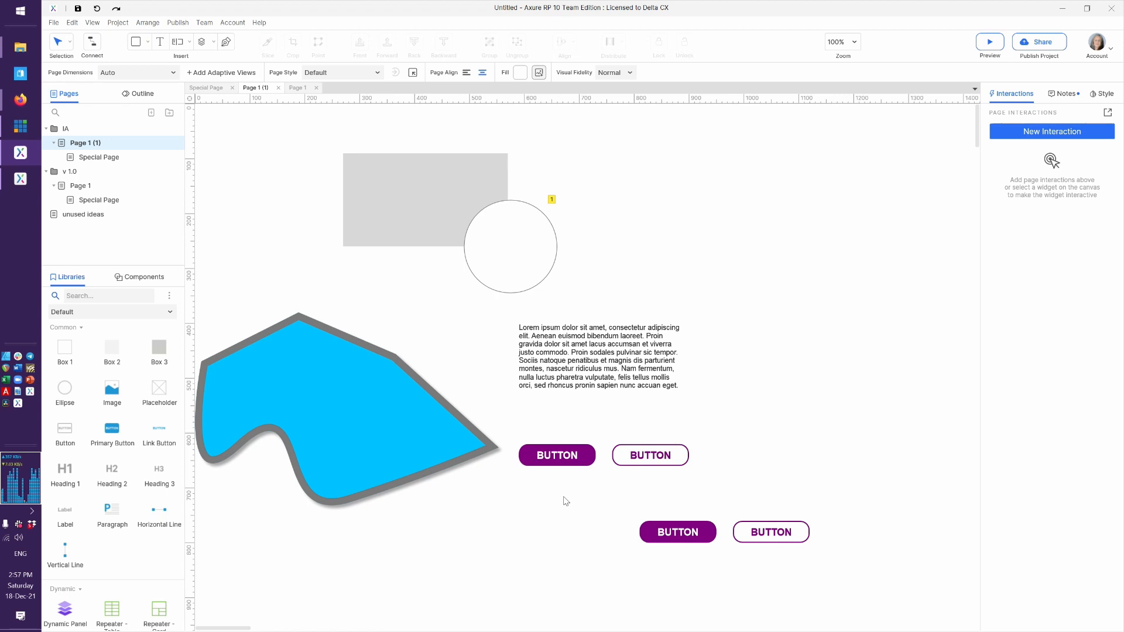
mouse_move(520, 507)
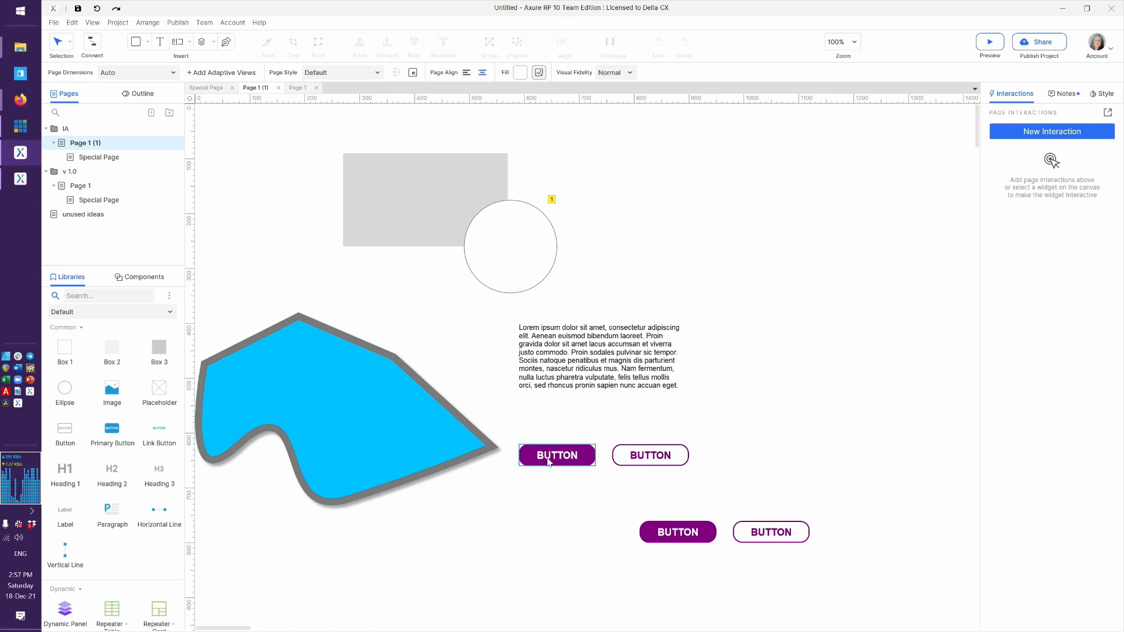
Change the Pri Button style's fill to deep indigo.
left_click(556, 455)
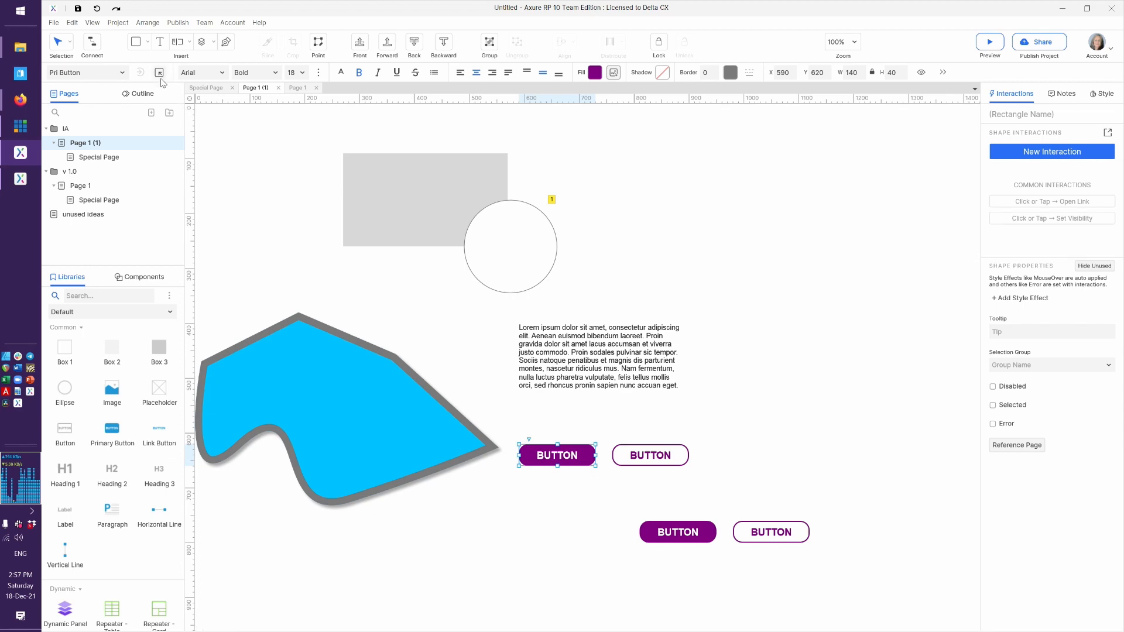
mouse_move(159, 71)
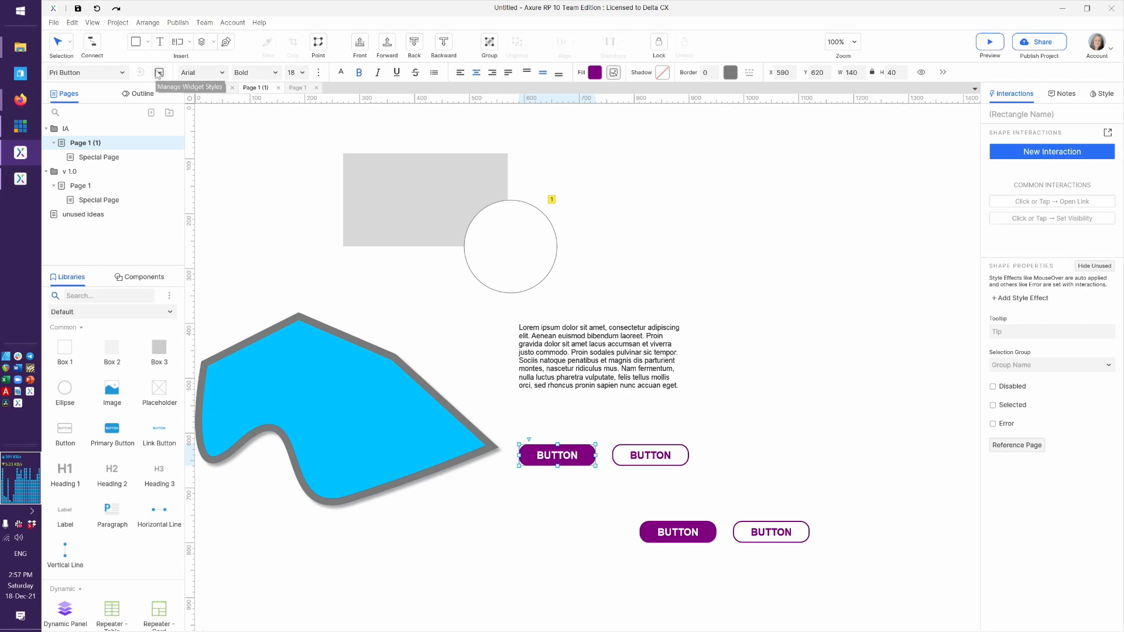
left_click(158, 71)
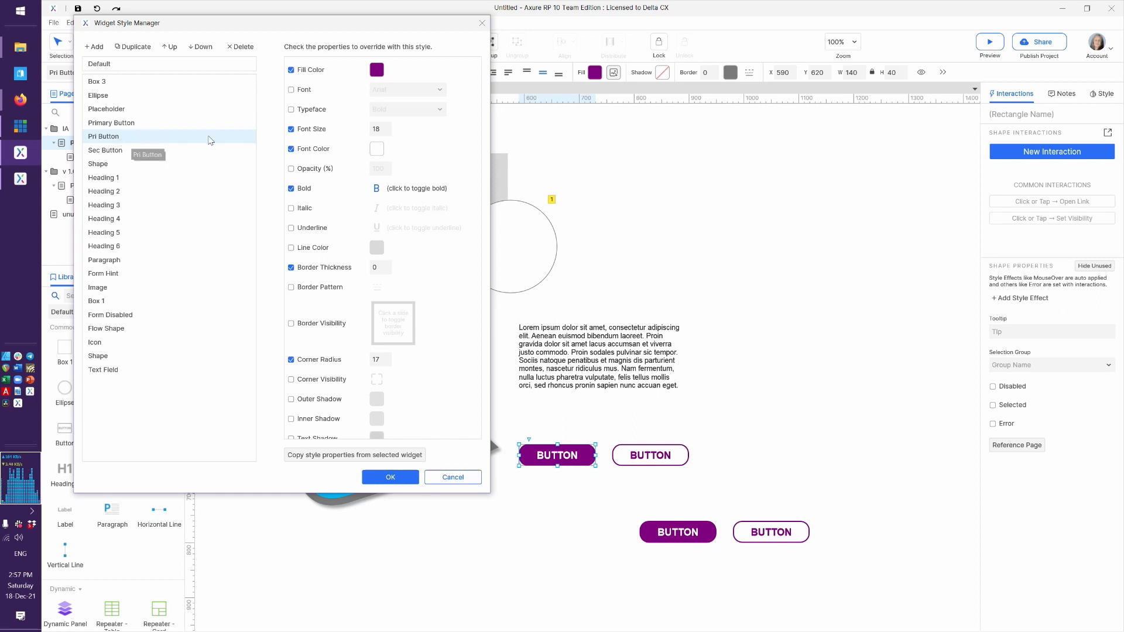
left_click(376, 69)
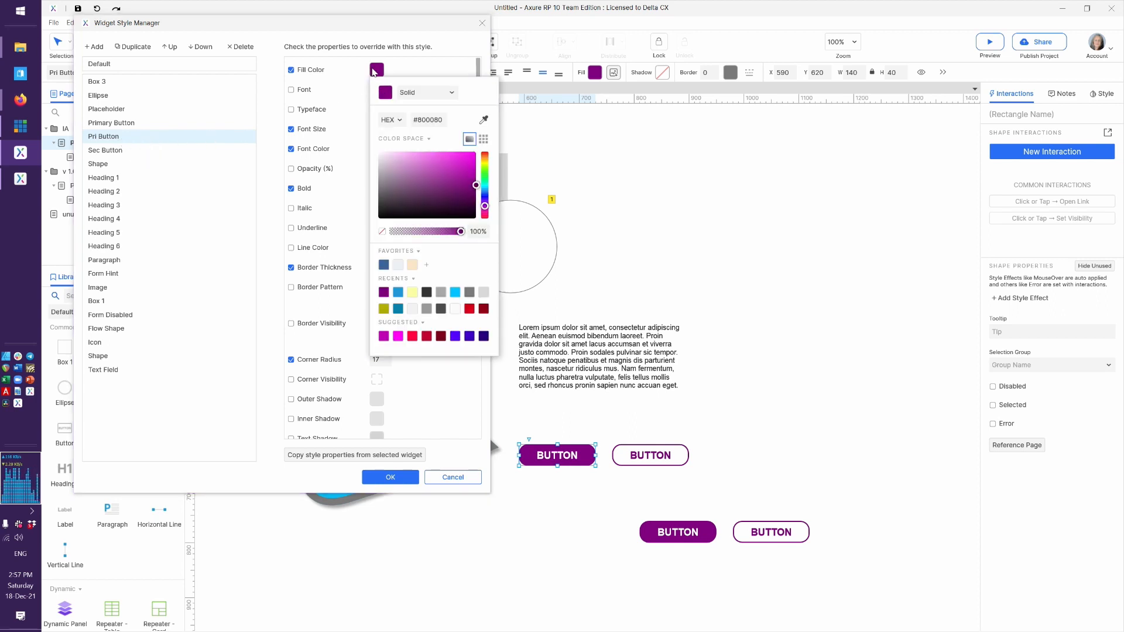
left_click(455, 336)
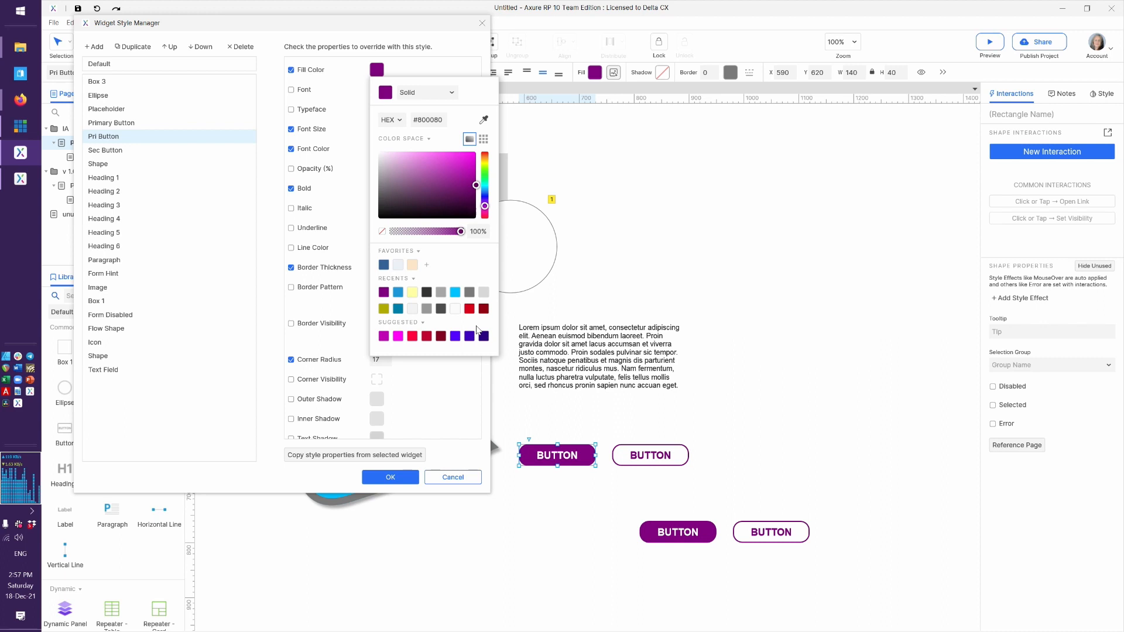
left_click(483, 336)
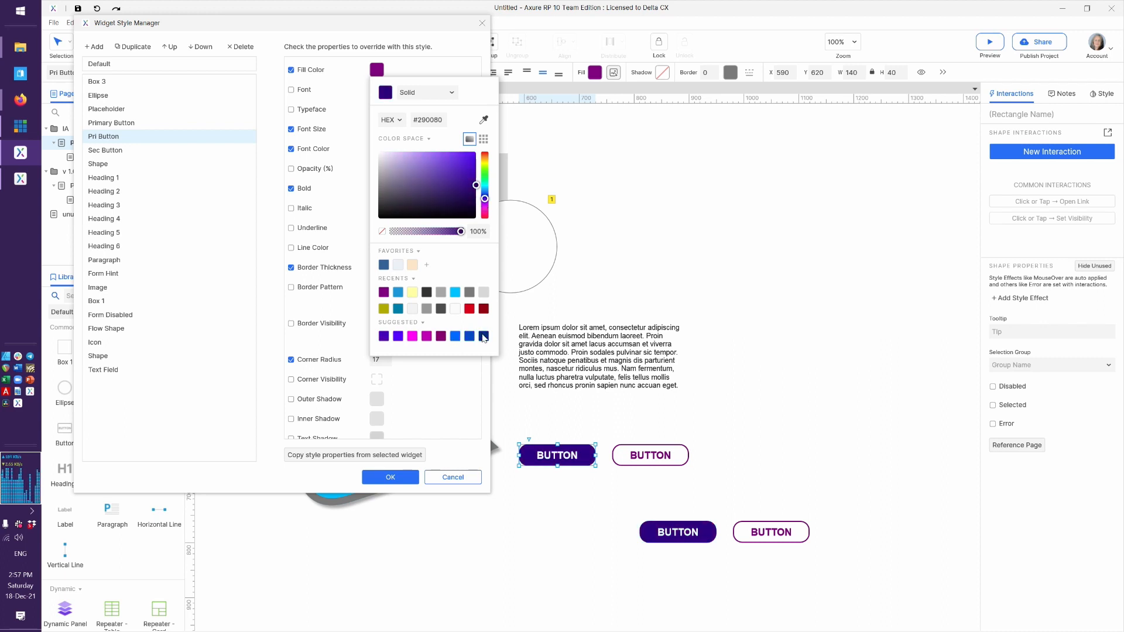
left_click(612, 488)
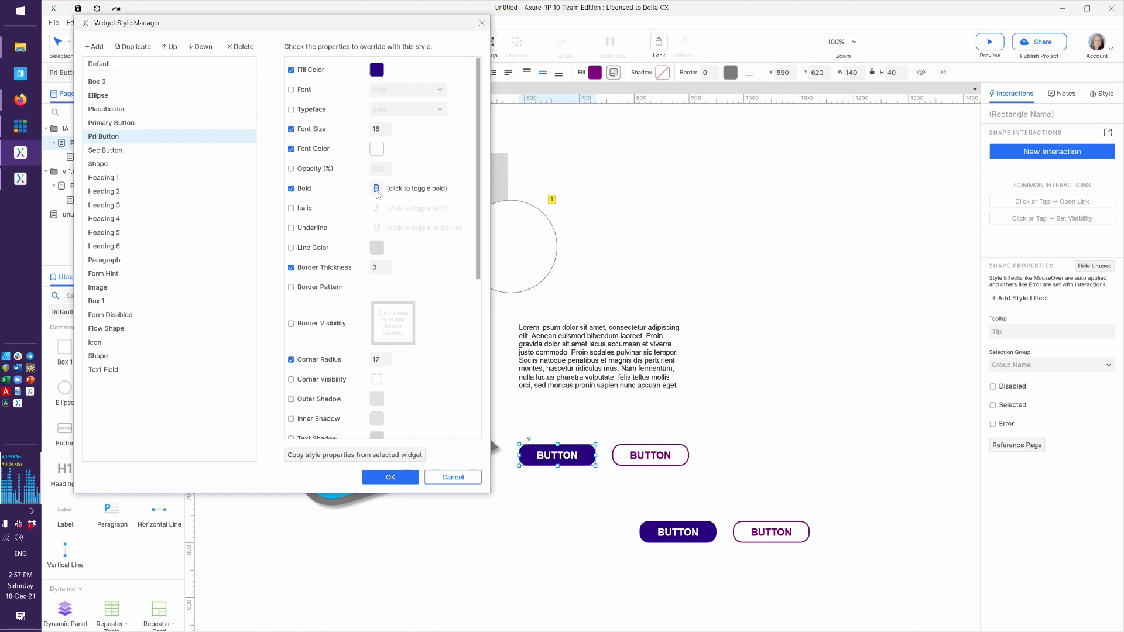
Uncheck Bold for the Pri Button style and confirm the change.
left_click(292, 188)
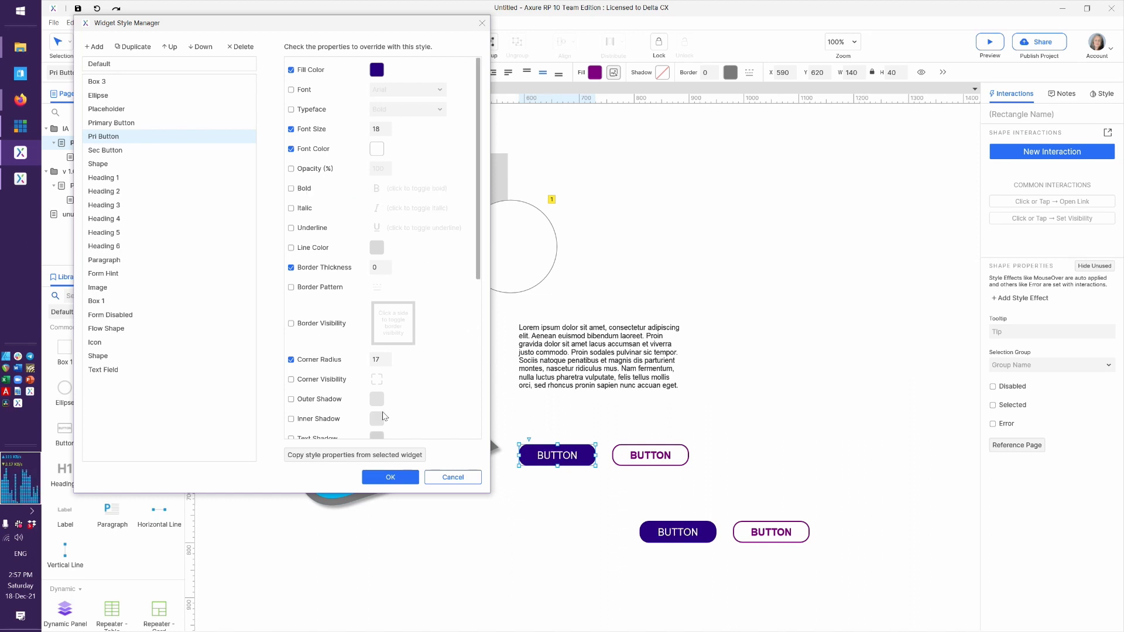
left_click(390, 477)
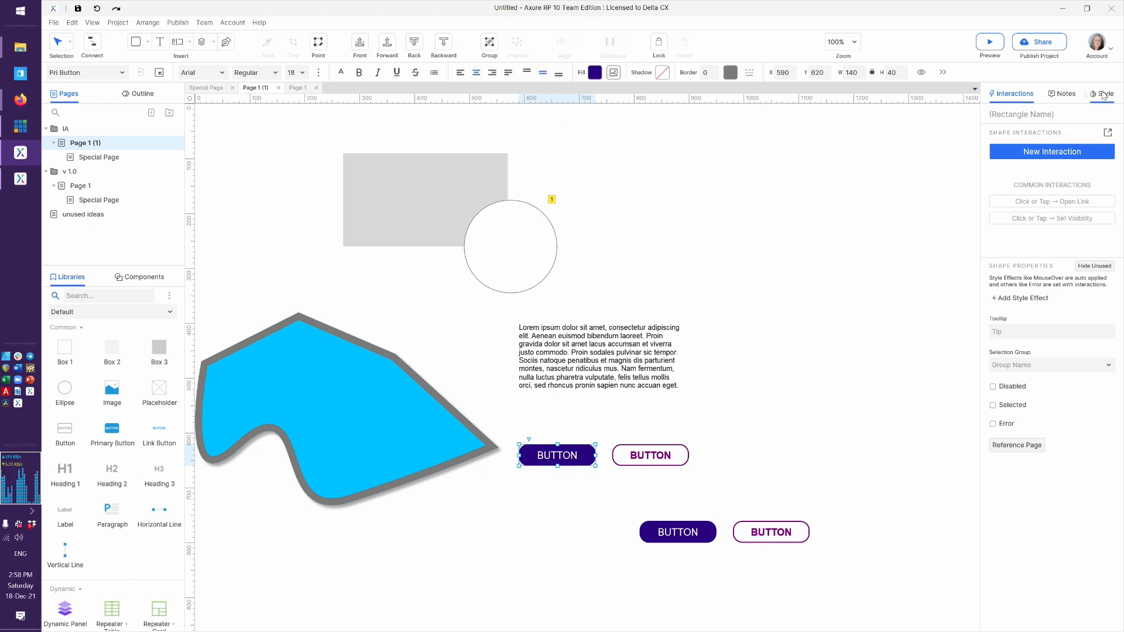
Browse the Style pane and Project menu options, then clear the selection.
left_click(1104, 93)
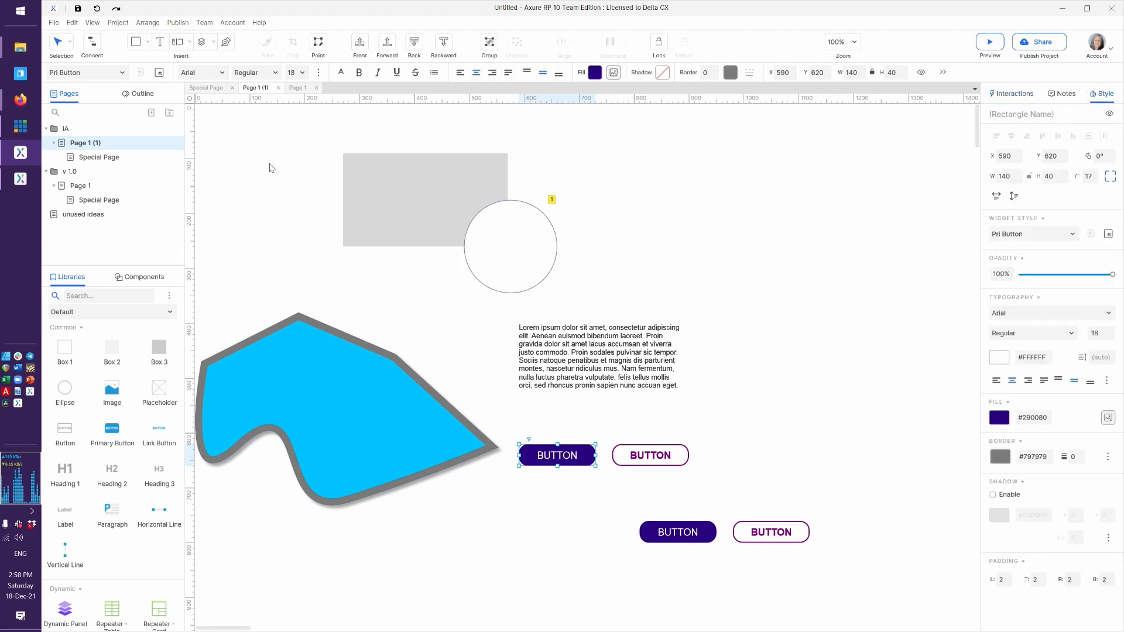
left_click(53, 22)
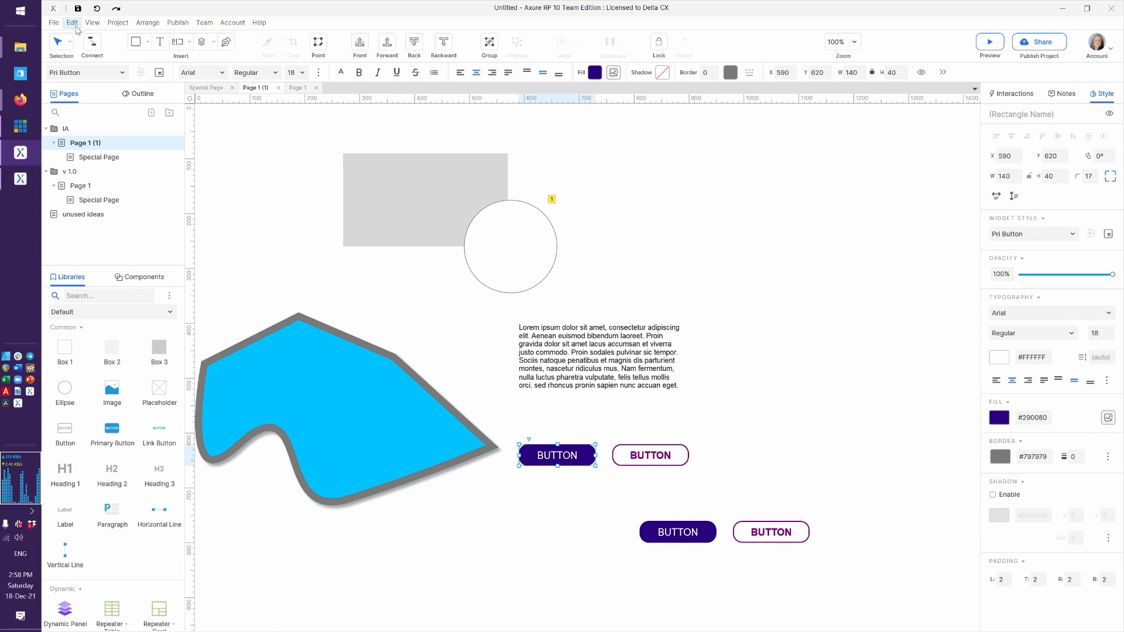
left_click(117, 22)
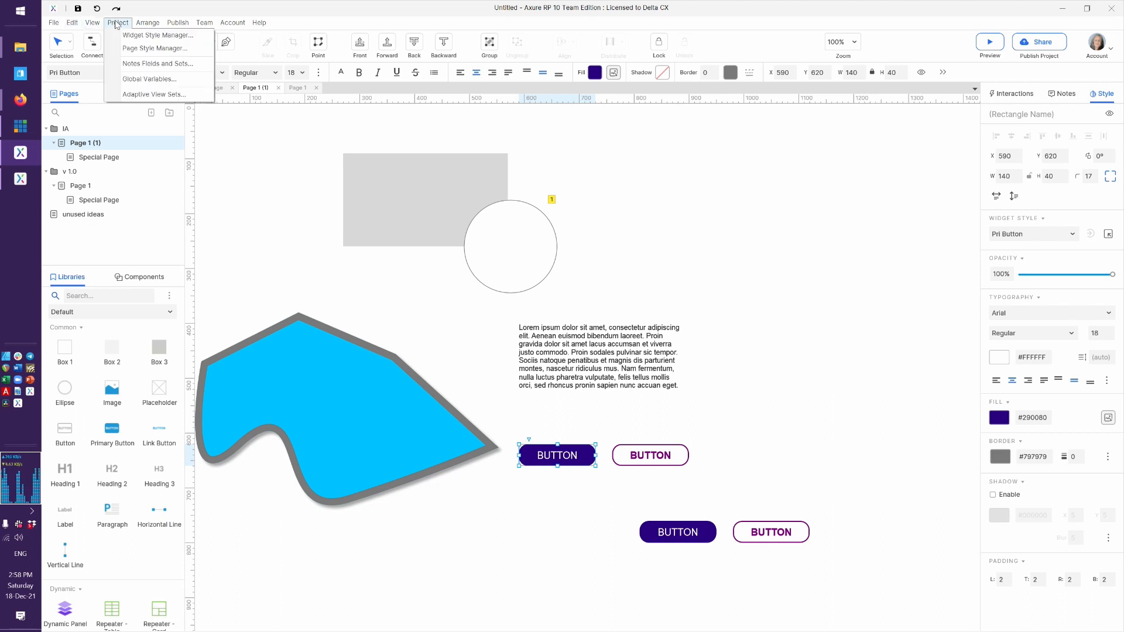
left_click(270, 239)
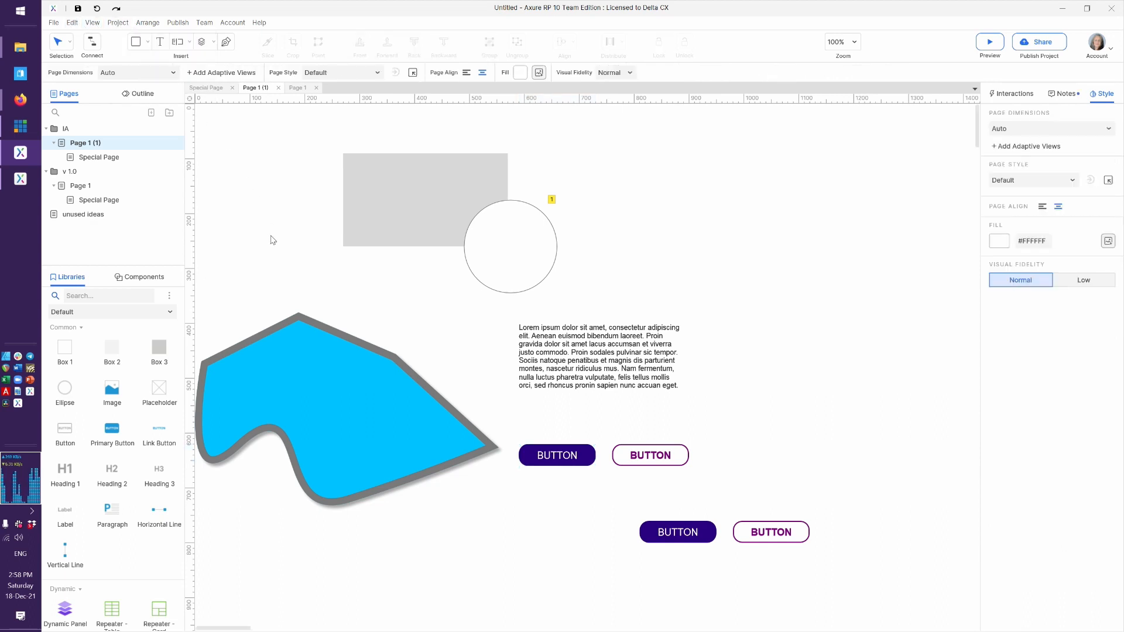
Select the lower Pri/Sec button pair and move it to y 710 under the first pair.
left_click(557, 455)
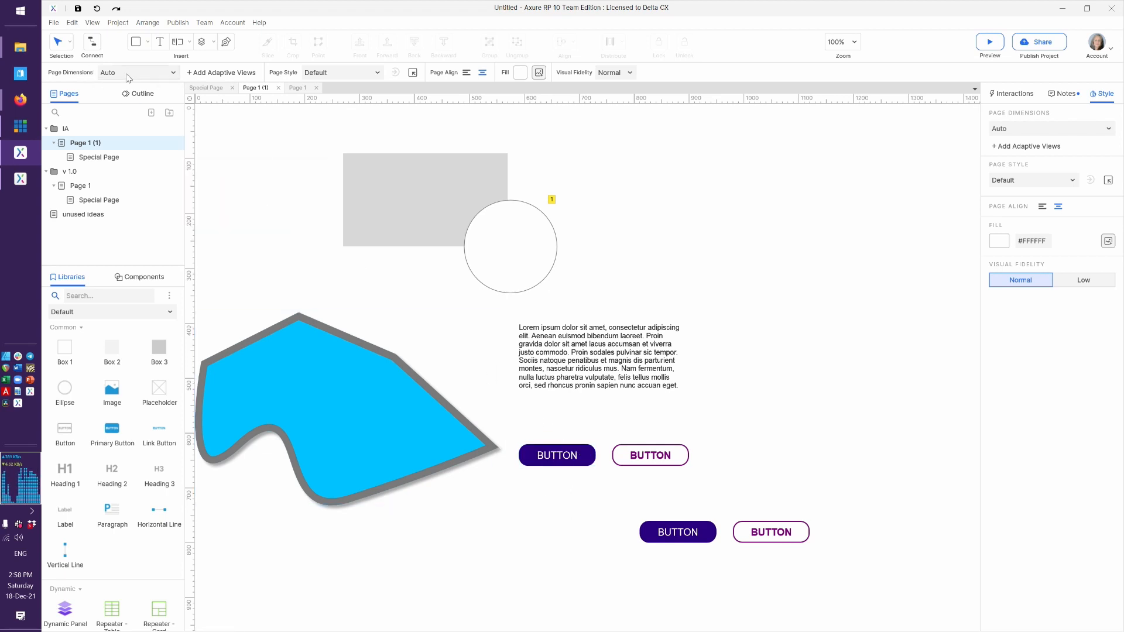
left_click(648, 456)
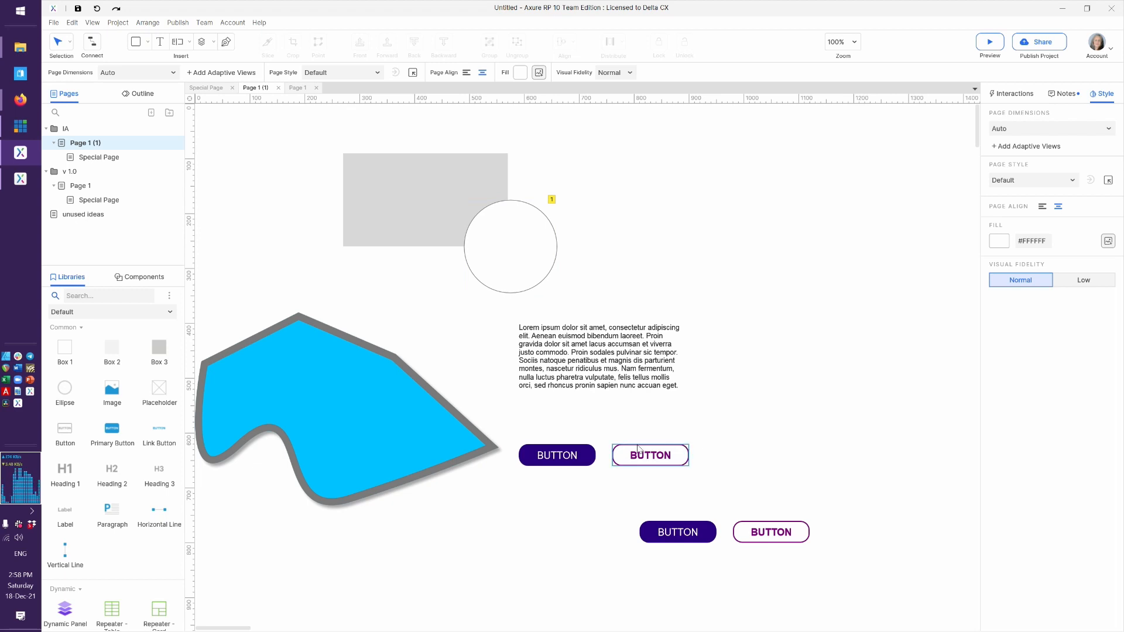
mouse_move(622, 452)
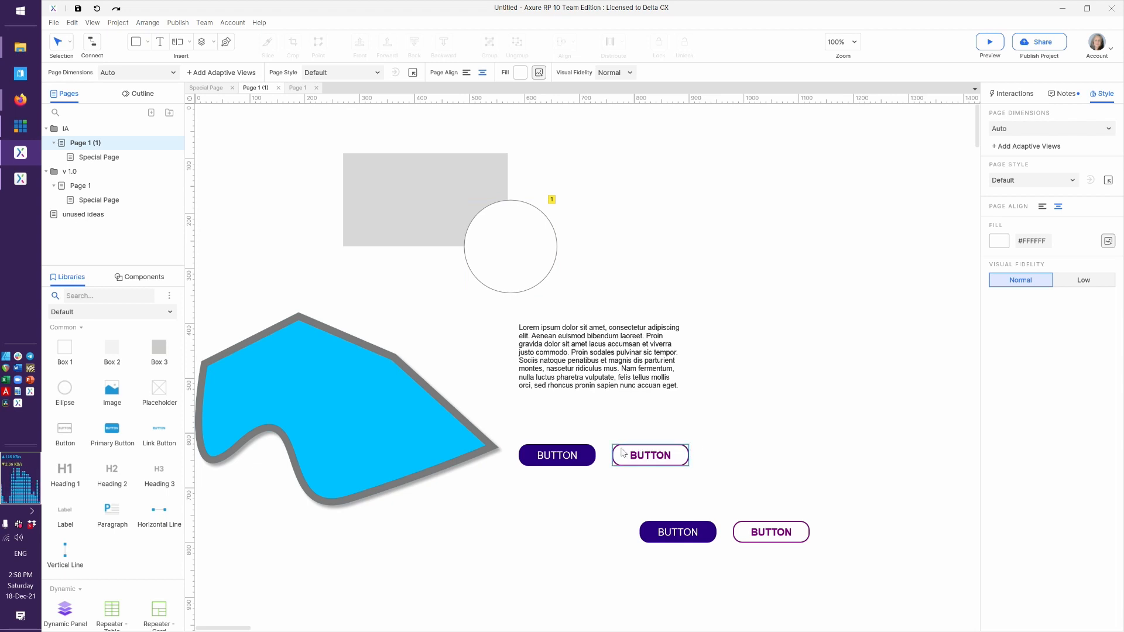
left_click(557, 455)
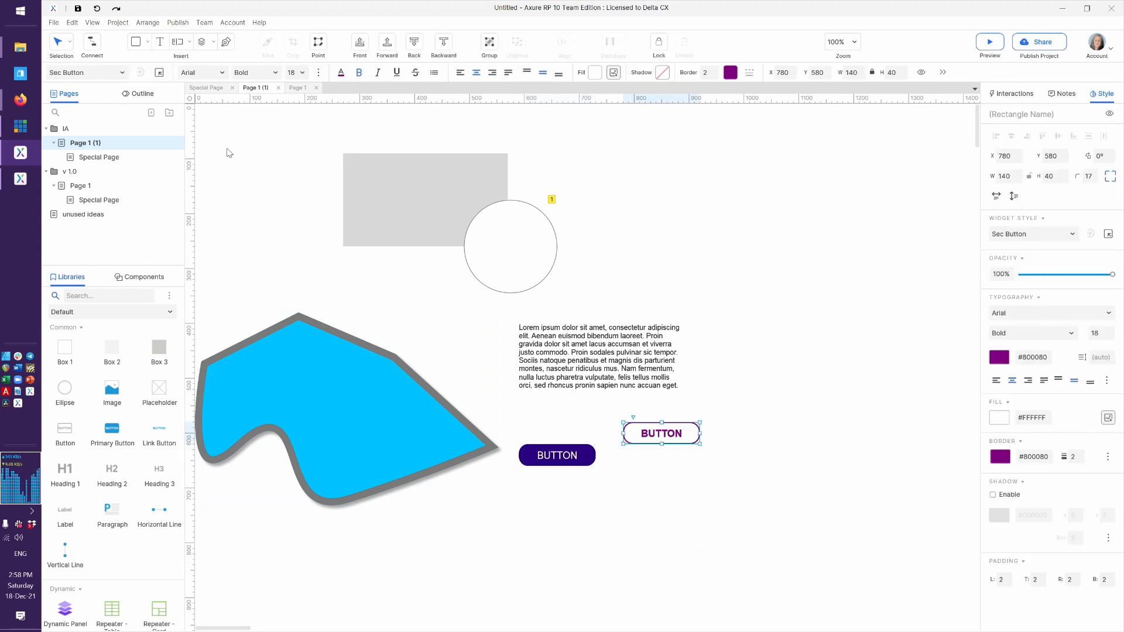
left_click(1032, 235)
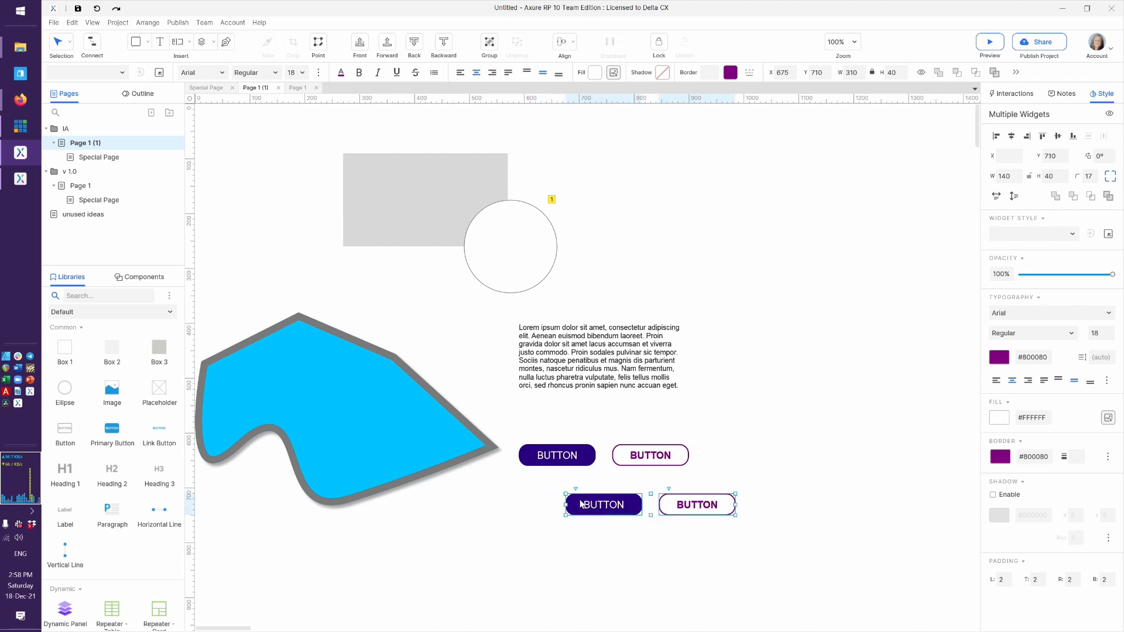
Give the upper primary button a bold label and a local #FF00F5 magenta fill.
left_click(545, 523)
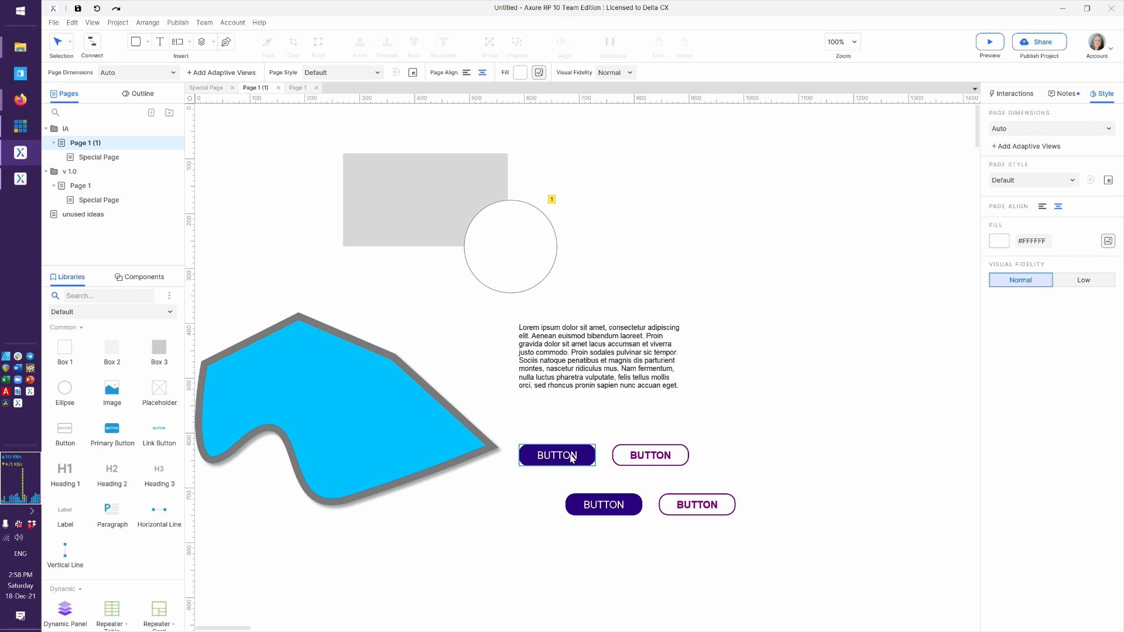
left_click(556, 455)
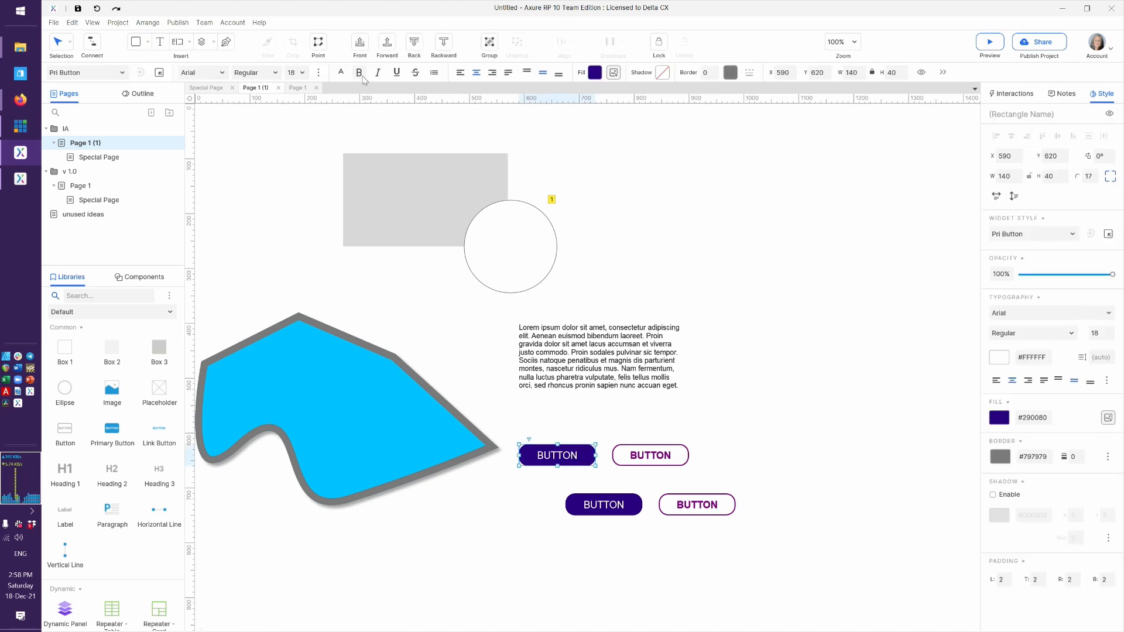
left_click(358, 73)
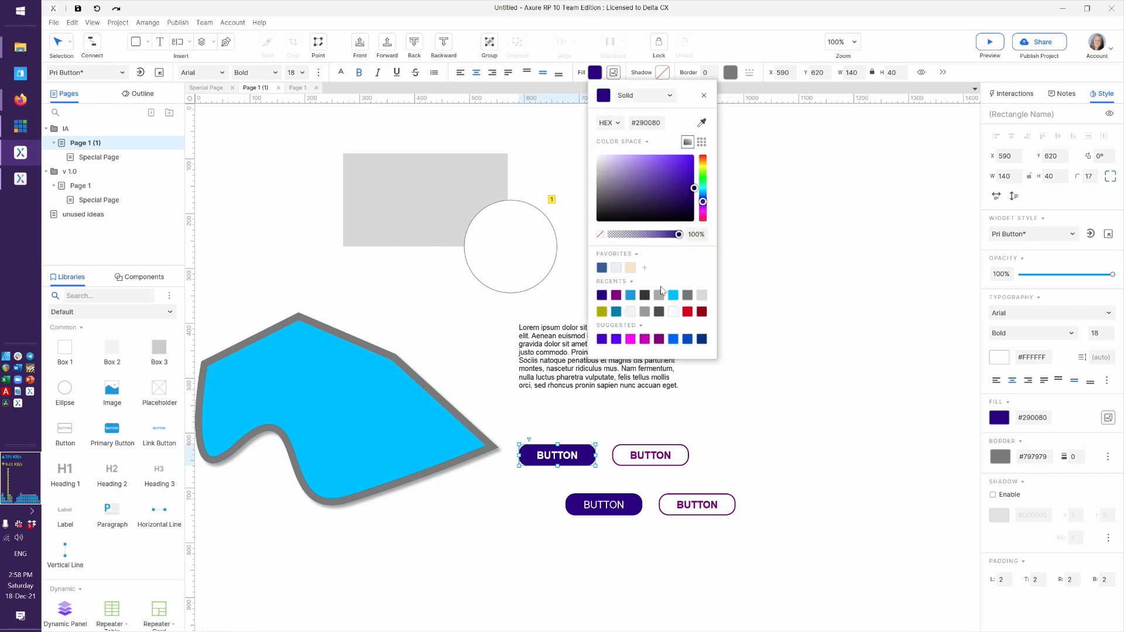
mouse_move(638, 348)
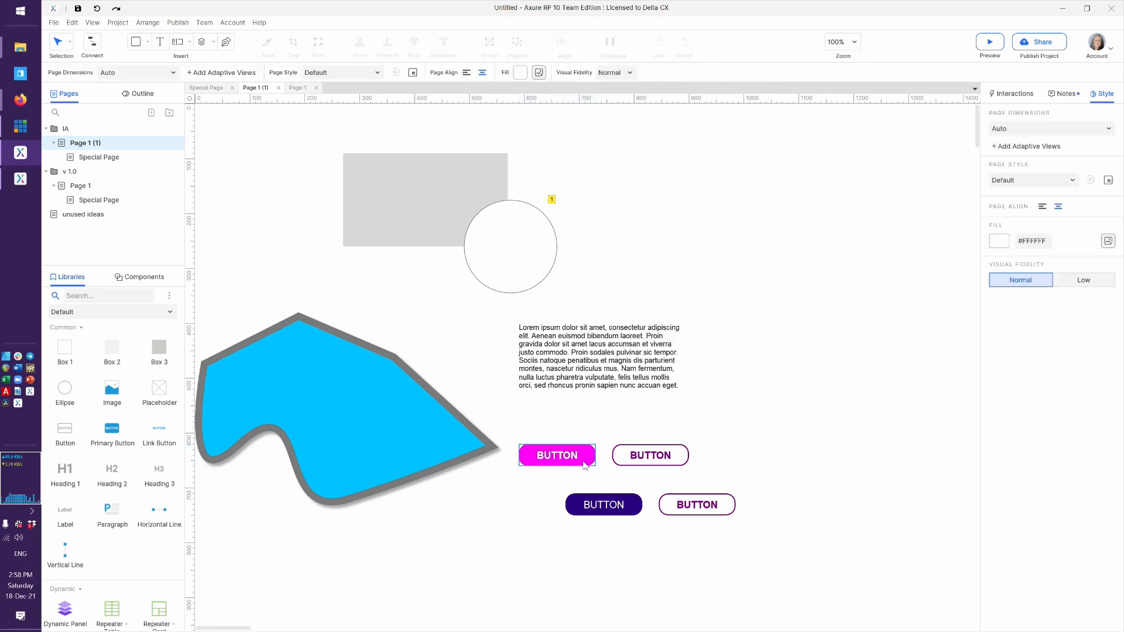
left_click(556, 456)
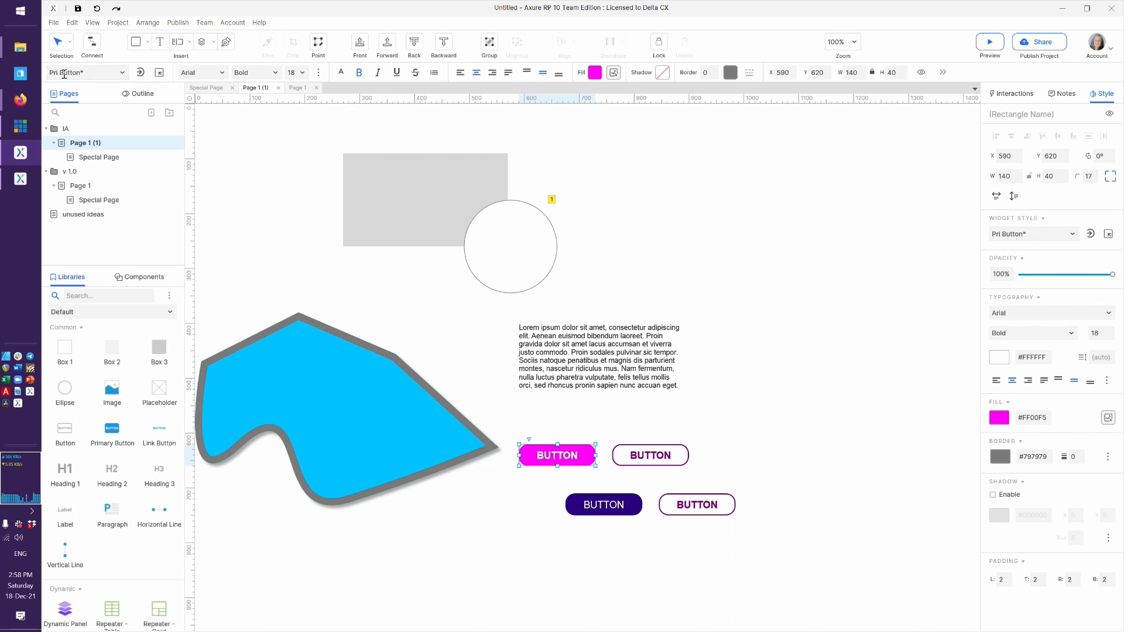
left_click(599, 356)
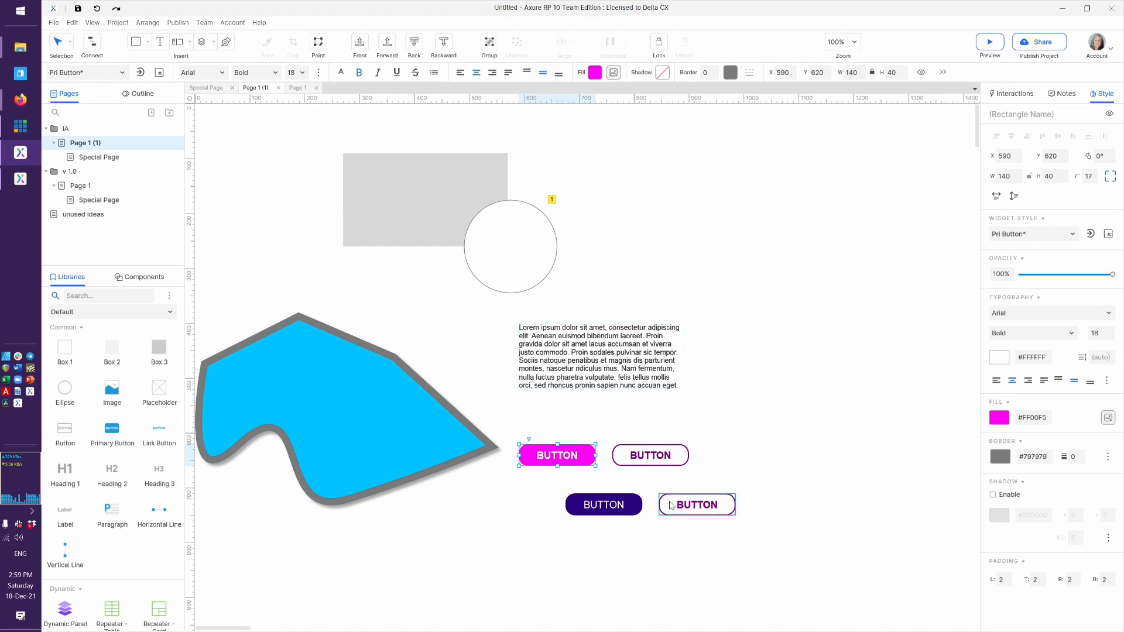
Compare the magenta upper button with the lower copy, which stays indigo.
left_click(604, 504)
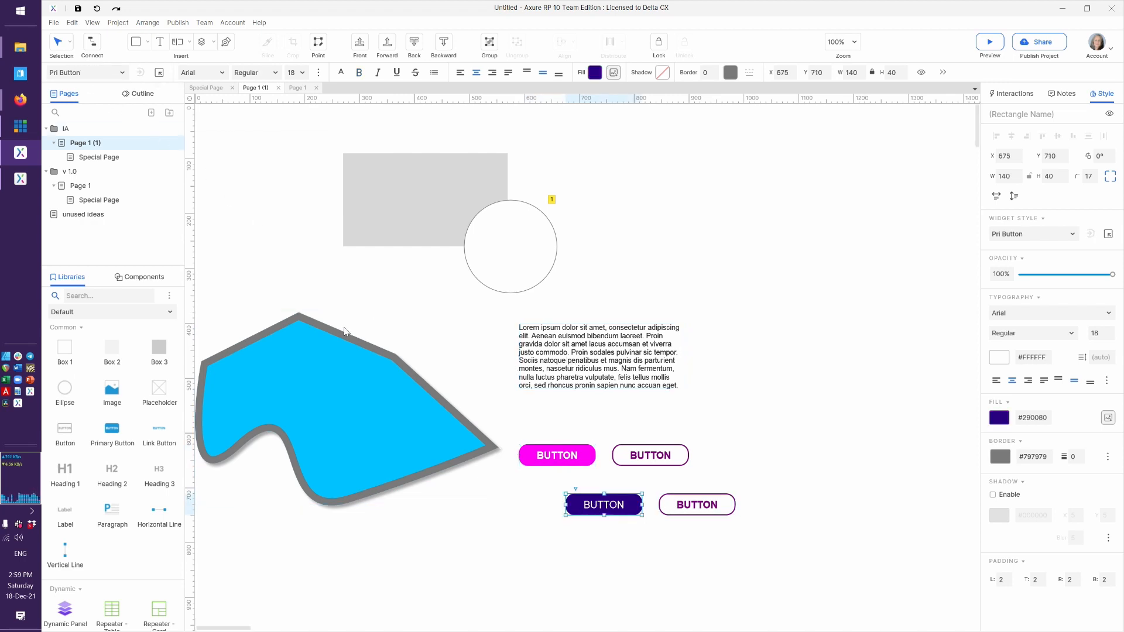
left_click(531, 516)
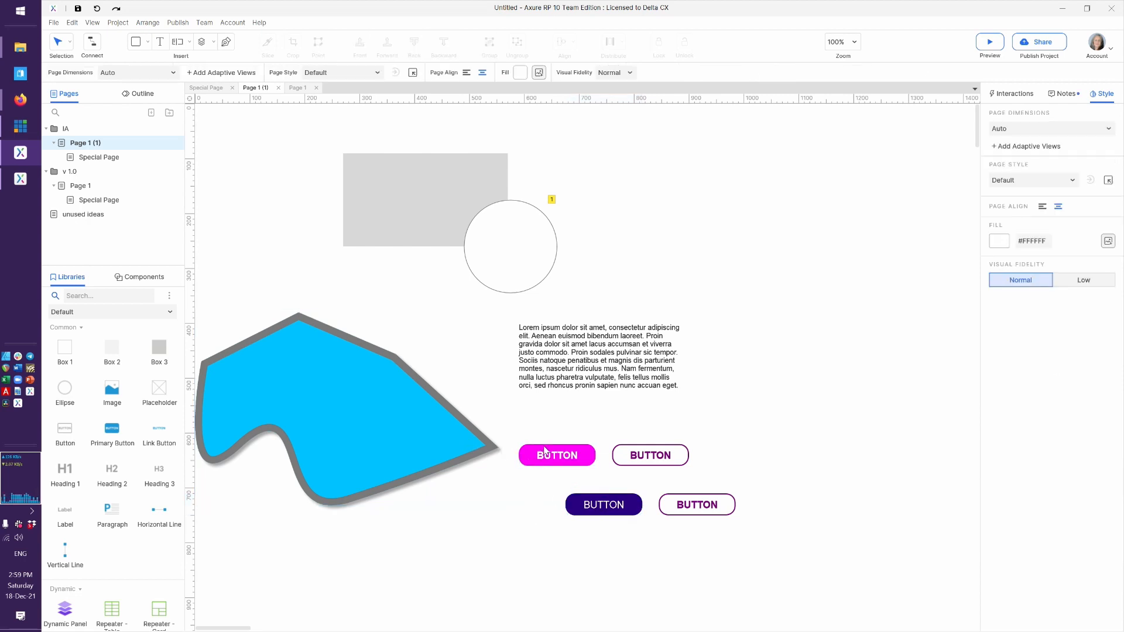
left_click(556, 454)
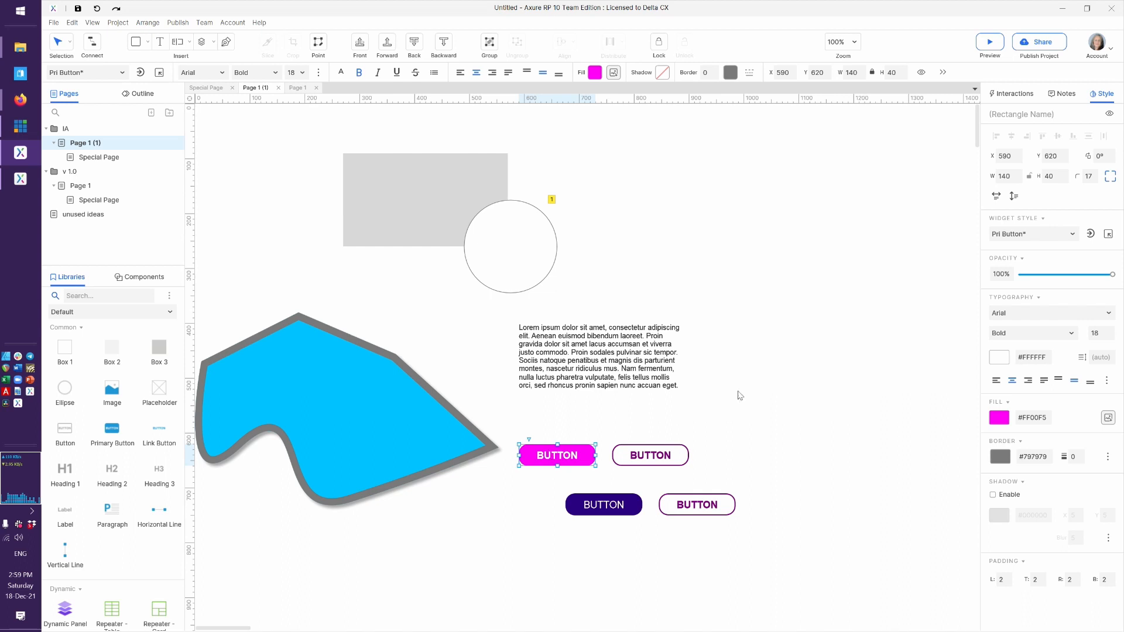
mouse_move(638, 192)
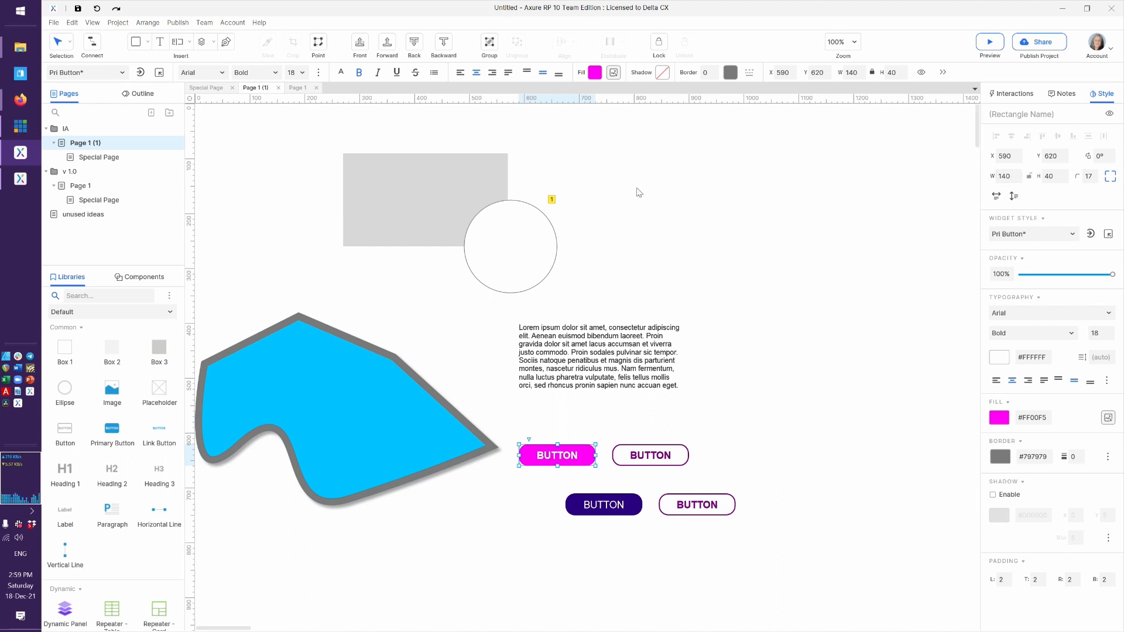
left_click(638, 192)
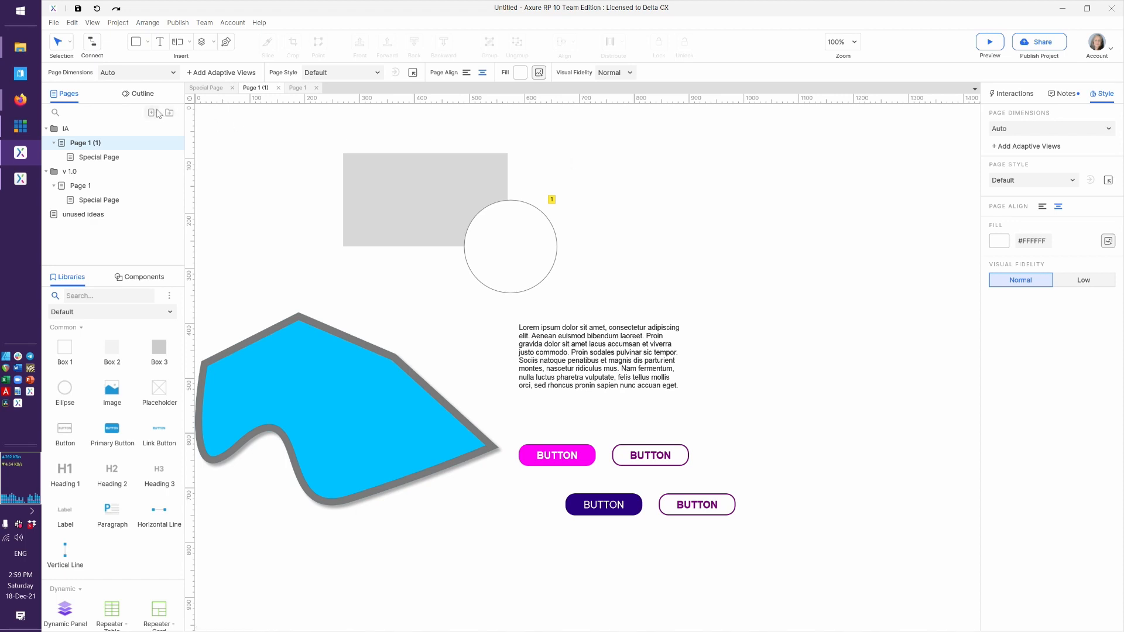
left_click(557, 455)
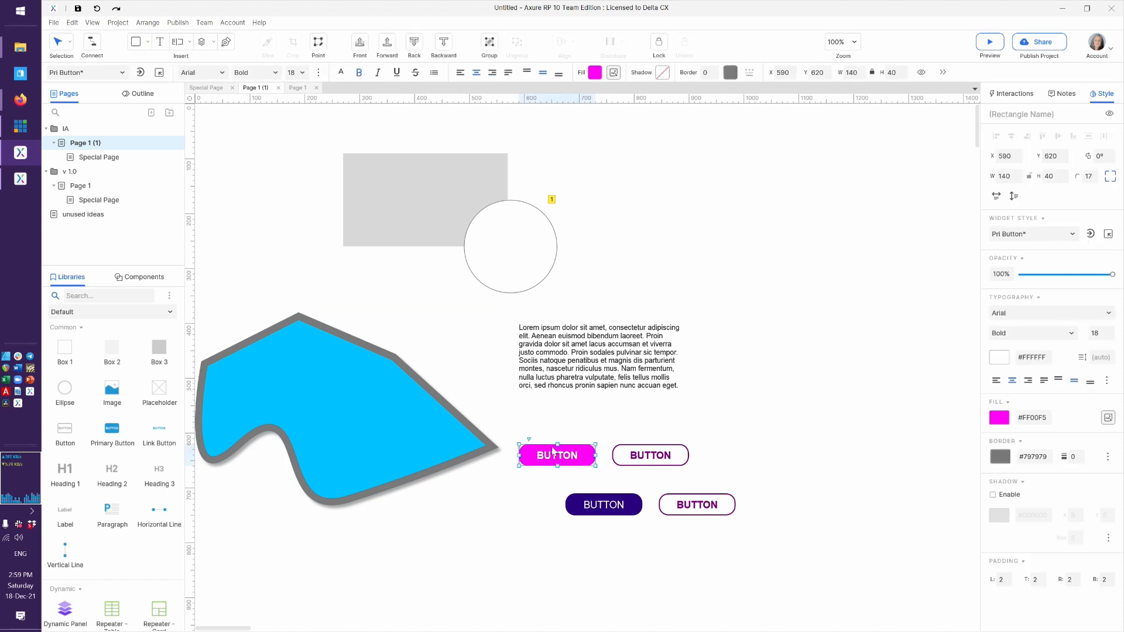
left_click(604, 504)
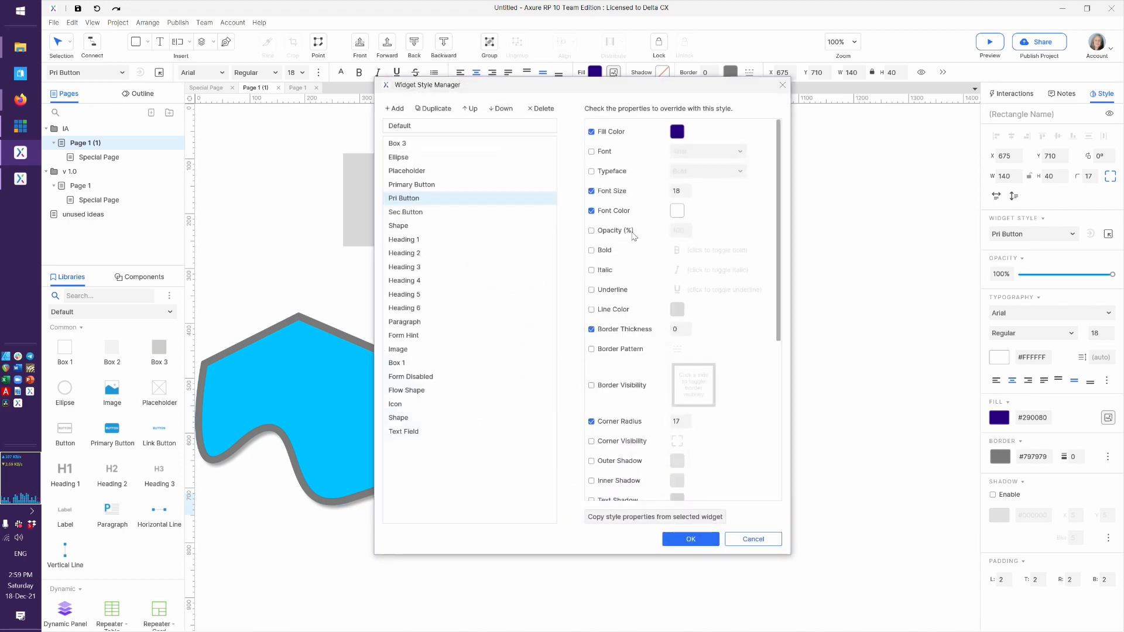
left_click(675, 131)
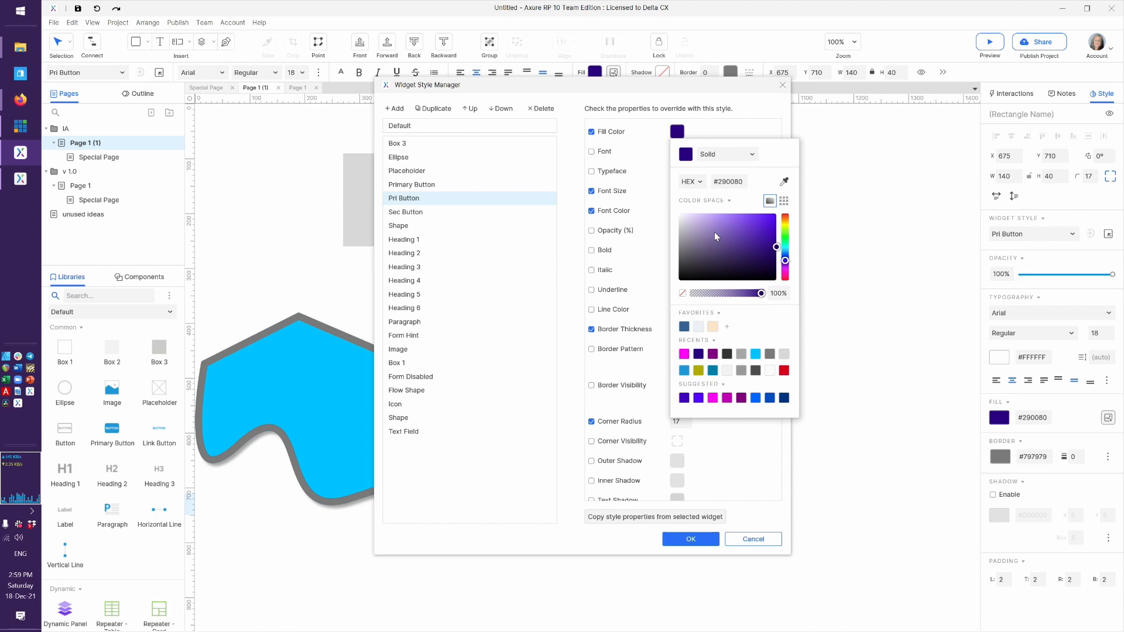
left_click(713, 355)
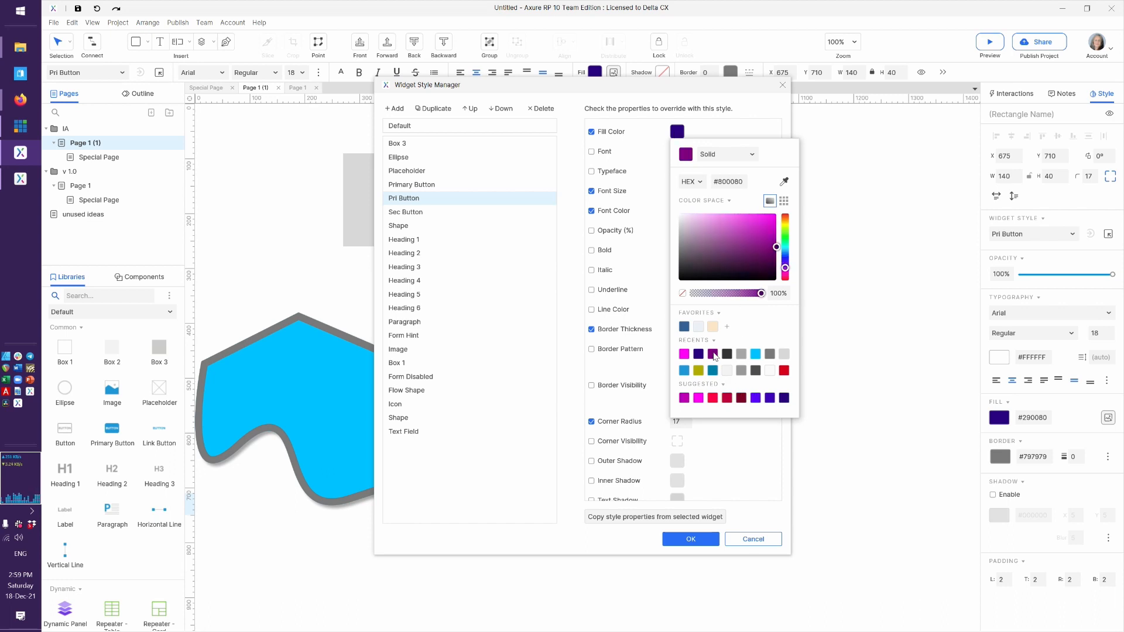
mouse_move(787, 233)
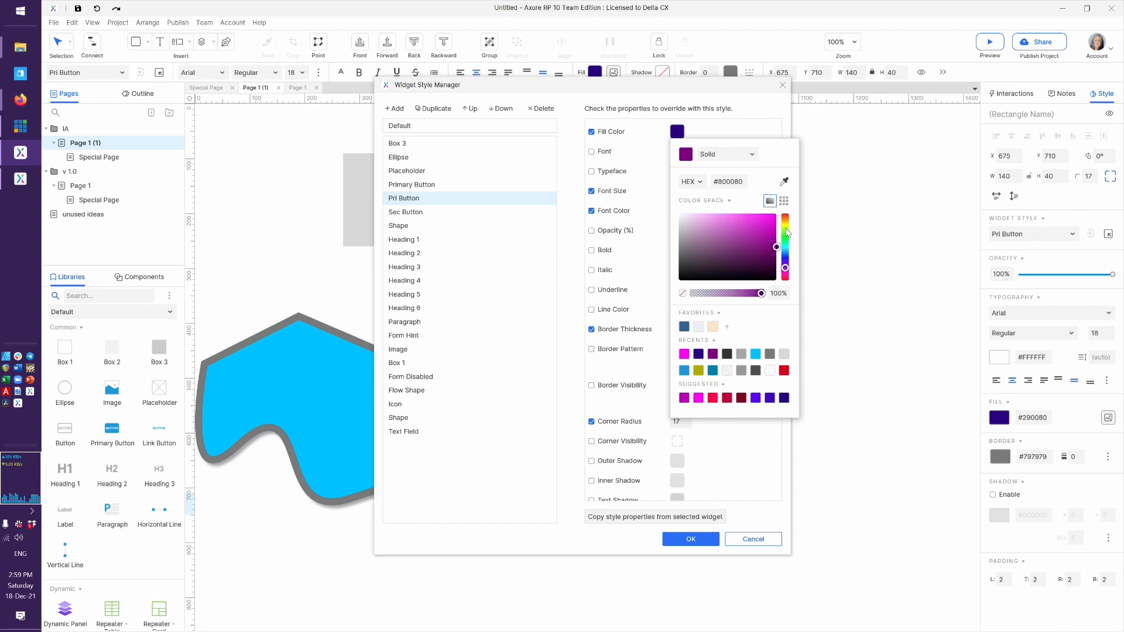
left_click(784, 231)
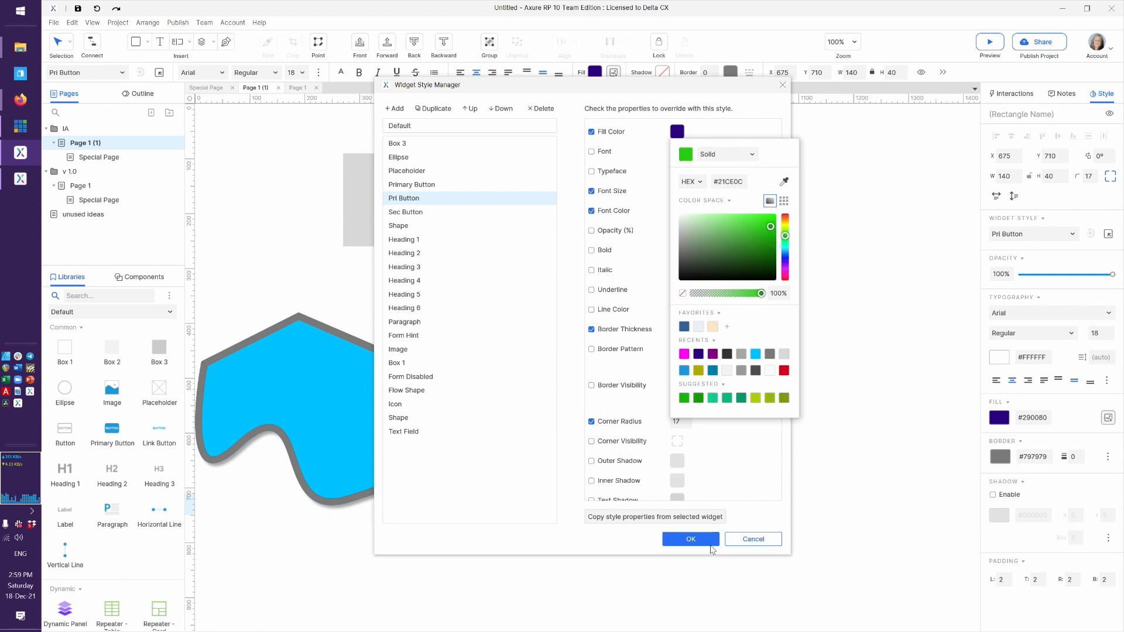
left_click(689, 539)
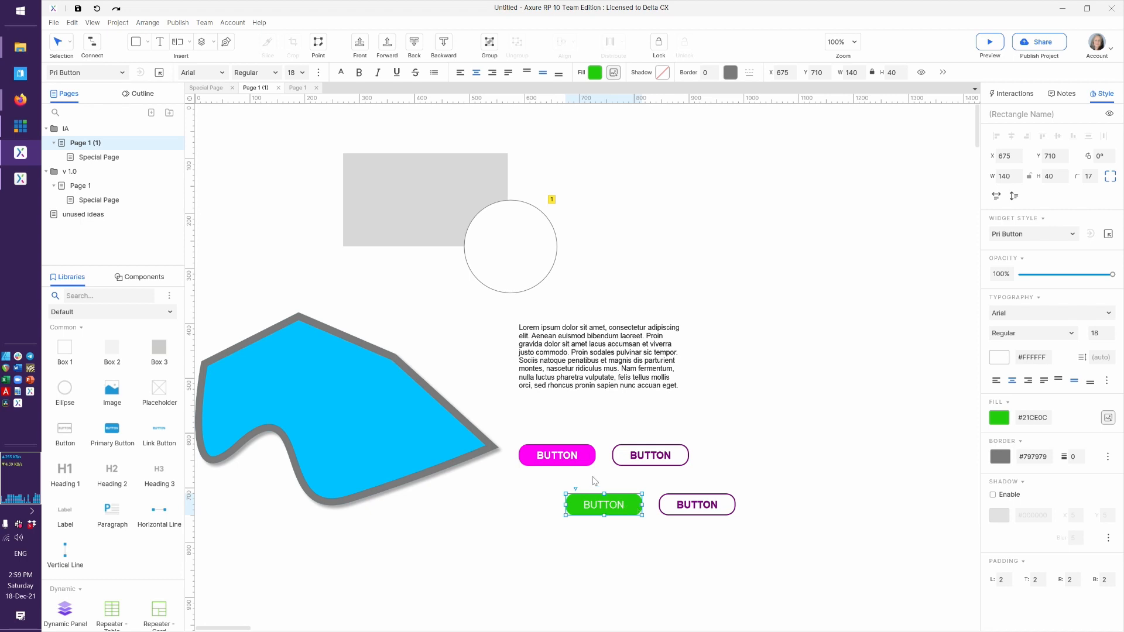
left_click(556, 455)
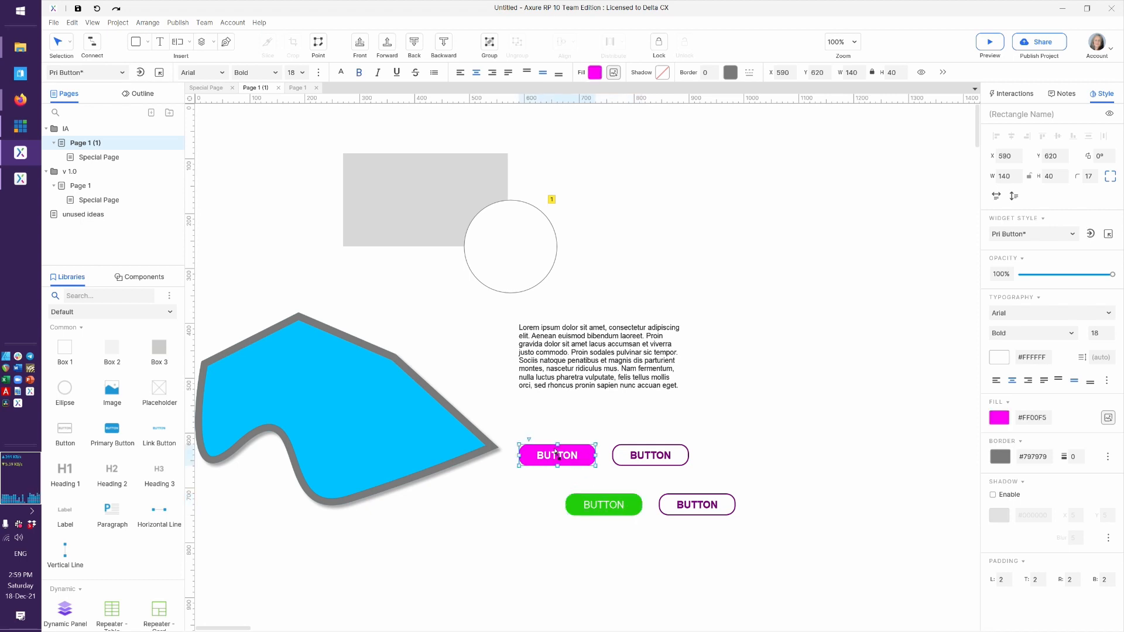
mouse_move(666, 299)
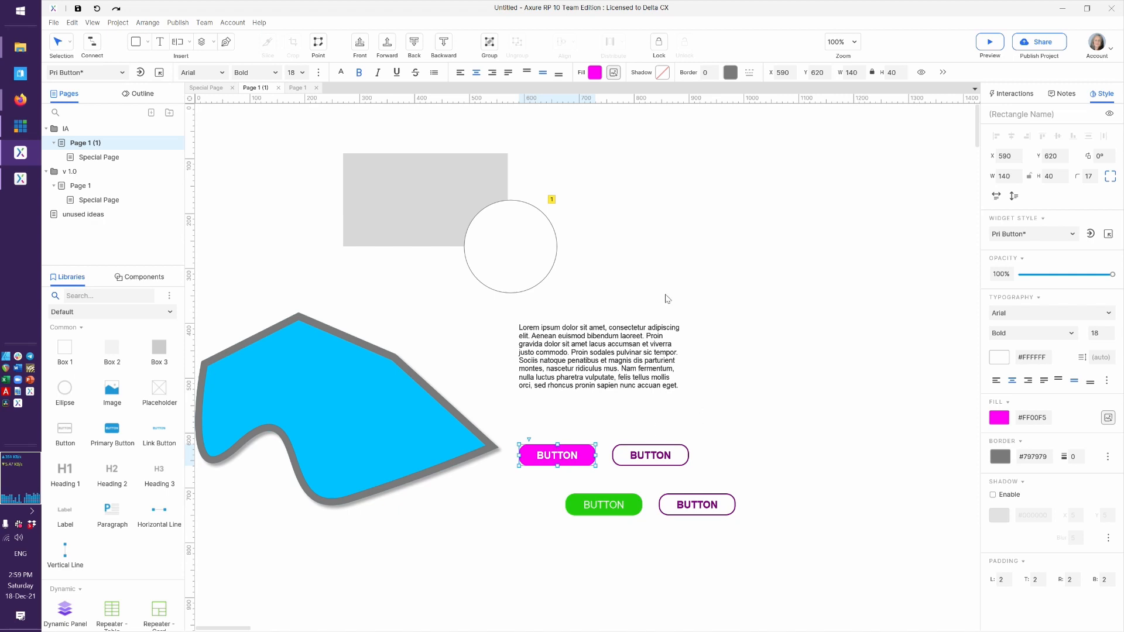
mouse_move(976, 338)
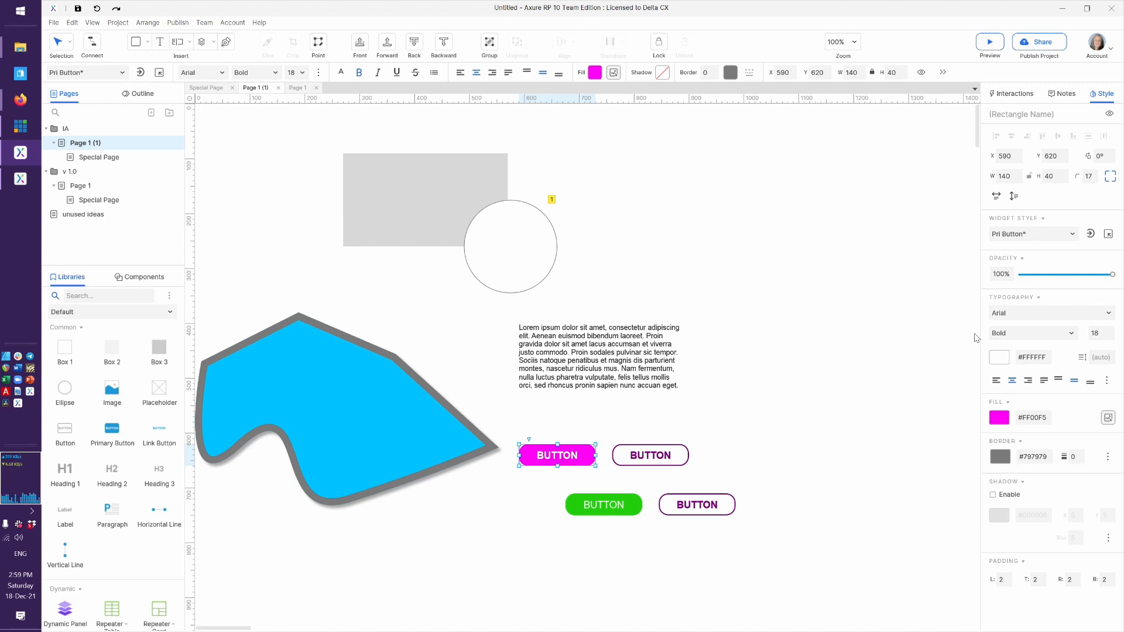
left_click(1025, 233)
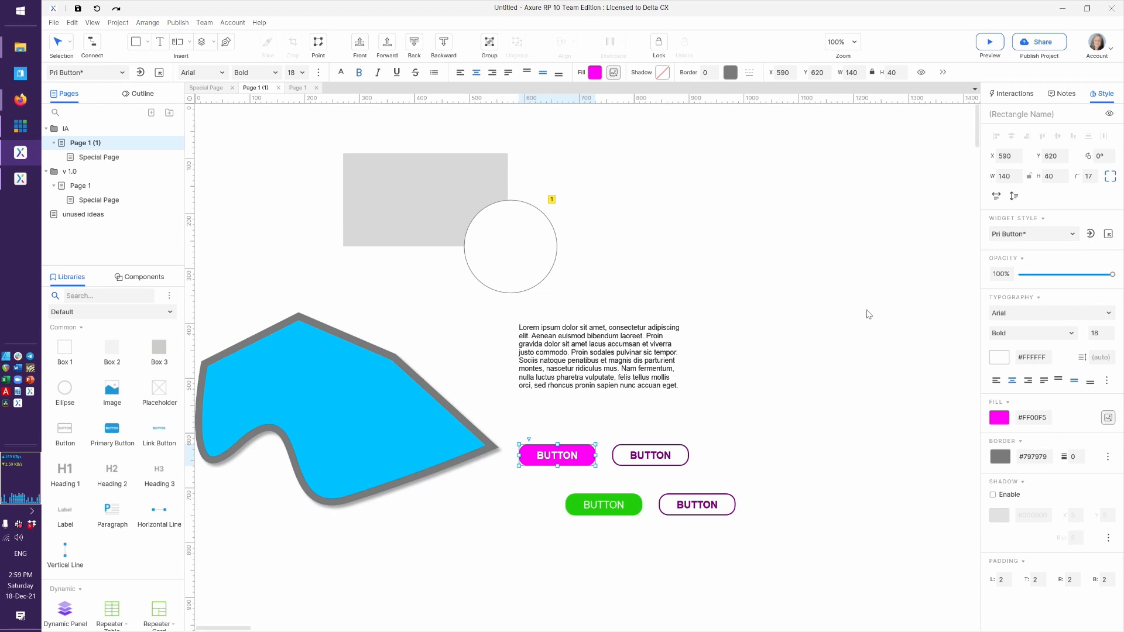
mouse_move(706, 480)
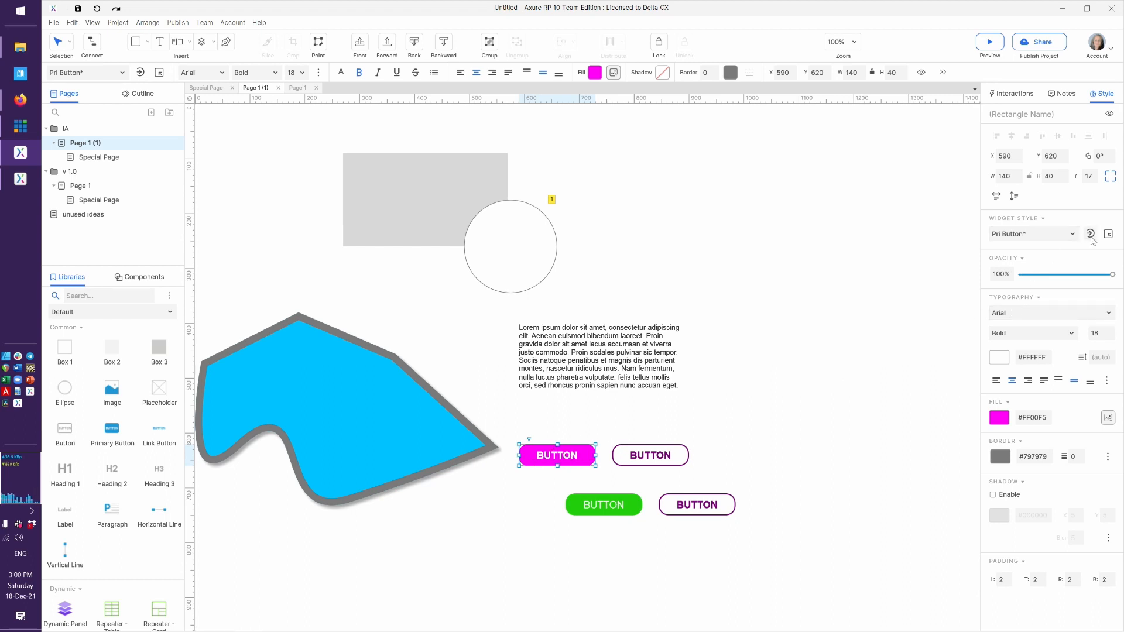
mouse_move(1089, 234)
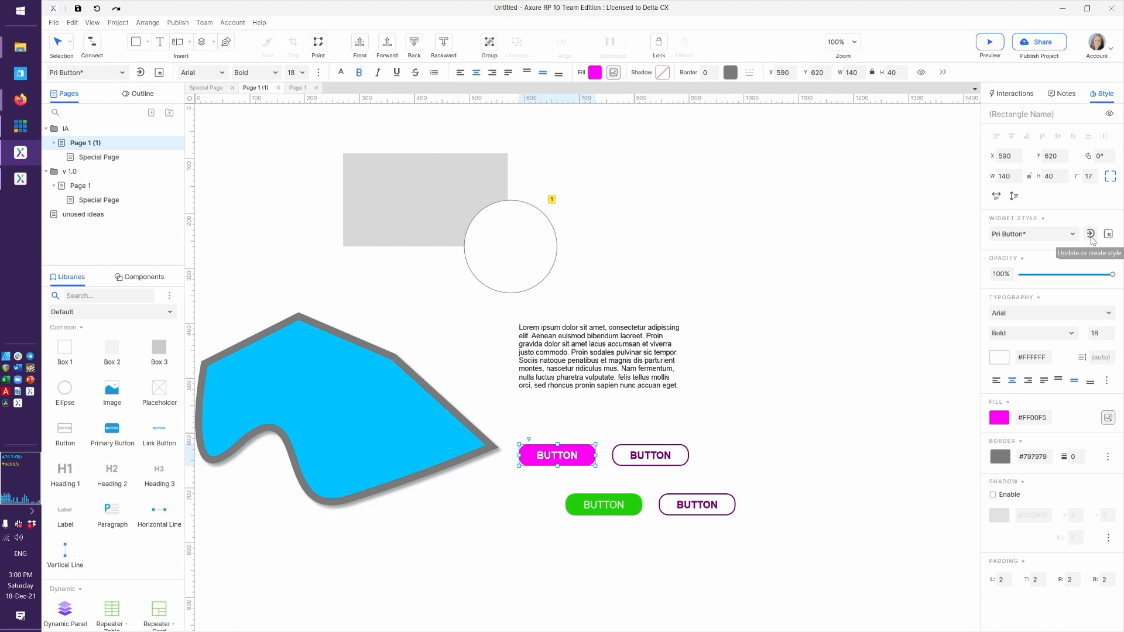
Update the Pri Button style from the magenta button's overrides so both buttons turn magenta.
left_click(1089, 234)
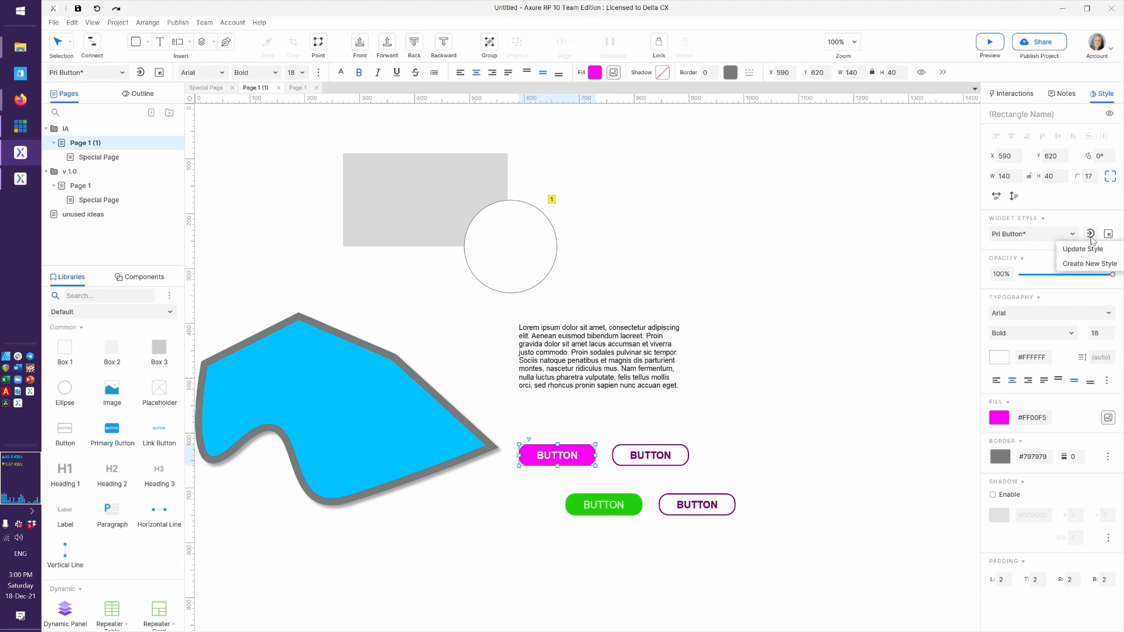
left_click(1080, 248)
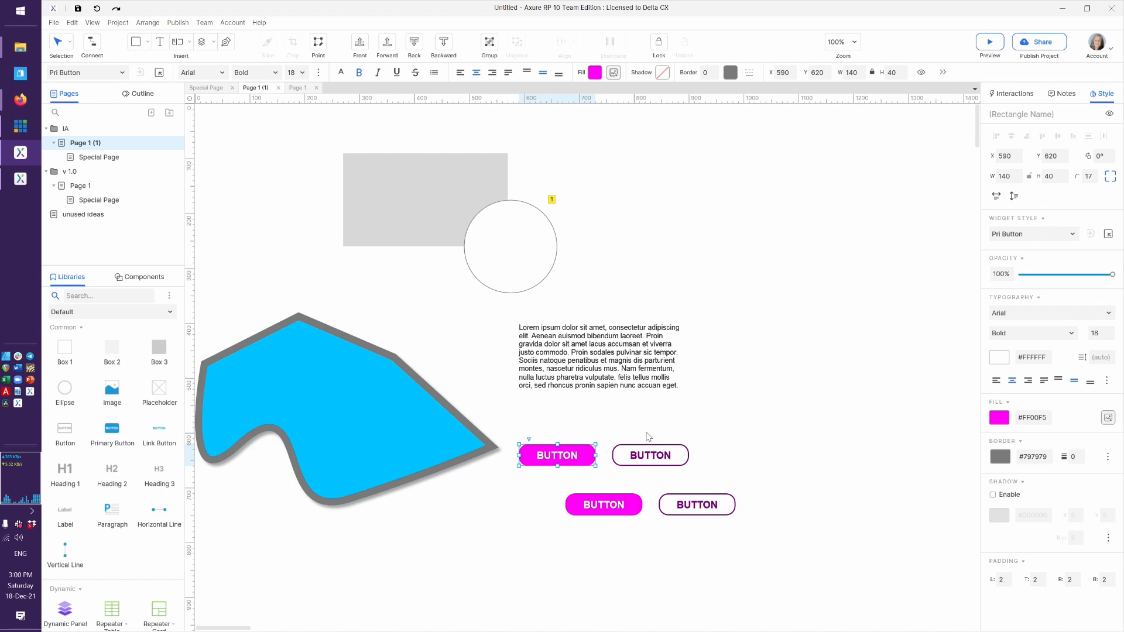
mouse_move(544, 400)
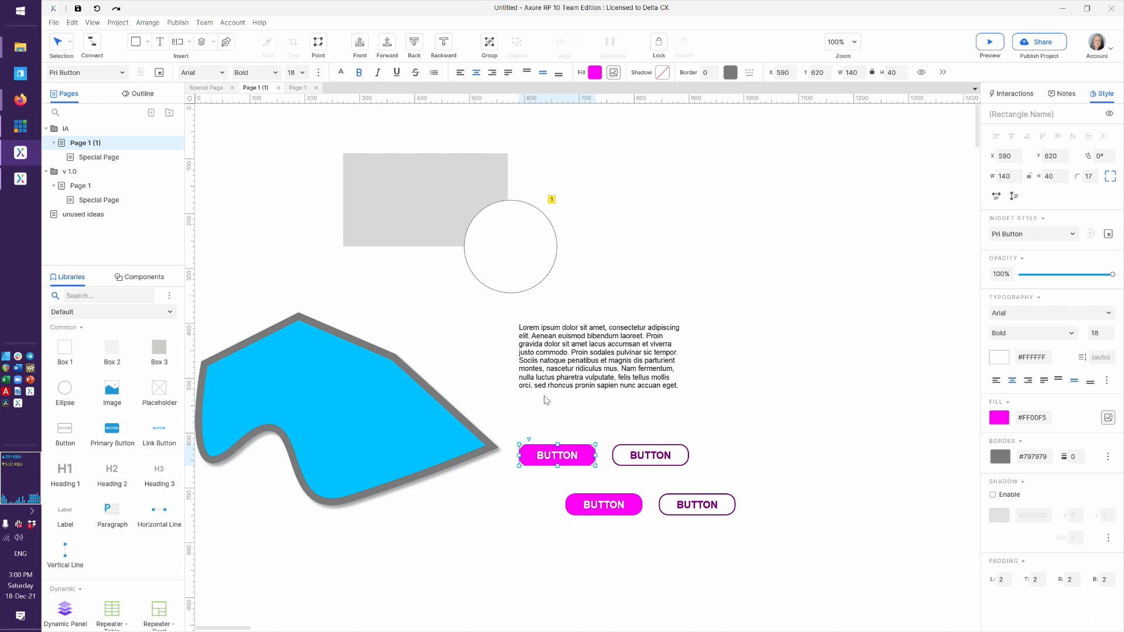
mouse_move(797, 327)
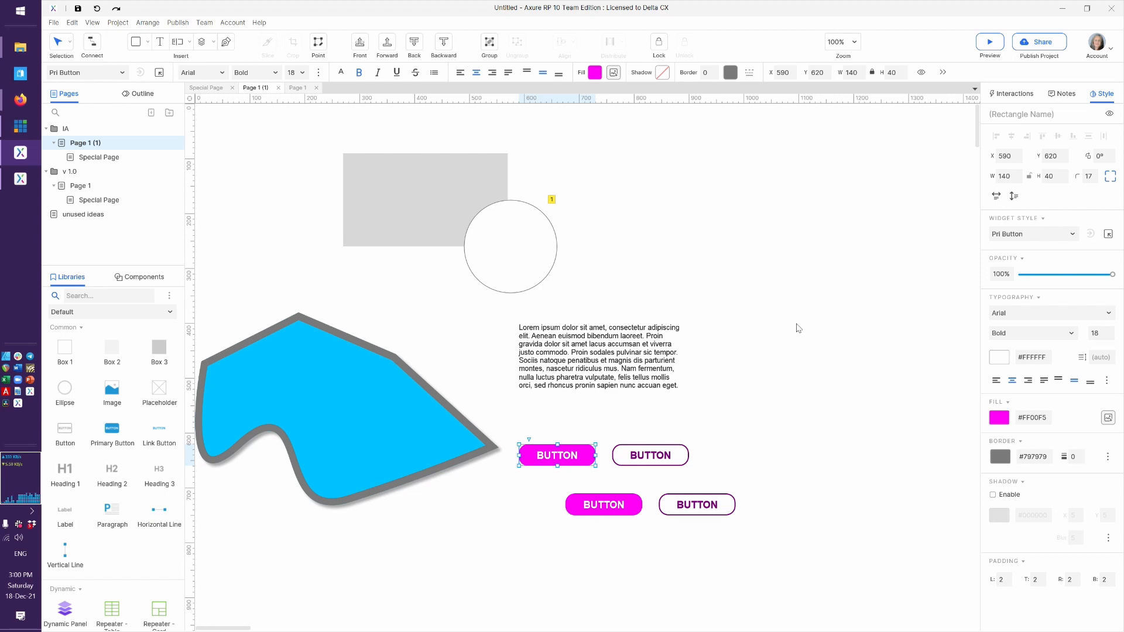
mouse_move(159, 429)
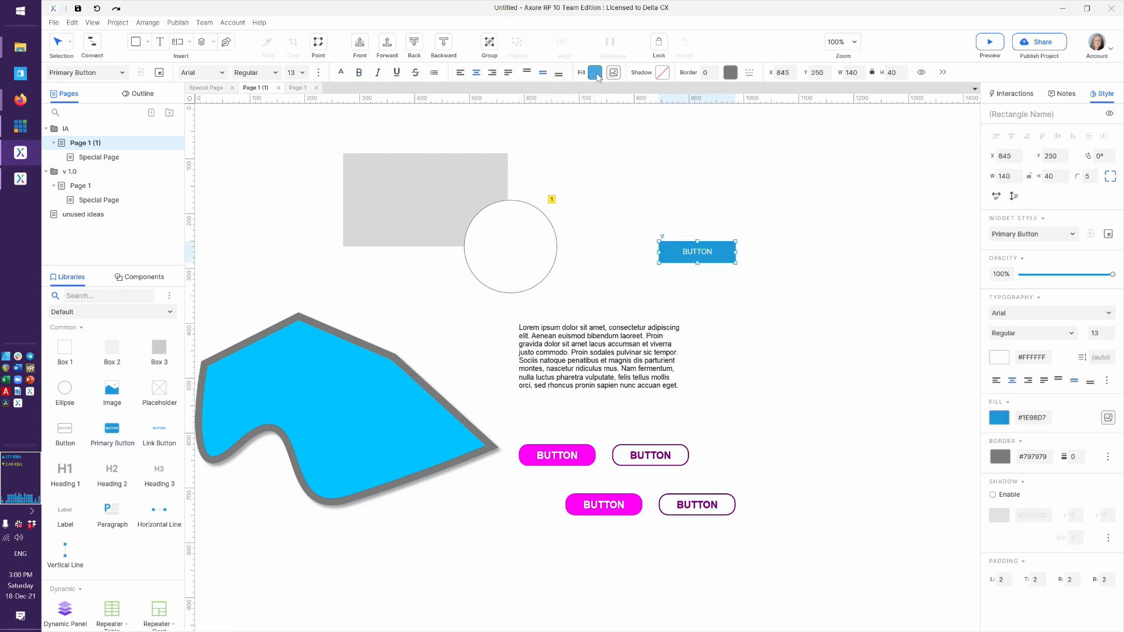
Give the green primary button Courier New text at size 18.
left_click(595, 71)
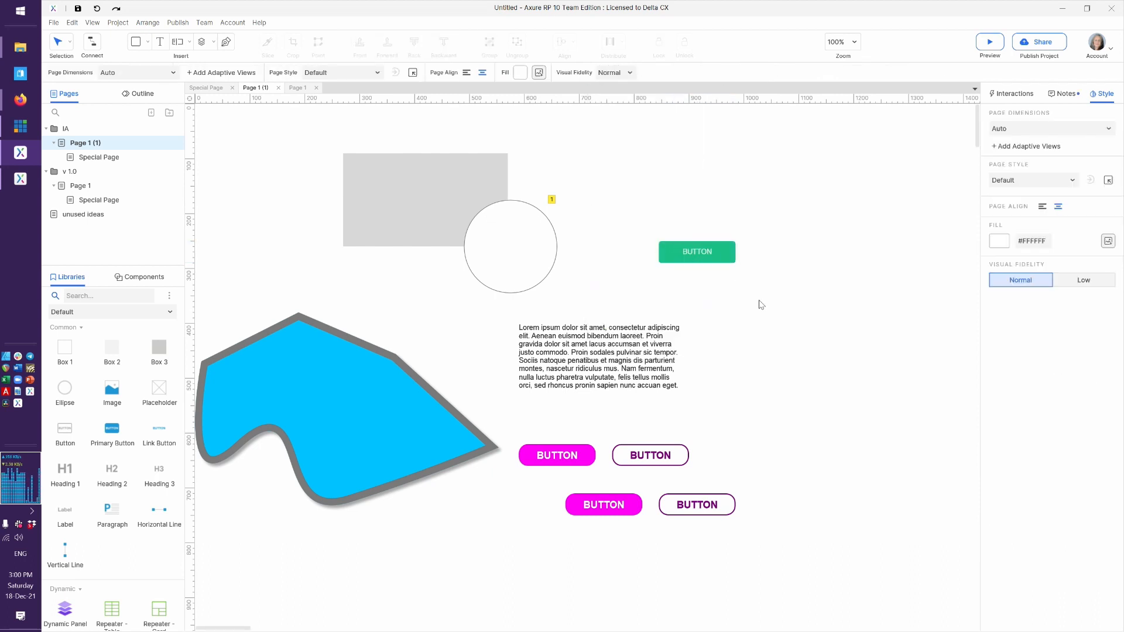
mouse_move(685, 269)
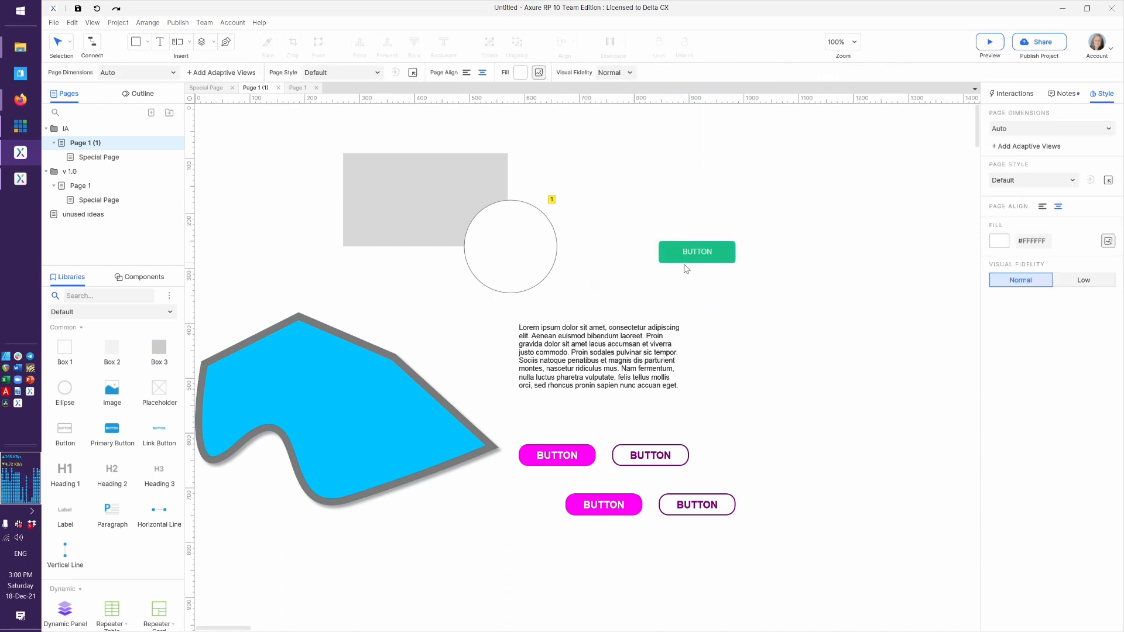
left_click(695, 251)
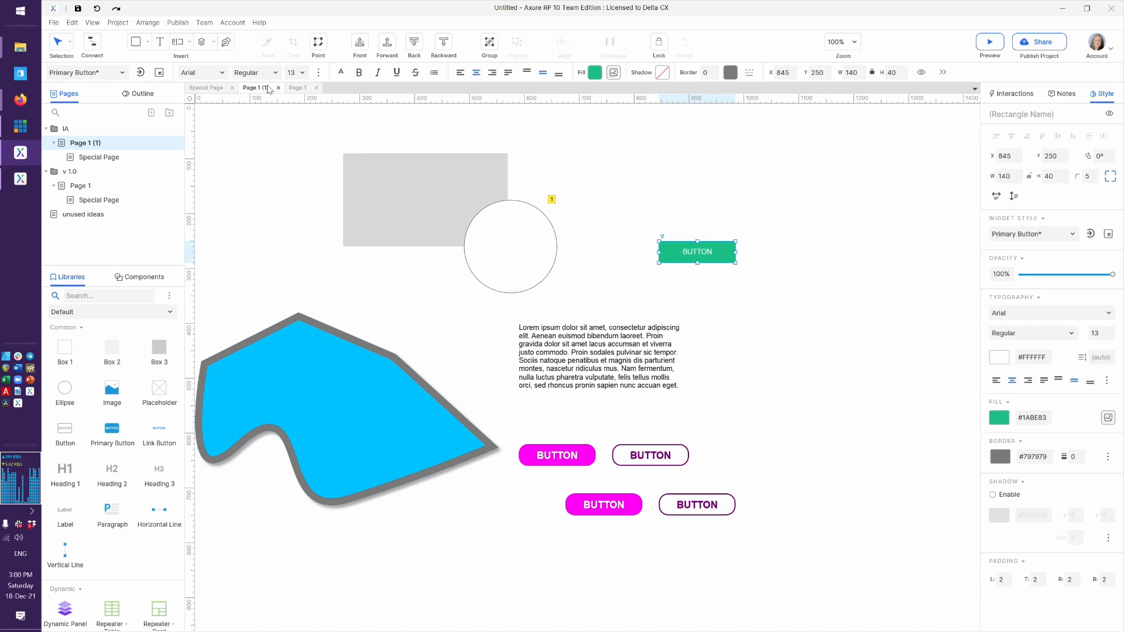
left_click(203, 73)
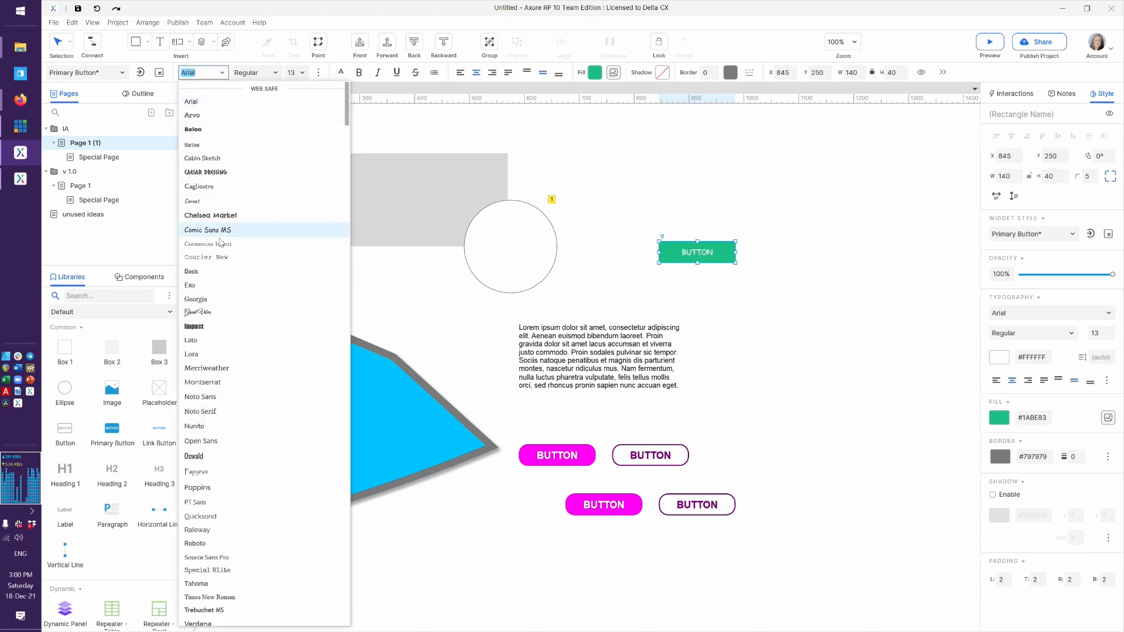
left_click(205, 256)
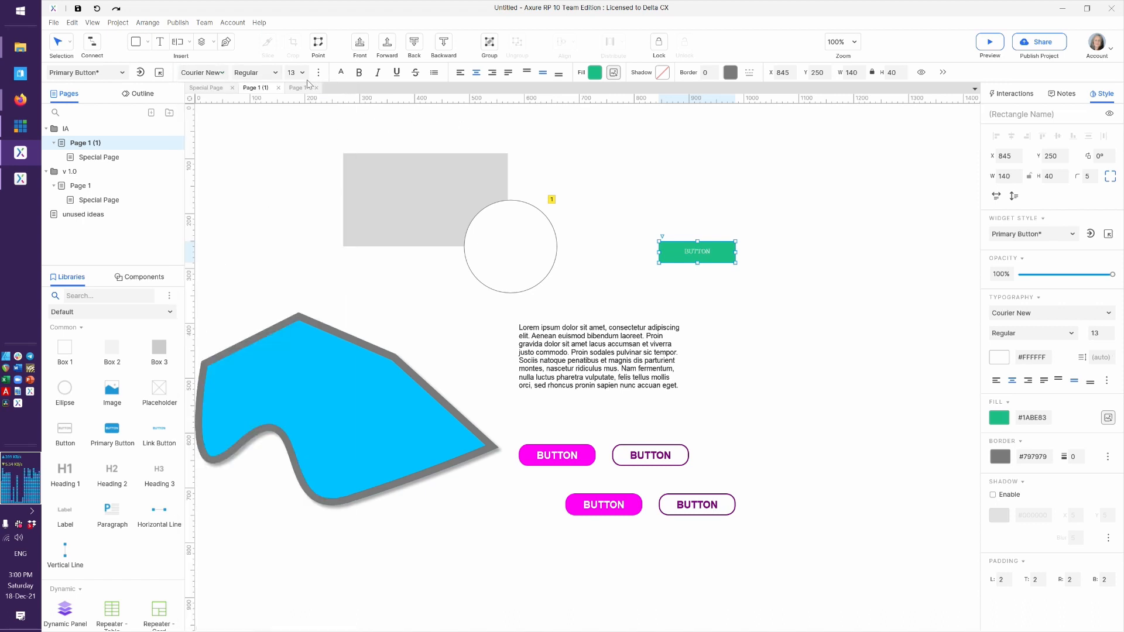
left_click(302, 73)
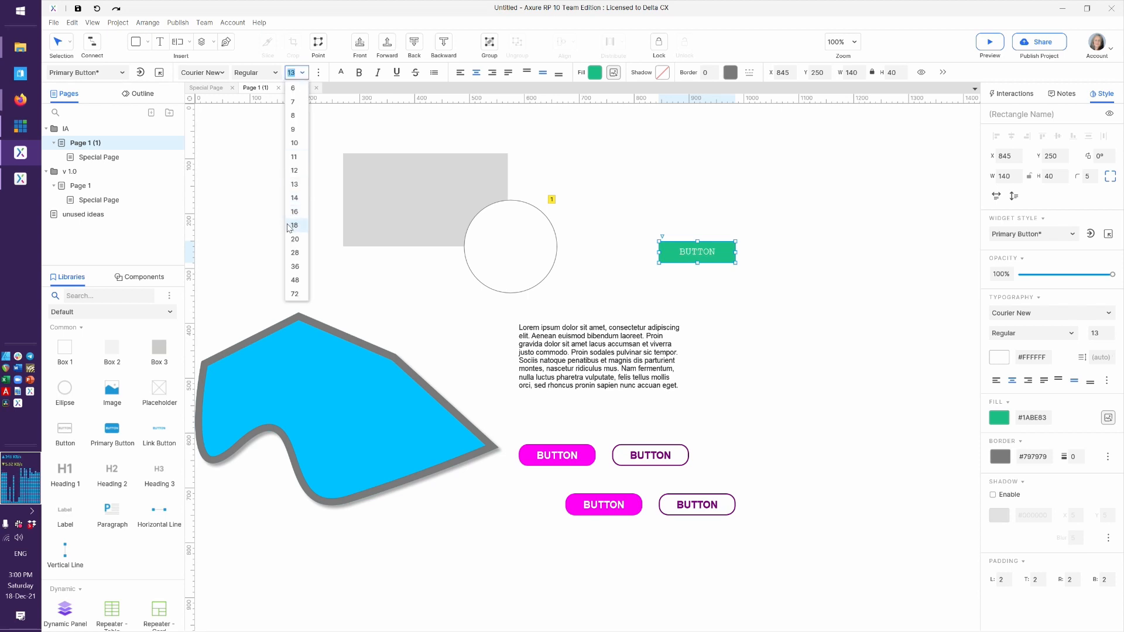
left_click(293, 225)
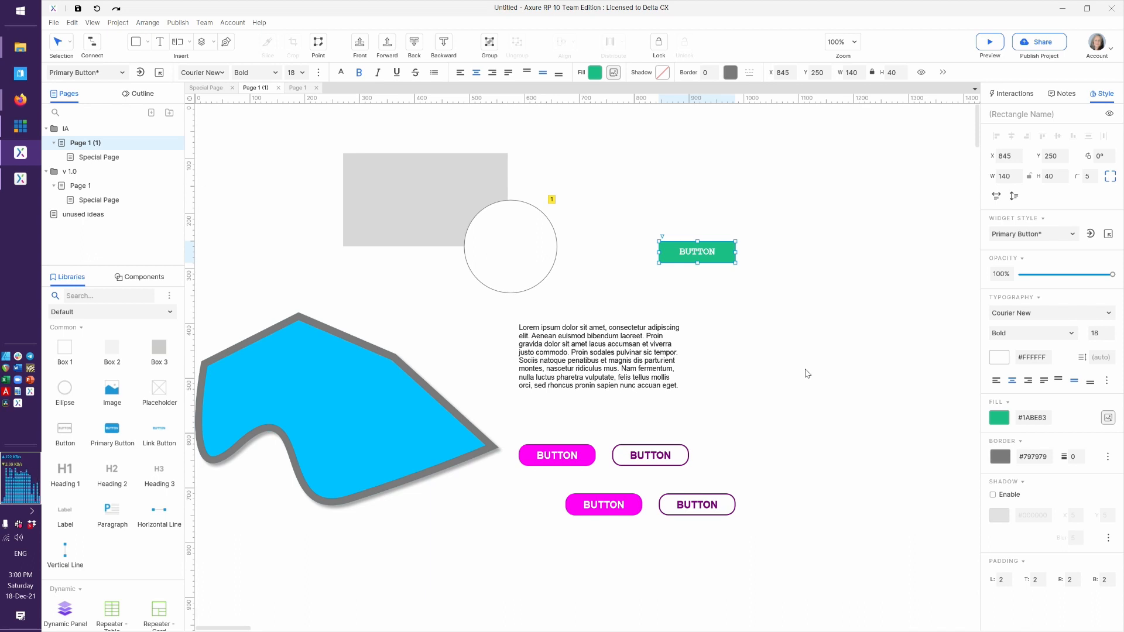
mouse_move(842, 270)
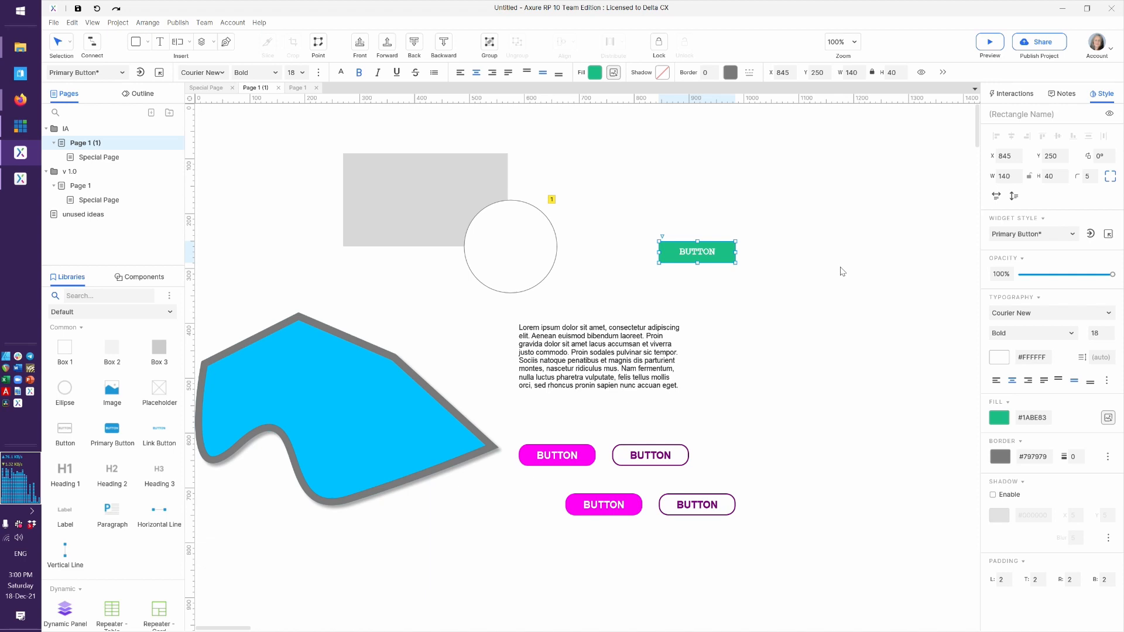
Create a new widget style named 'Button v2' from the green button's formatting.
left_click(1091, 234)
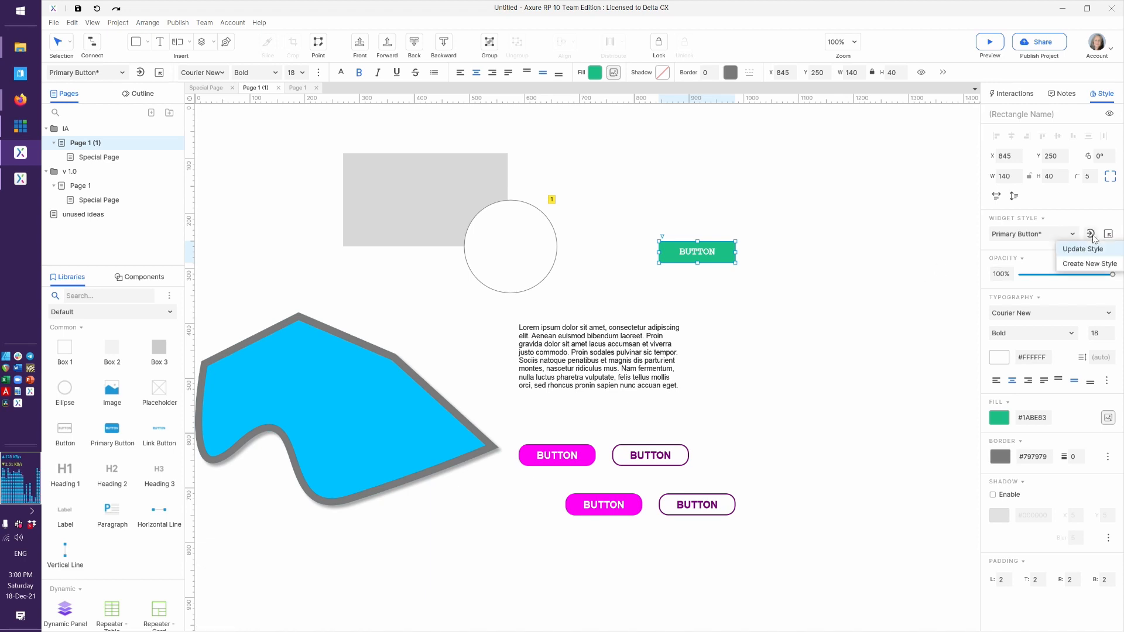
mouse_move(105, 47)
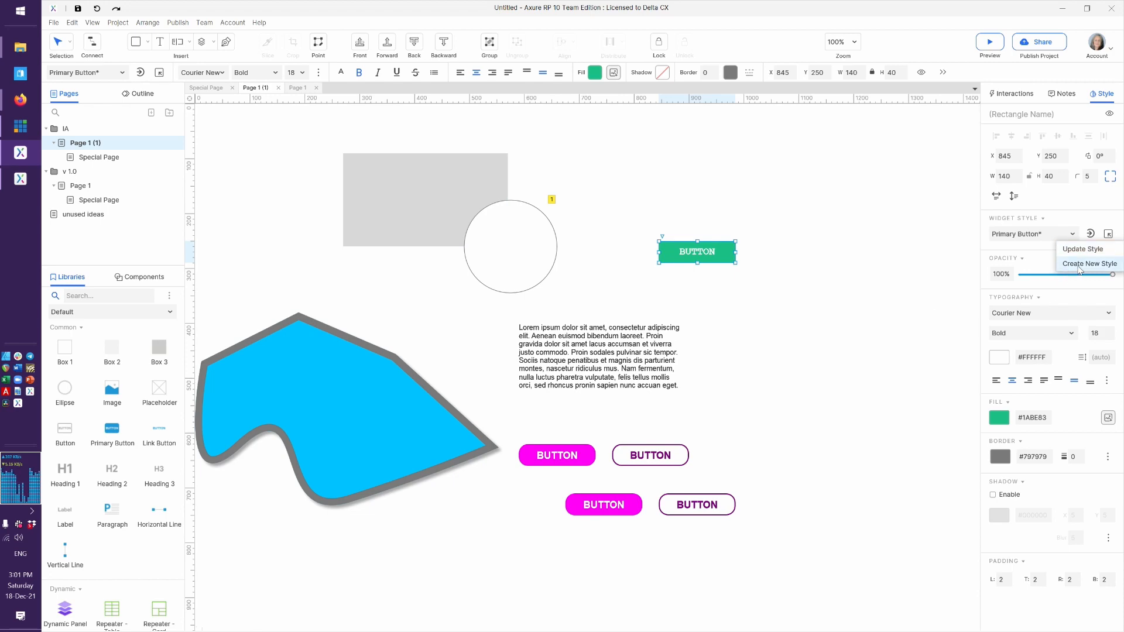
left_click(1088, 264)
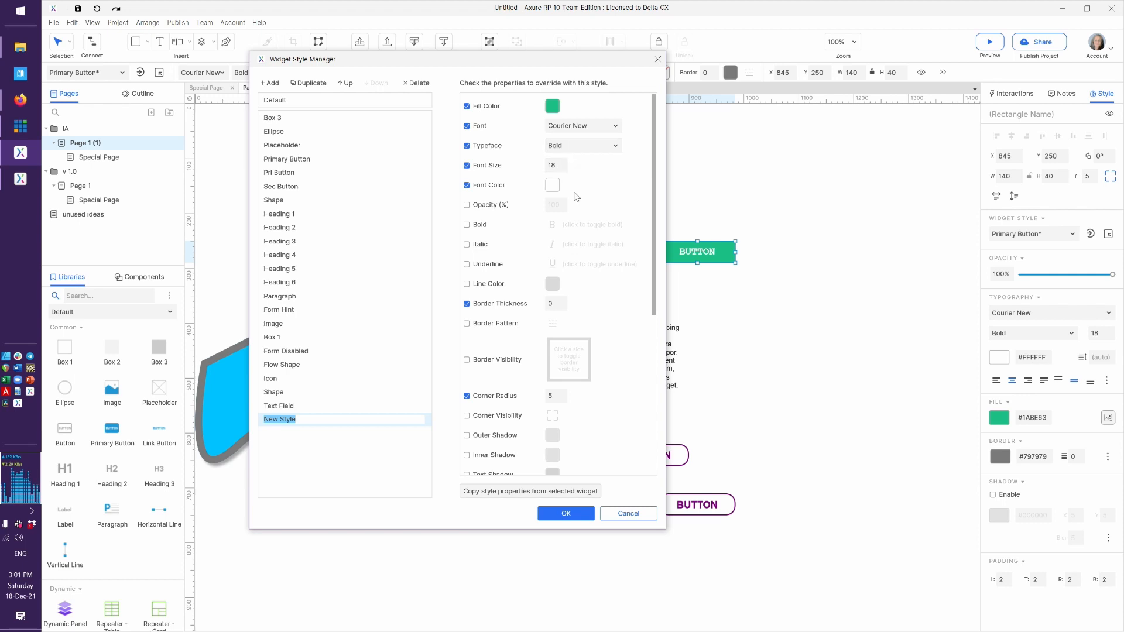
mouse_move(321, 414)
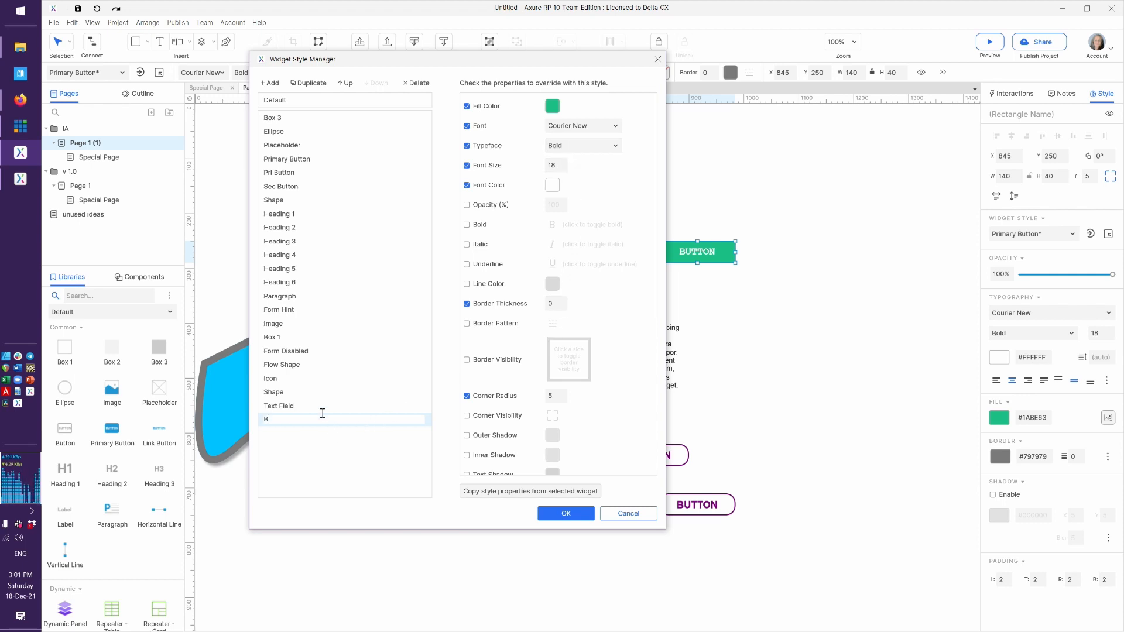
type("Button v2")
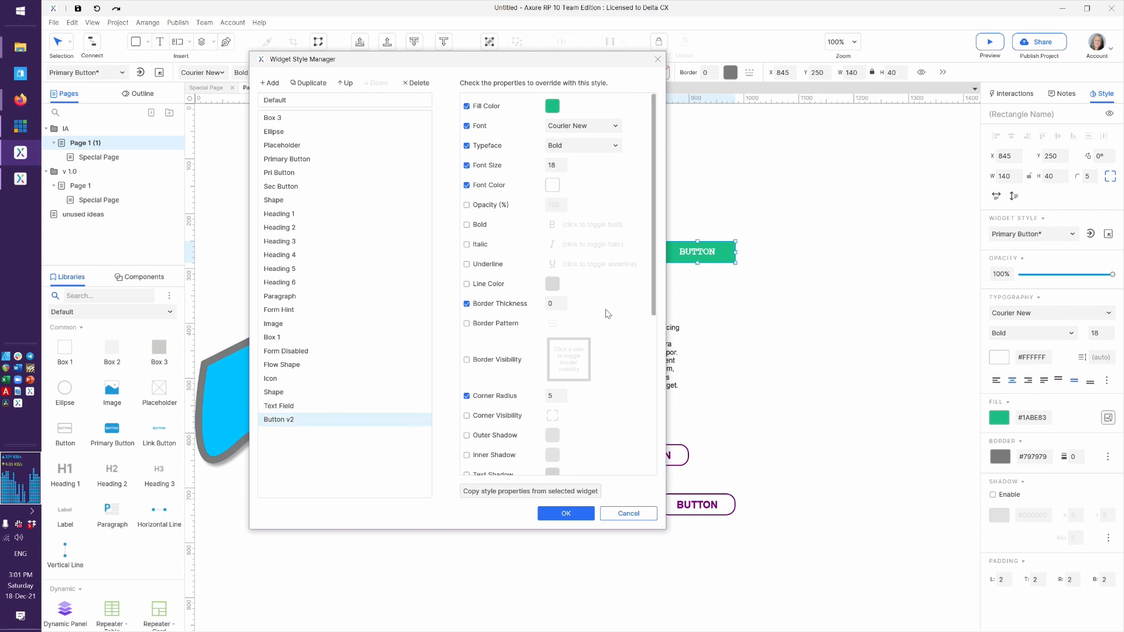
left_click(565, 512)
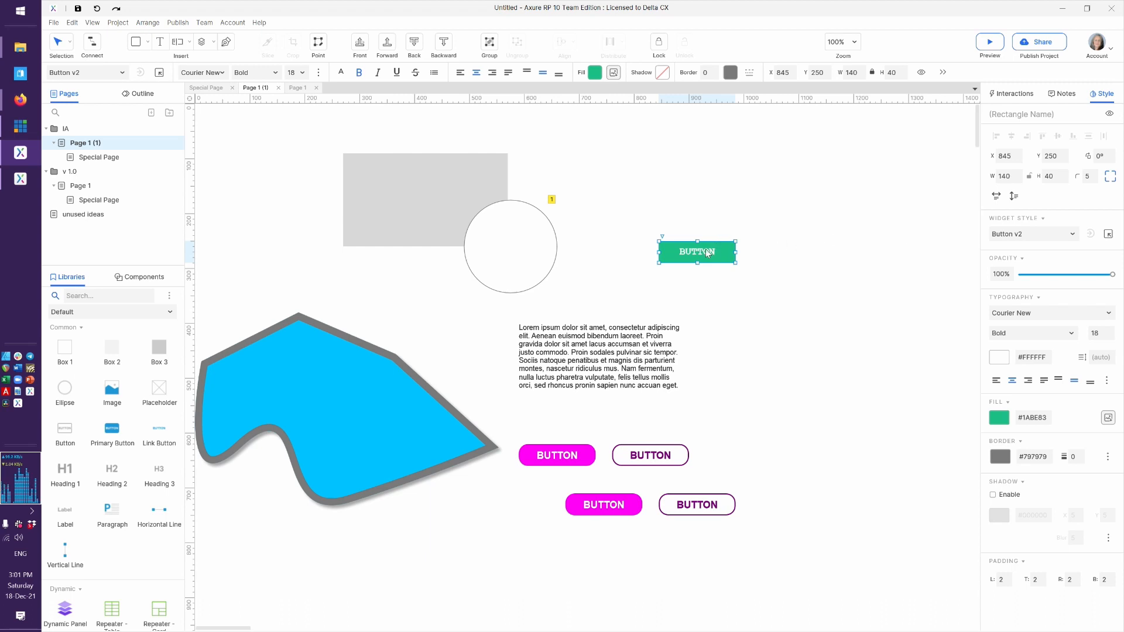
mouse_move(707, 257)
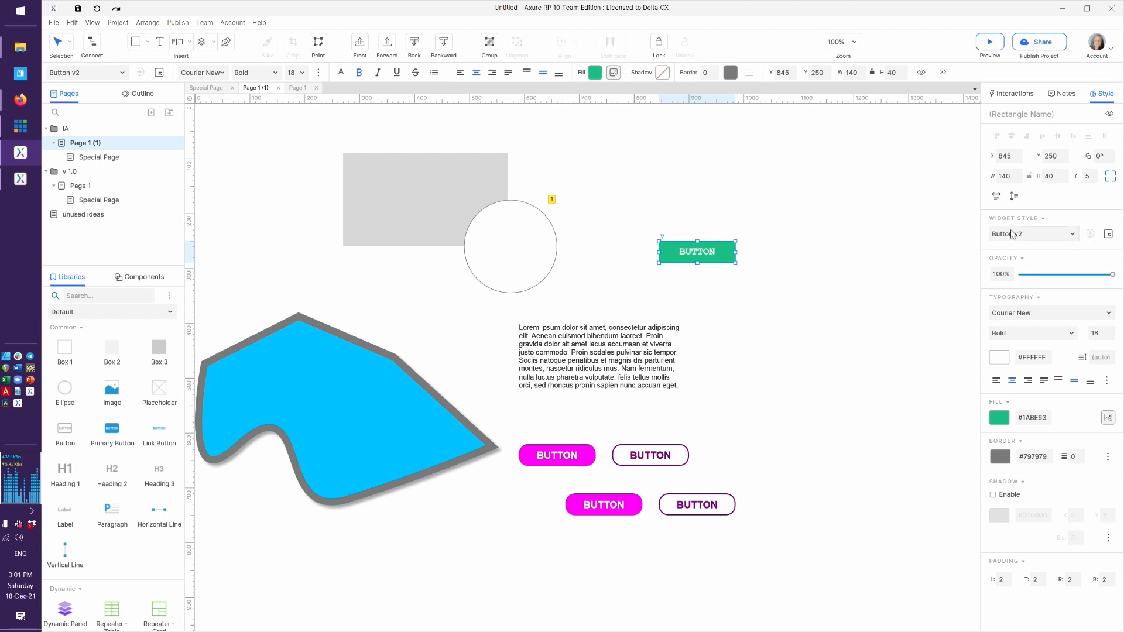
Select the pale orange button and show its style properties.
left_click(81, 186)
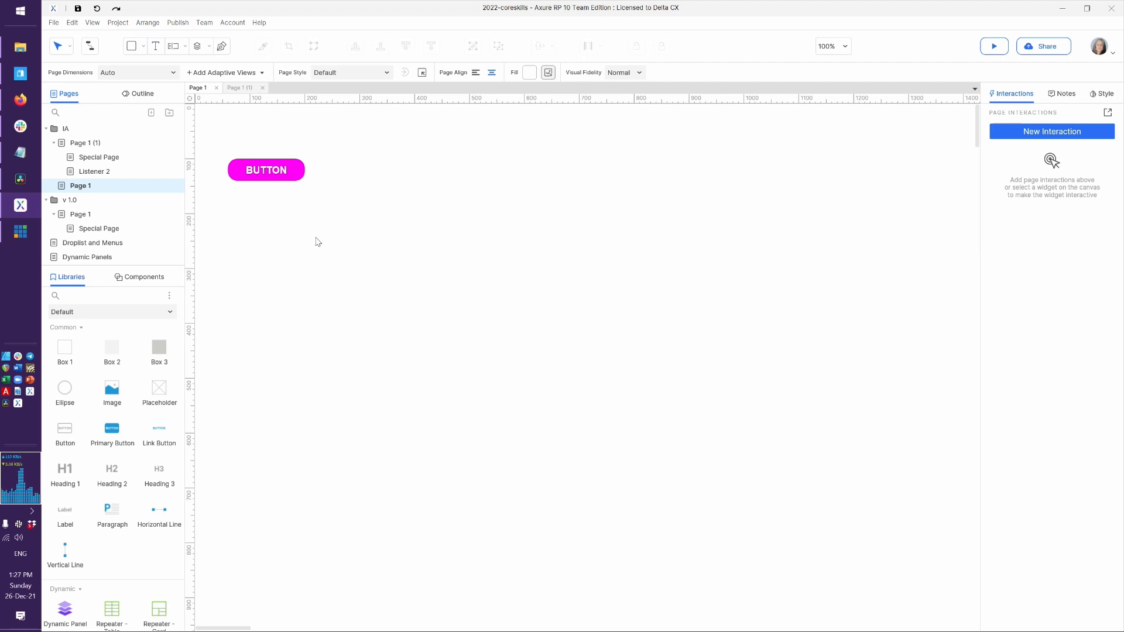
mouse_move(296, 190)
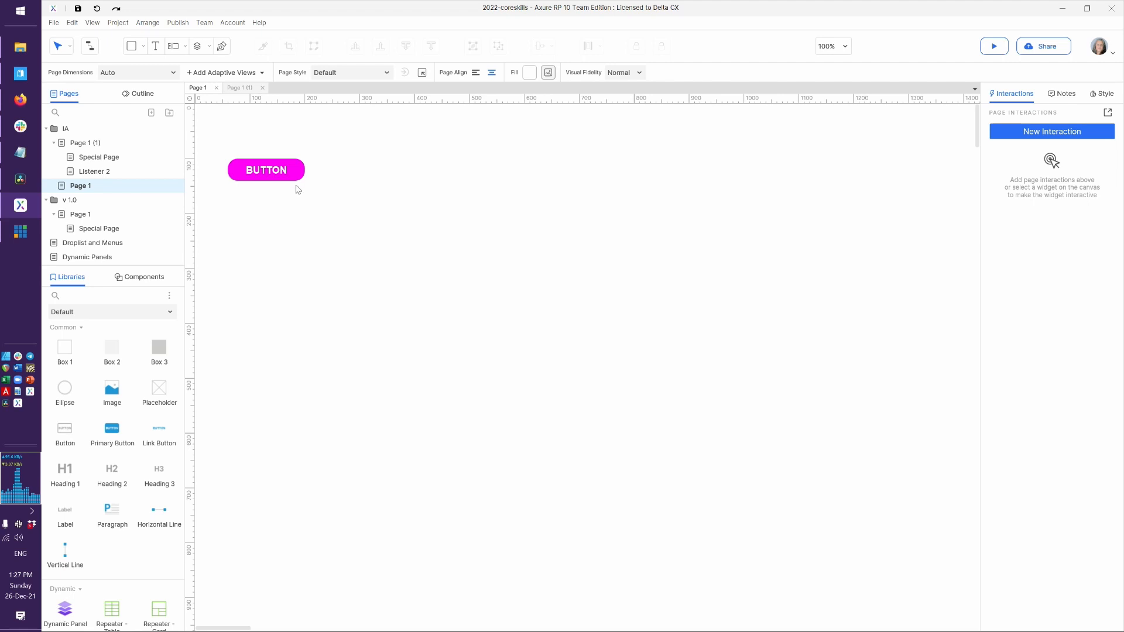
left_click(266, 170)
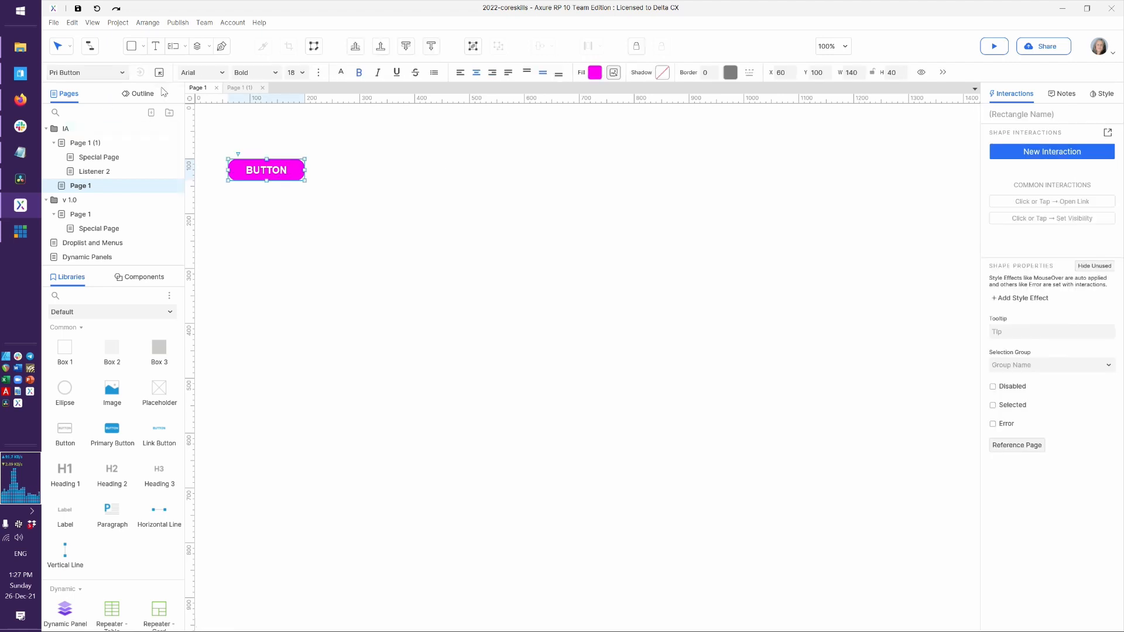
left_click(594, 71)
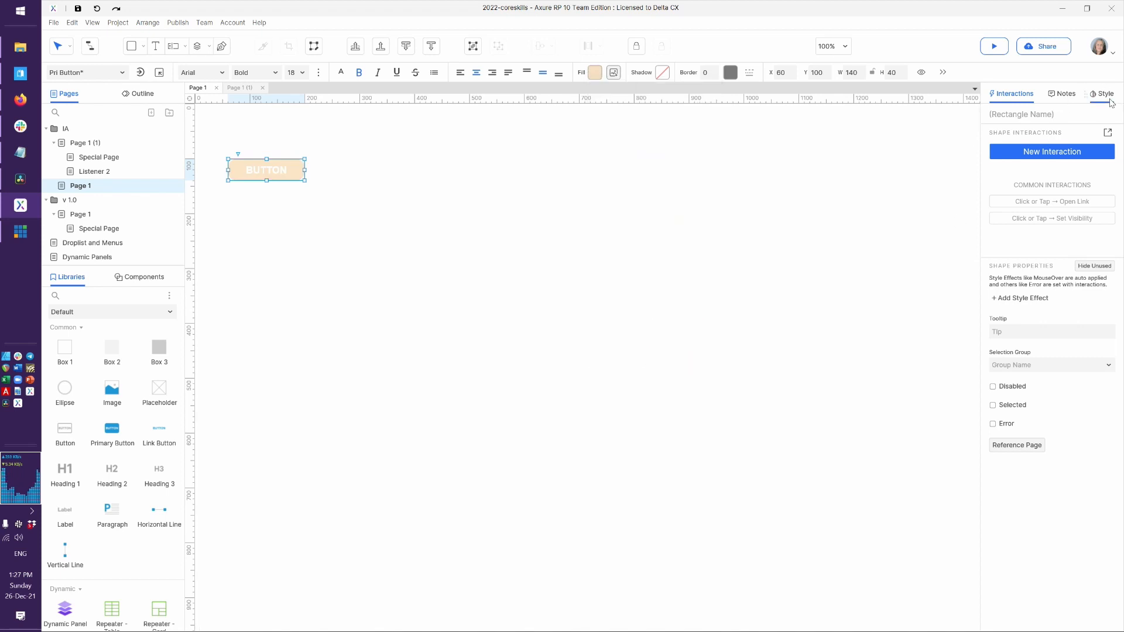
left_click(1106, 94)
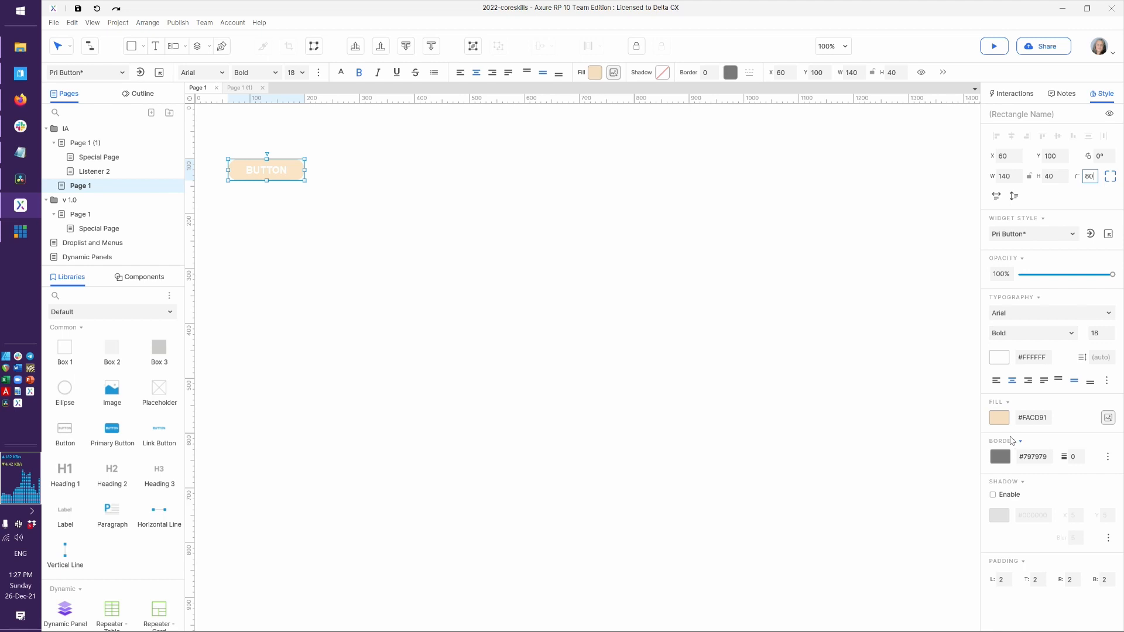
Set the button's border colour to the recent magenta and check the result.
left_click(999, 457)
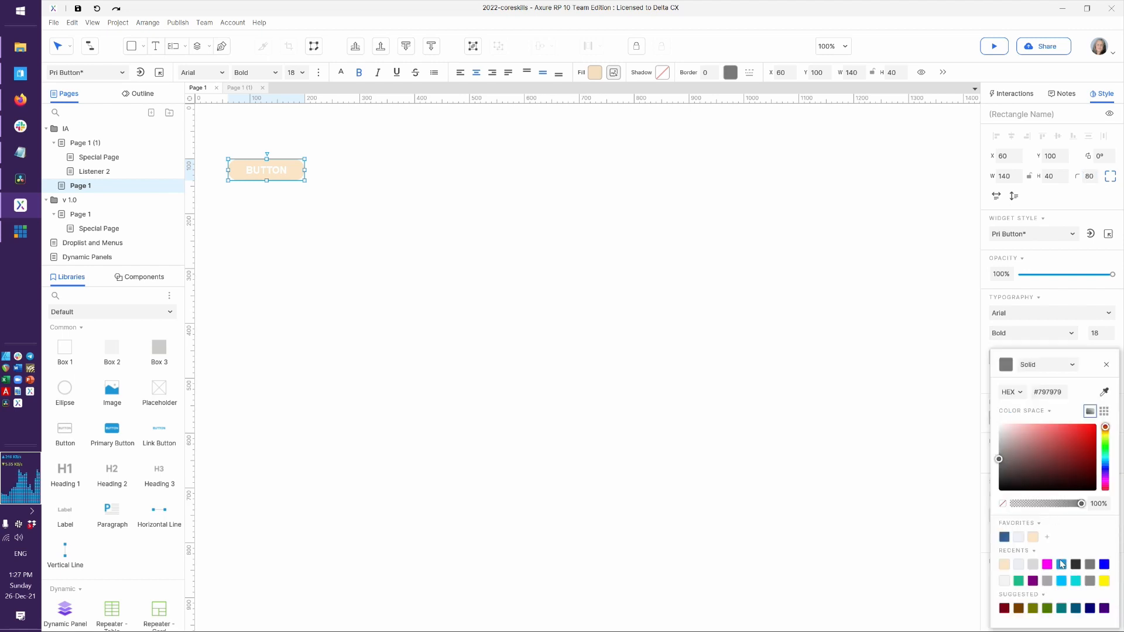
left_click(1047, 564)
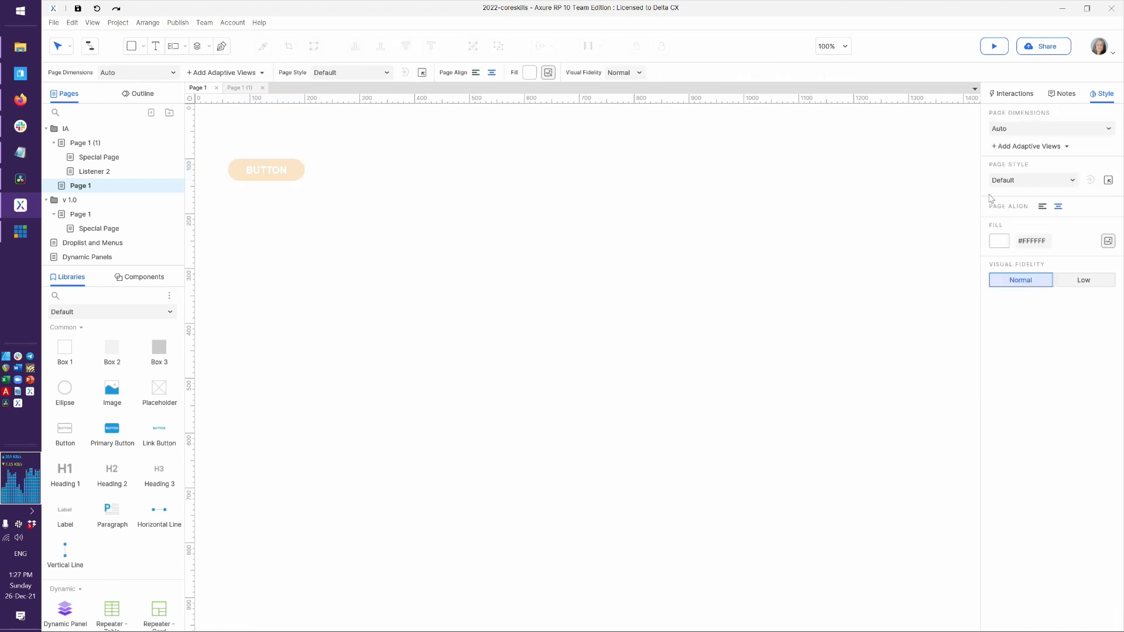
left_click(266, 169)
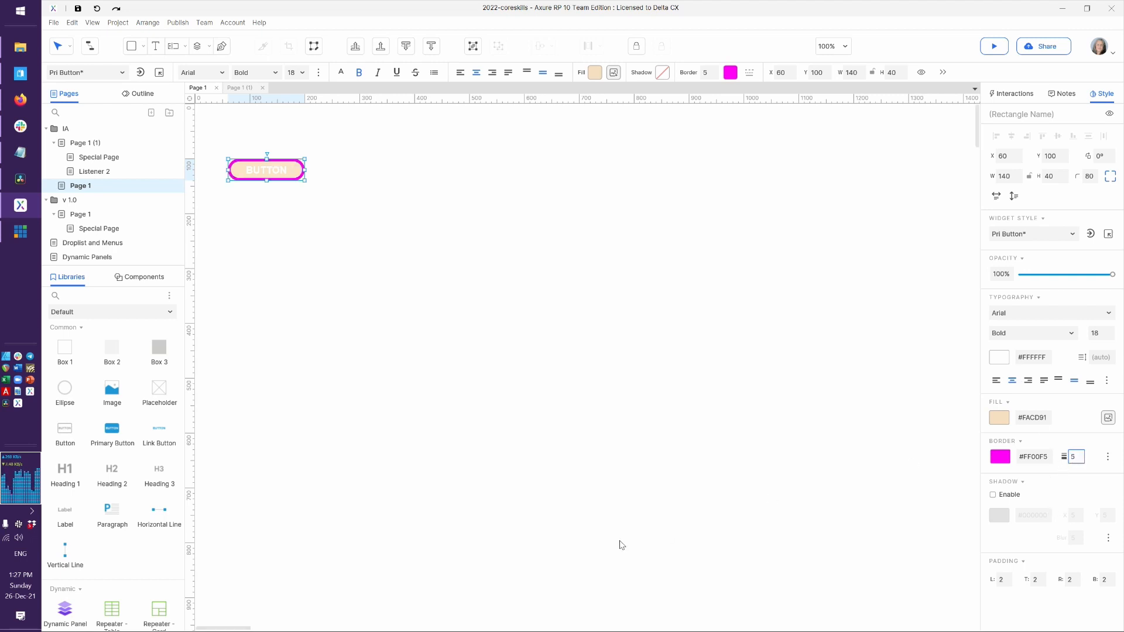
left_click(358, 369)
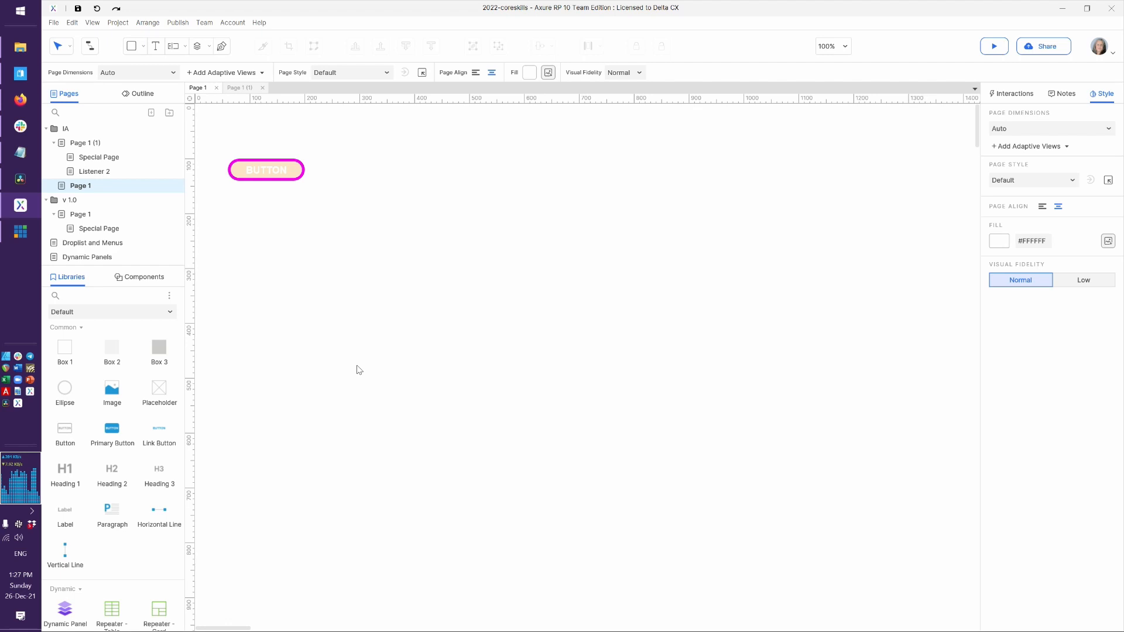
mouse_move(292, 188)
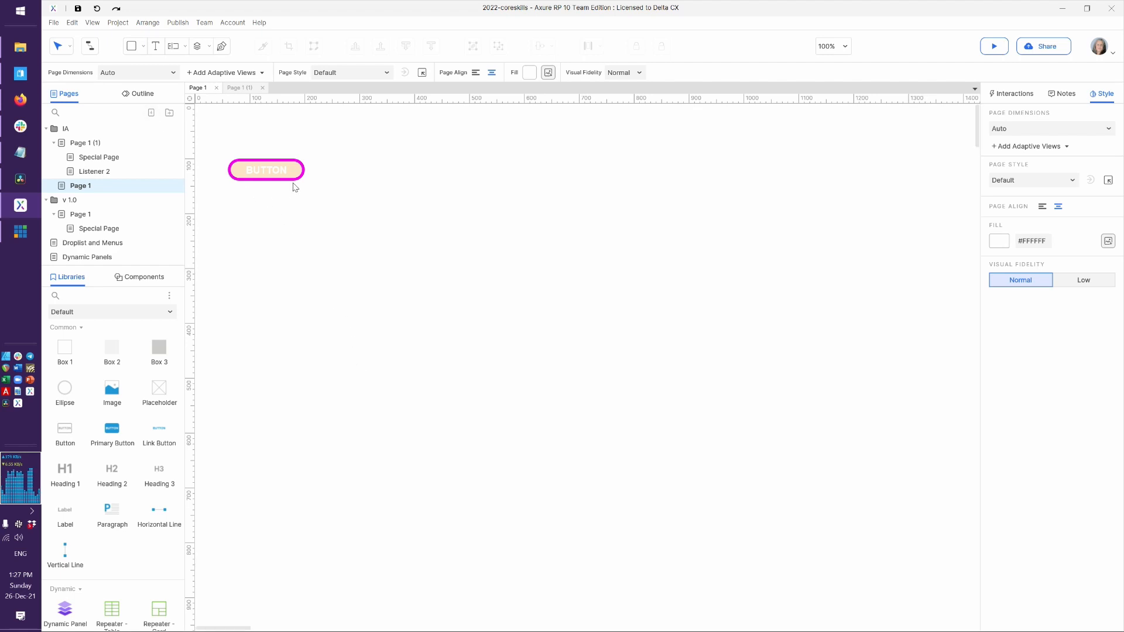
left_click(266, 170)
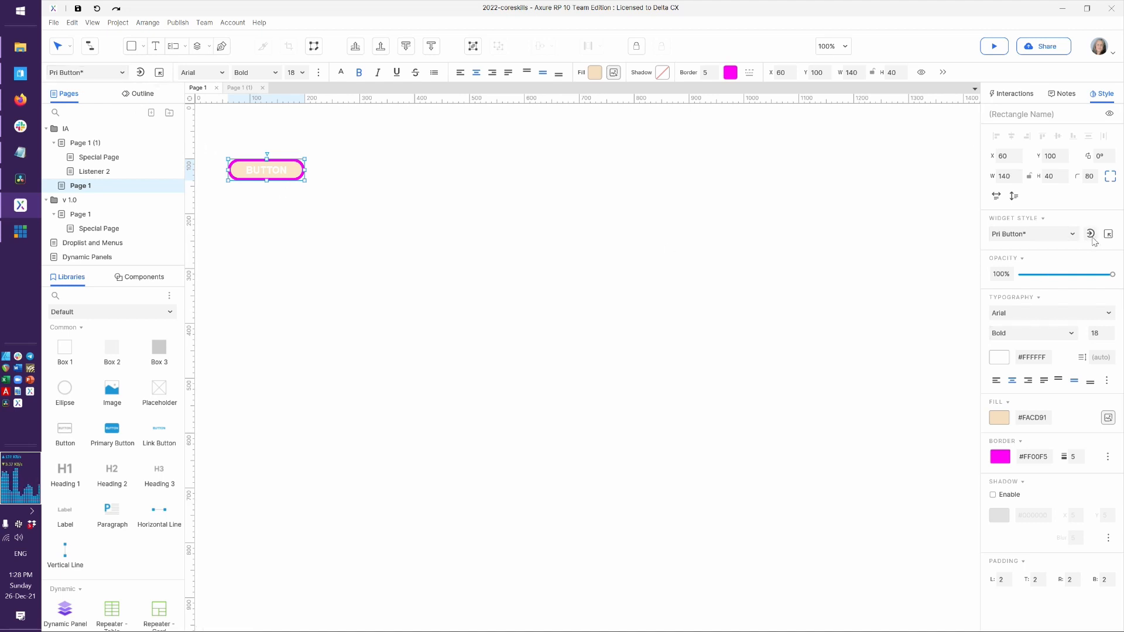
mouse_move(358, 243)
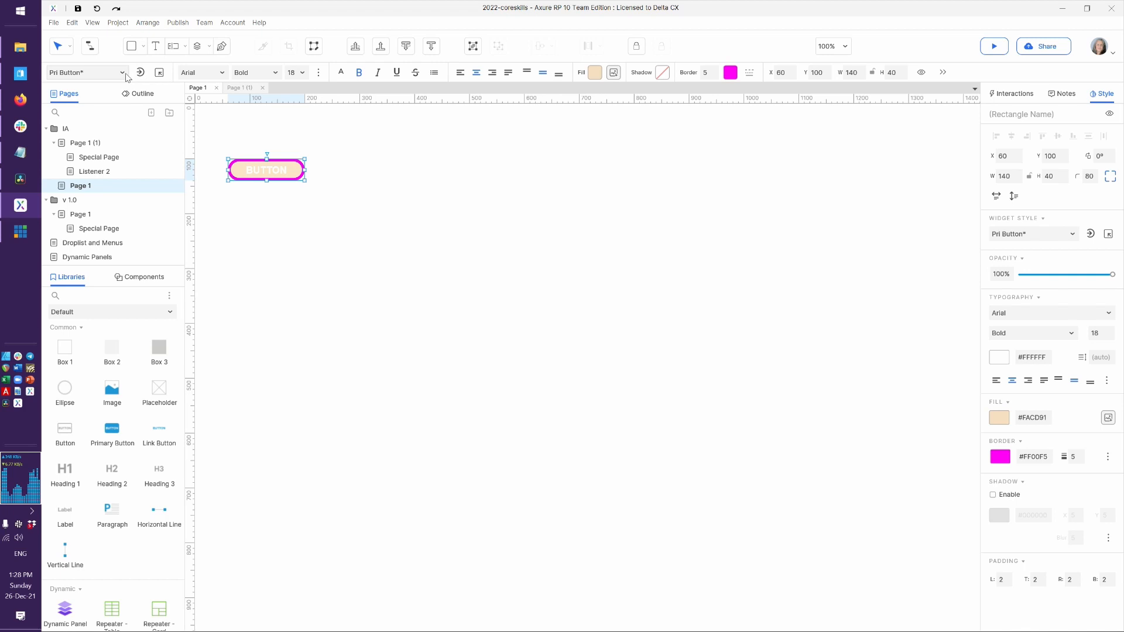
Reapply the Pri Button widget style, clearing the border and radius overrides.
left_click(86, 73)
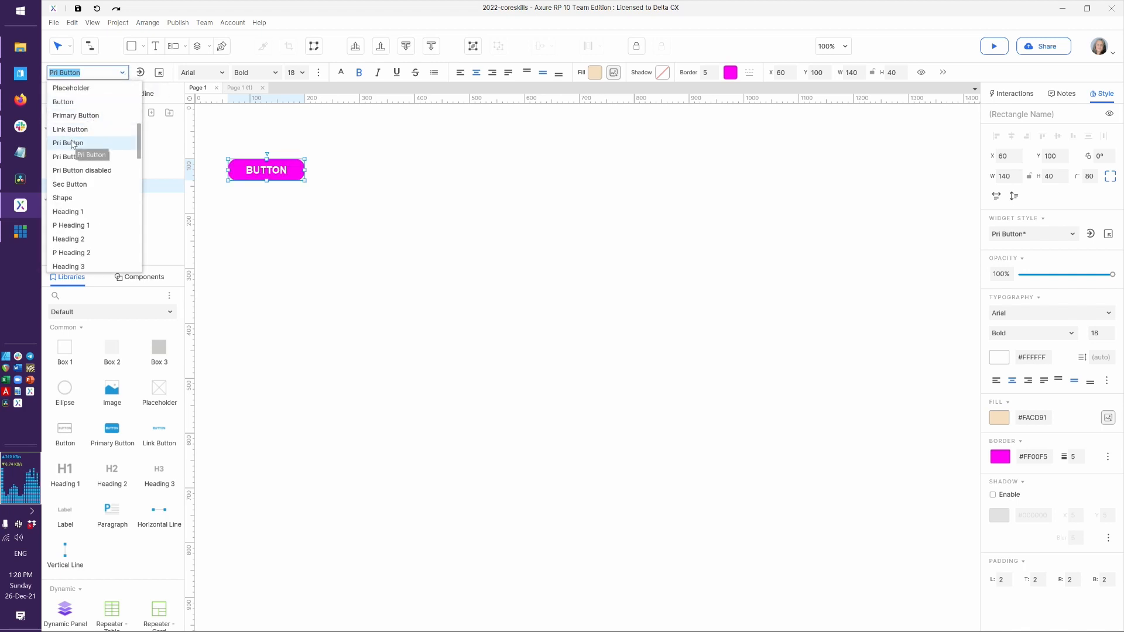
left_click(81, 156)
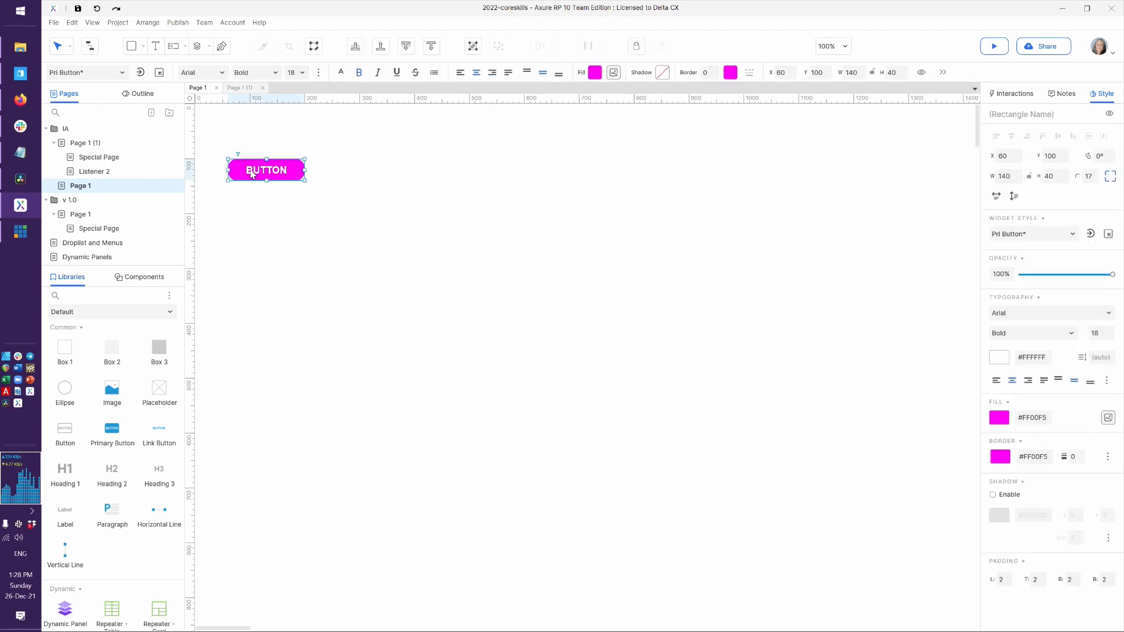
mouse_move(308, 234)
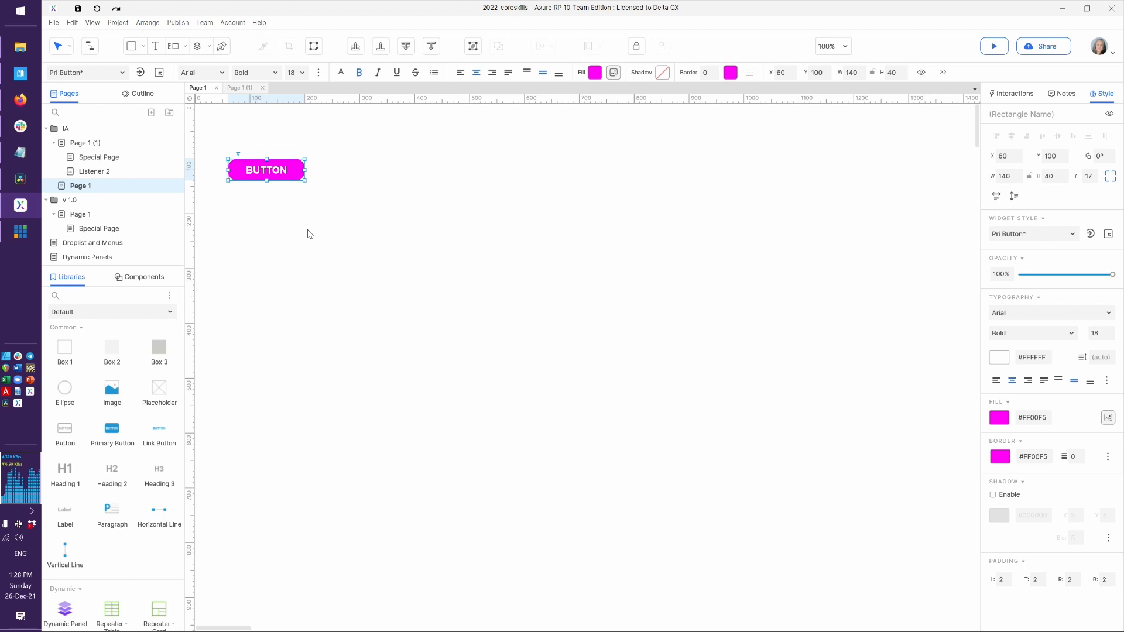
mouse_move(308, 218)
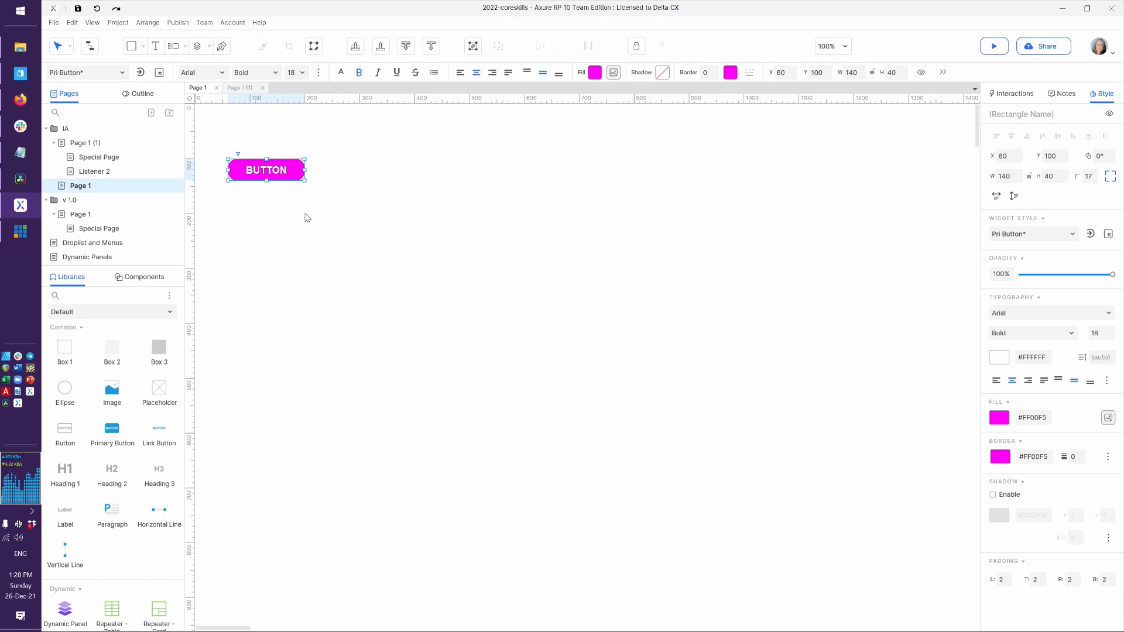
mouse_move(301, 201)
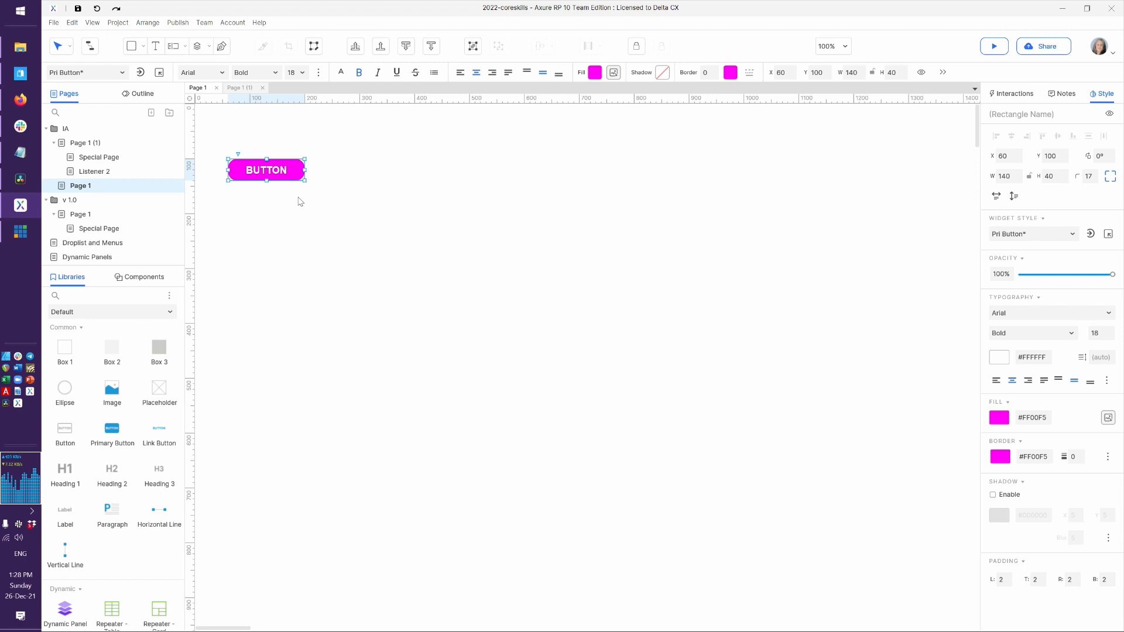
mouse_move(137, 89)
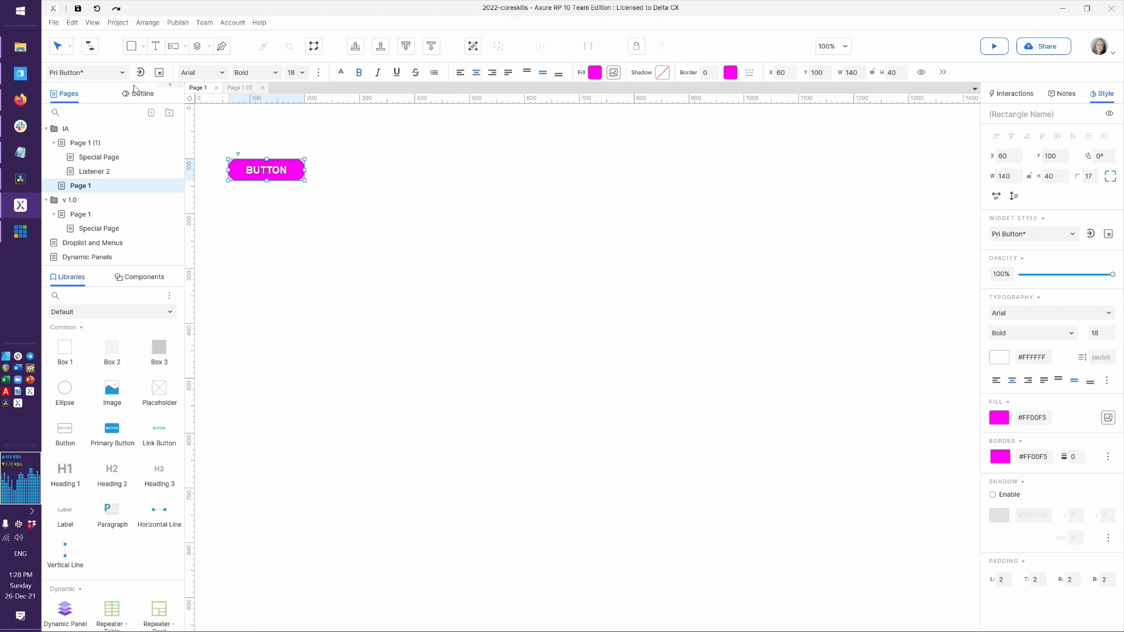
Switch the button to the Default widget style and reselect it.
left_click(86, 73)
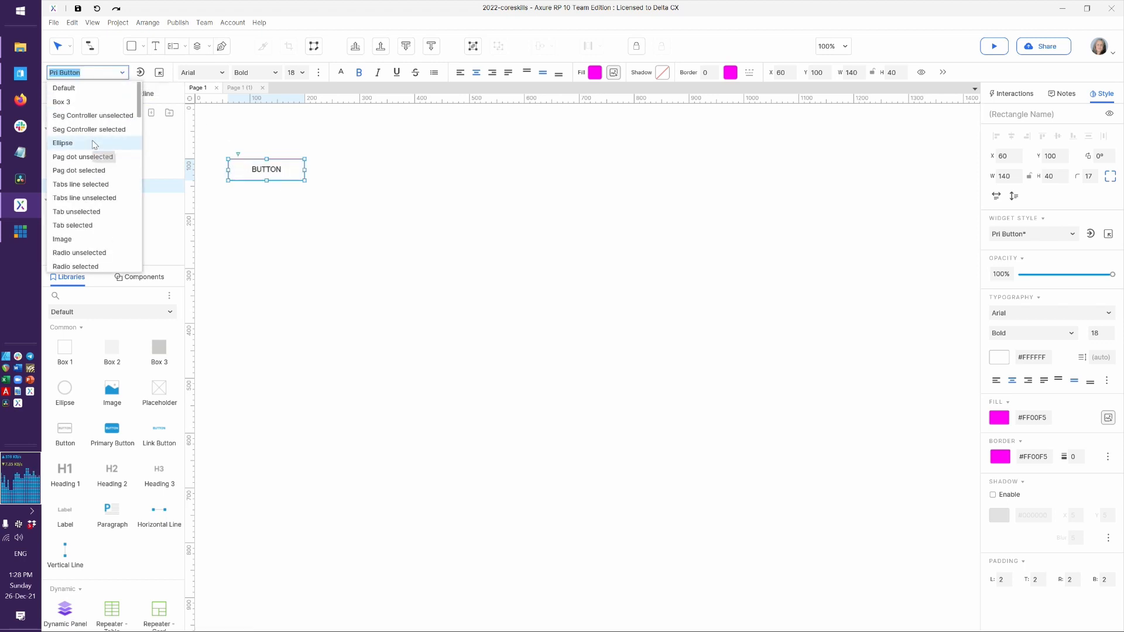
left_click(63, 88)
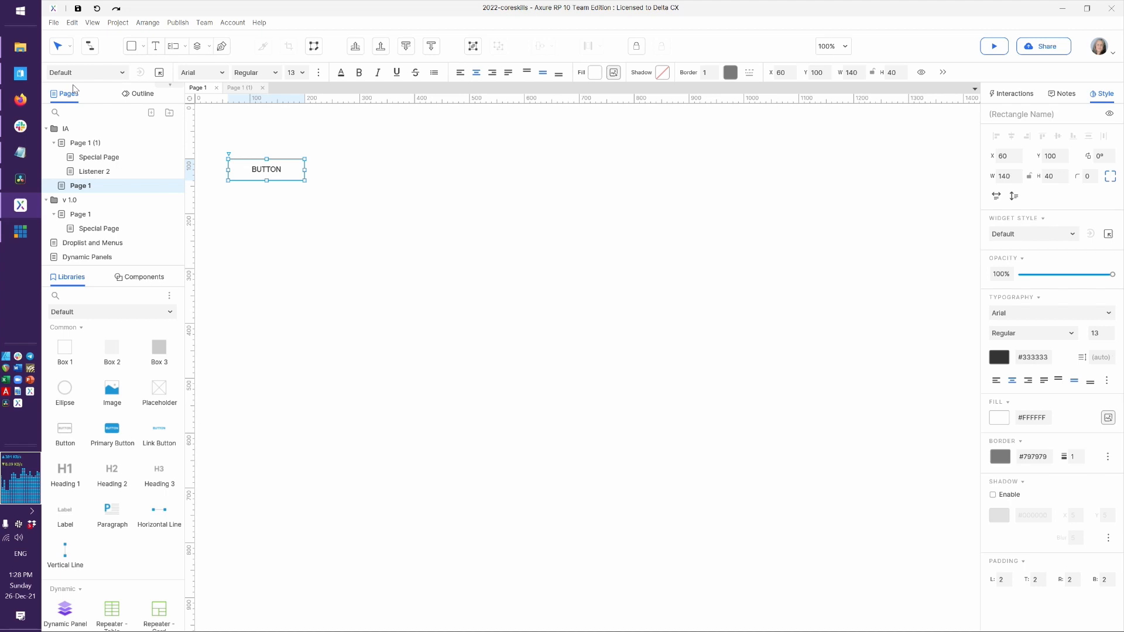
mouse_move(337, 341)
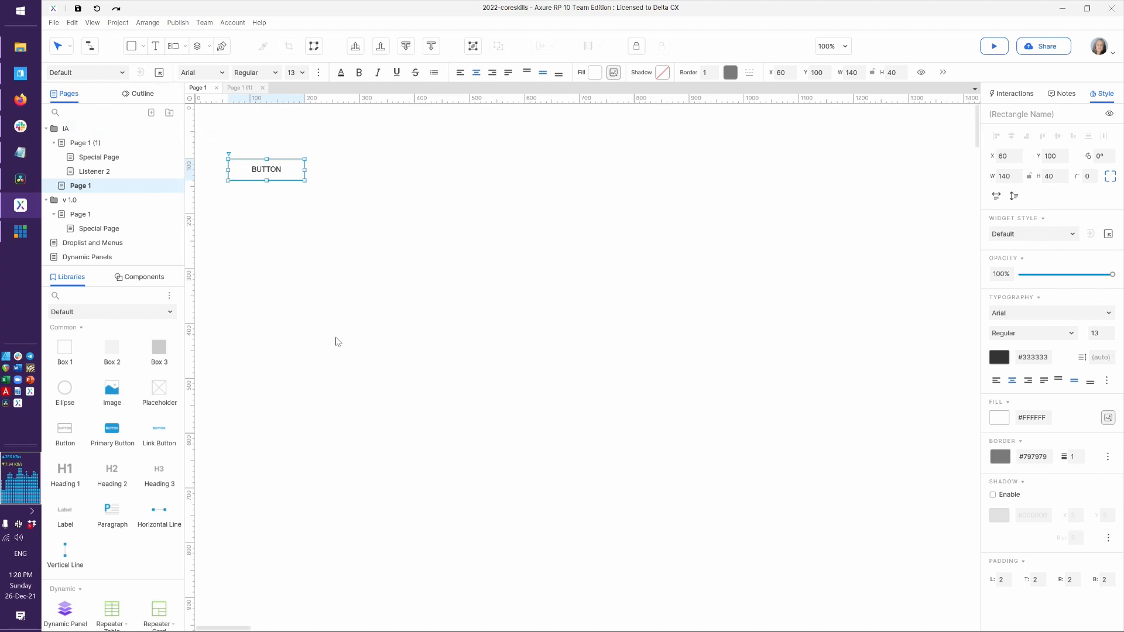
left_click(261, 197)
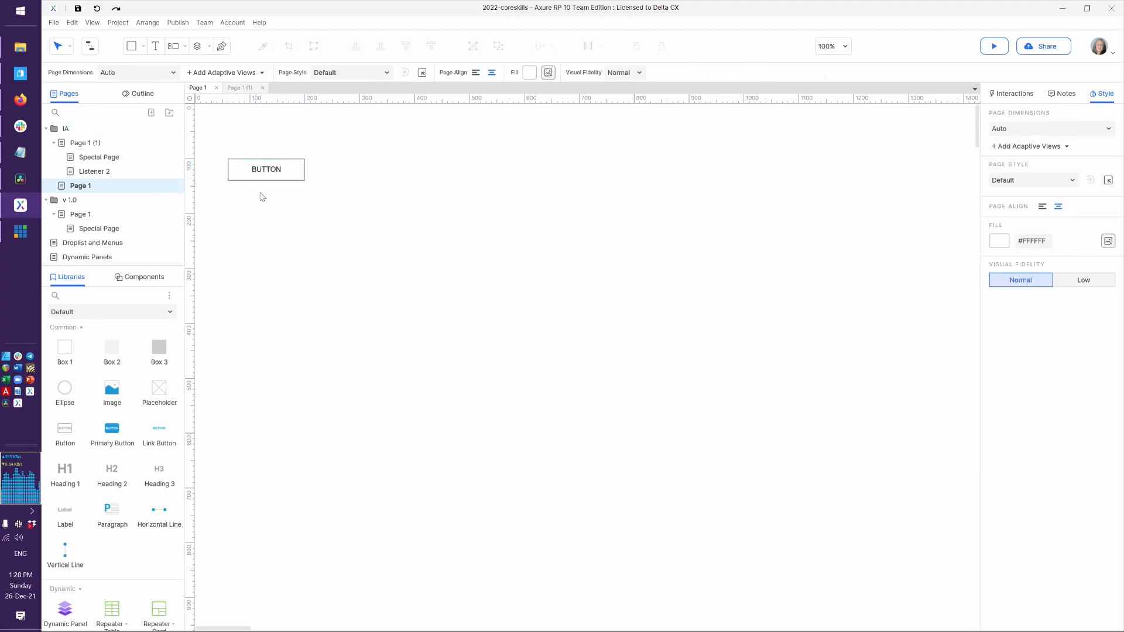
left_click(266, 169)
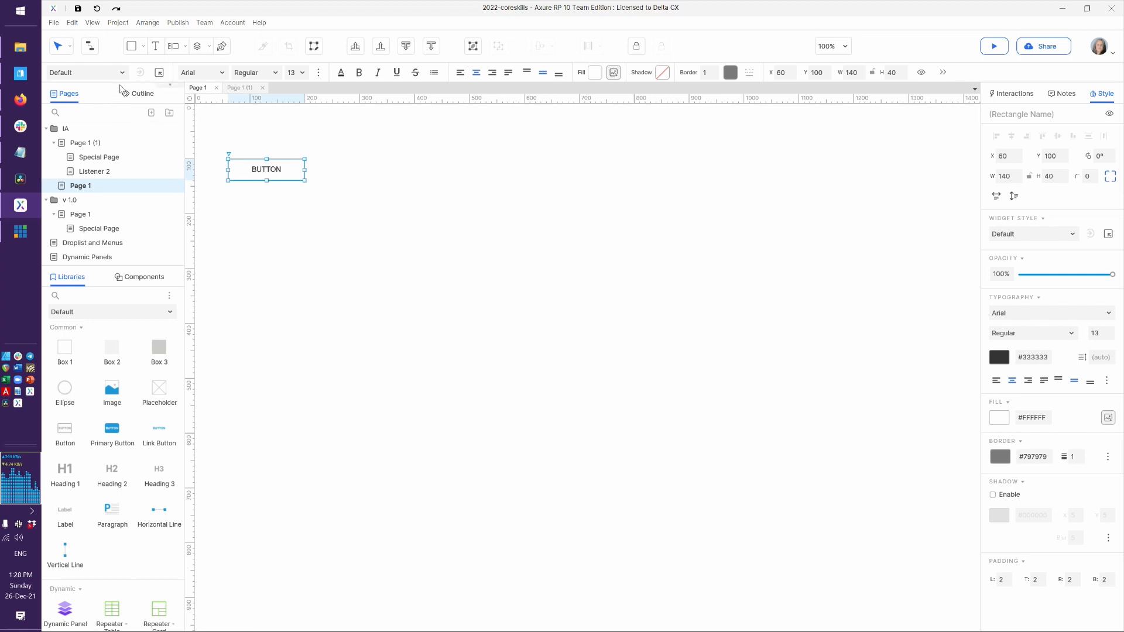
Reapply the Pri Button style from the widget style list and verify the magenta button.
left_click(82, 72)
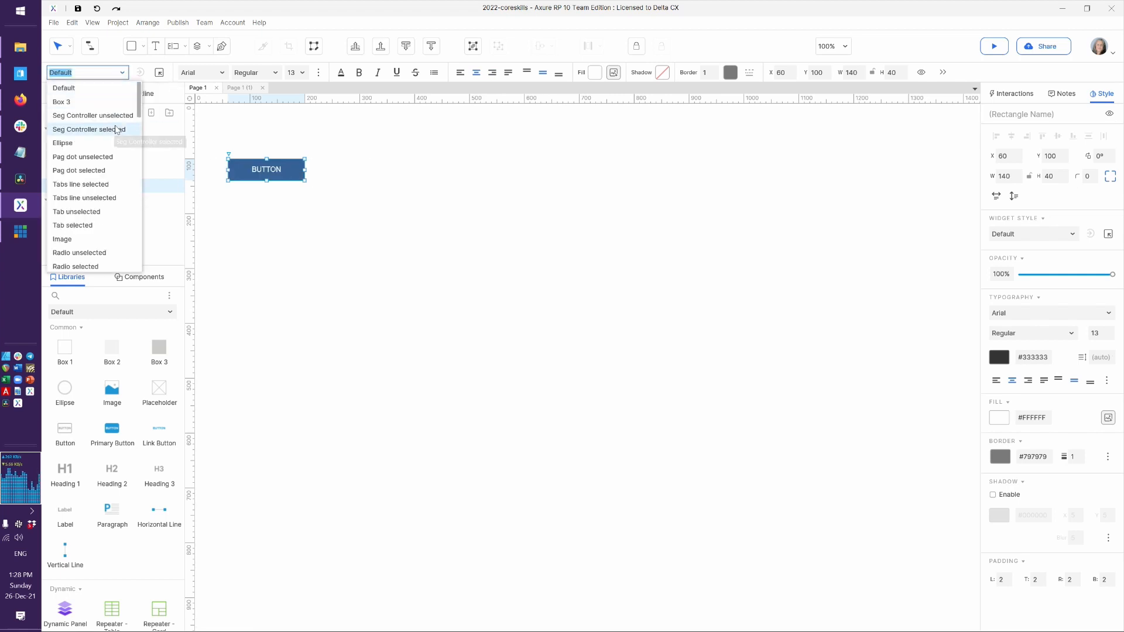
scroll("down", 3)
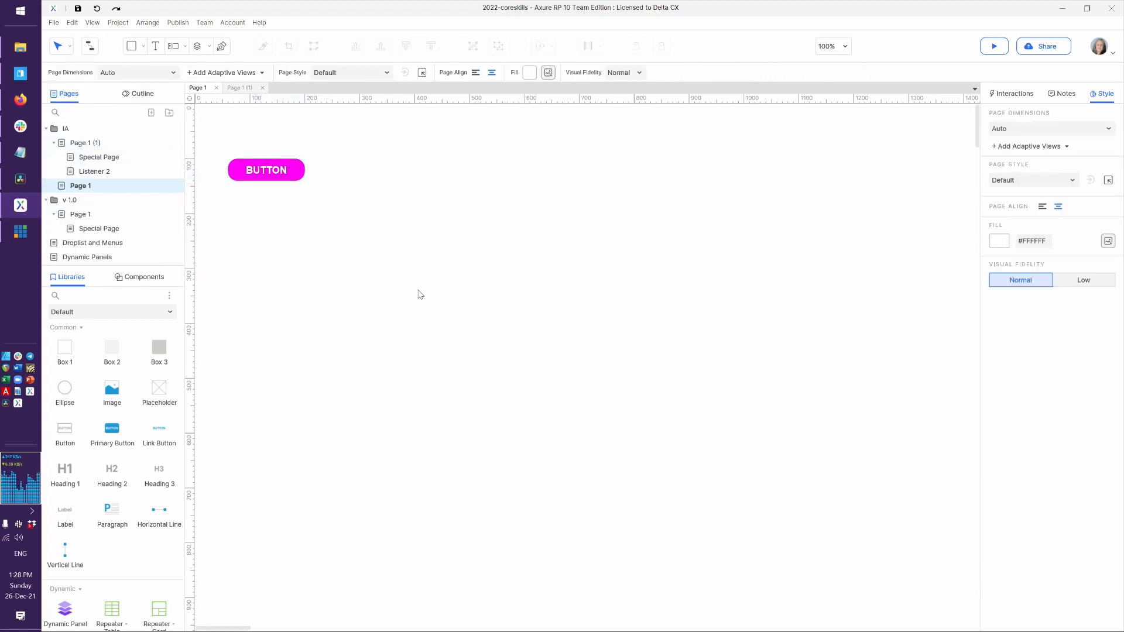
left_click(266, 170)
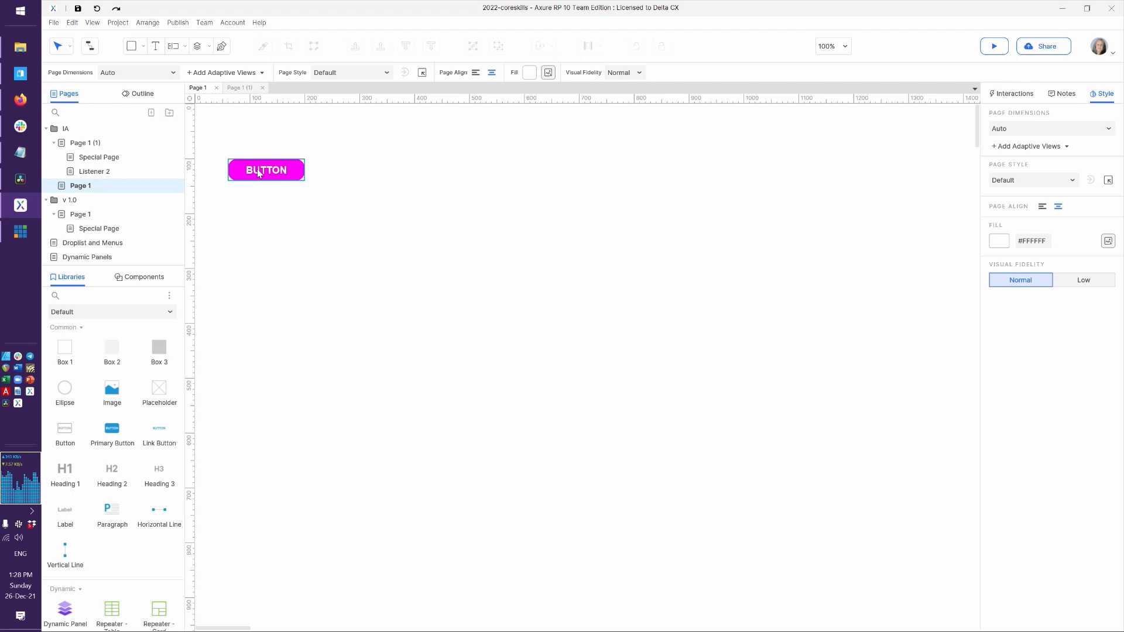
left_click(265, 169)
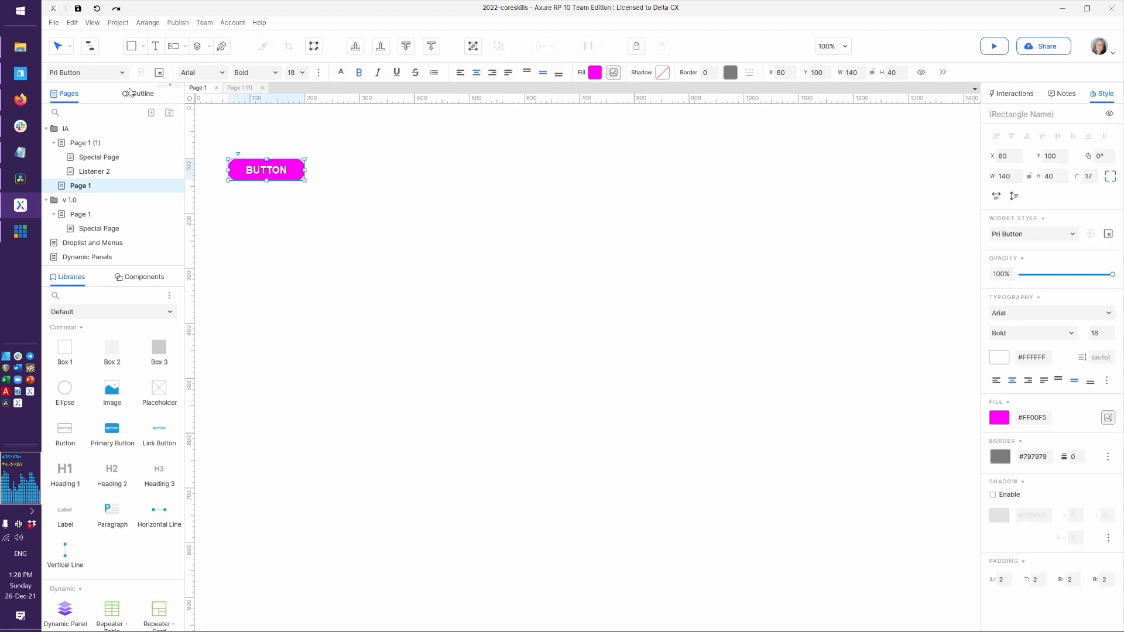
mouse_move(123, 78)
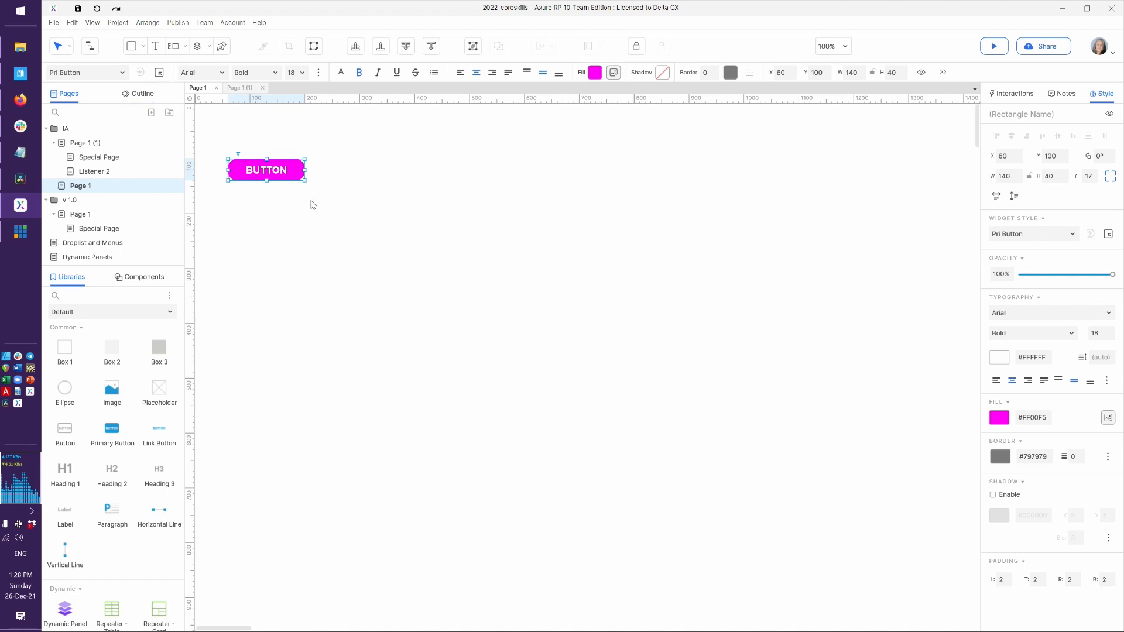
mouse_move(321, 216)
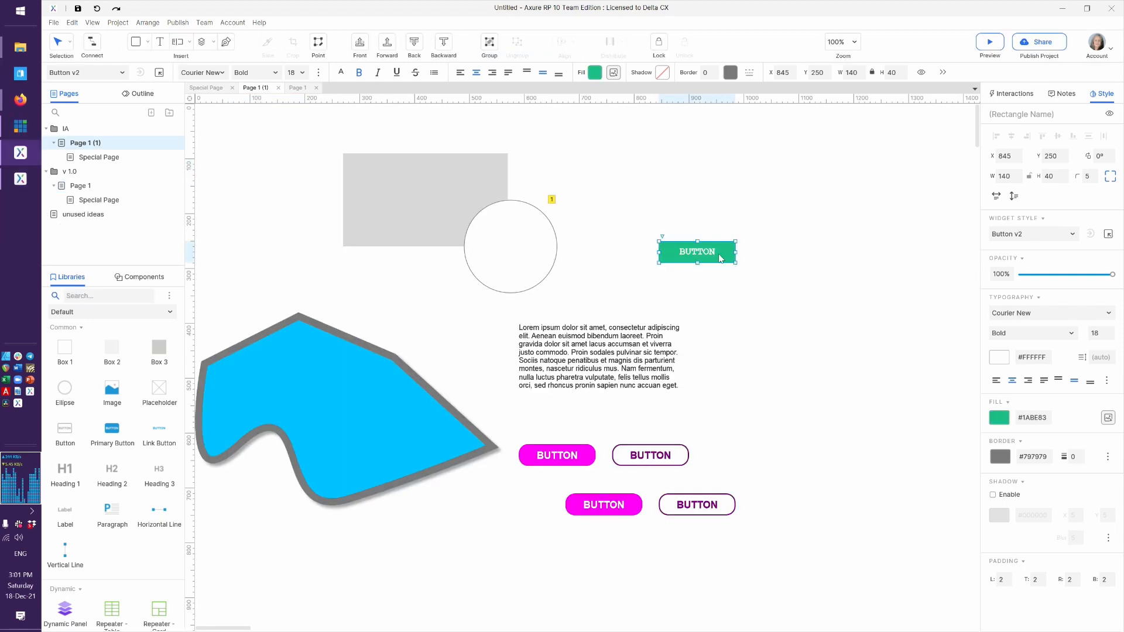
mouse_move(694, 344)
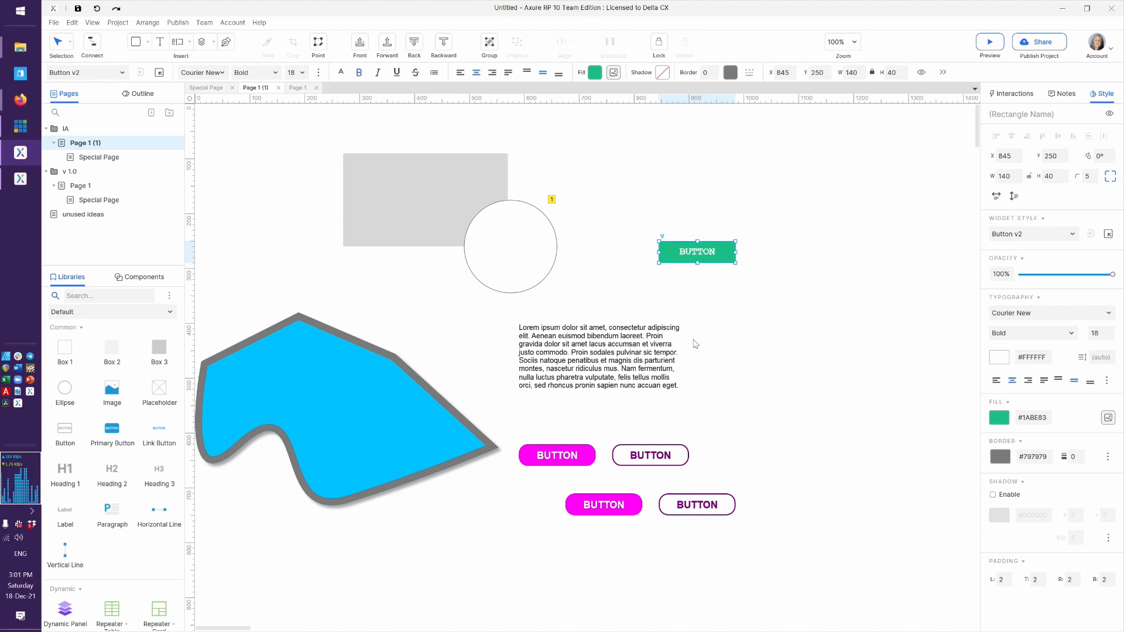
mouse_move(693, 274)
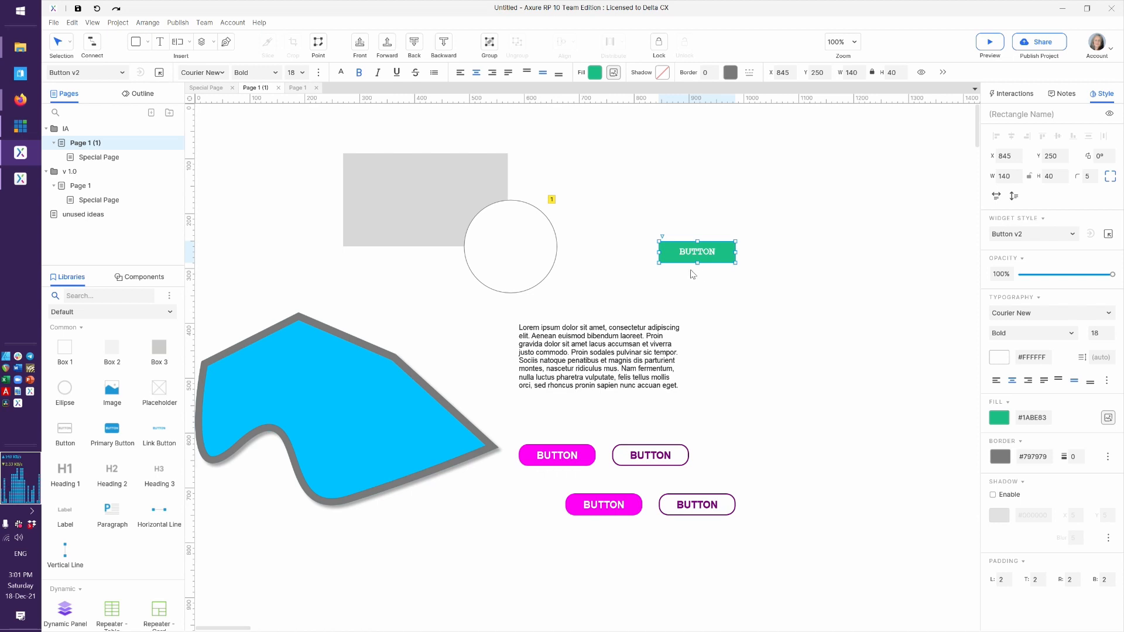
mouse_move(685, 270)
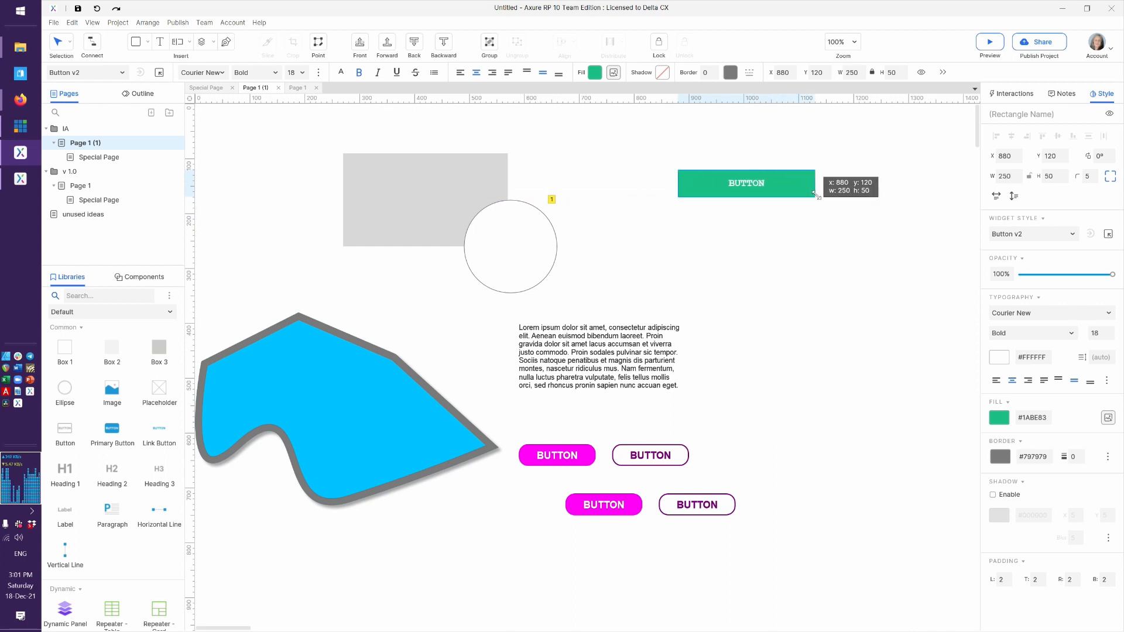
Deselect the widened 250 by 50 green button and show the Components panel.
left_click(773, 256)
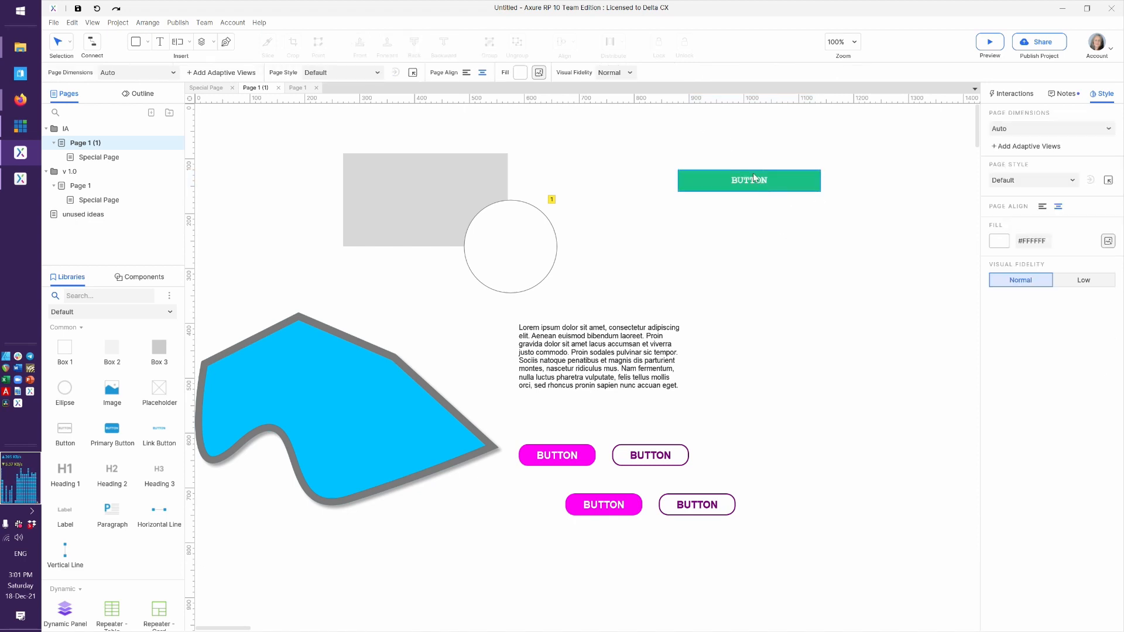
mouse_move(739, 181)
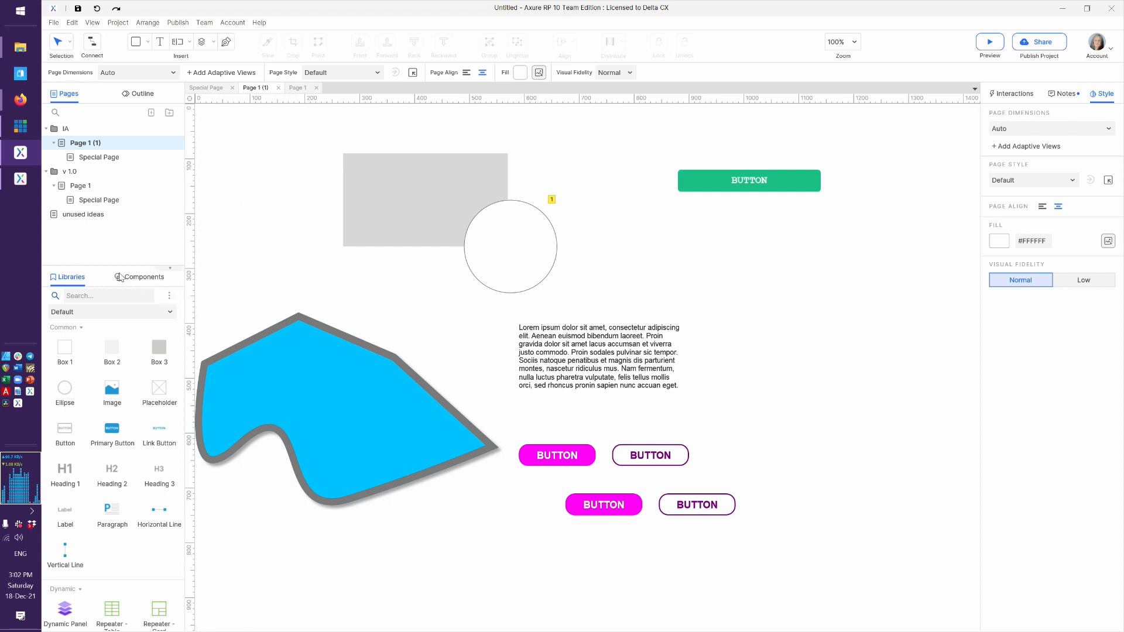
left_click(143, 276)
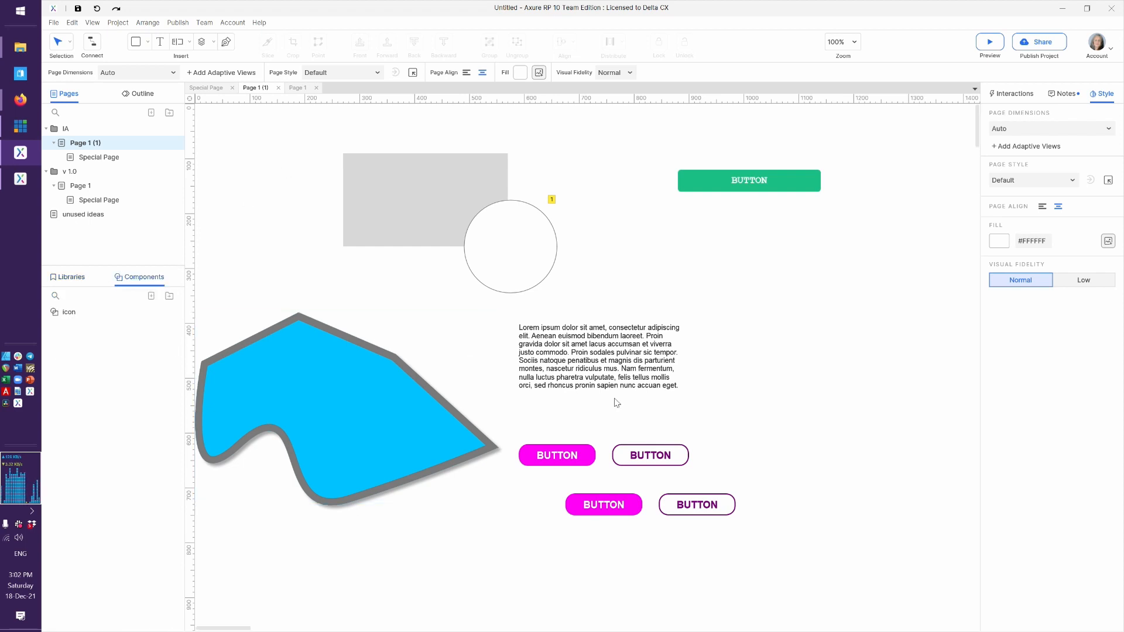
Turn the green button into a component named 'green button' and return to Page 1 (1).
left_click(748, 181)
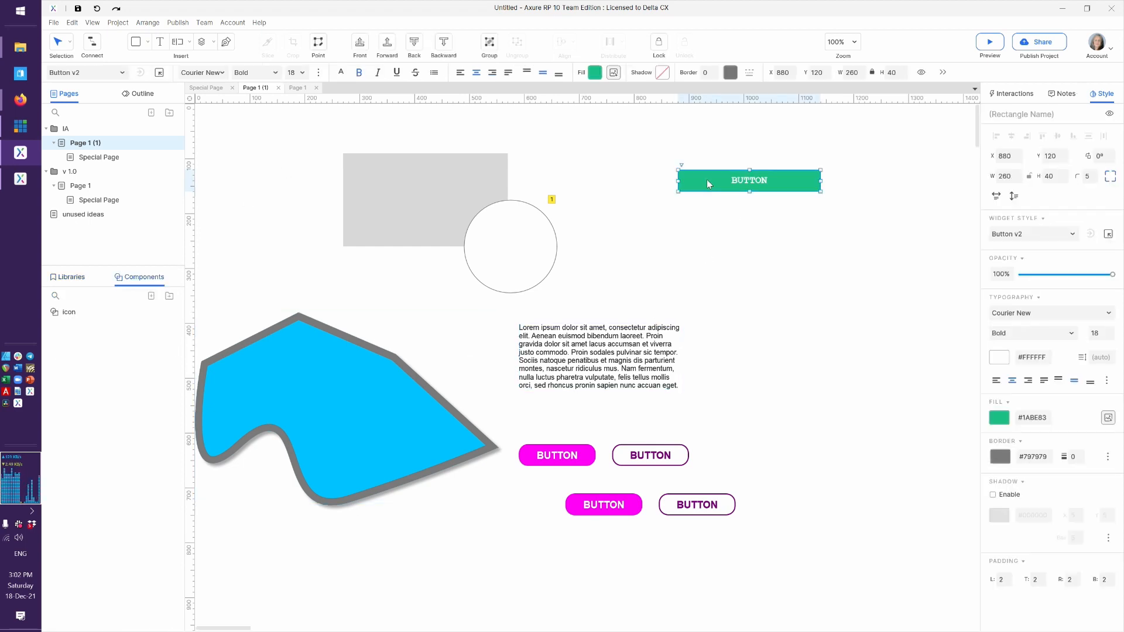
mouse_move(256, 145)
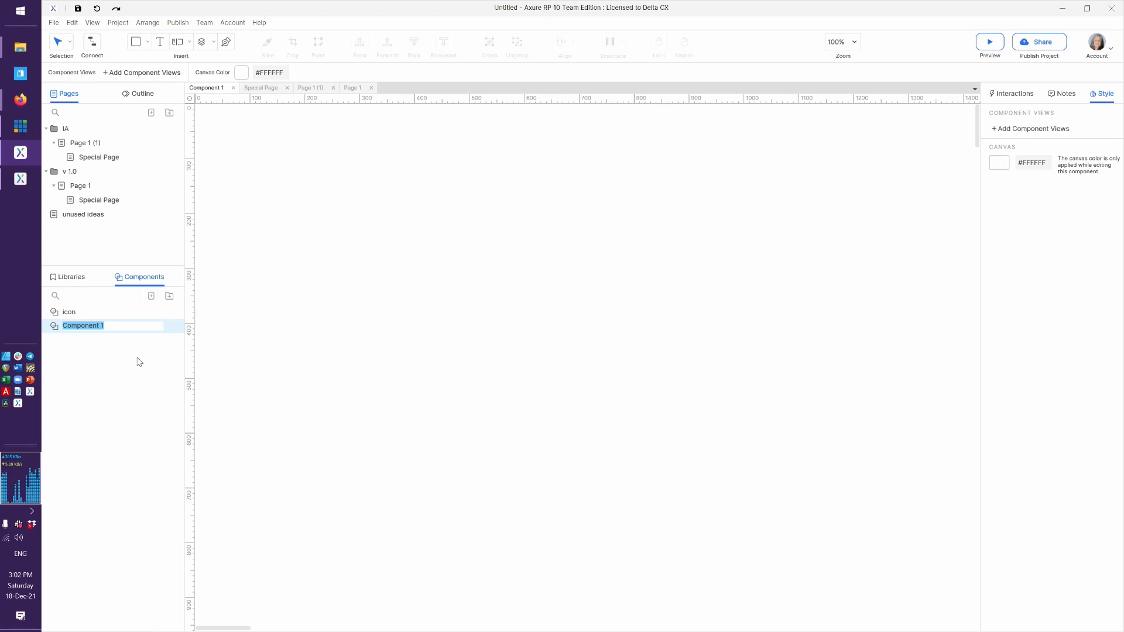
type("green button")
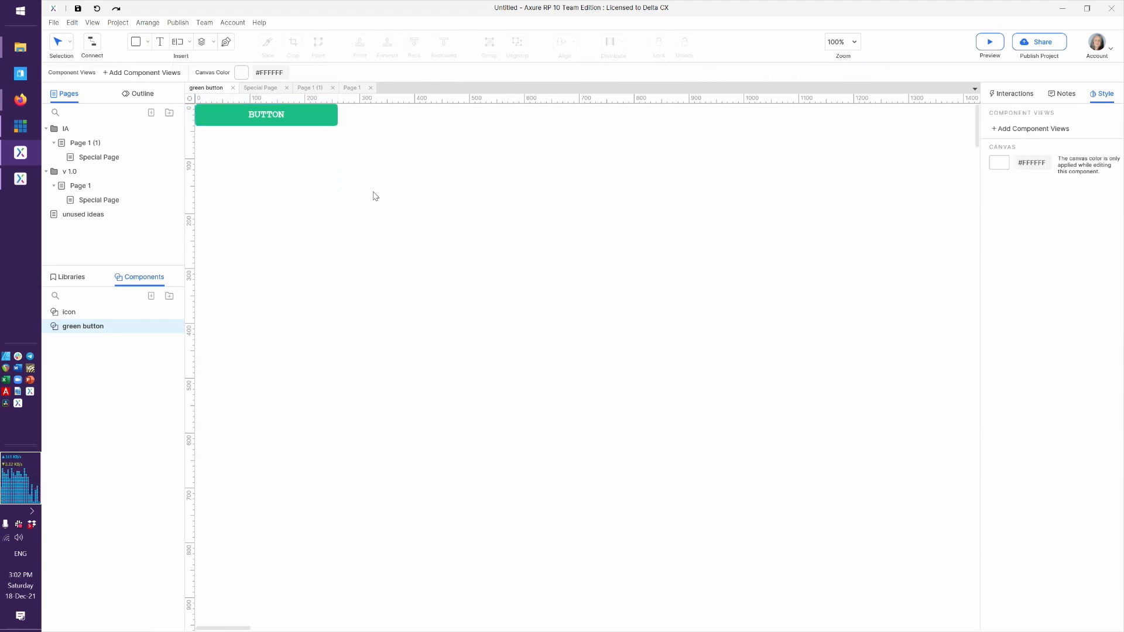
mouse_move(260, 147)
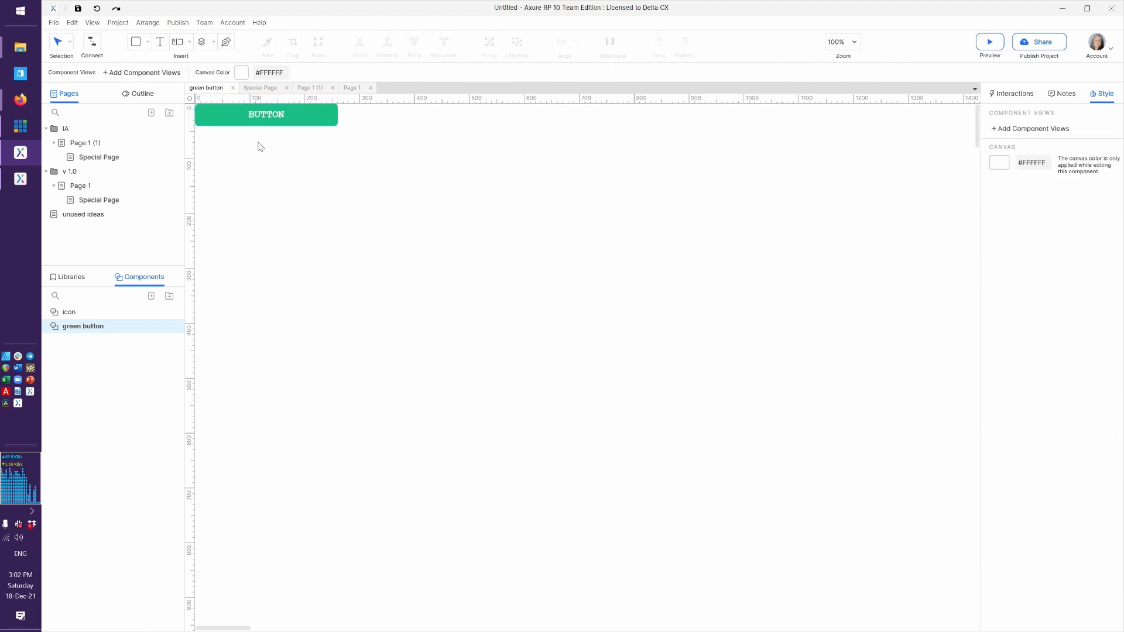
left_click(309, 88)
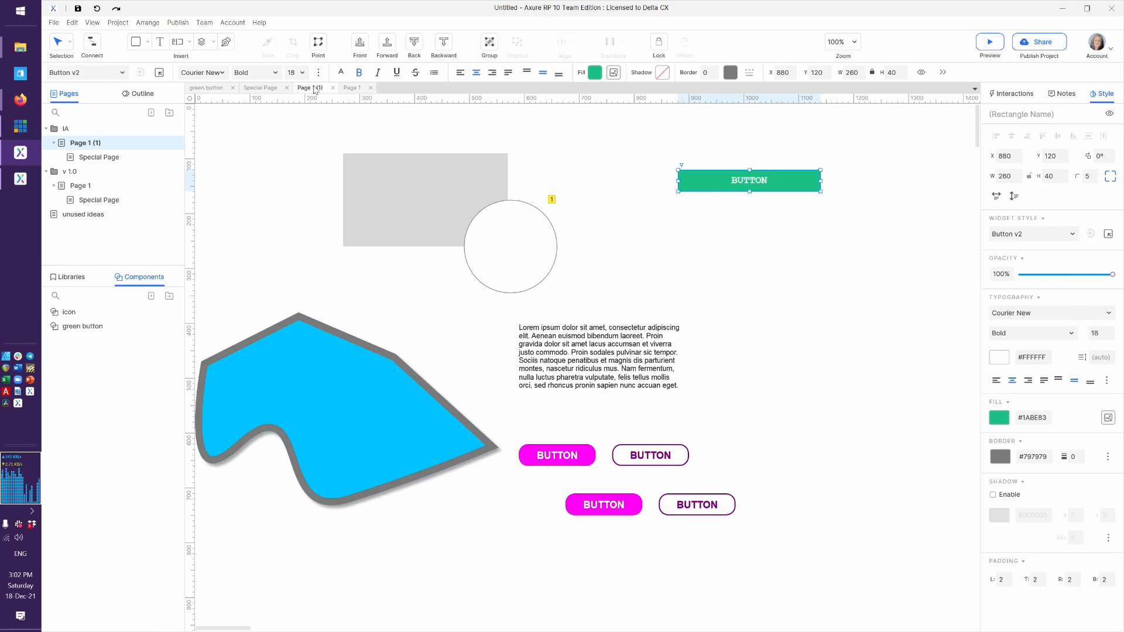
Place a 'green button' component instance on the page and make the Button v2 button 70 px tall.
left_click(82, 327)
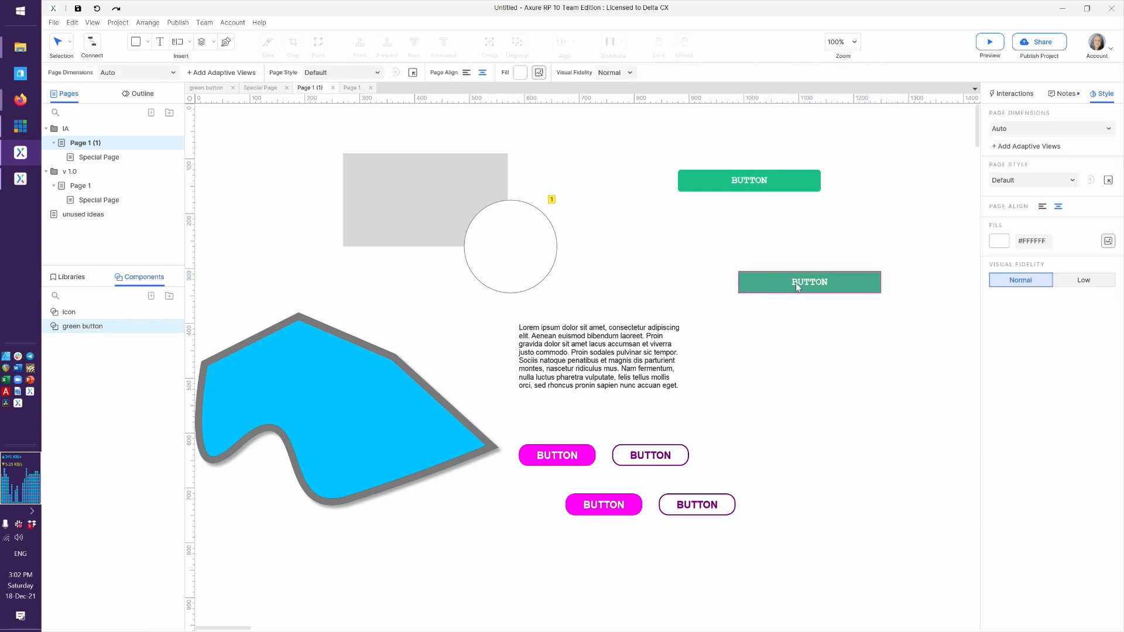
mouse_move(877, 290)
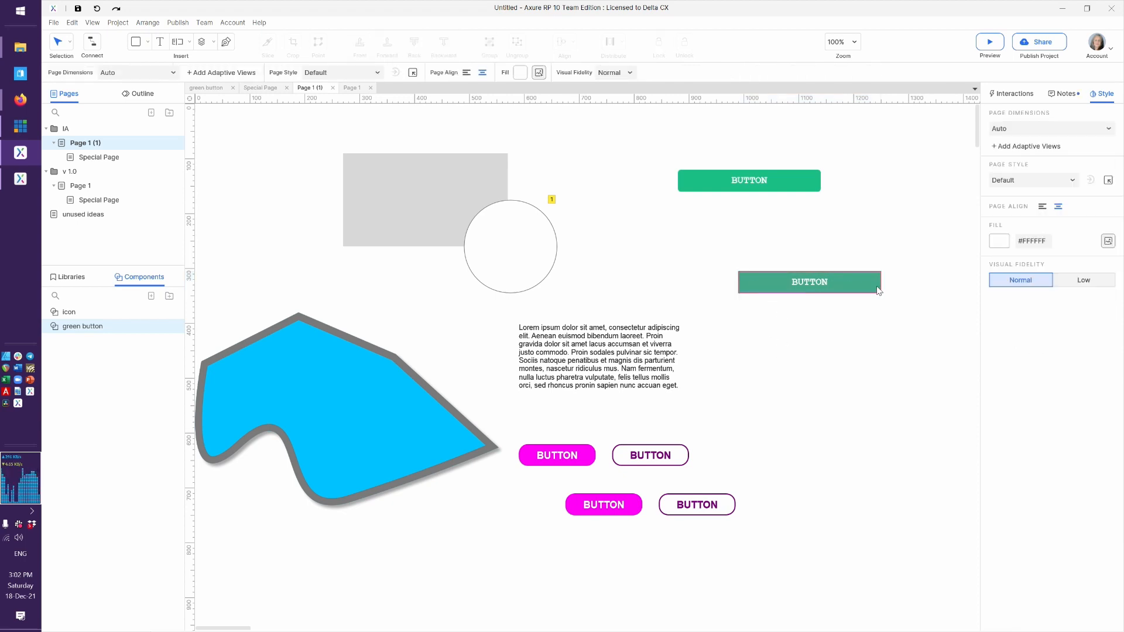
left_click(809, 282)
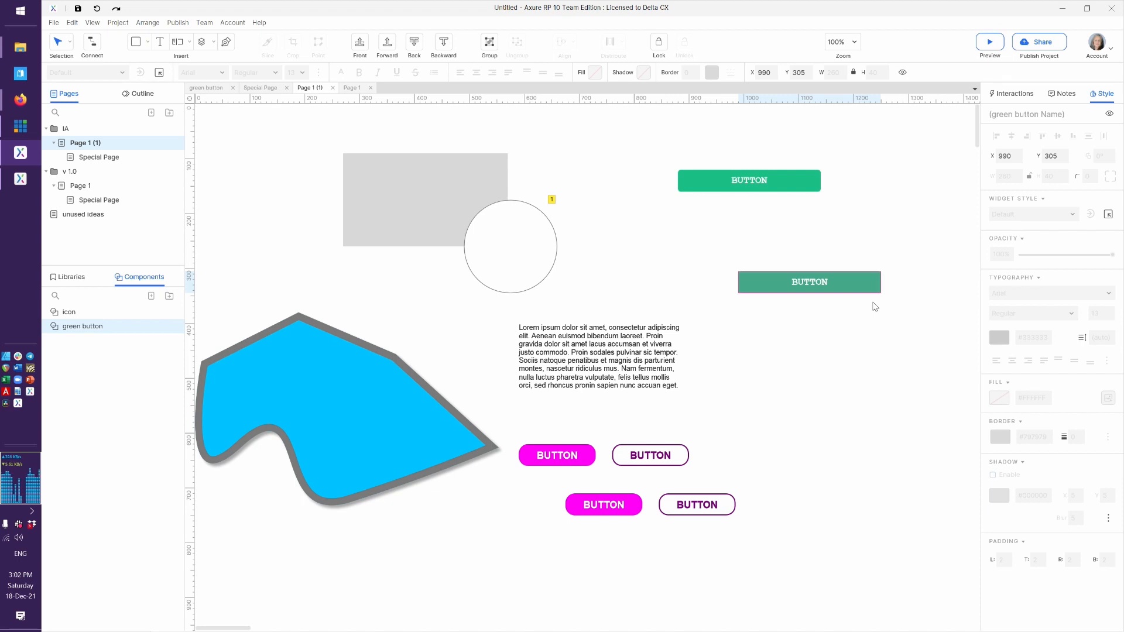
mouse_move(691, 321)
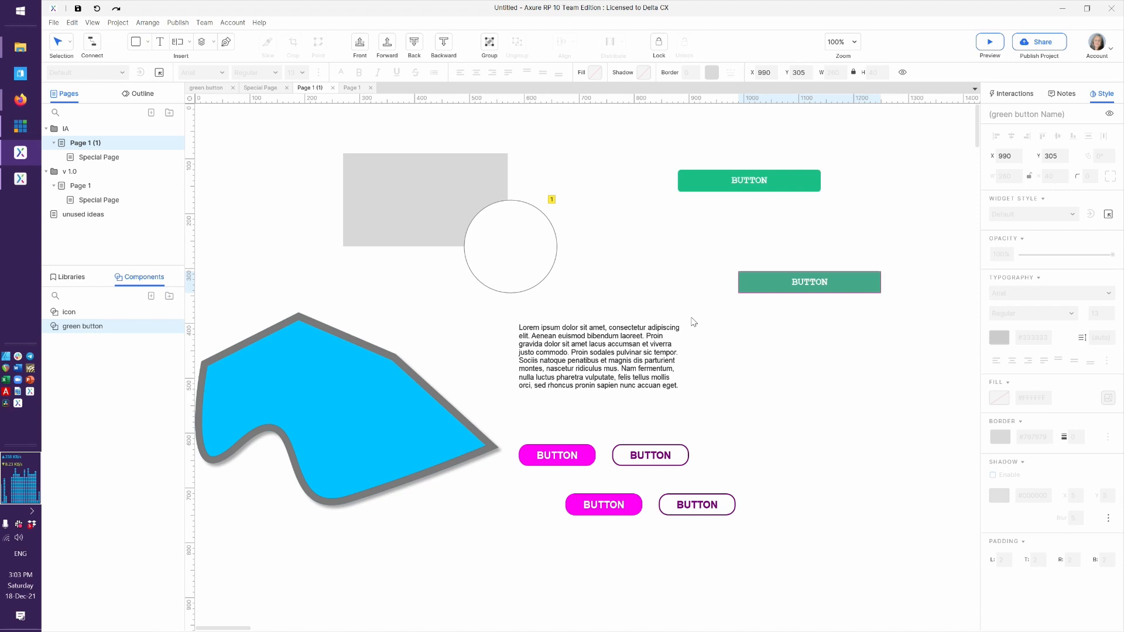
mouse_move(687, 300)
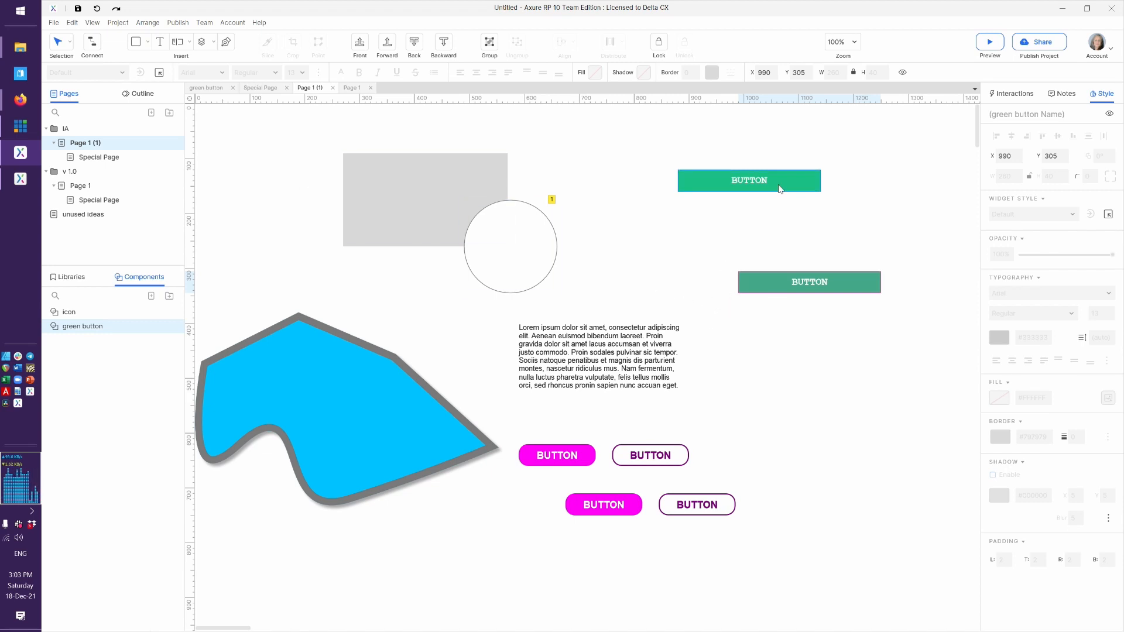
left_click(749, 181)
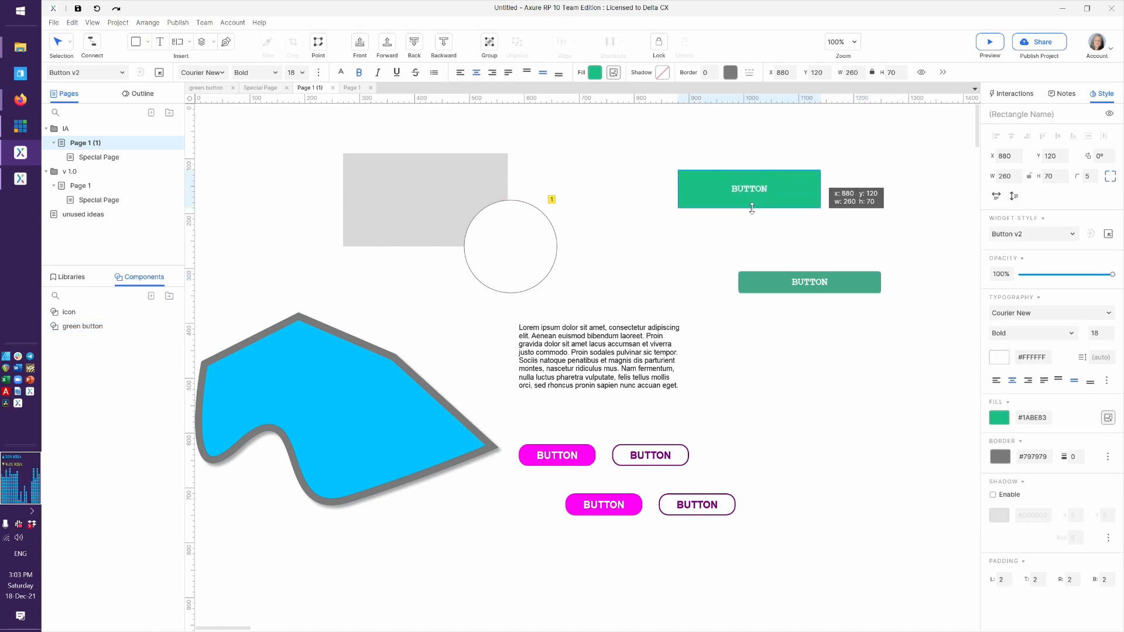
left_click(679, 234)
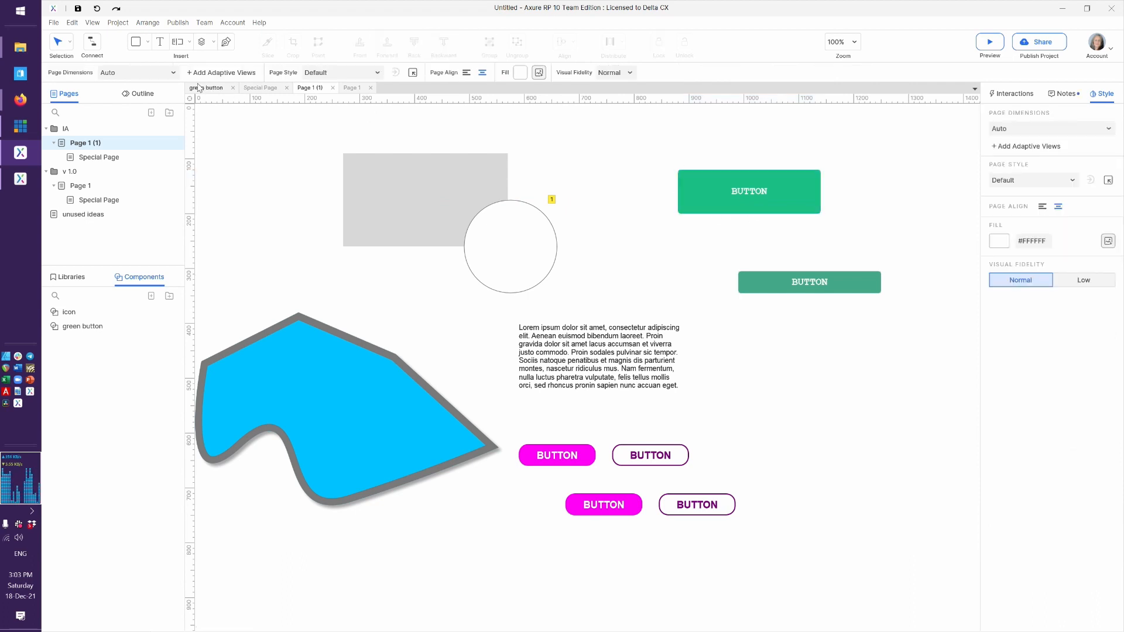
Edit the green button component to a 260 by 56 button so its page instance grows.
double_click(83, 326)
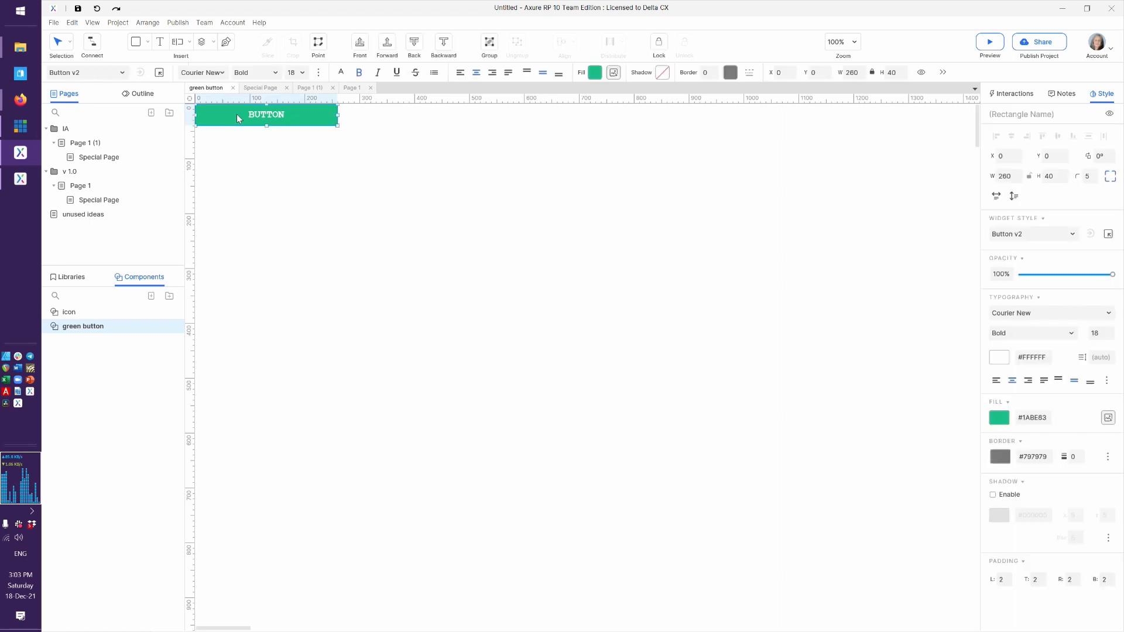
mouse_move(266, 126)
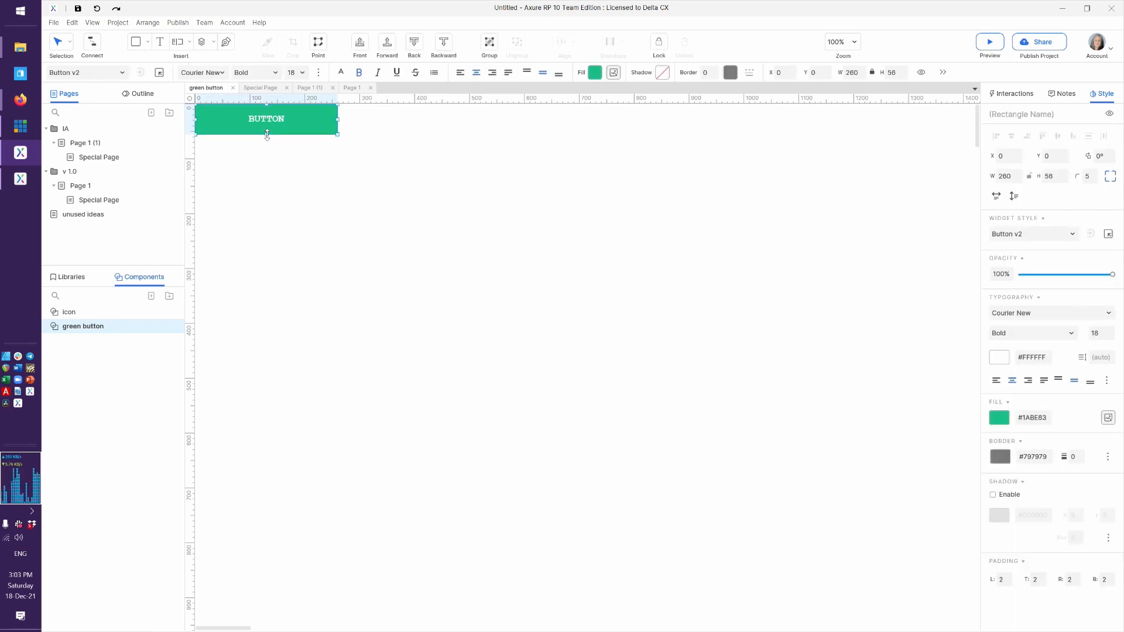
left_click(310, 87)
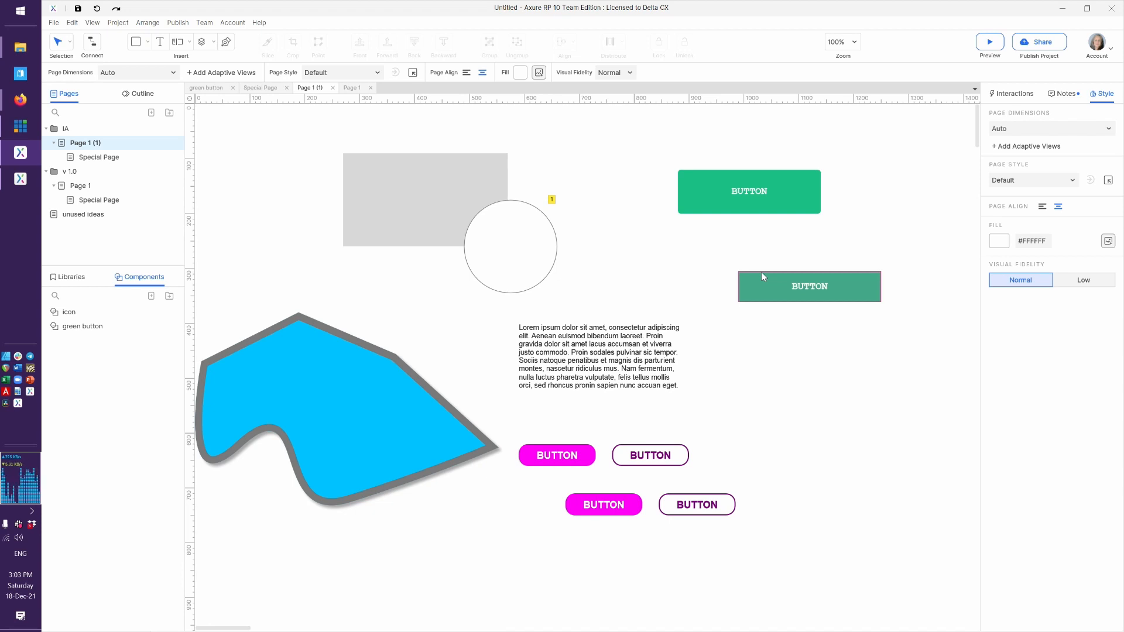
mouse_move(625, 293)
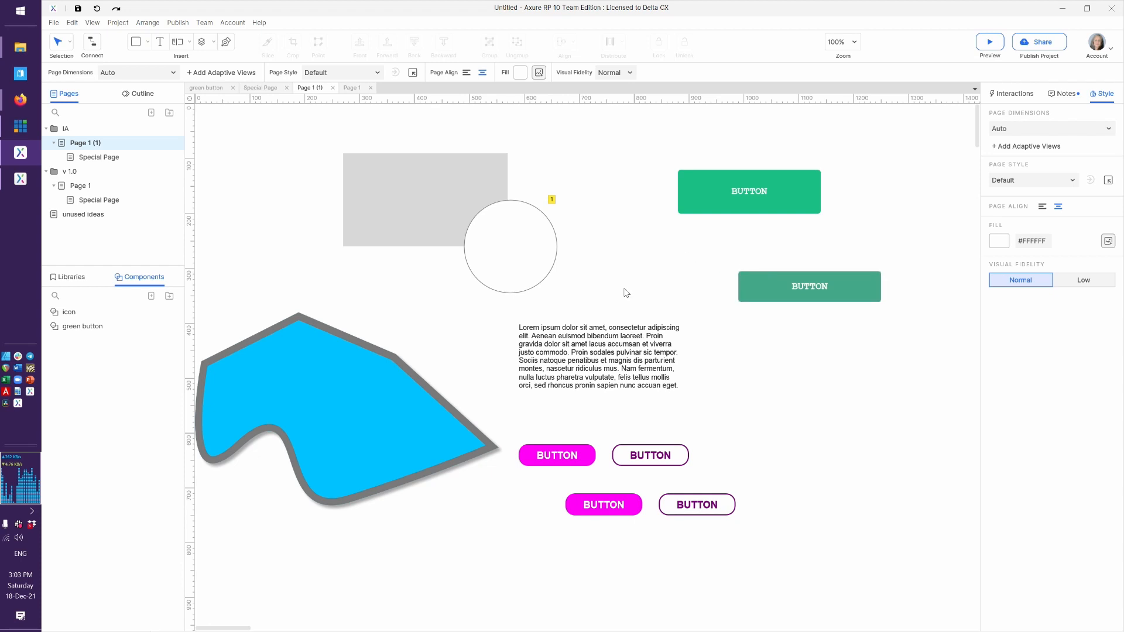
mouse_move(646, 306)
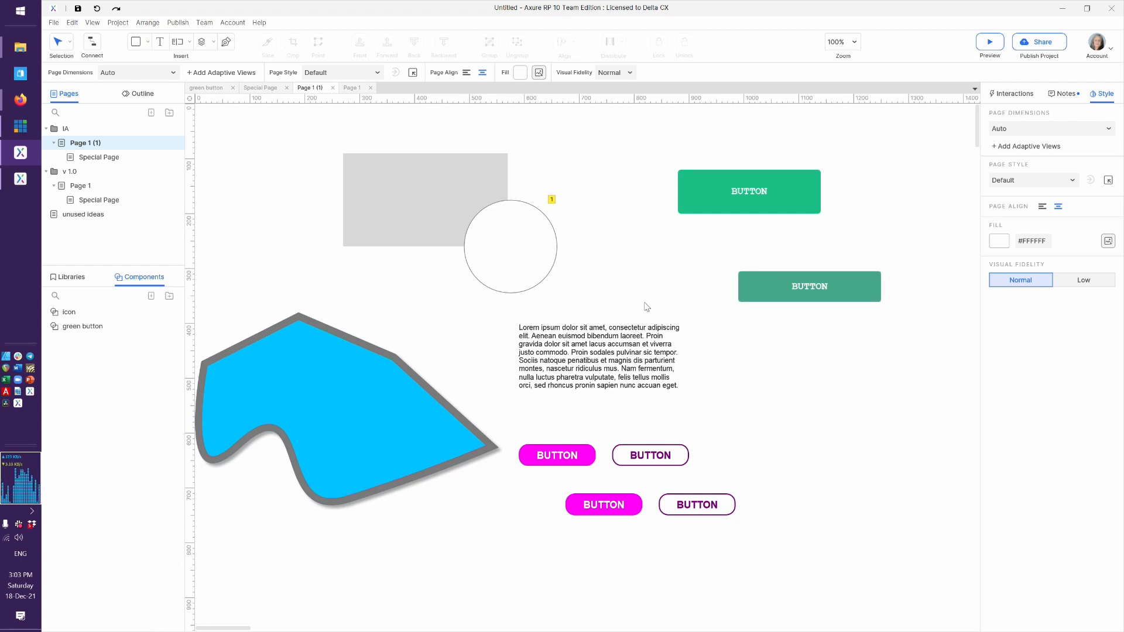
mouse_move(582, 248)
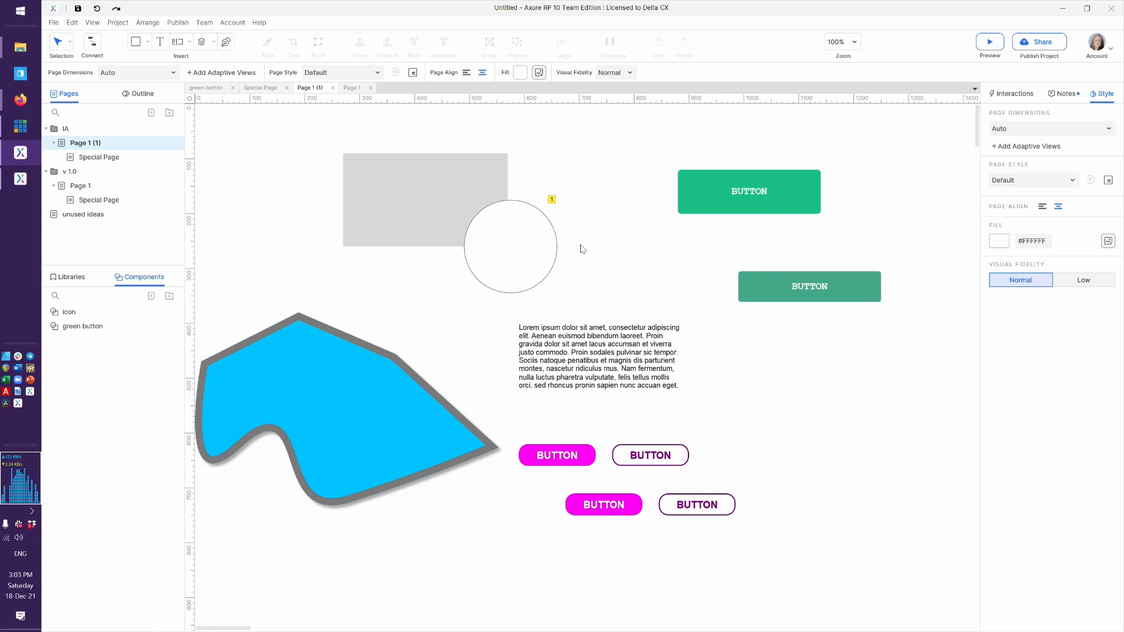
mouse_move(734, 371)
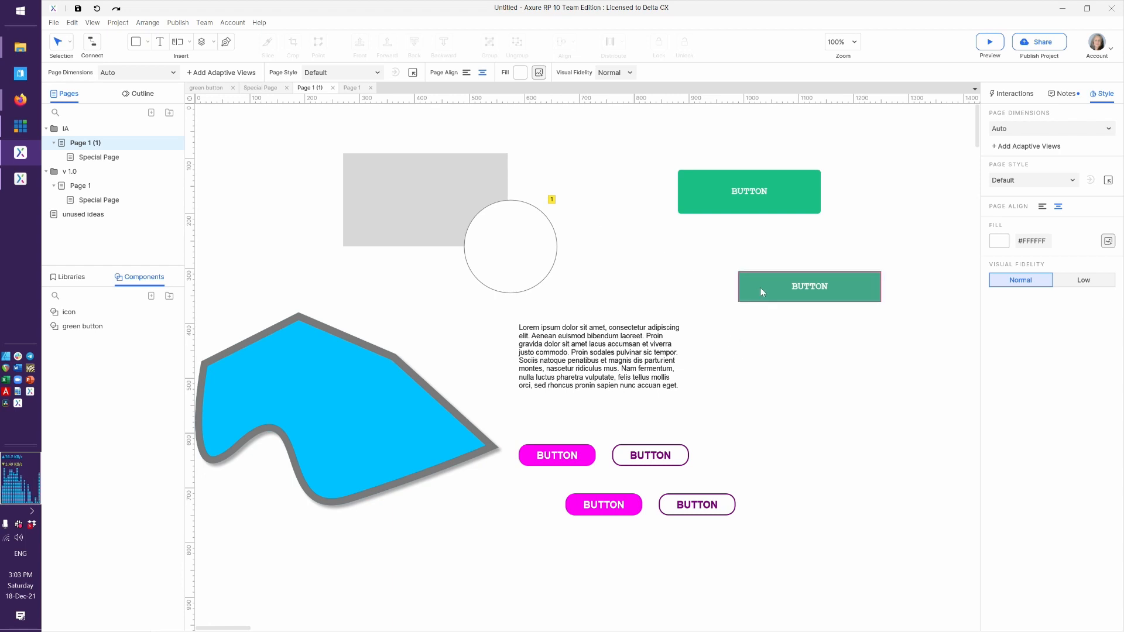
Select the green button instance on Page 1 (1) and show the Default widget library.
left_click(809, 286)
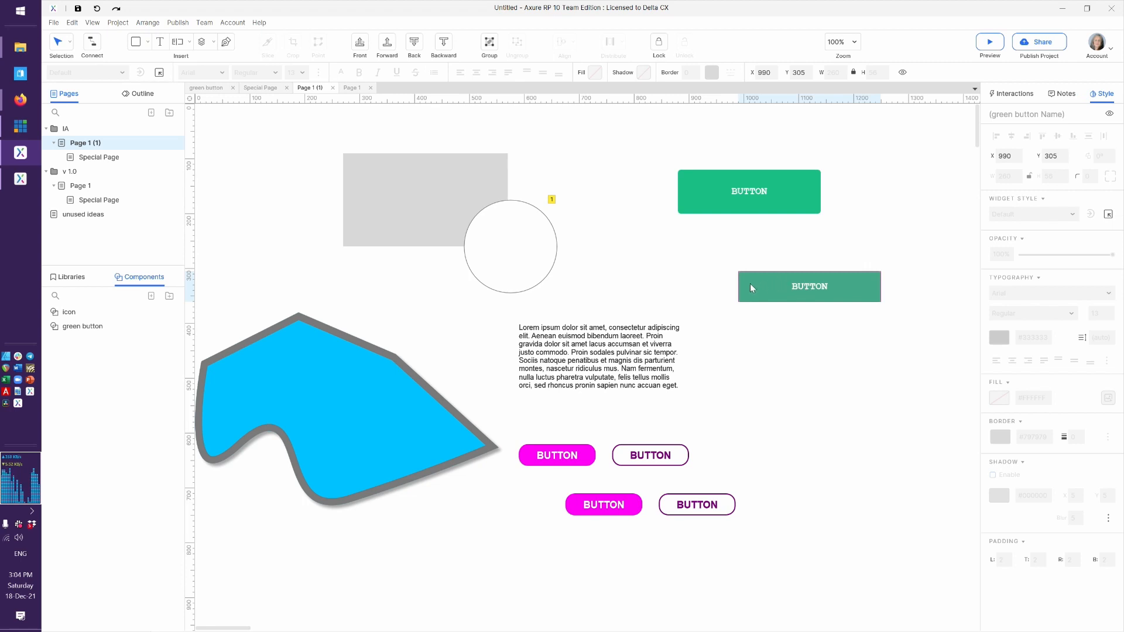
mouse_move(773, 287)
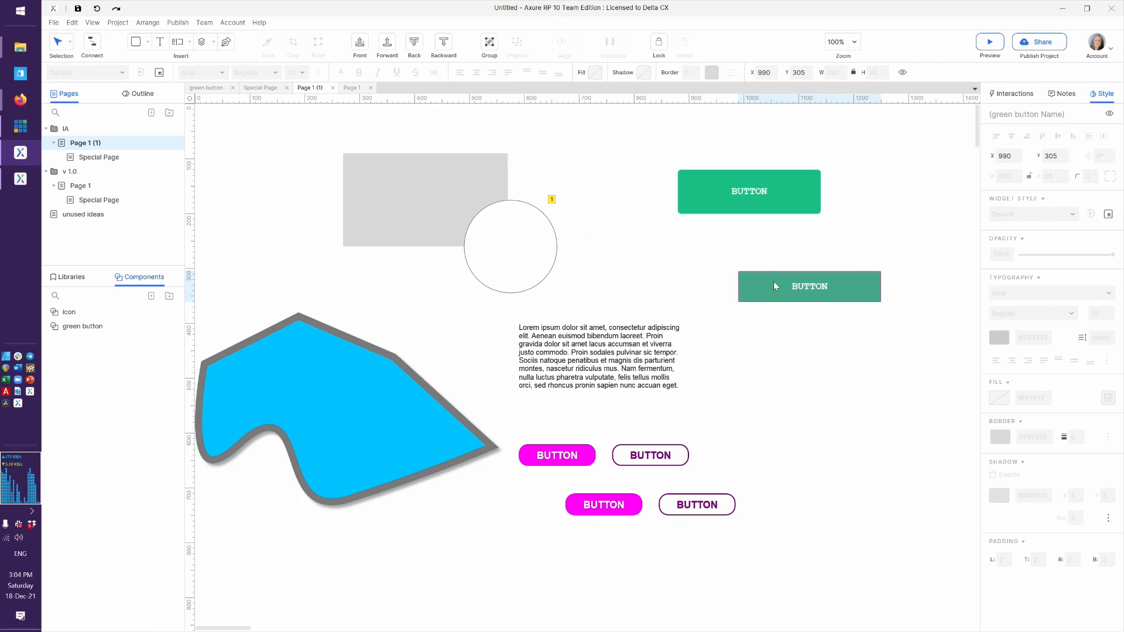
mouse_move(838, 372)
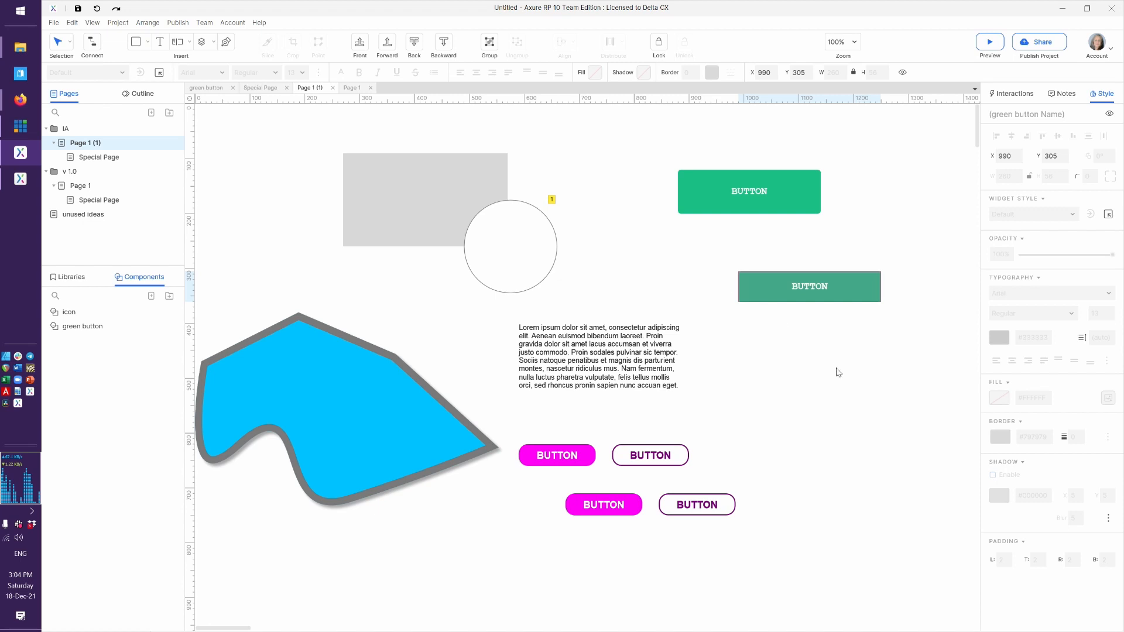
mouse_move(731, 331)
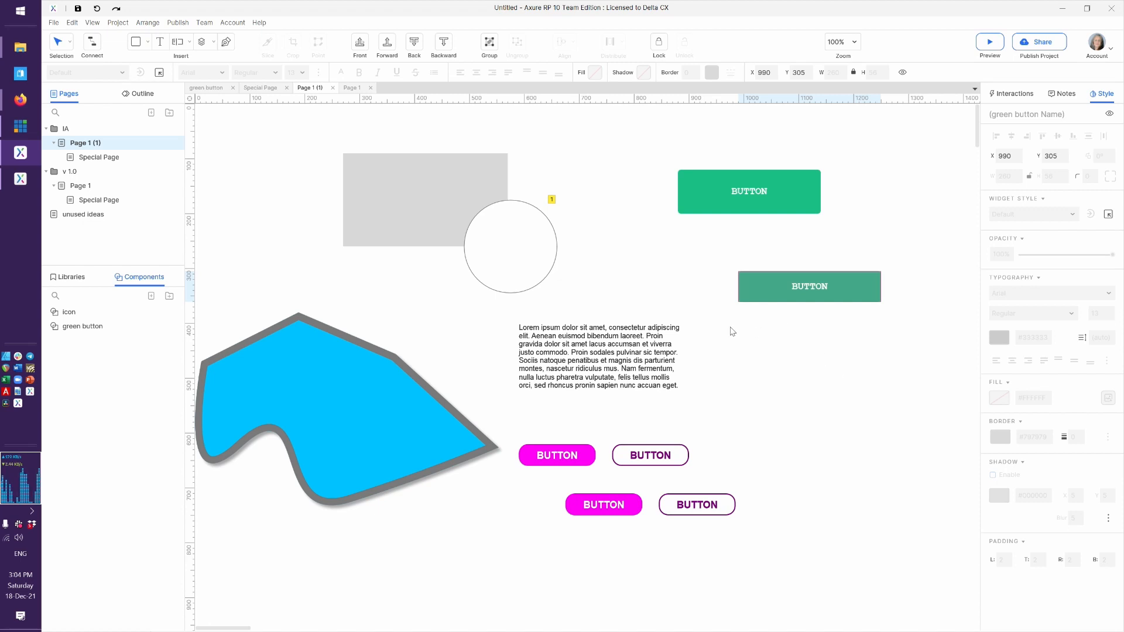
mouse_move(670, 282)
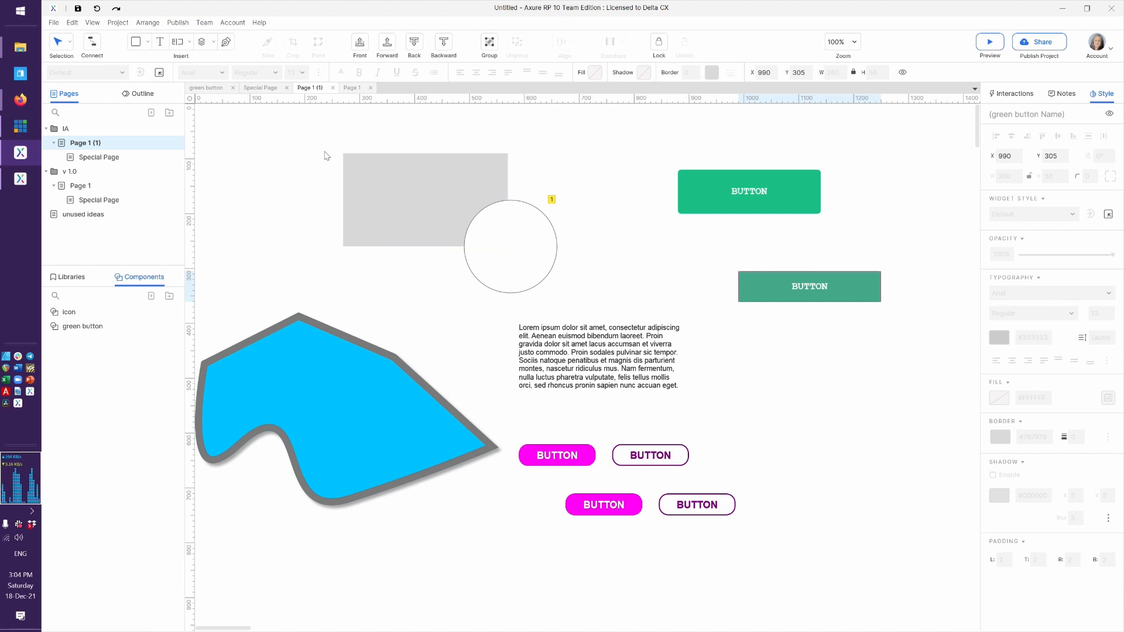
mouse_move(273, 165)
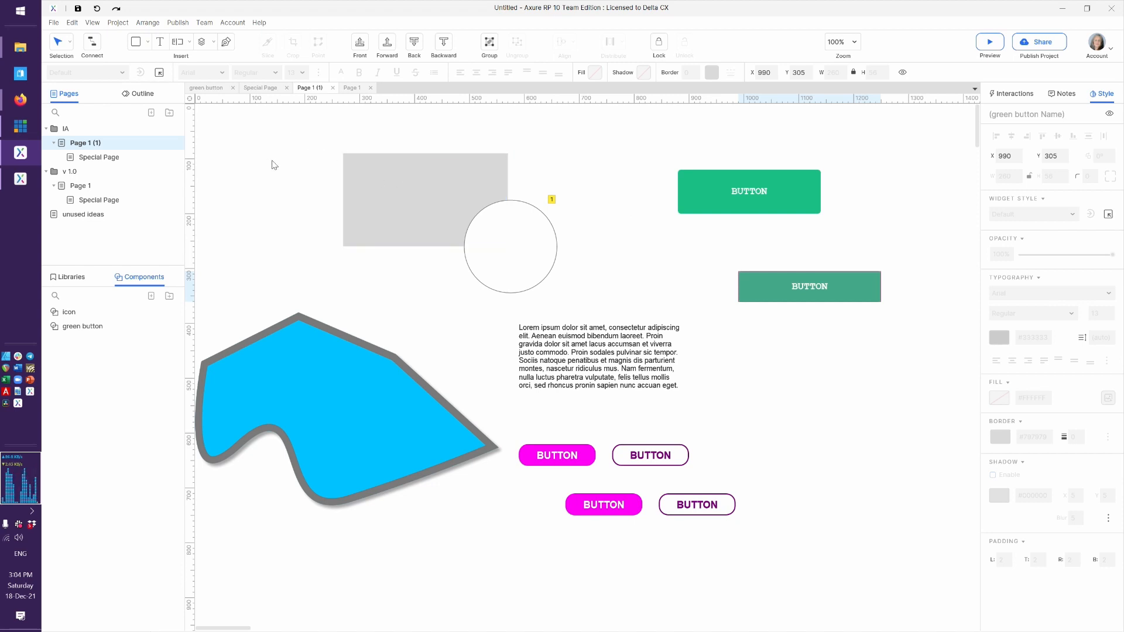
left_click(324, 337)
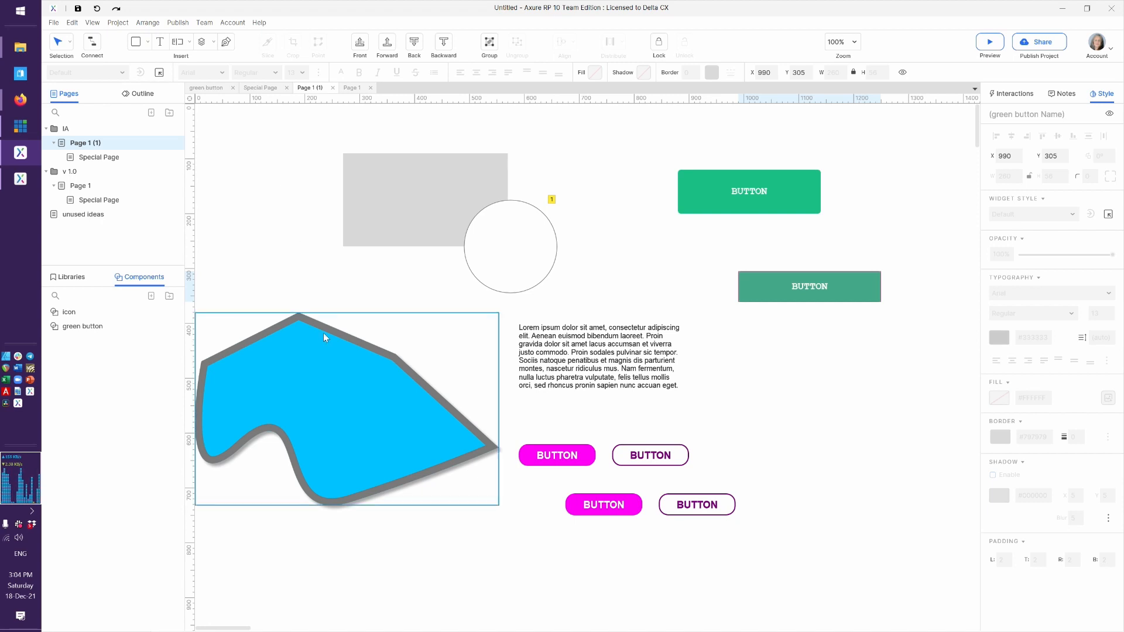
left_click(756, 404)
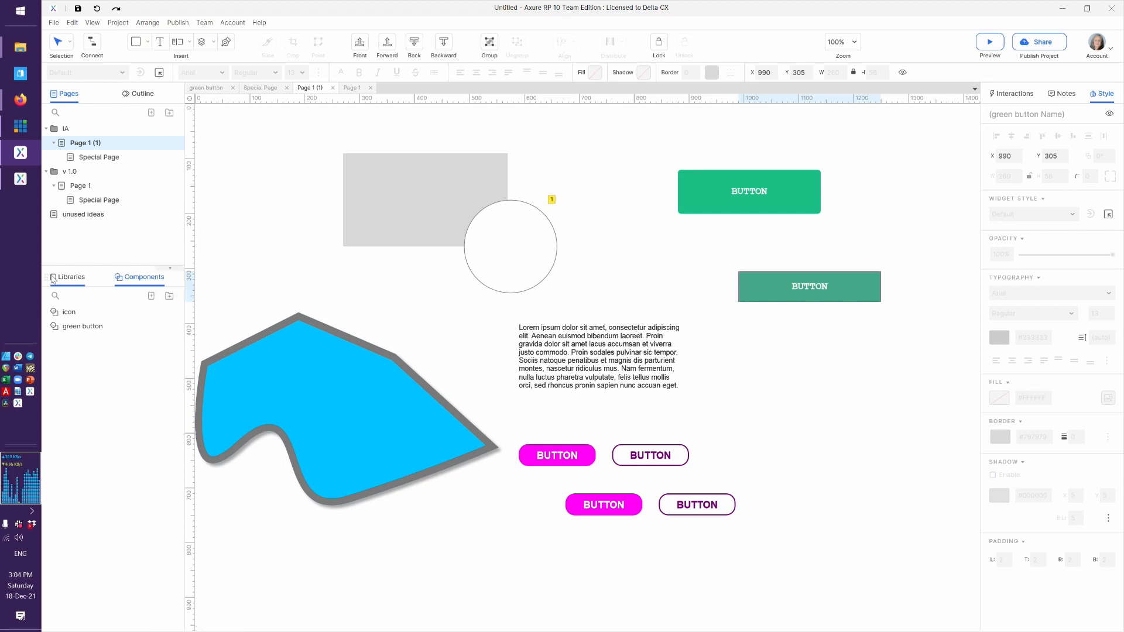
left_click(69, 277)
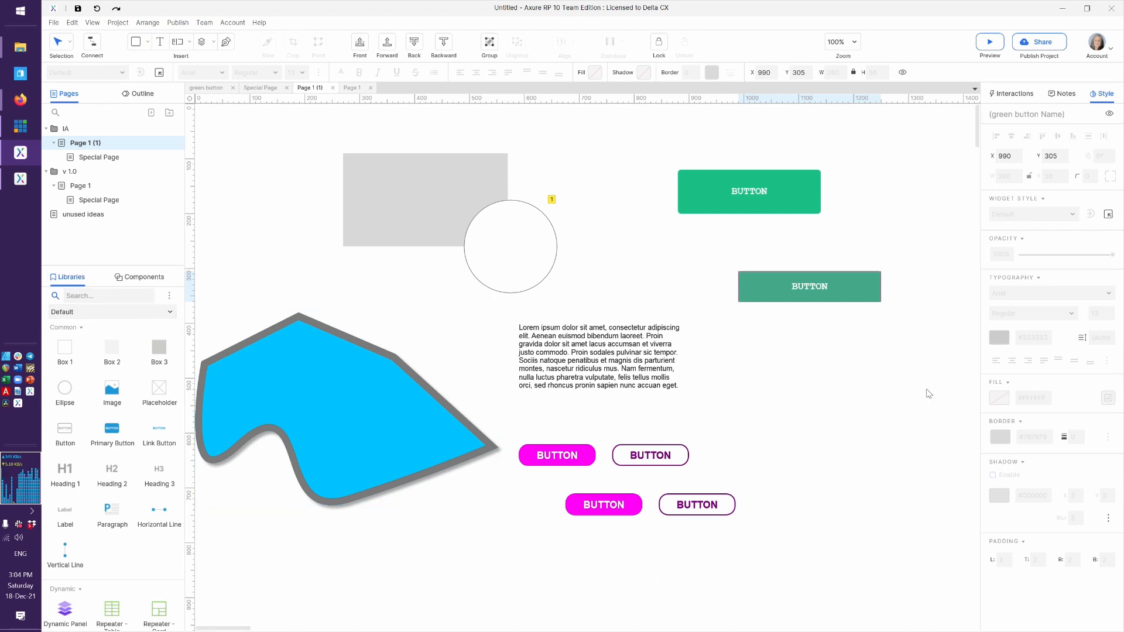
mouse_move(733, 372)
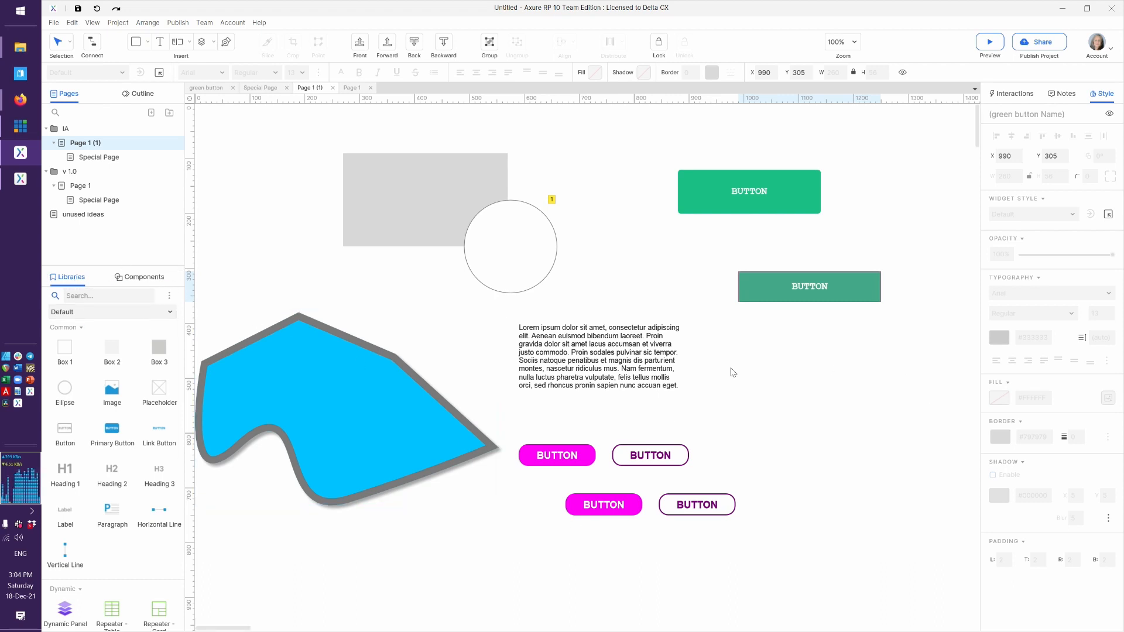
mouse_move(676, 149)
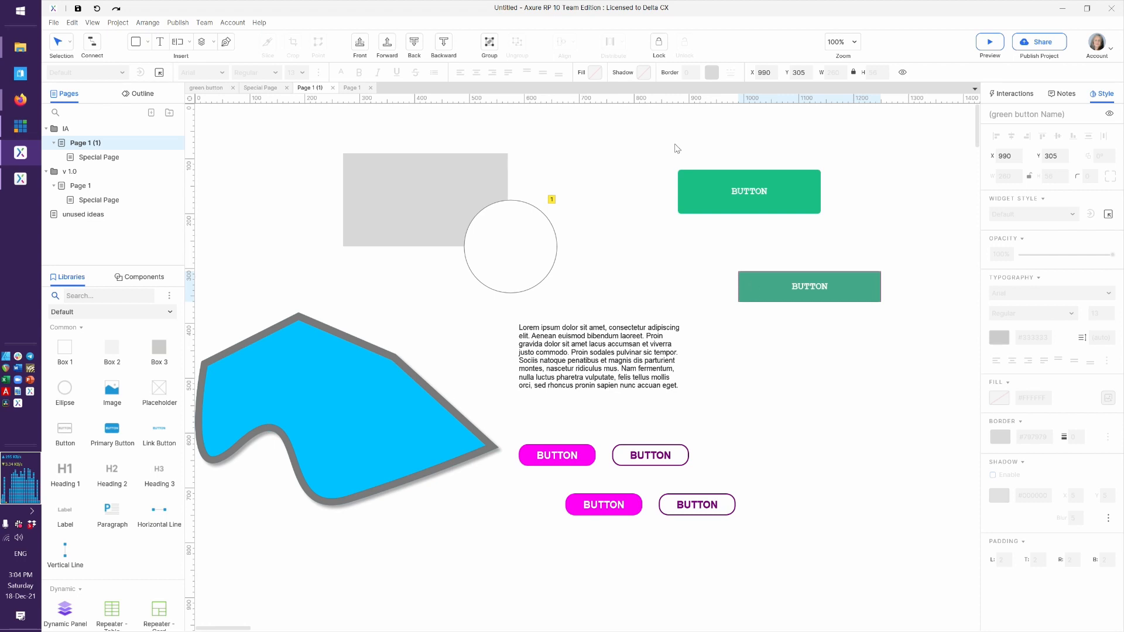
mouse_move(526, 118)
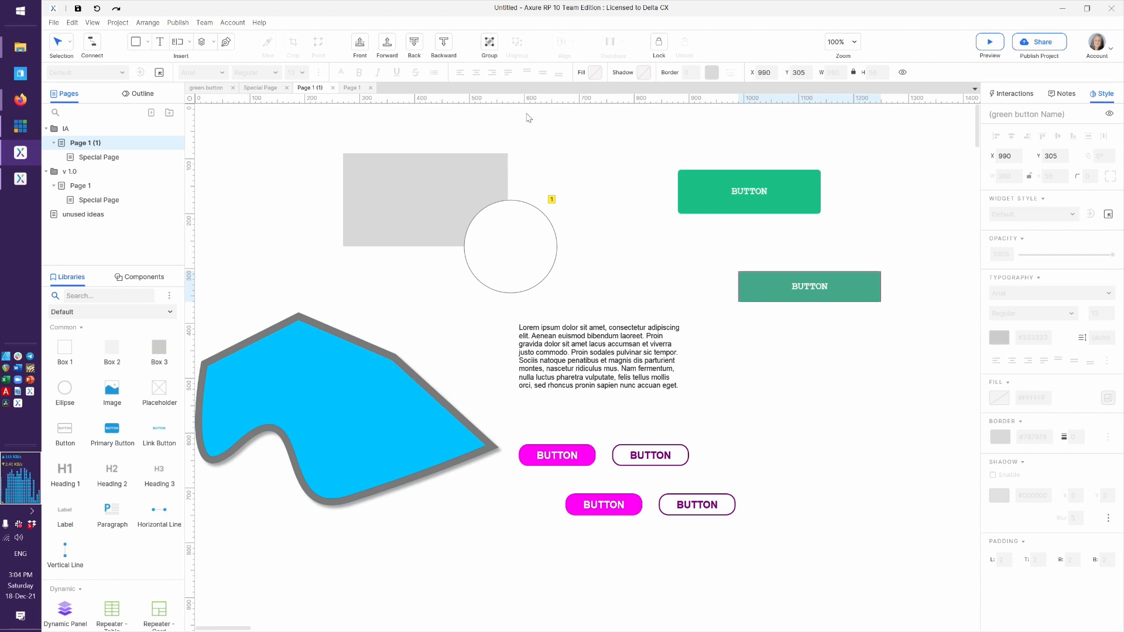
mouse_move(718, 110)
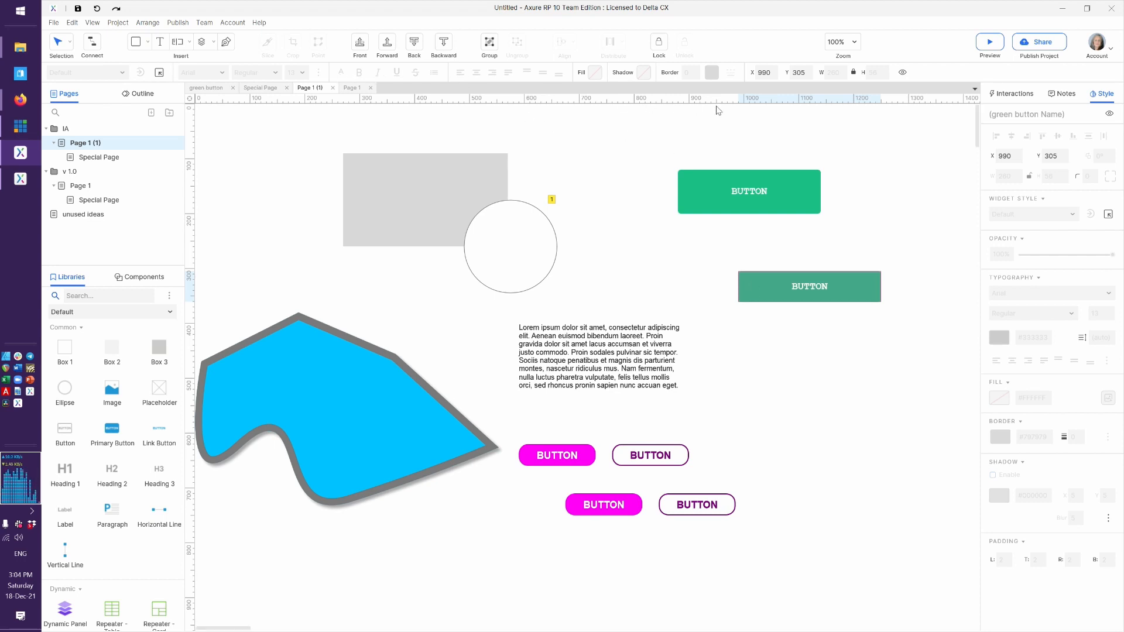